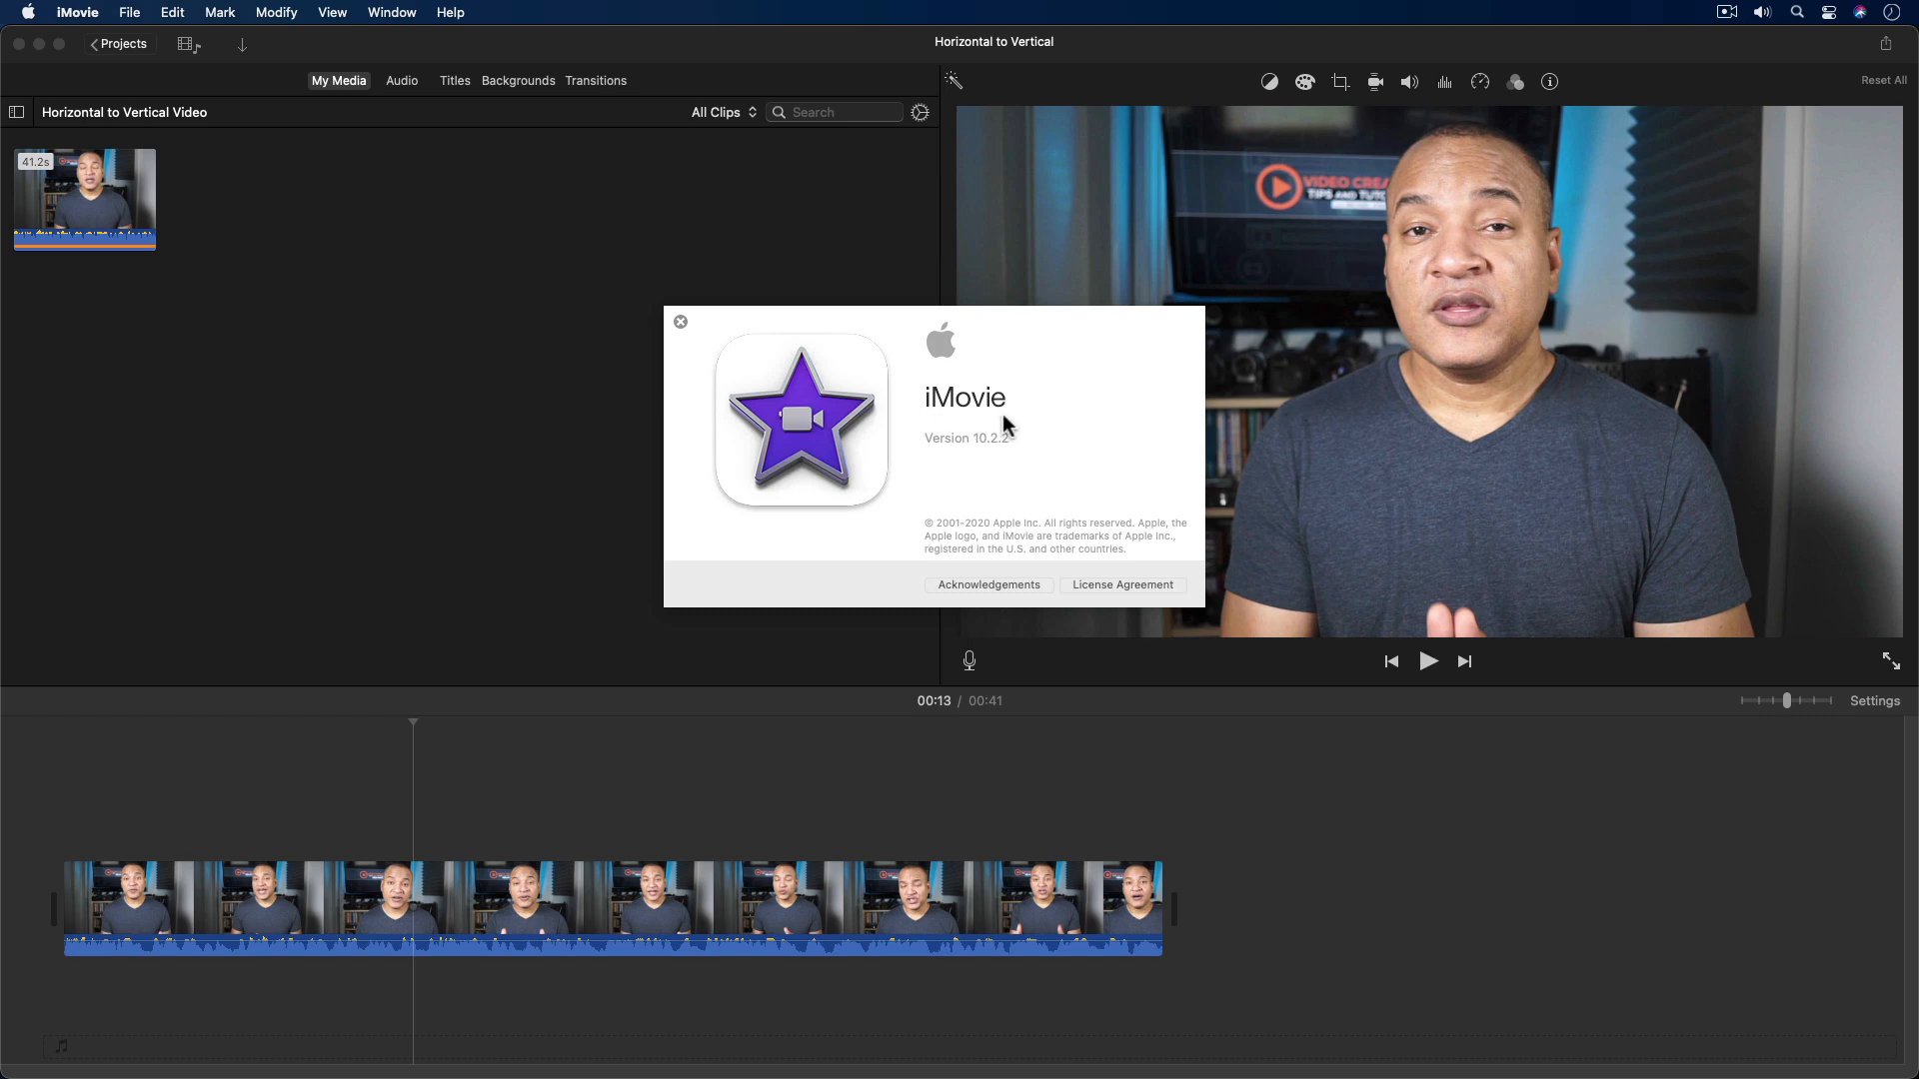
{"action": "mouse_move", "coordinate": [983, 457]}
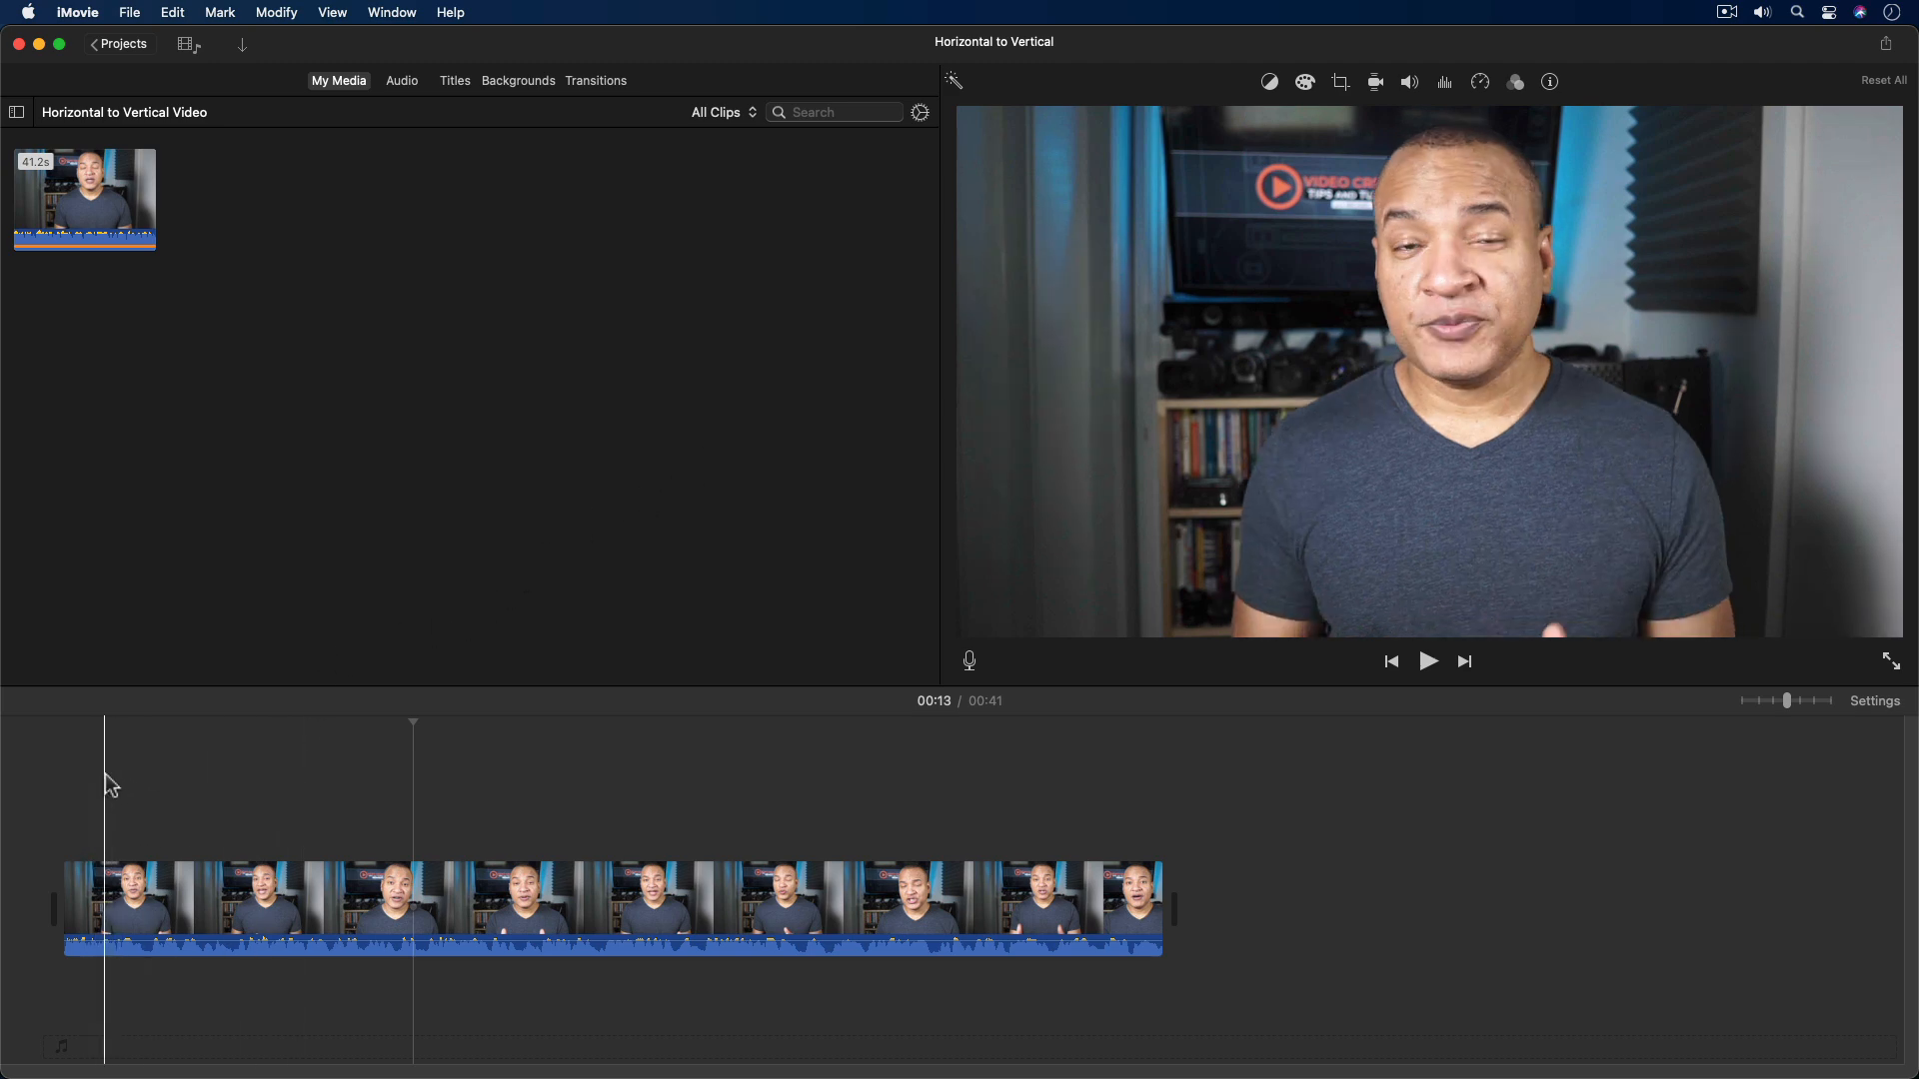
Play and pause the interview clip, stopping near 24 seconds, then select the clip
{"action": "left_click", "coordinate": [1428, 660]}
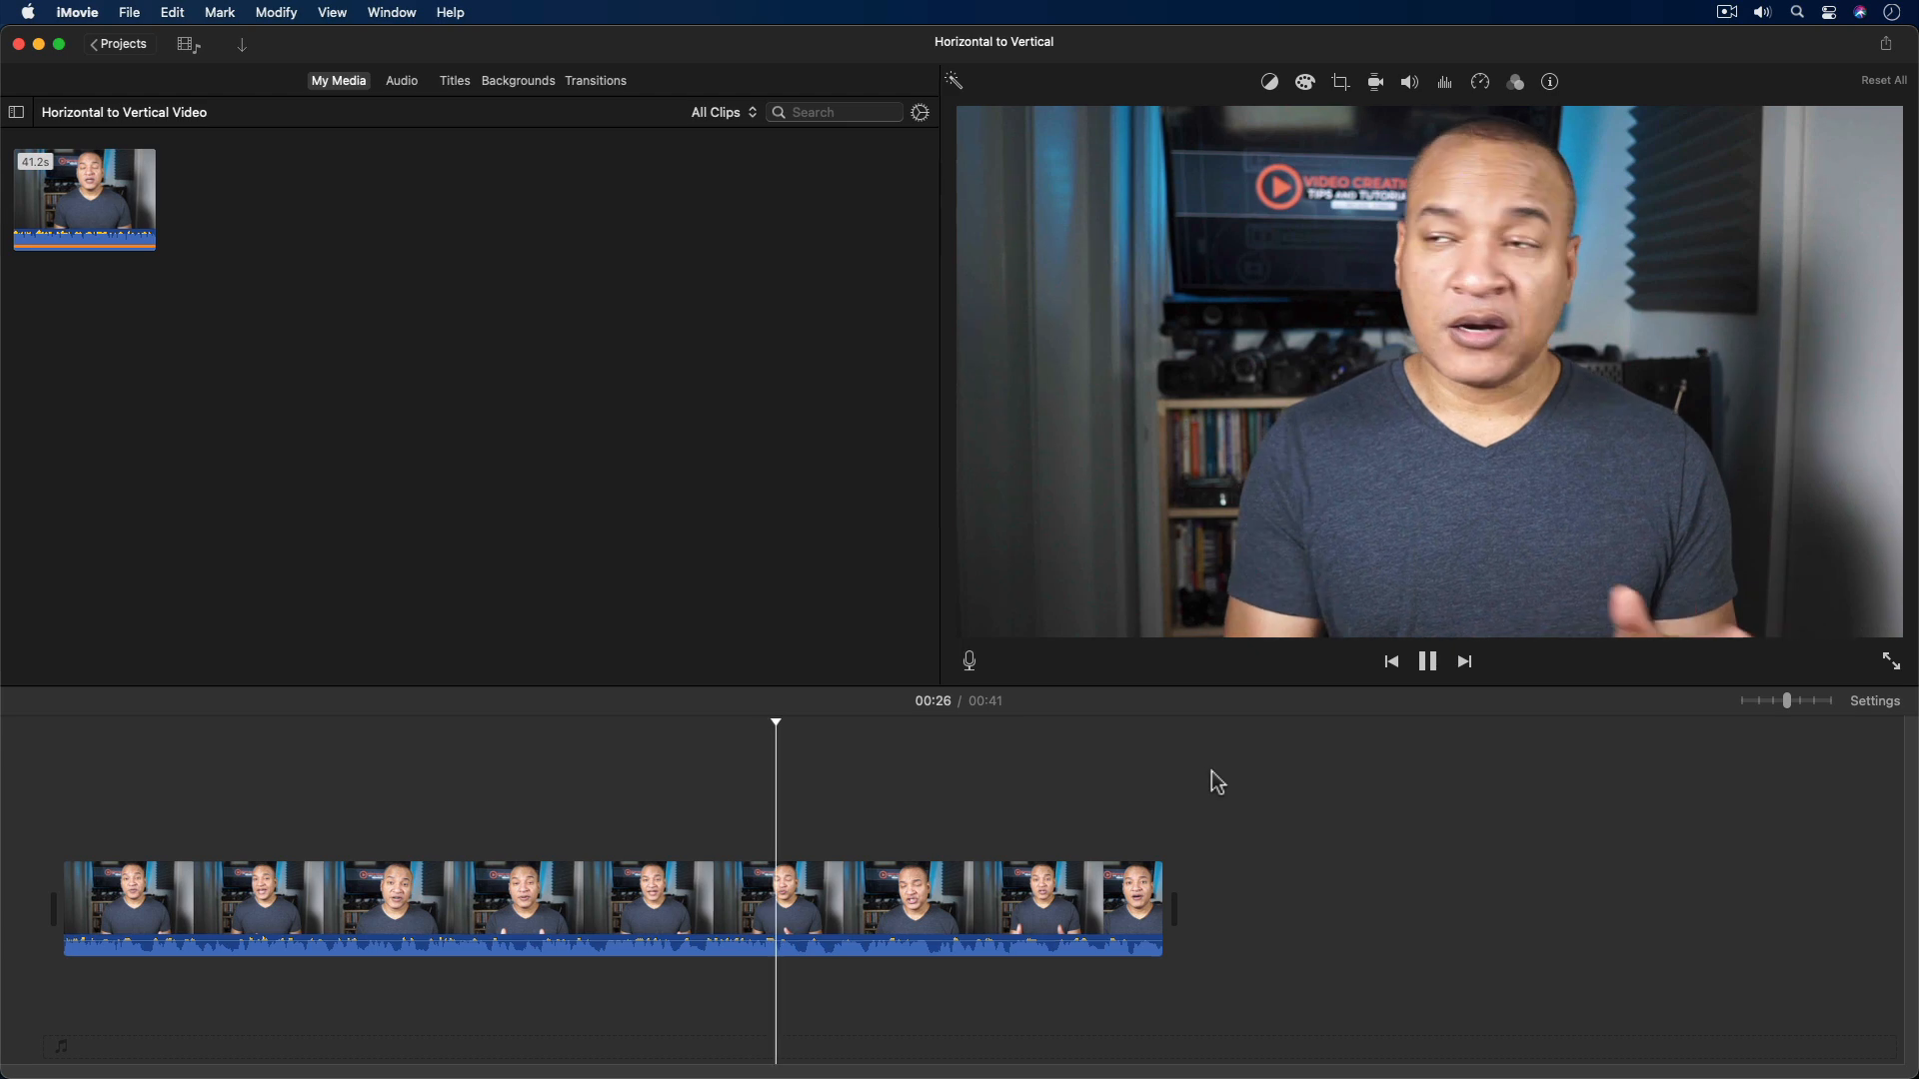
{"action": "left_click", "coordinate": [1427, 660]}
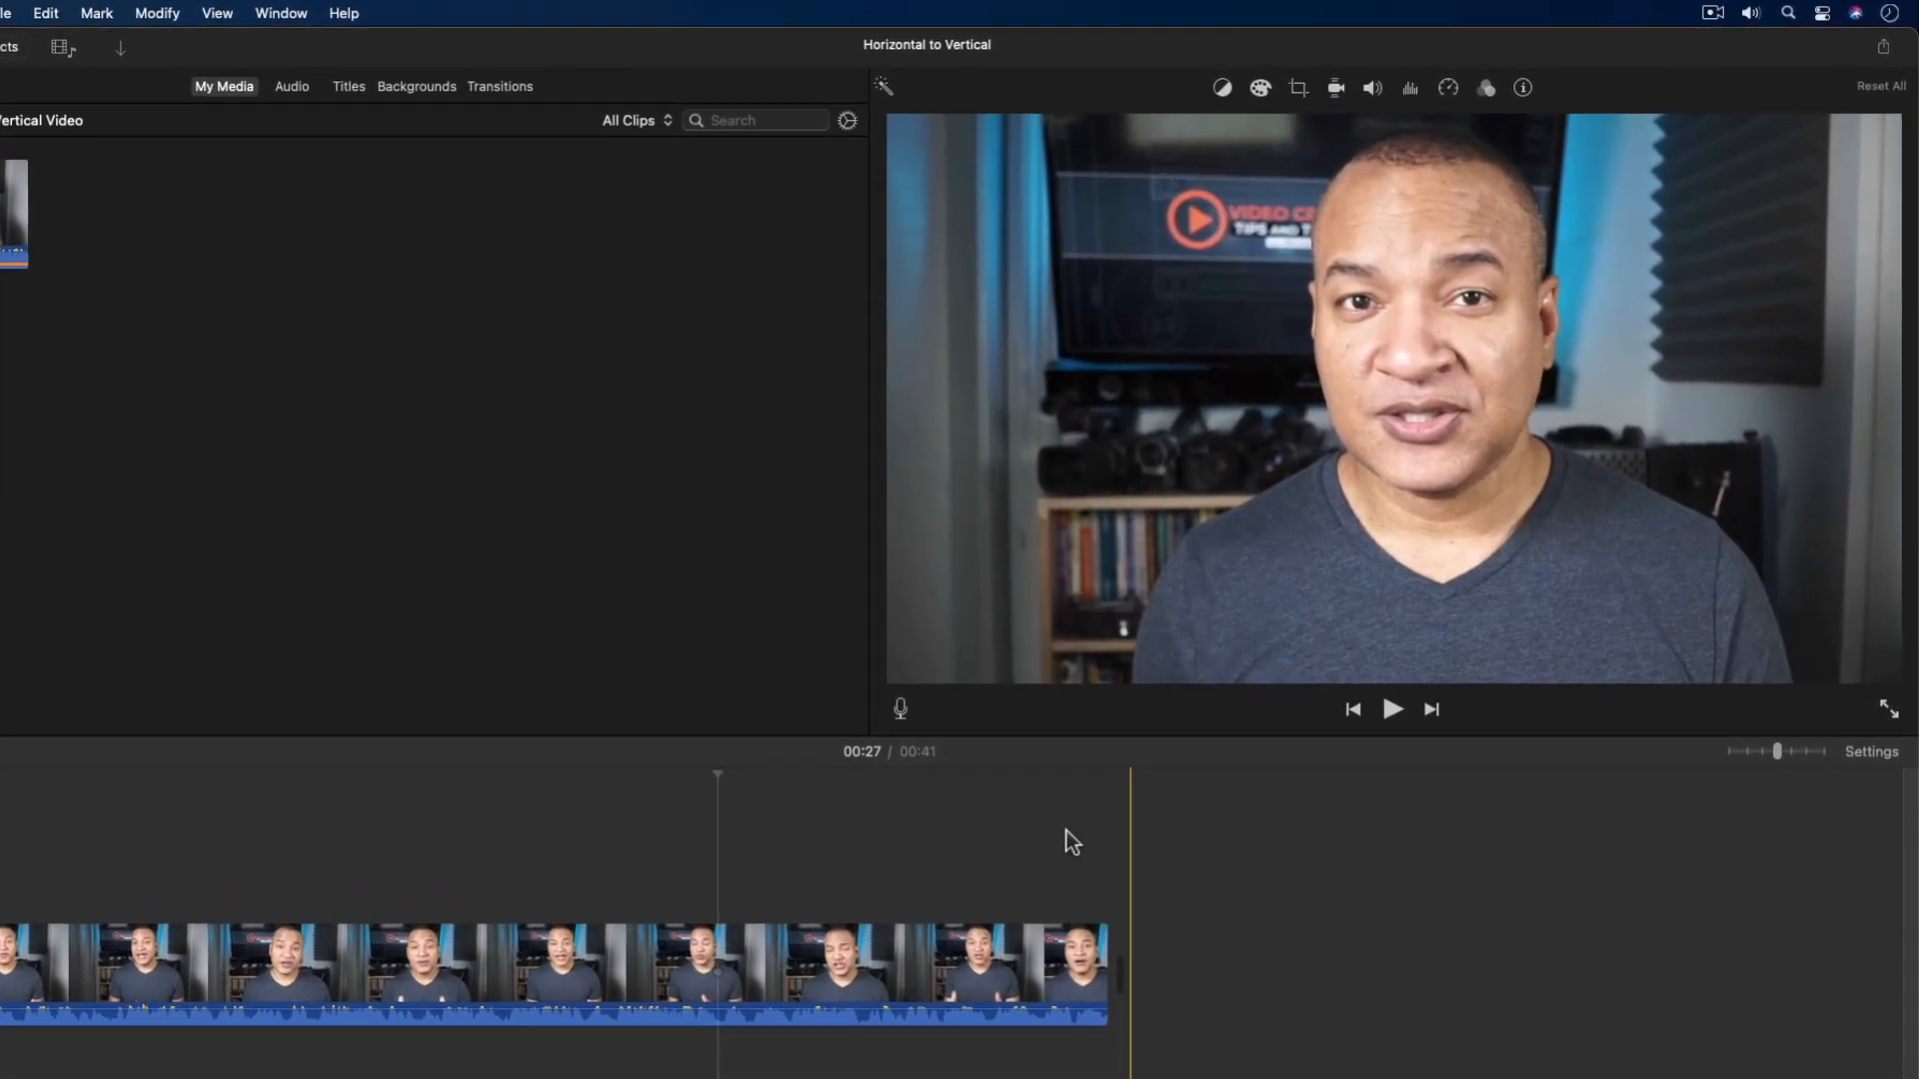
{"action": "left_click", "coordinate": [1392, 708]}
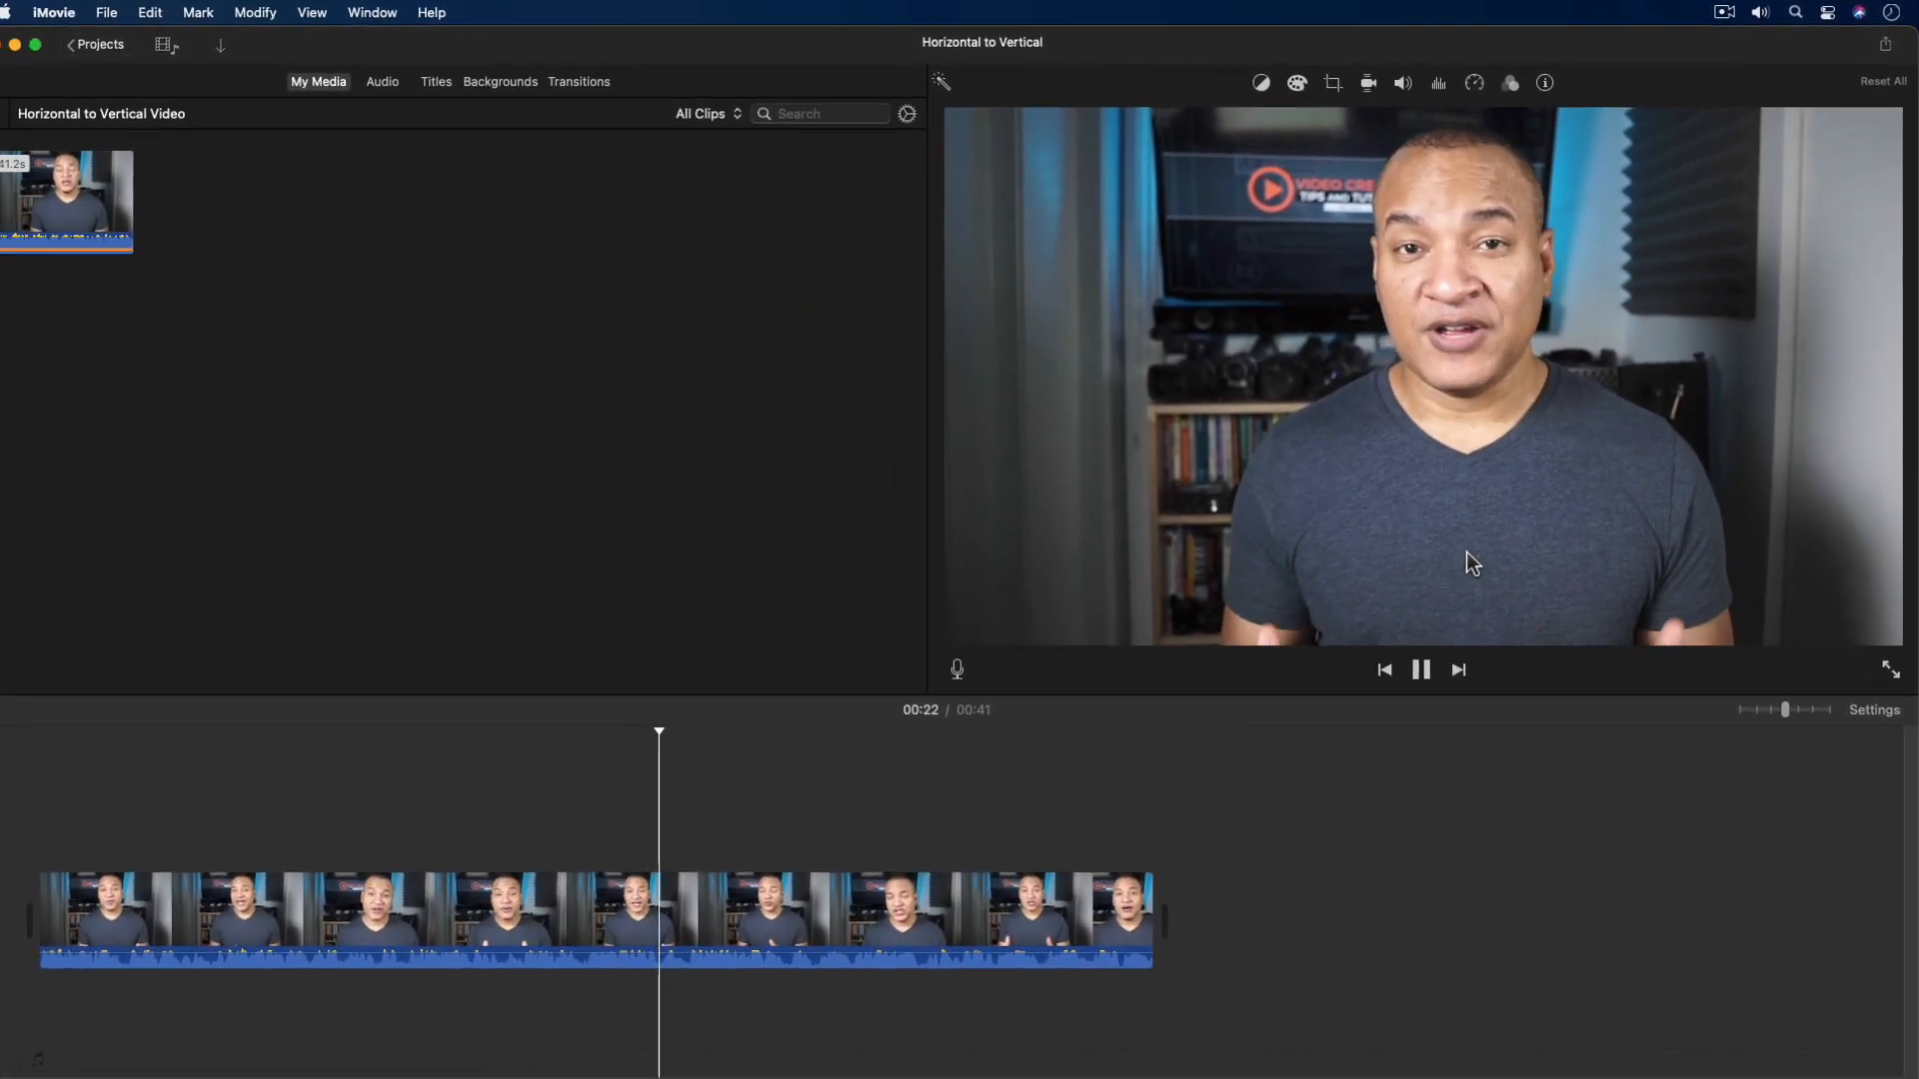
{"action": "left_click", "coordinate": [1421, 670]}
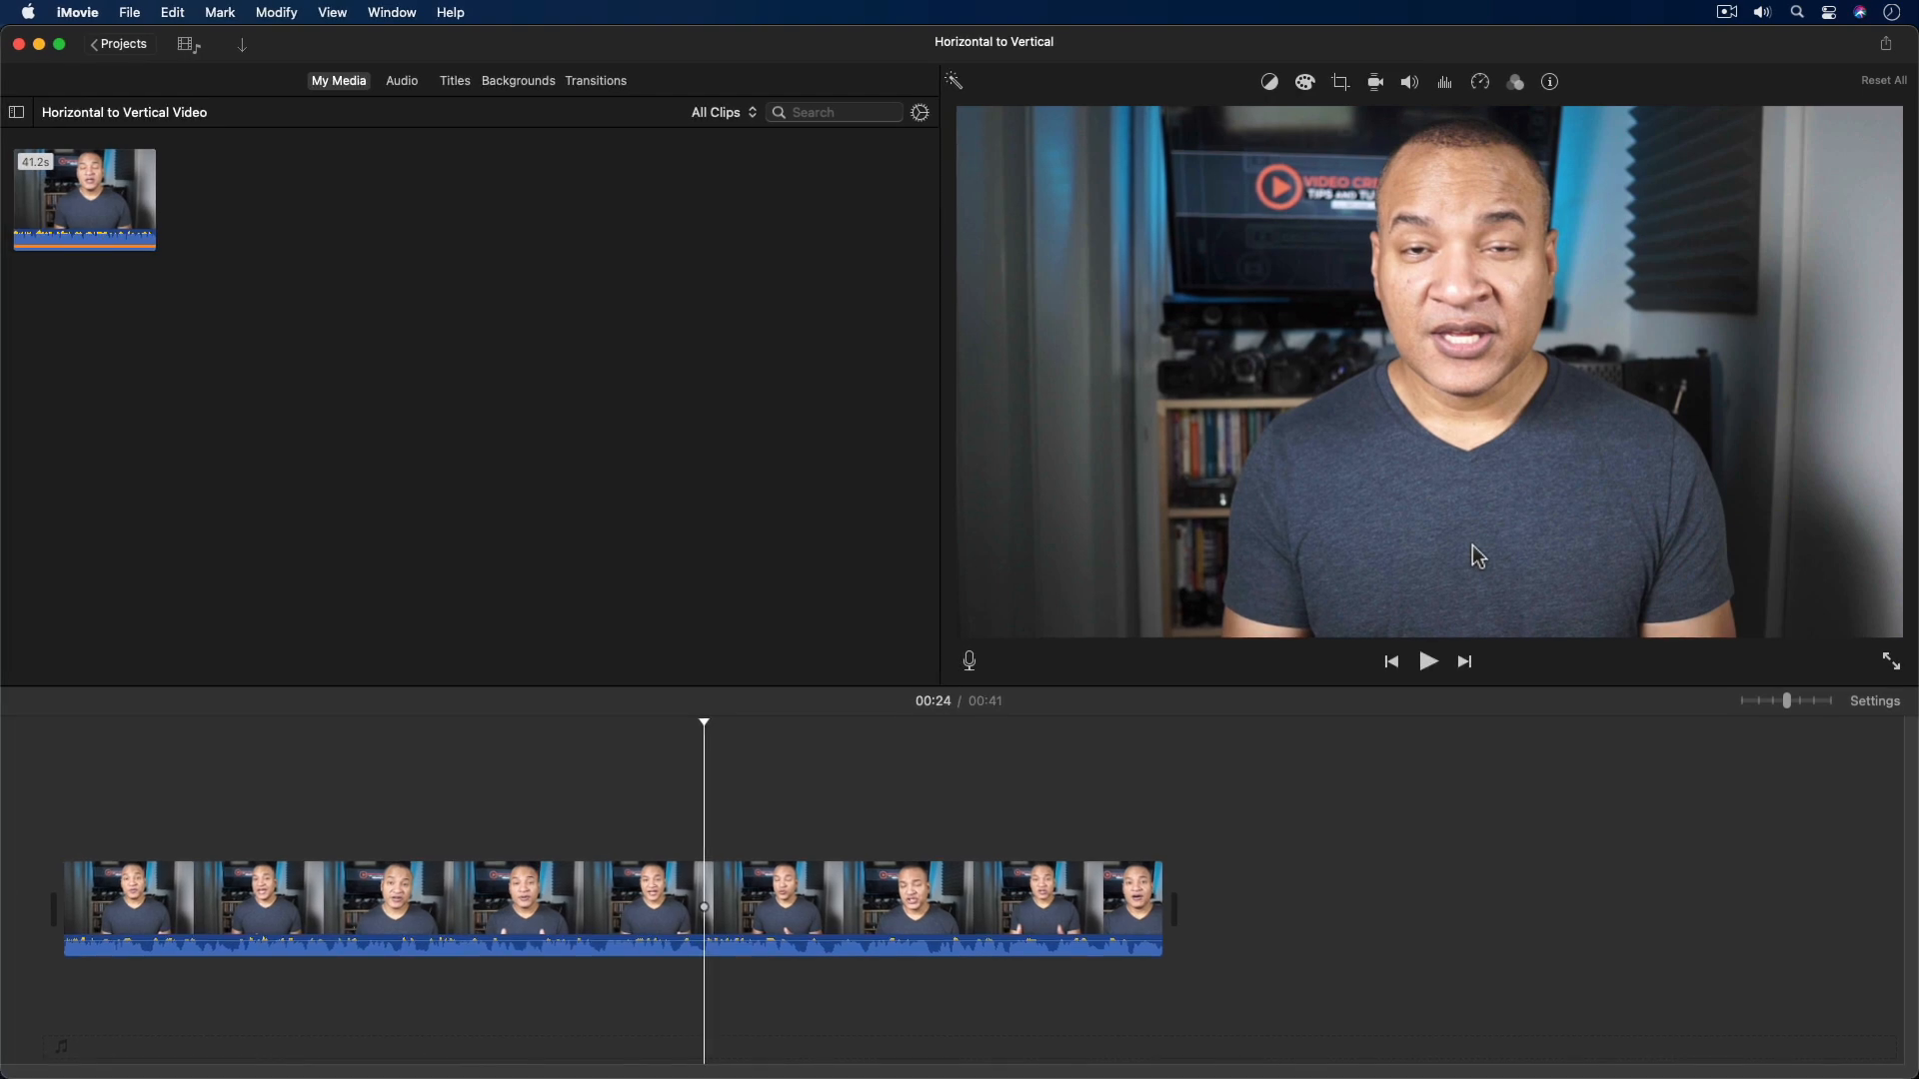
{"action": "left_click", "coordinate": [783, 887]}
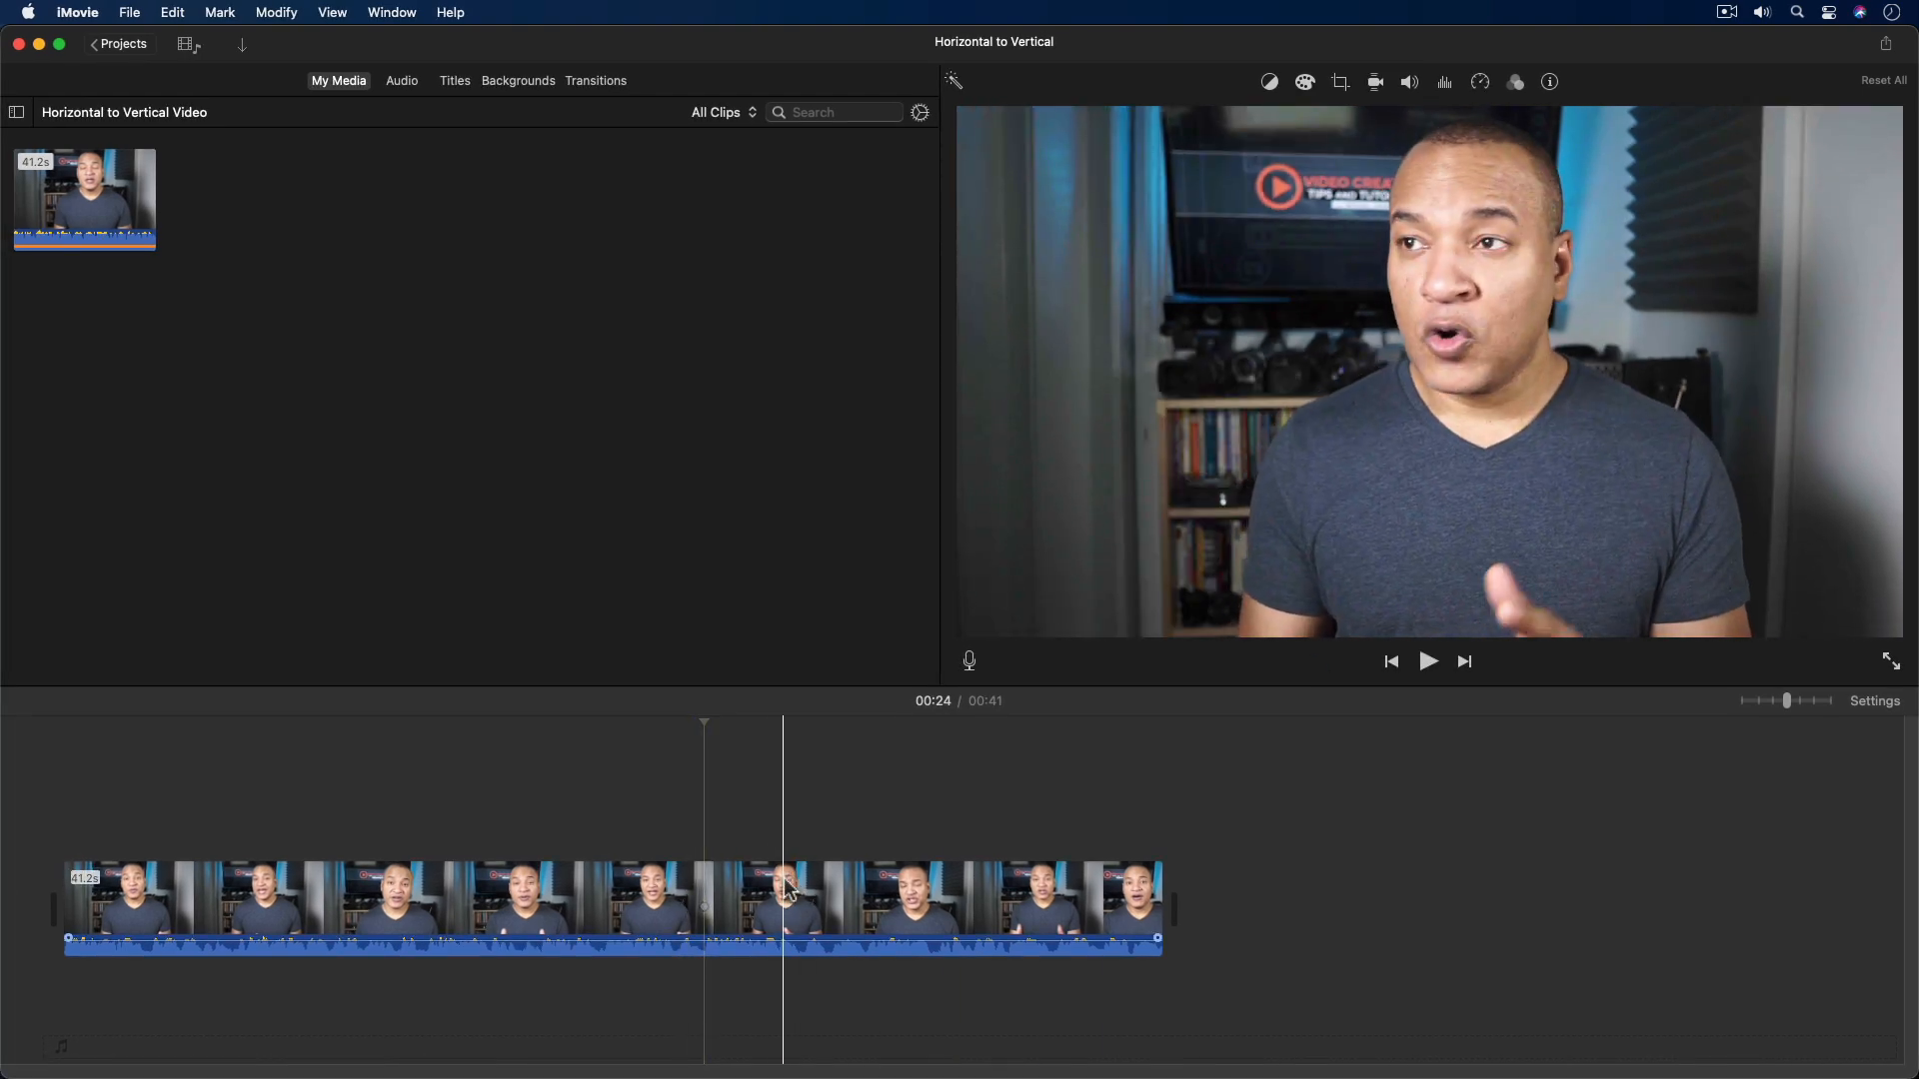
Open the Cropping adjustments for the selected interview clip, currently set to Fit
{"action": "left_click", "coordinate": [747, 905]}
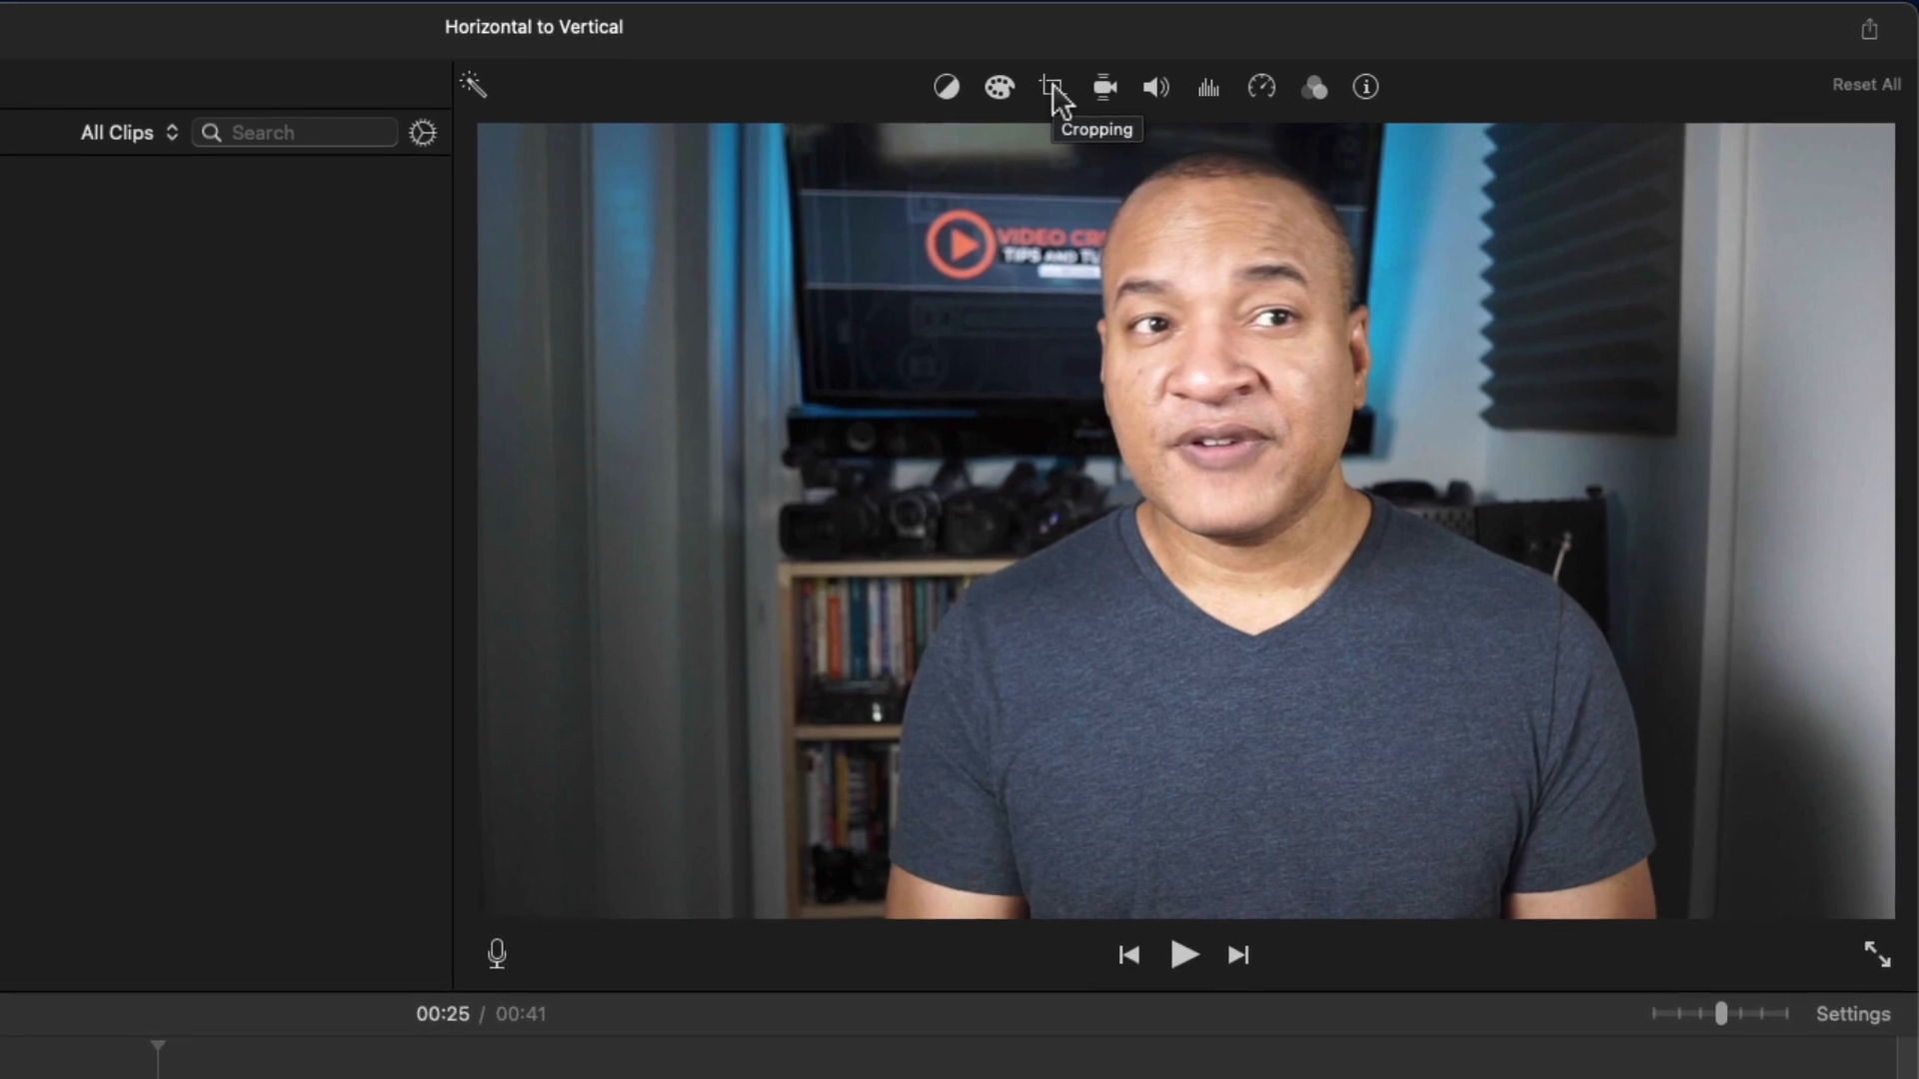
{"action": "left_click", "coordinate": [1051, 87]}
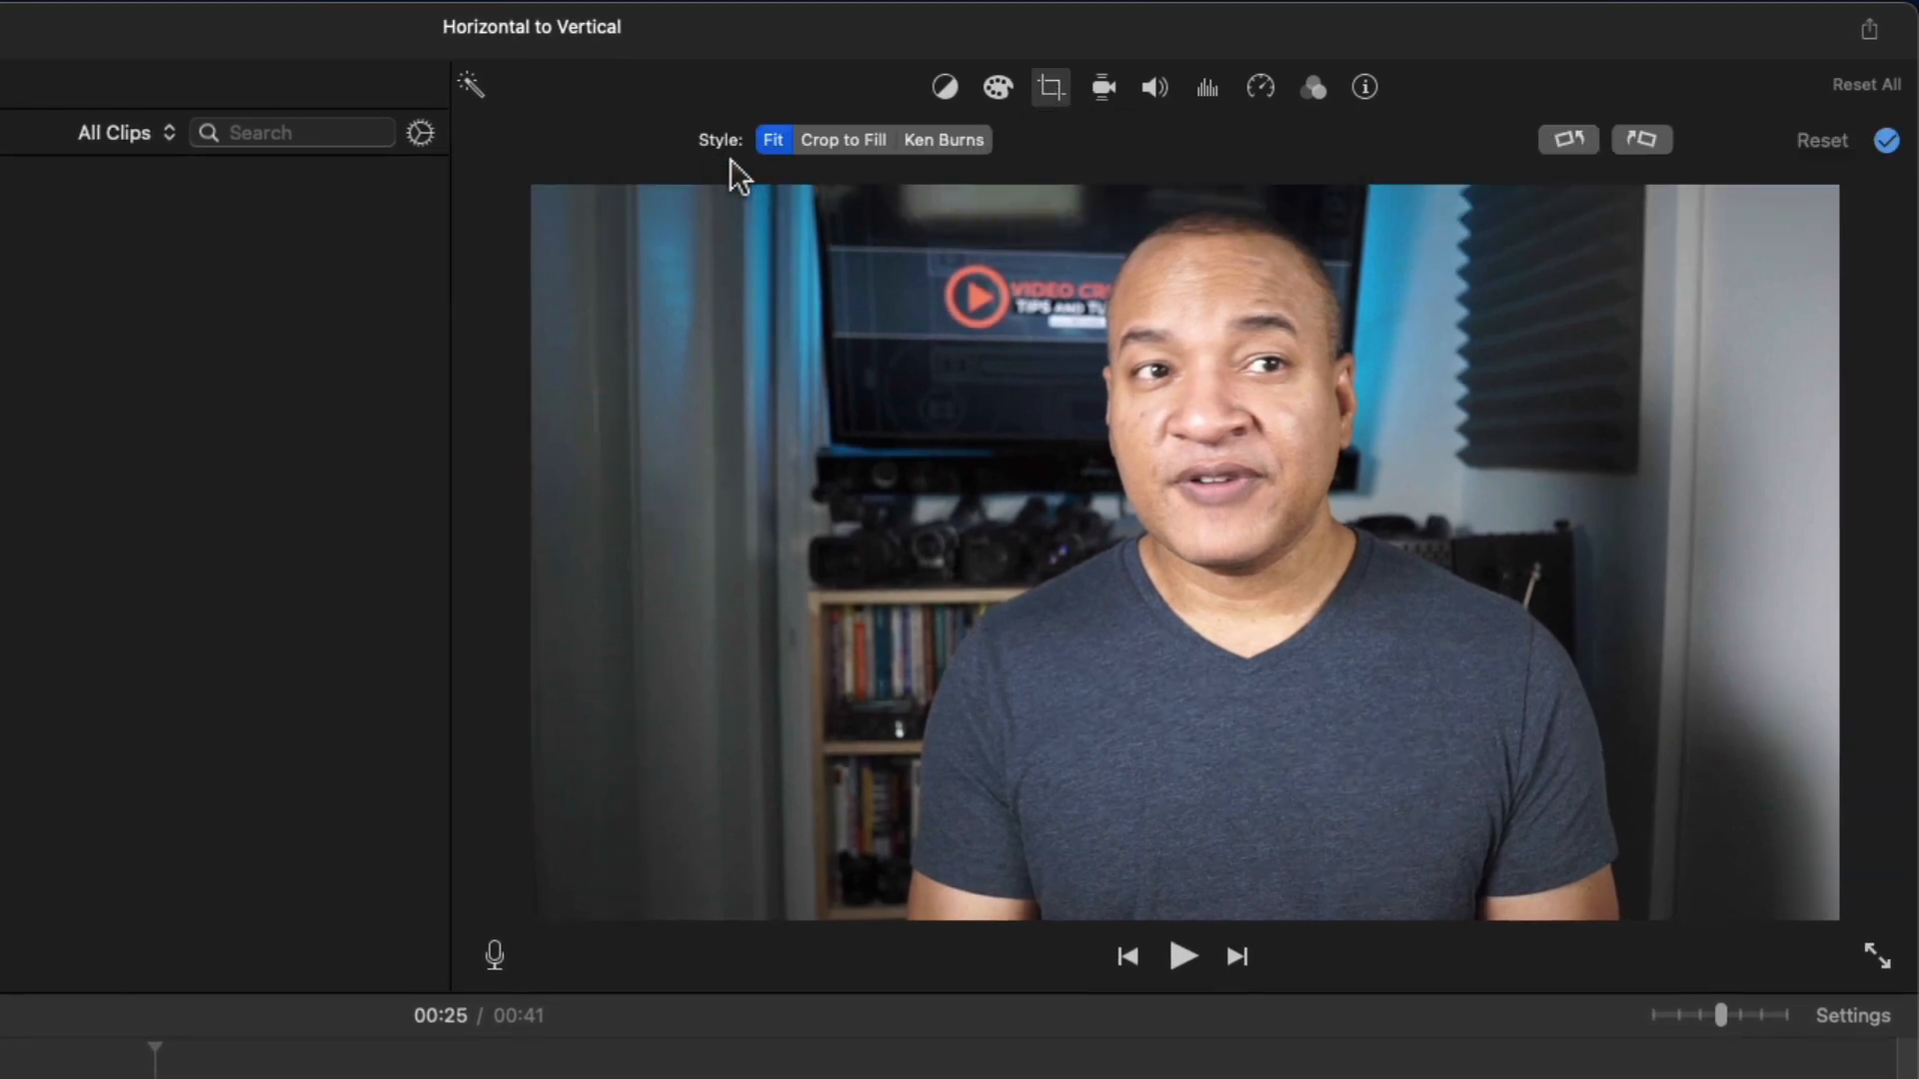
{"action": "mouse_move", "coordinate": [751, 174]}
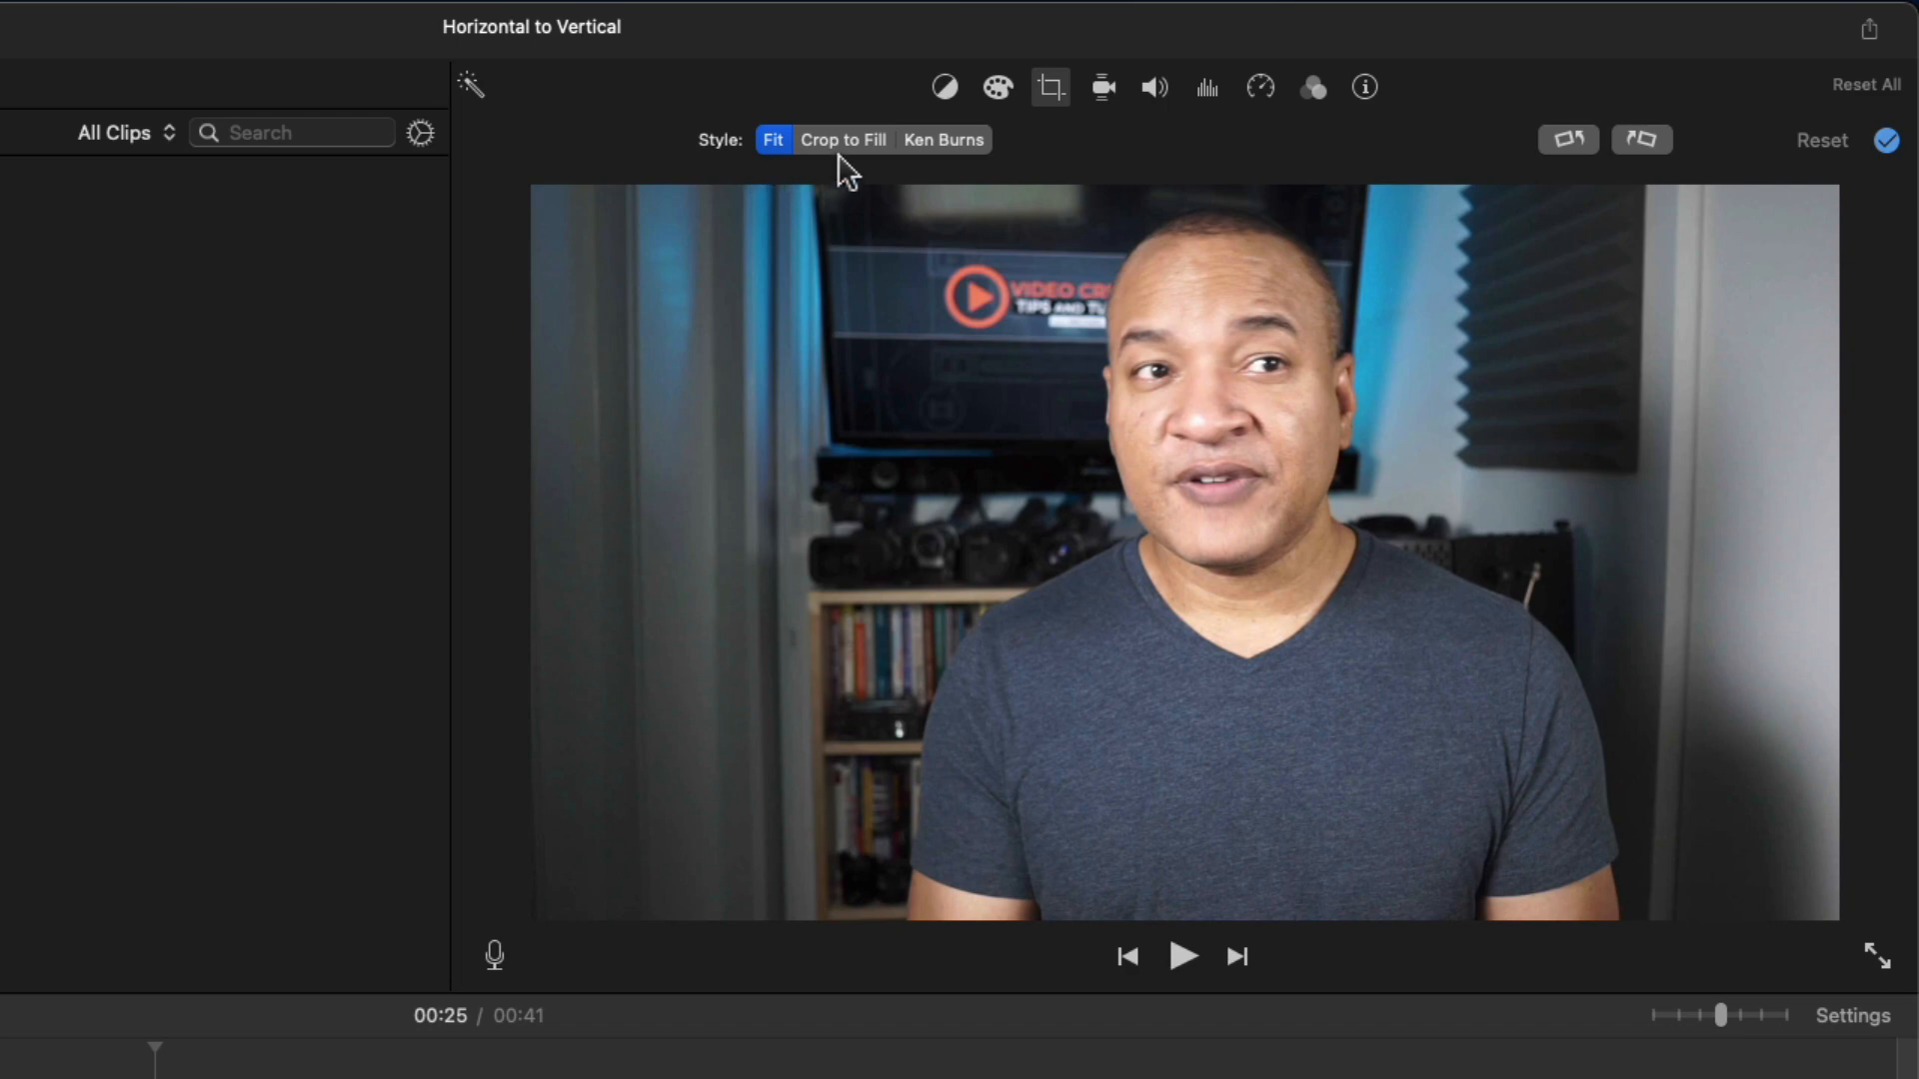
{"action": "mouse_move", "coordinate": [961, 171]}
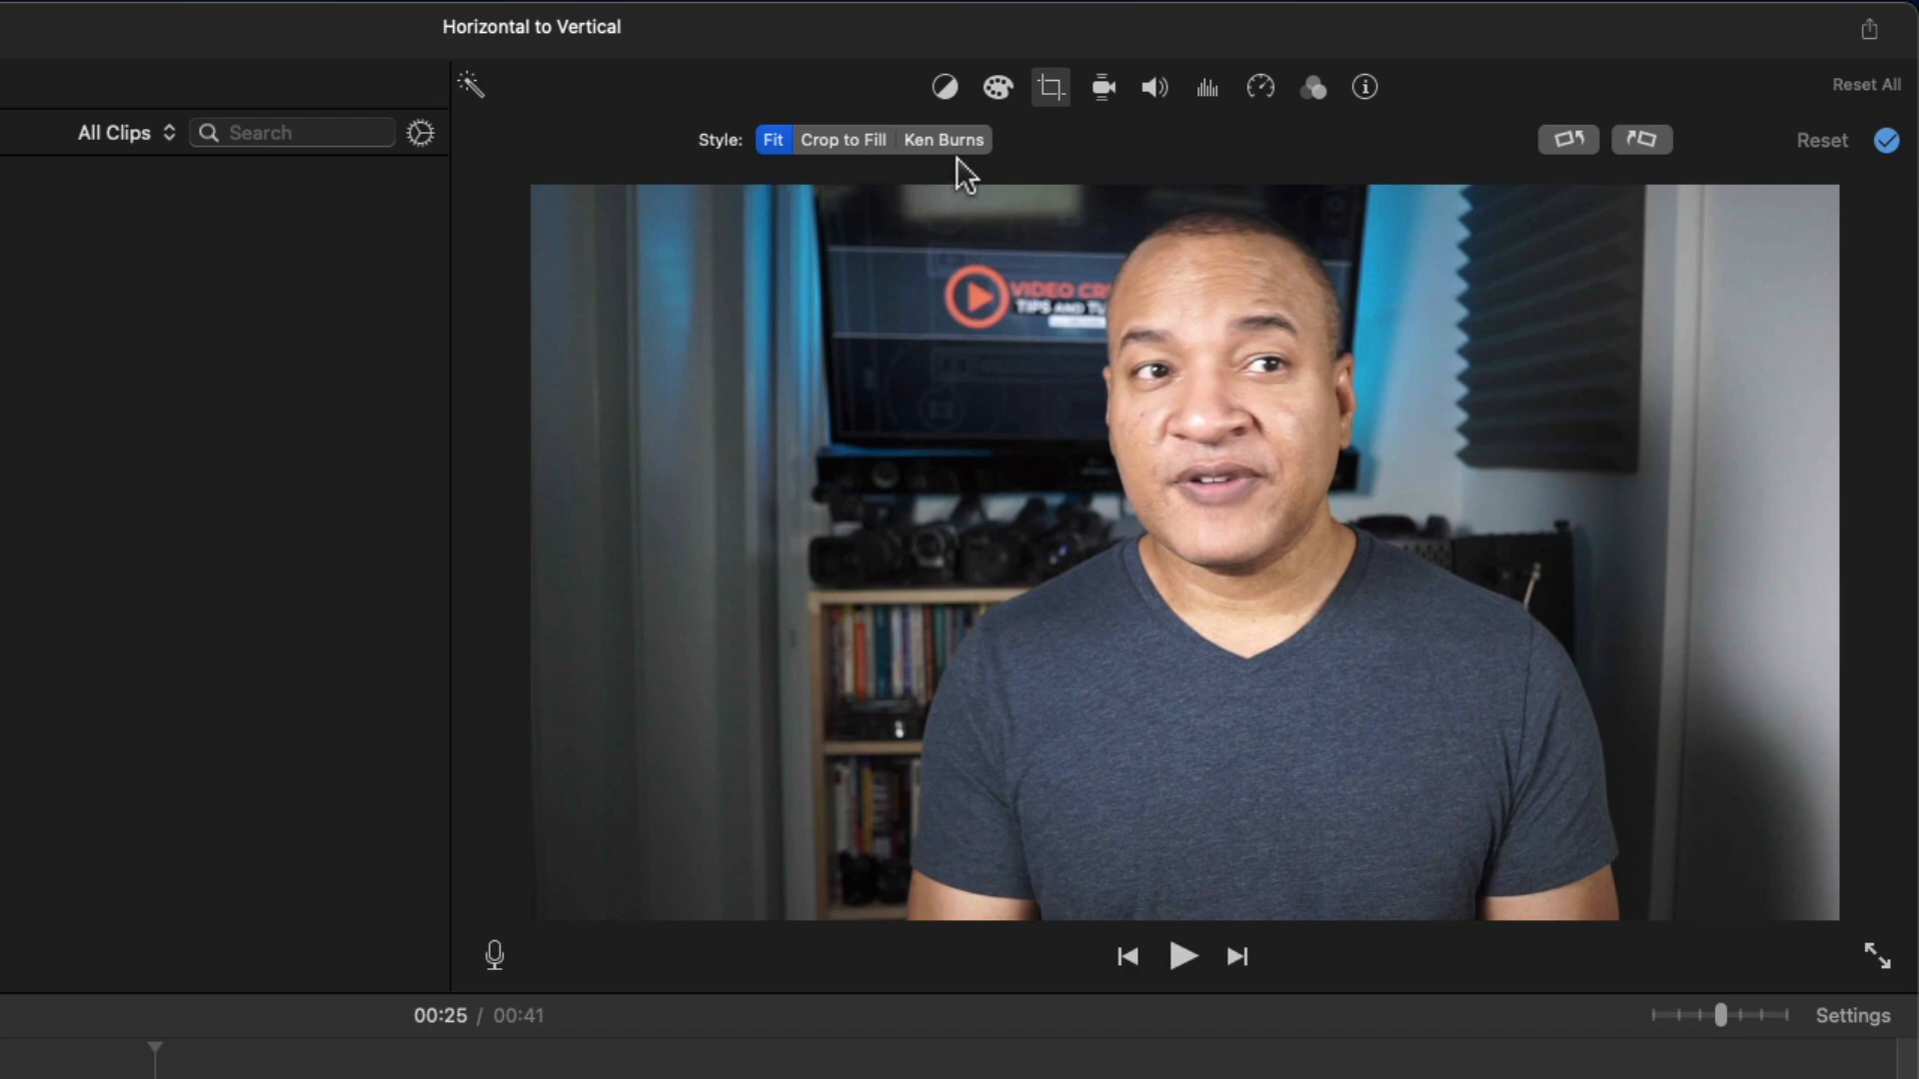
{"action": "mouse_move", "coordinate": [851, 177]}
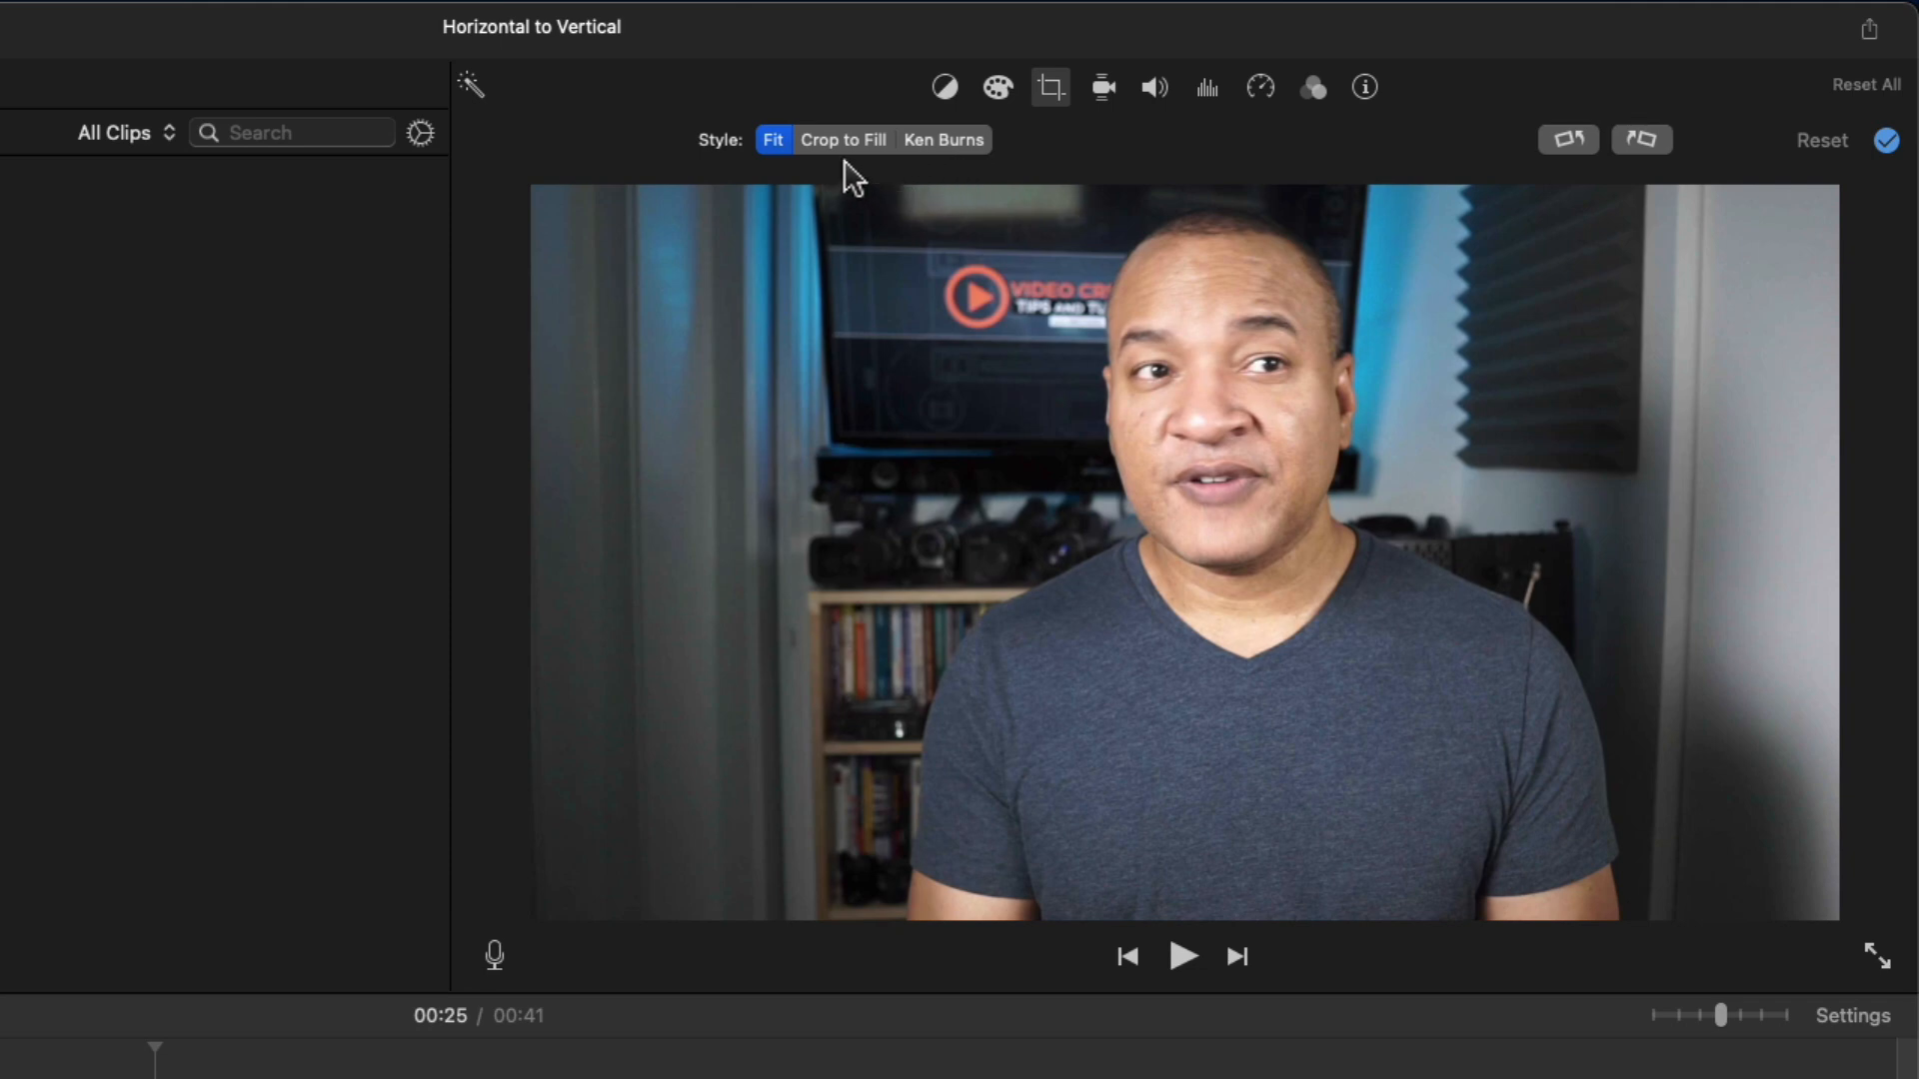
{"action": "mouse_move", "coordinate": [843, 139]}
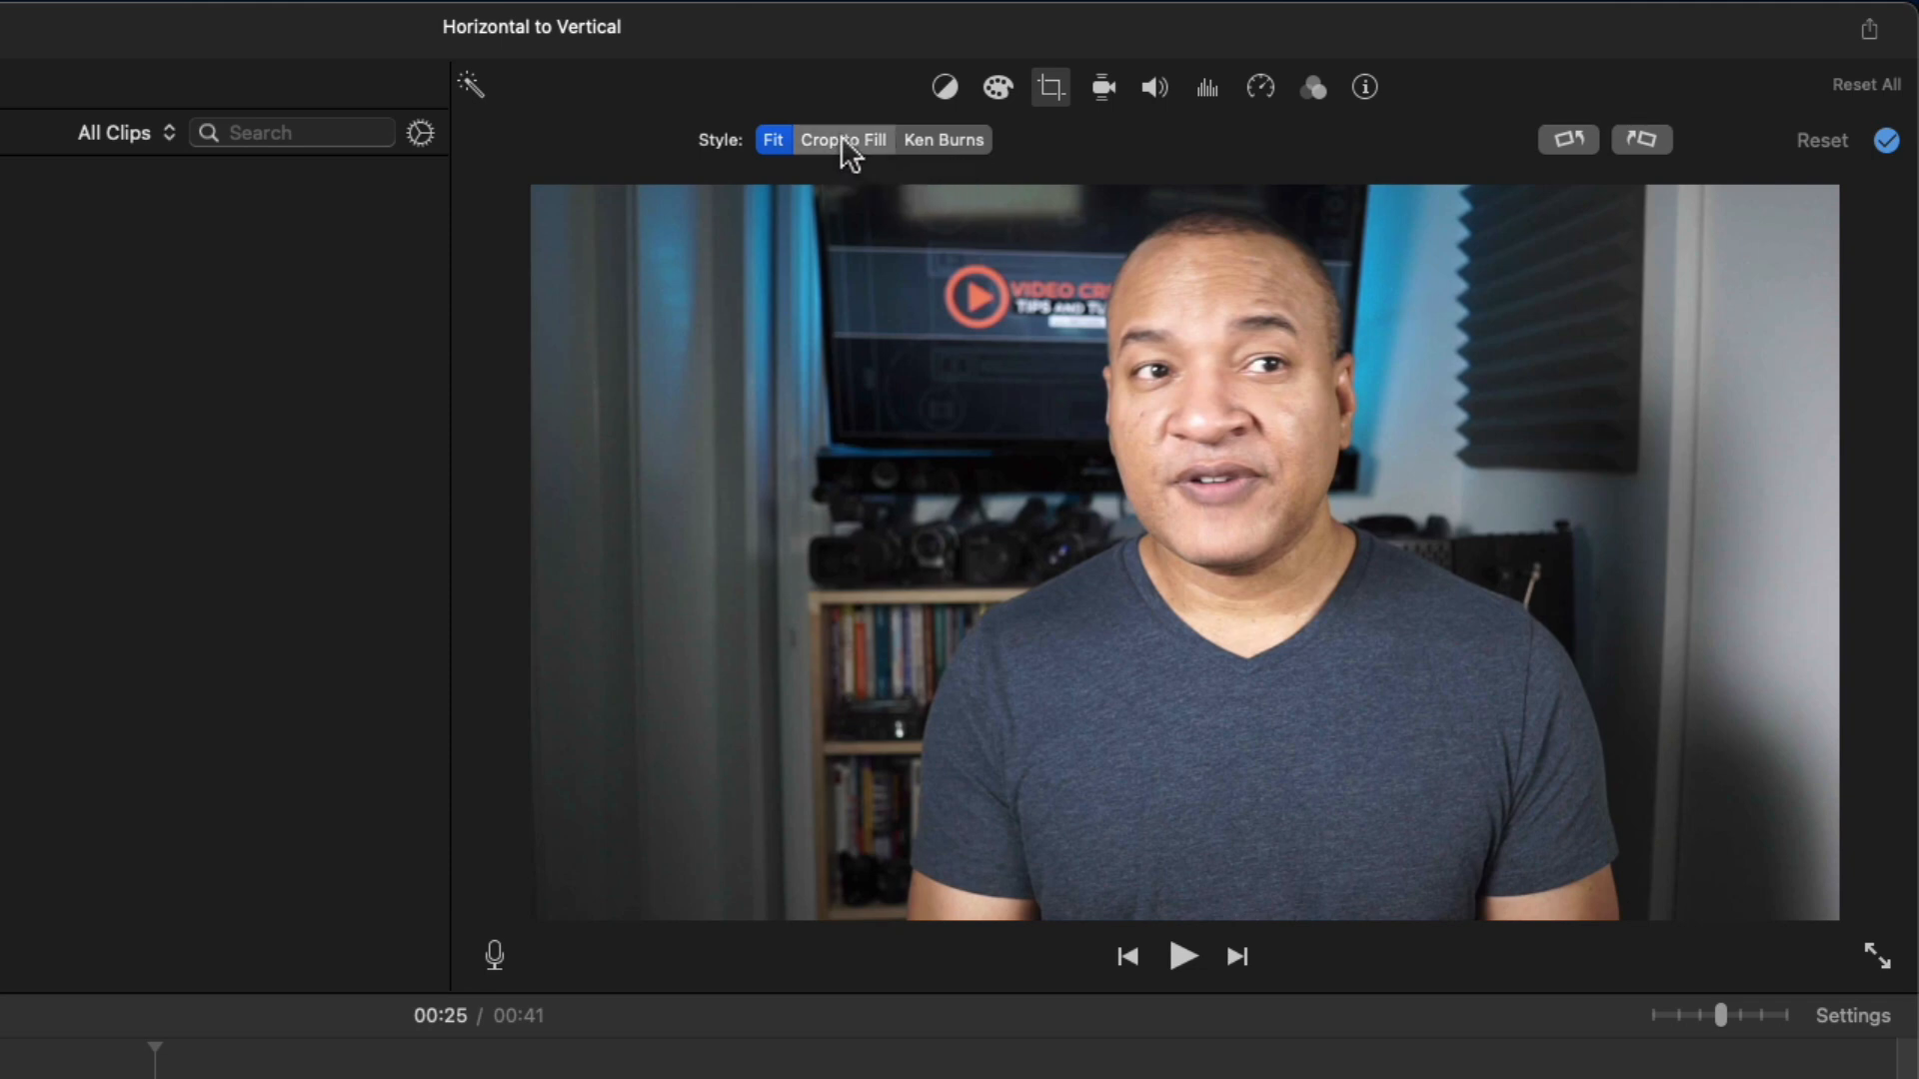
Switch the clip to Crop to Fill and drag the crop frame out to full size
{"action": "left_click", "coordinate": [842, 140]}
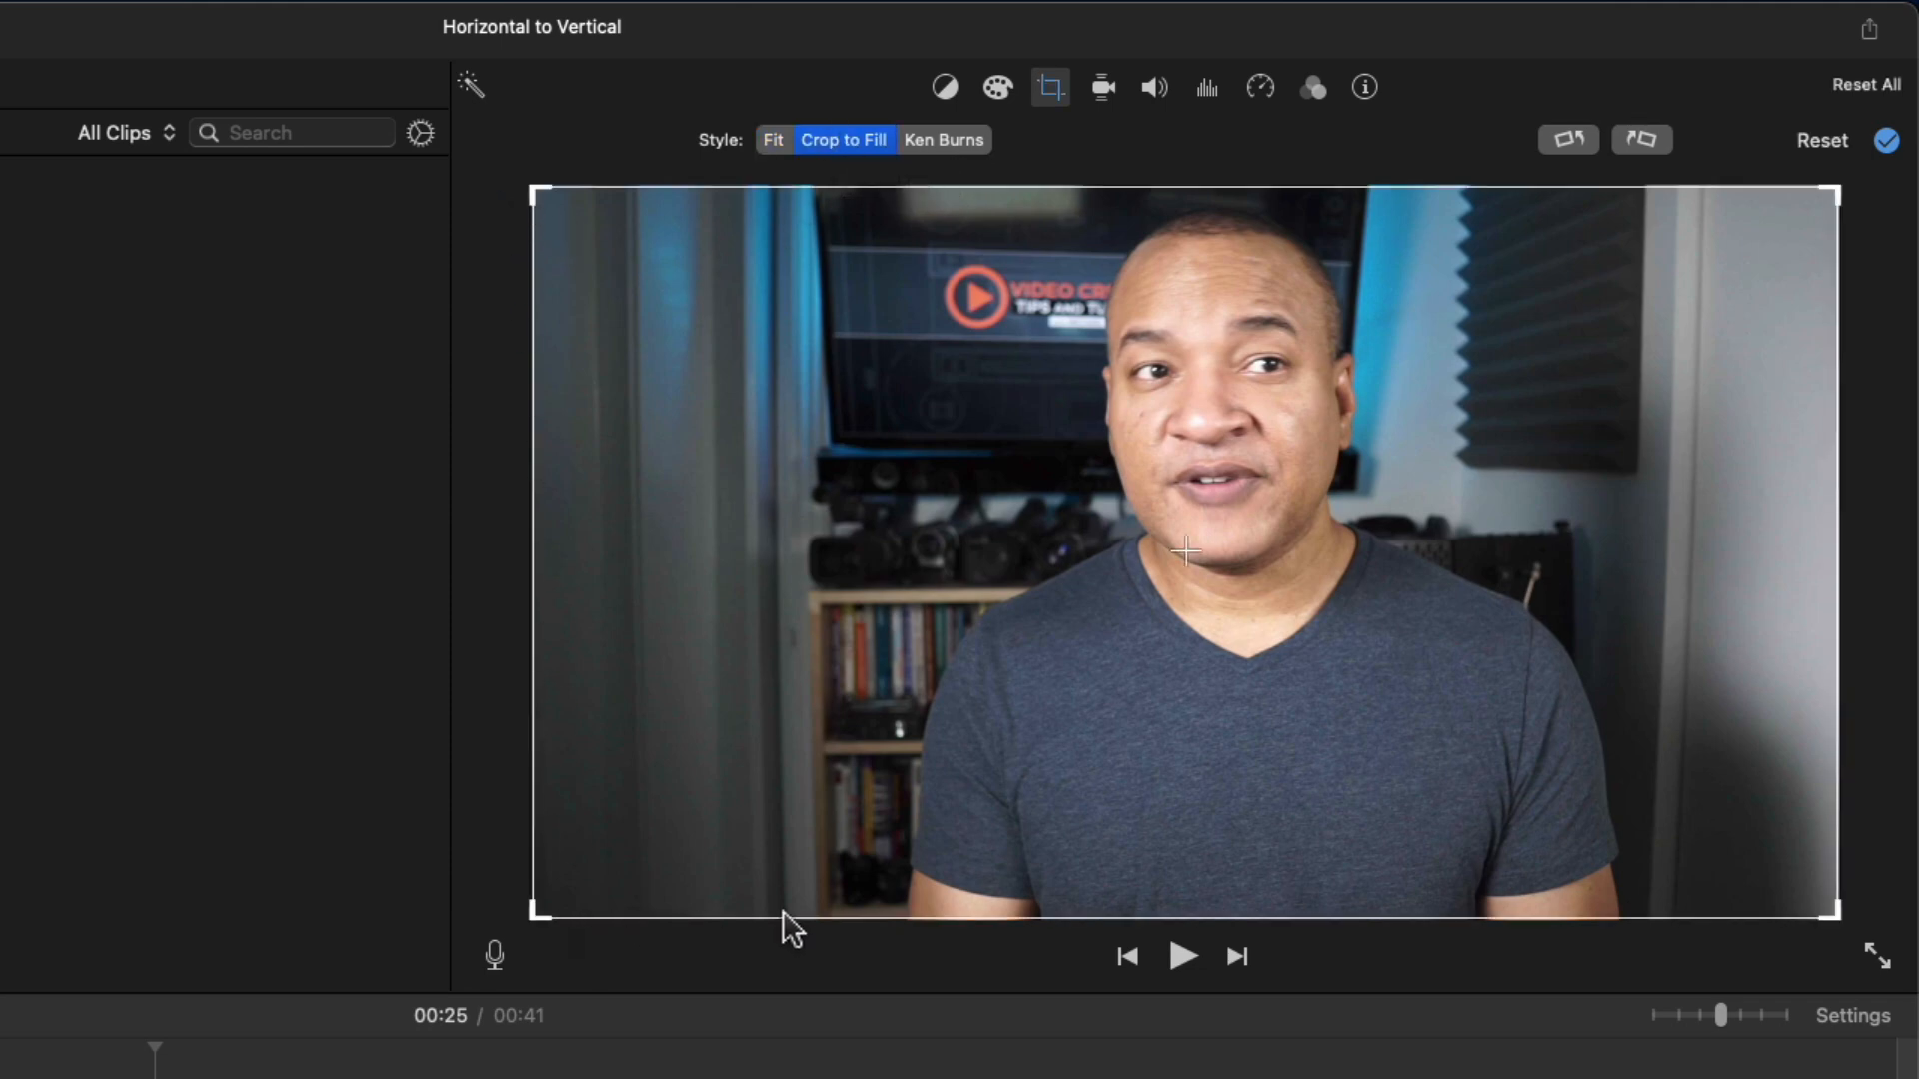
{"action": "mouse_move", "coordinate": [715, 219]}
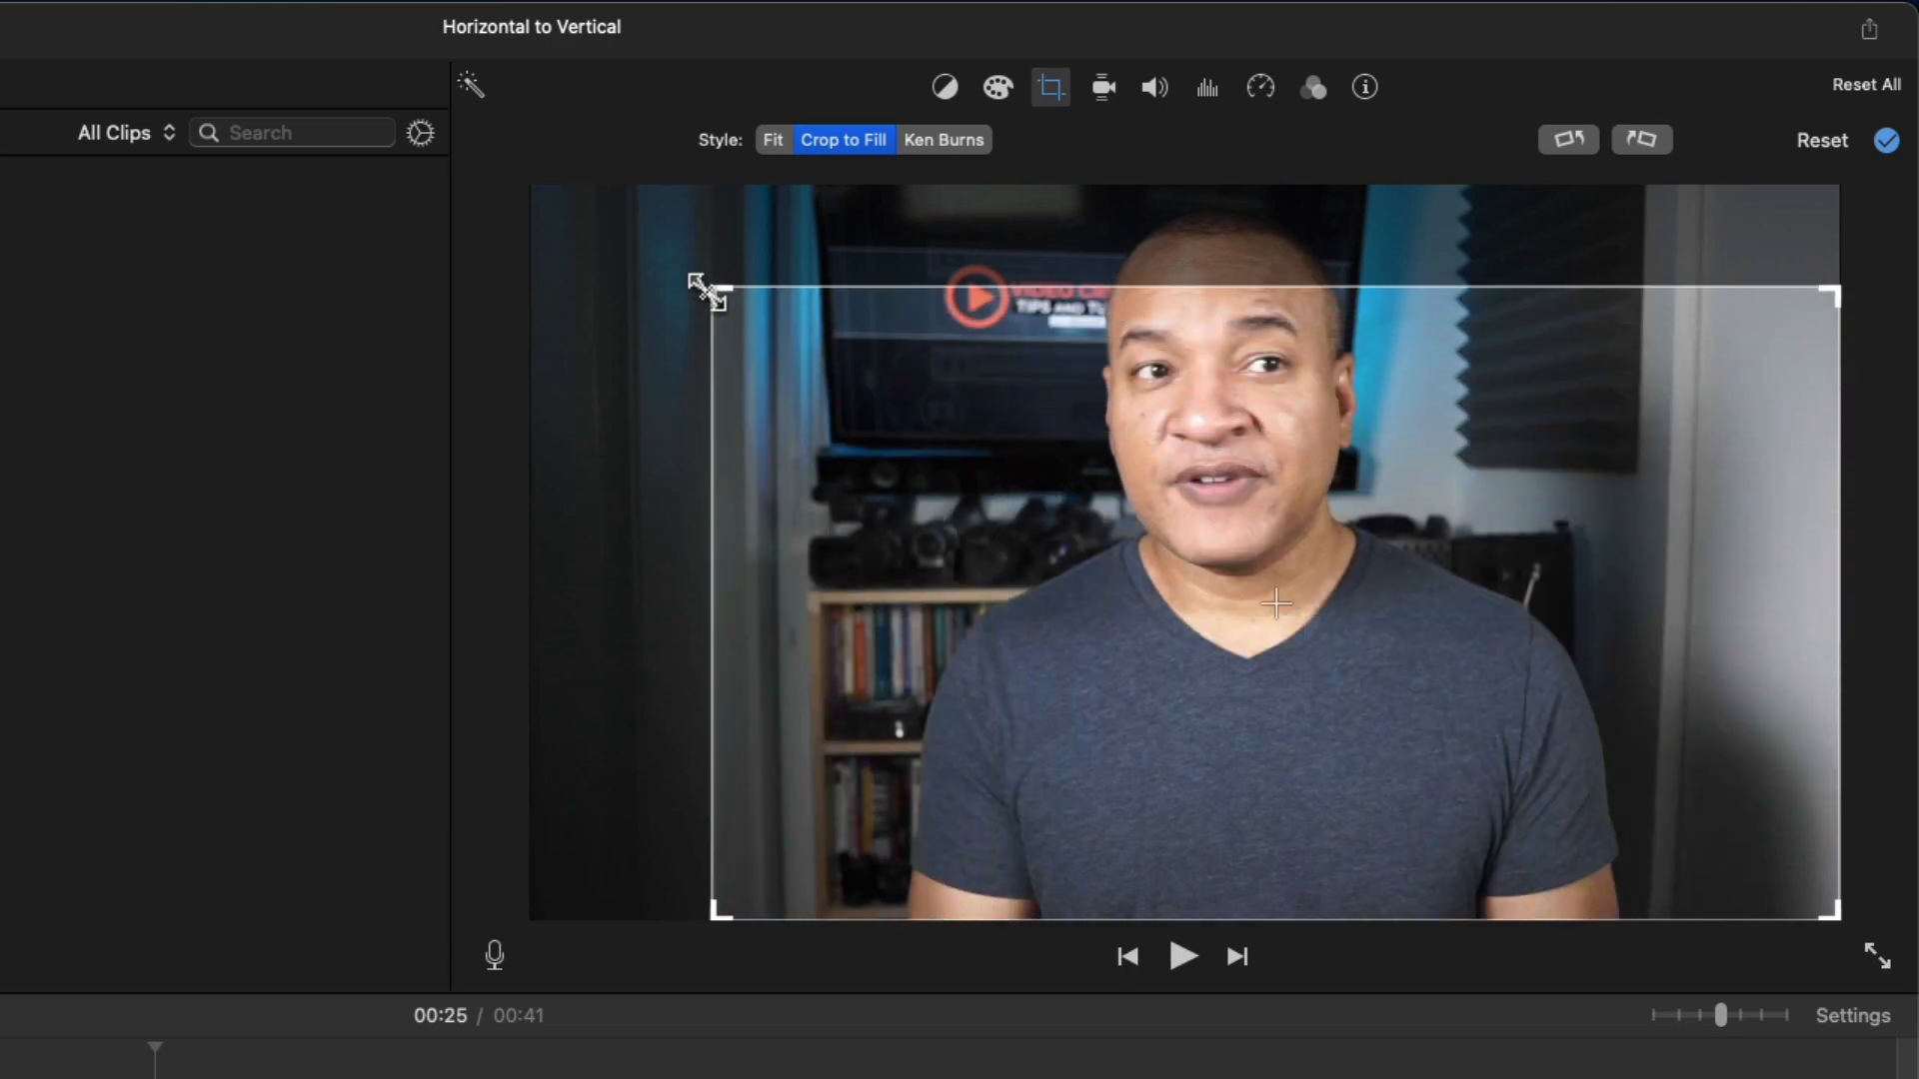
{"action": "left_click_drag", "start_coordinate": [703, 288], "coordinate": [538, 189]}
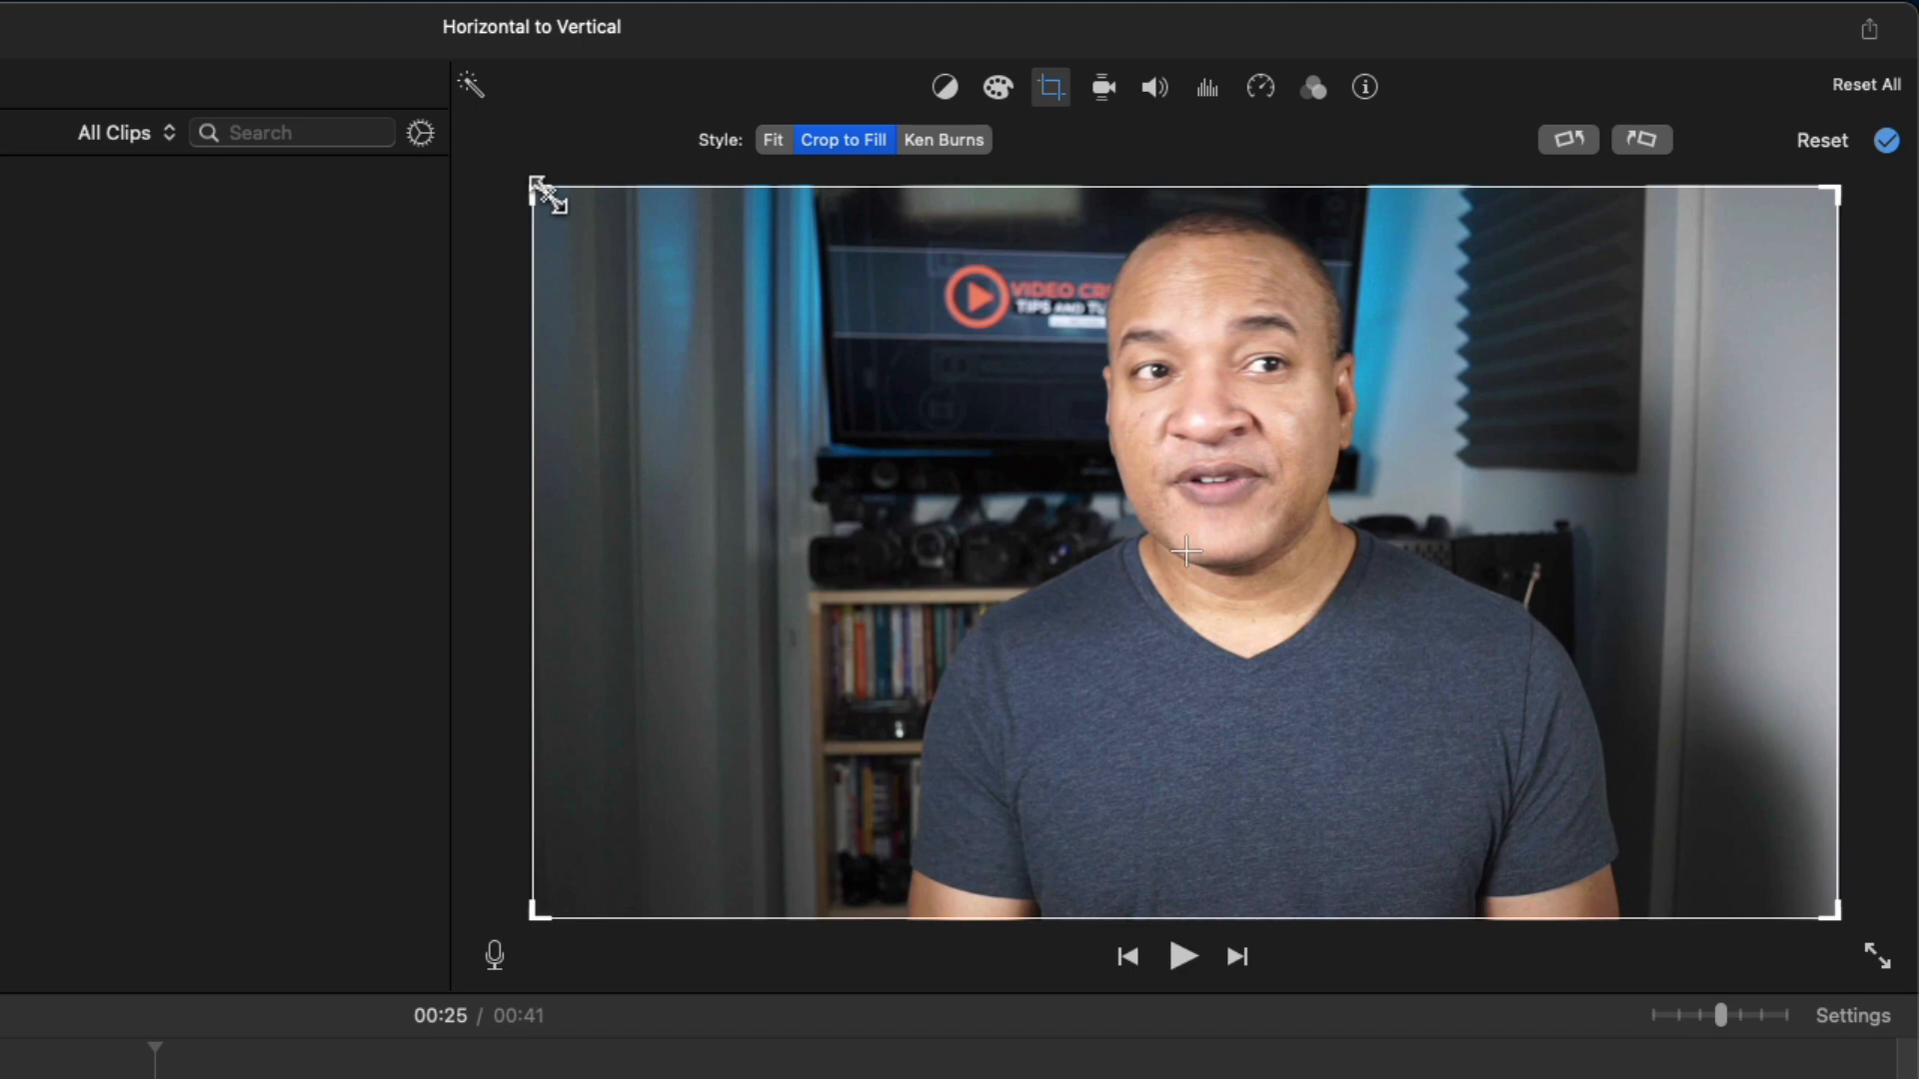
{"action": "mouse_move", "coordinate": [506, 389]}
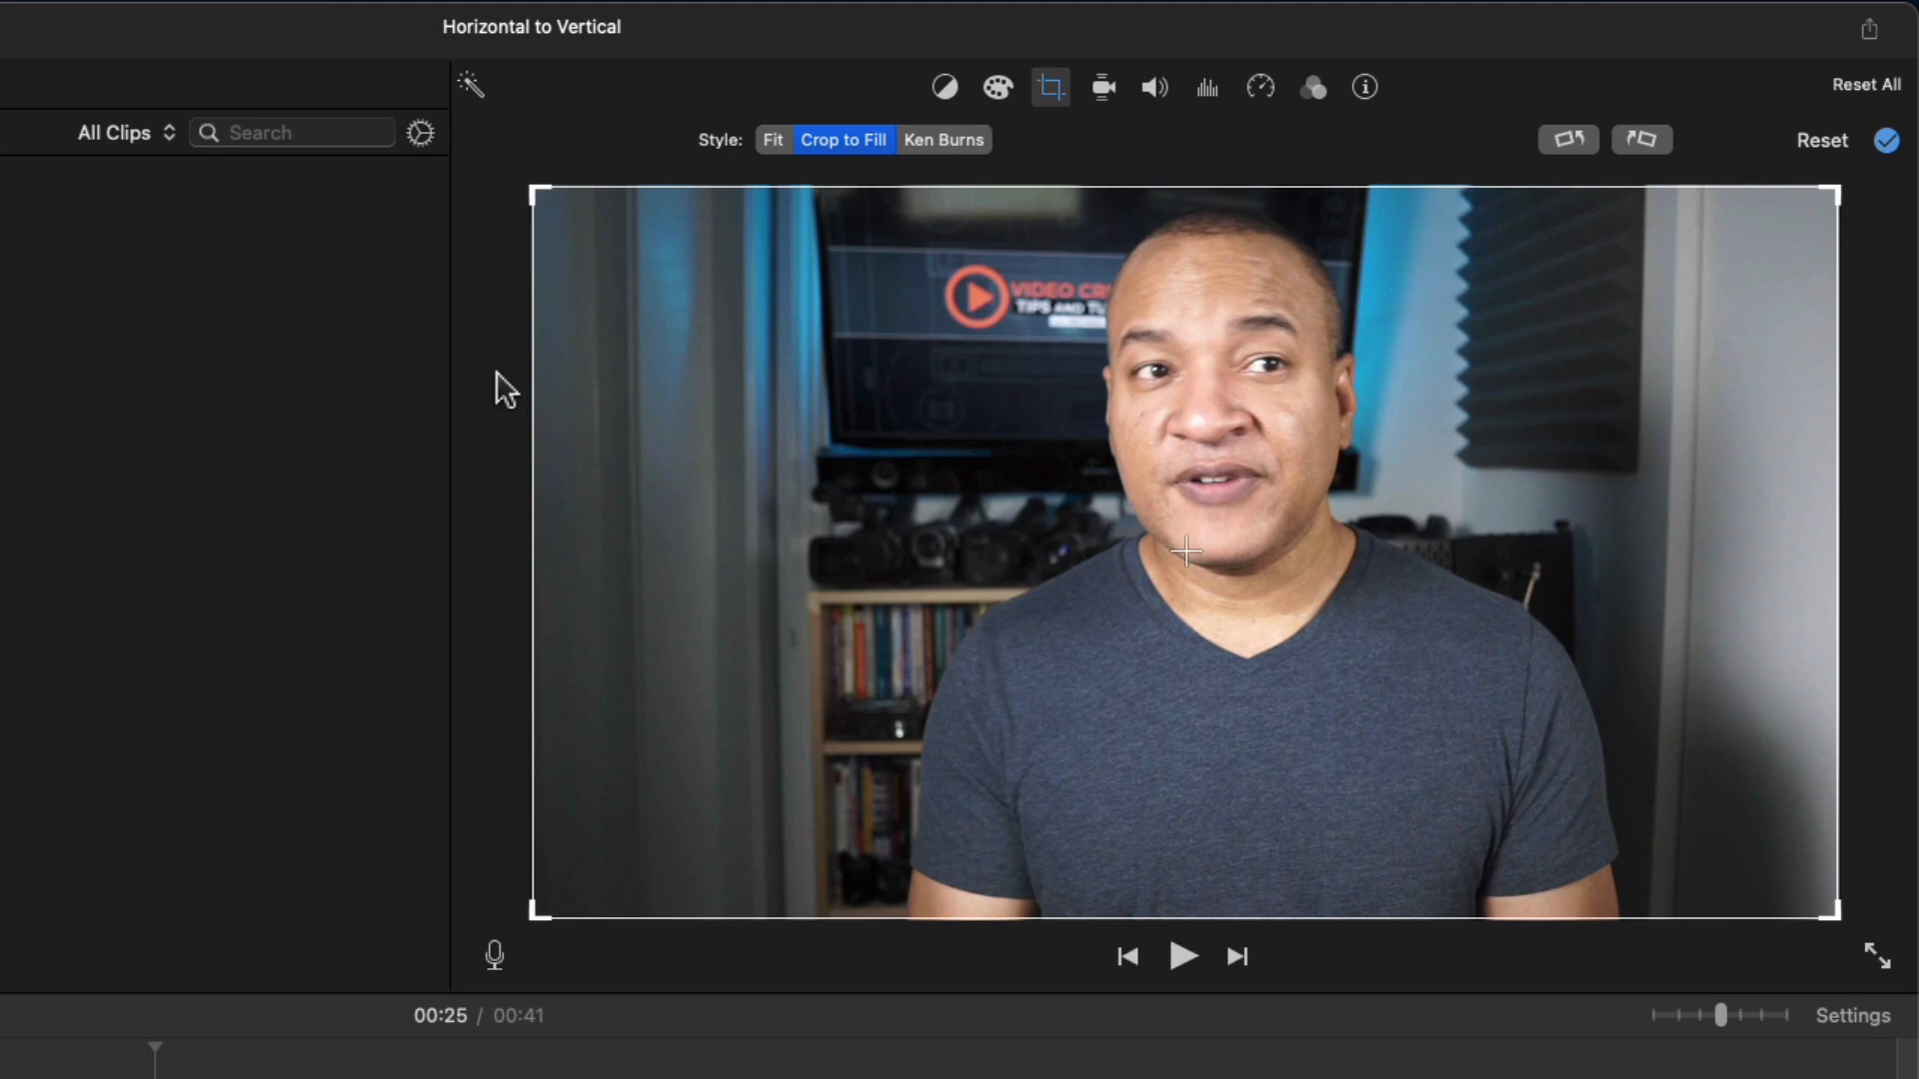
{"action": "mouse_move", "coordinate": [608, 164]}
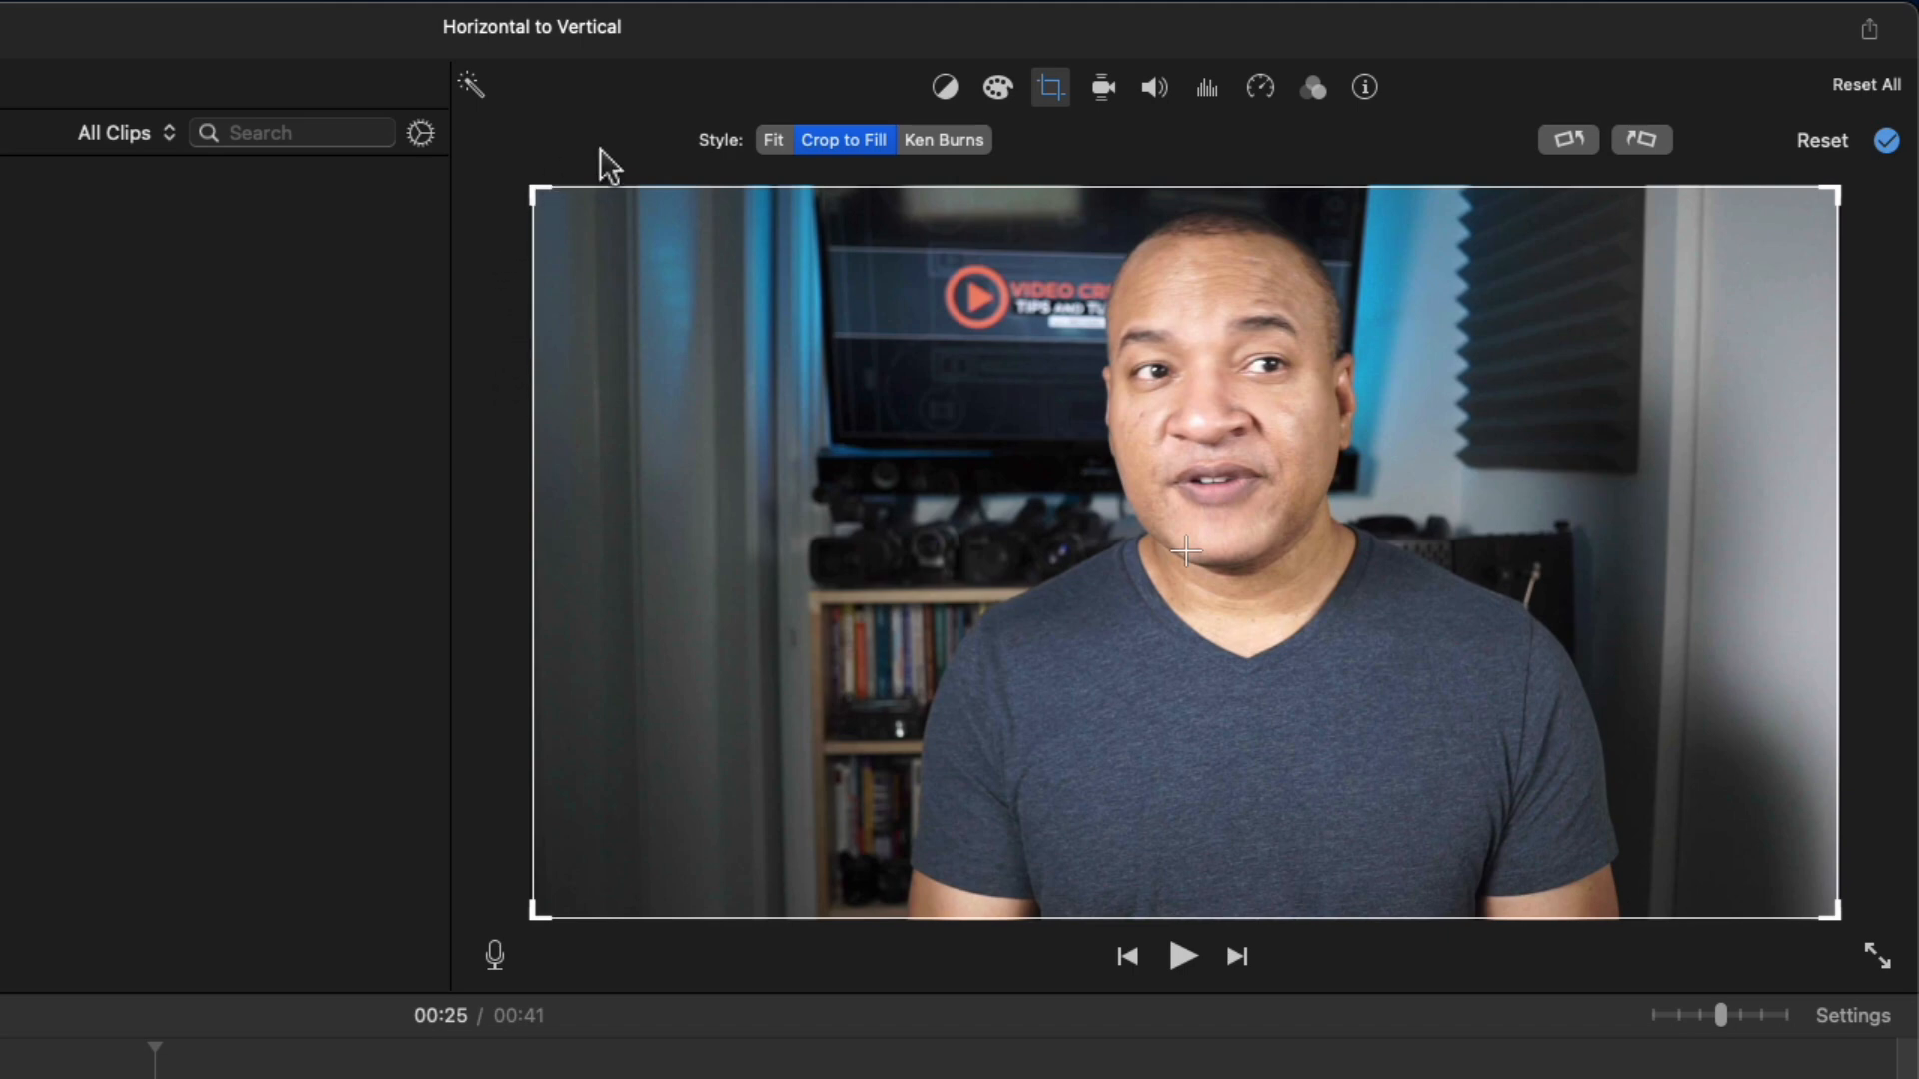
{"action": "mouse_move", "coordinate": [851, 159]}
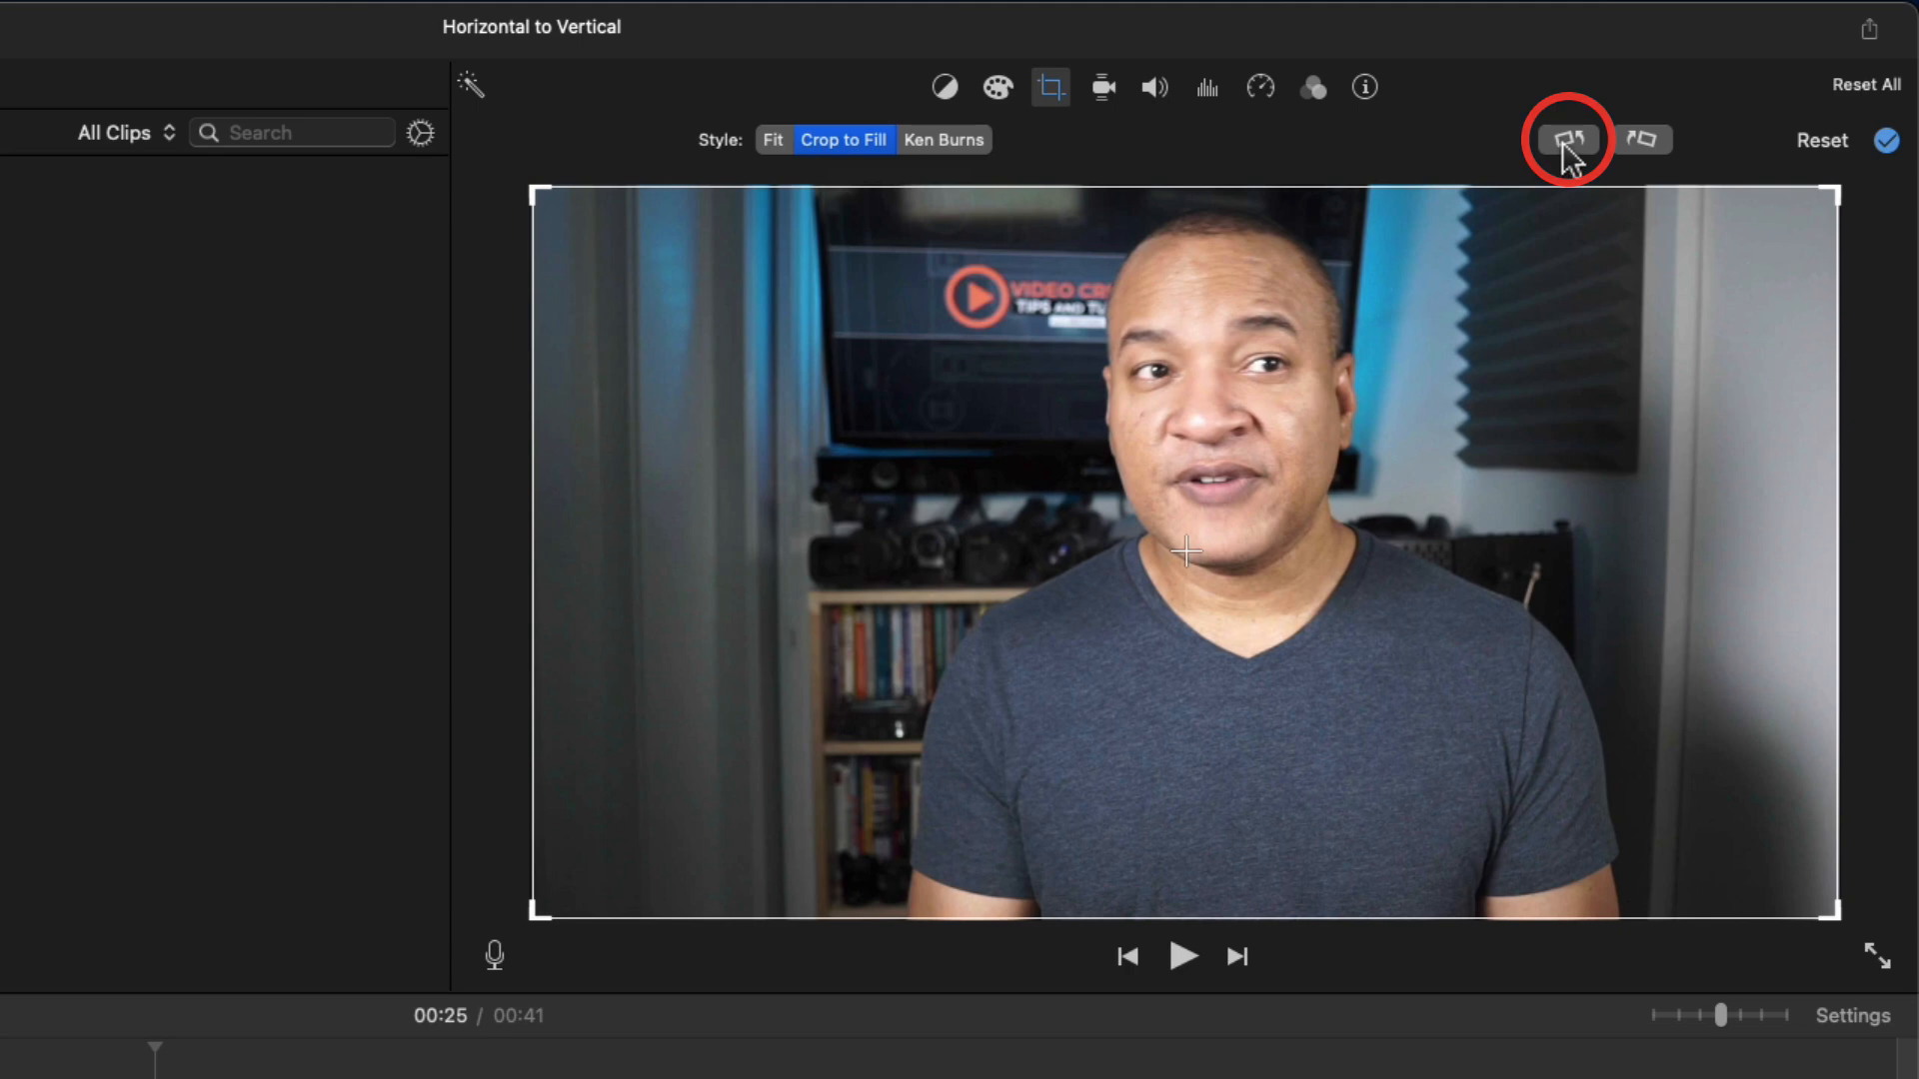
{"action": "mouse_move", "coordinate": [1566, 140]}
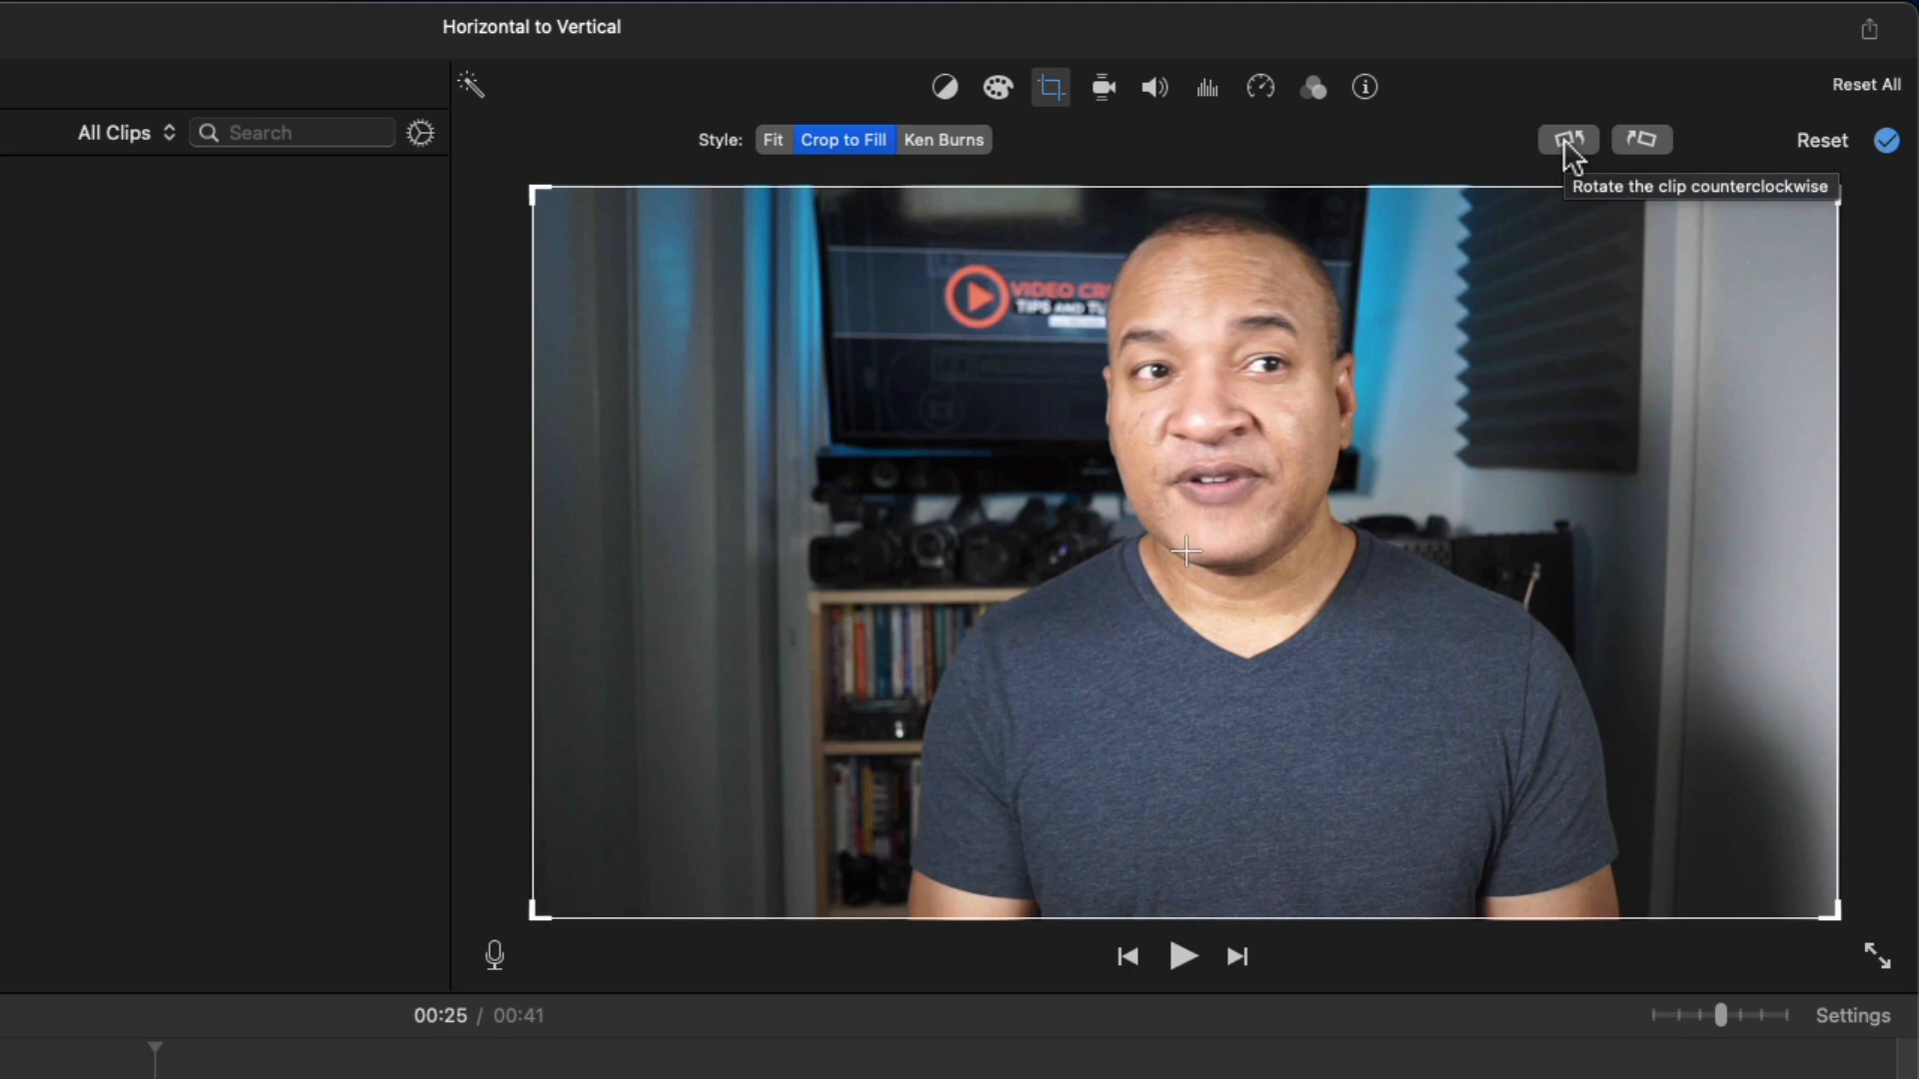
Rotate the interview clip a quarter turn counterclockwise
{"action": "left_click", "coordinate": [1568, 138]}
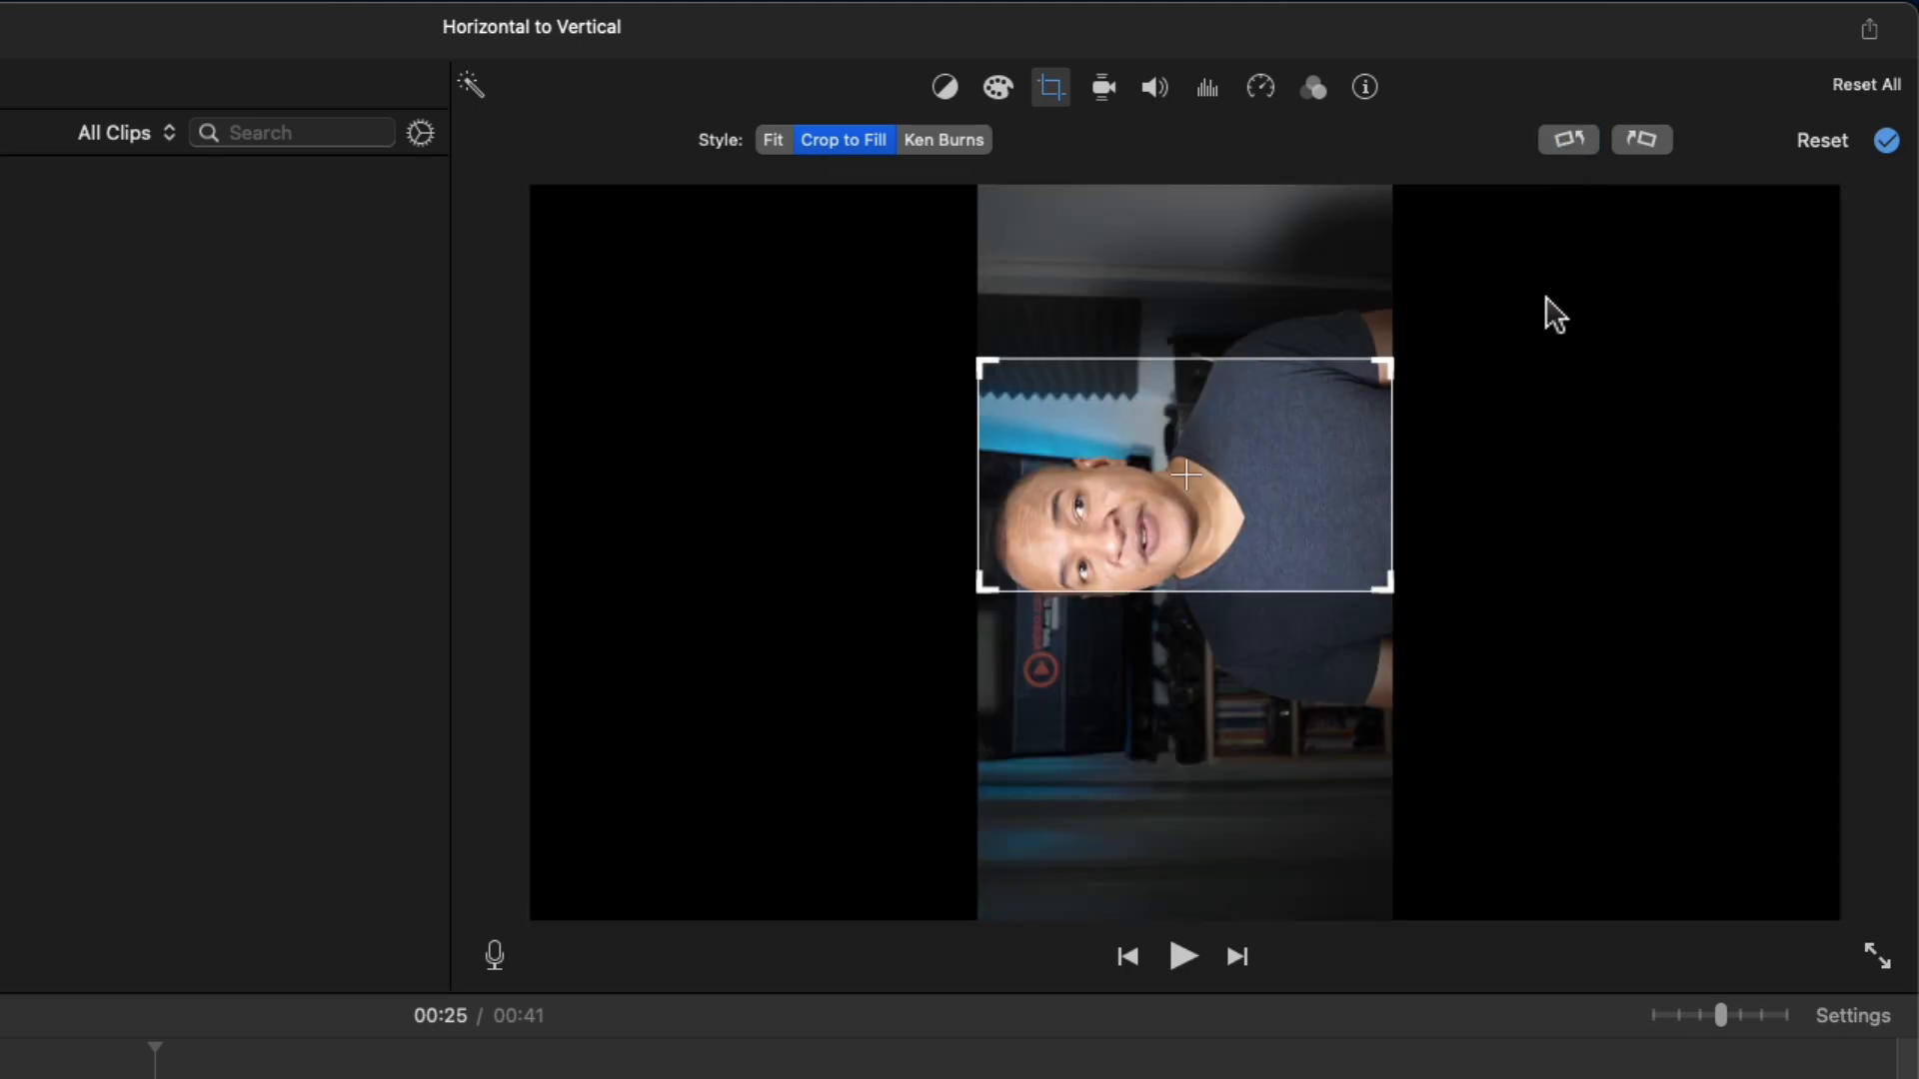
{"action": "mouse_move", "coordinate": [1475, 304]}
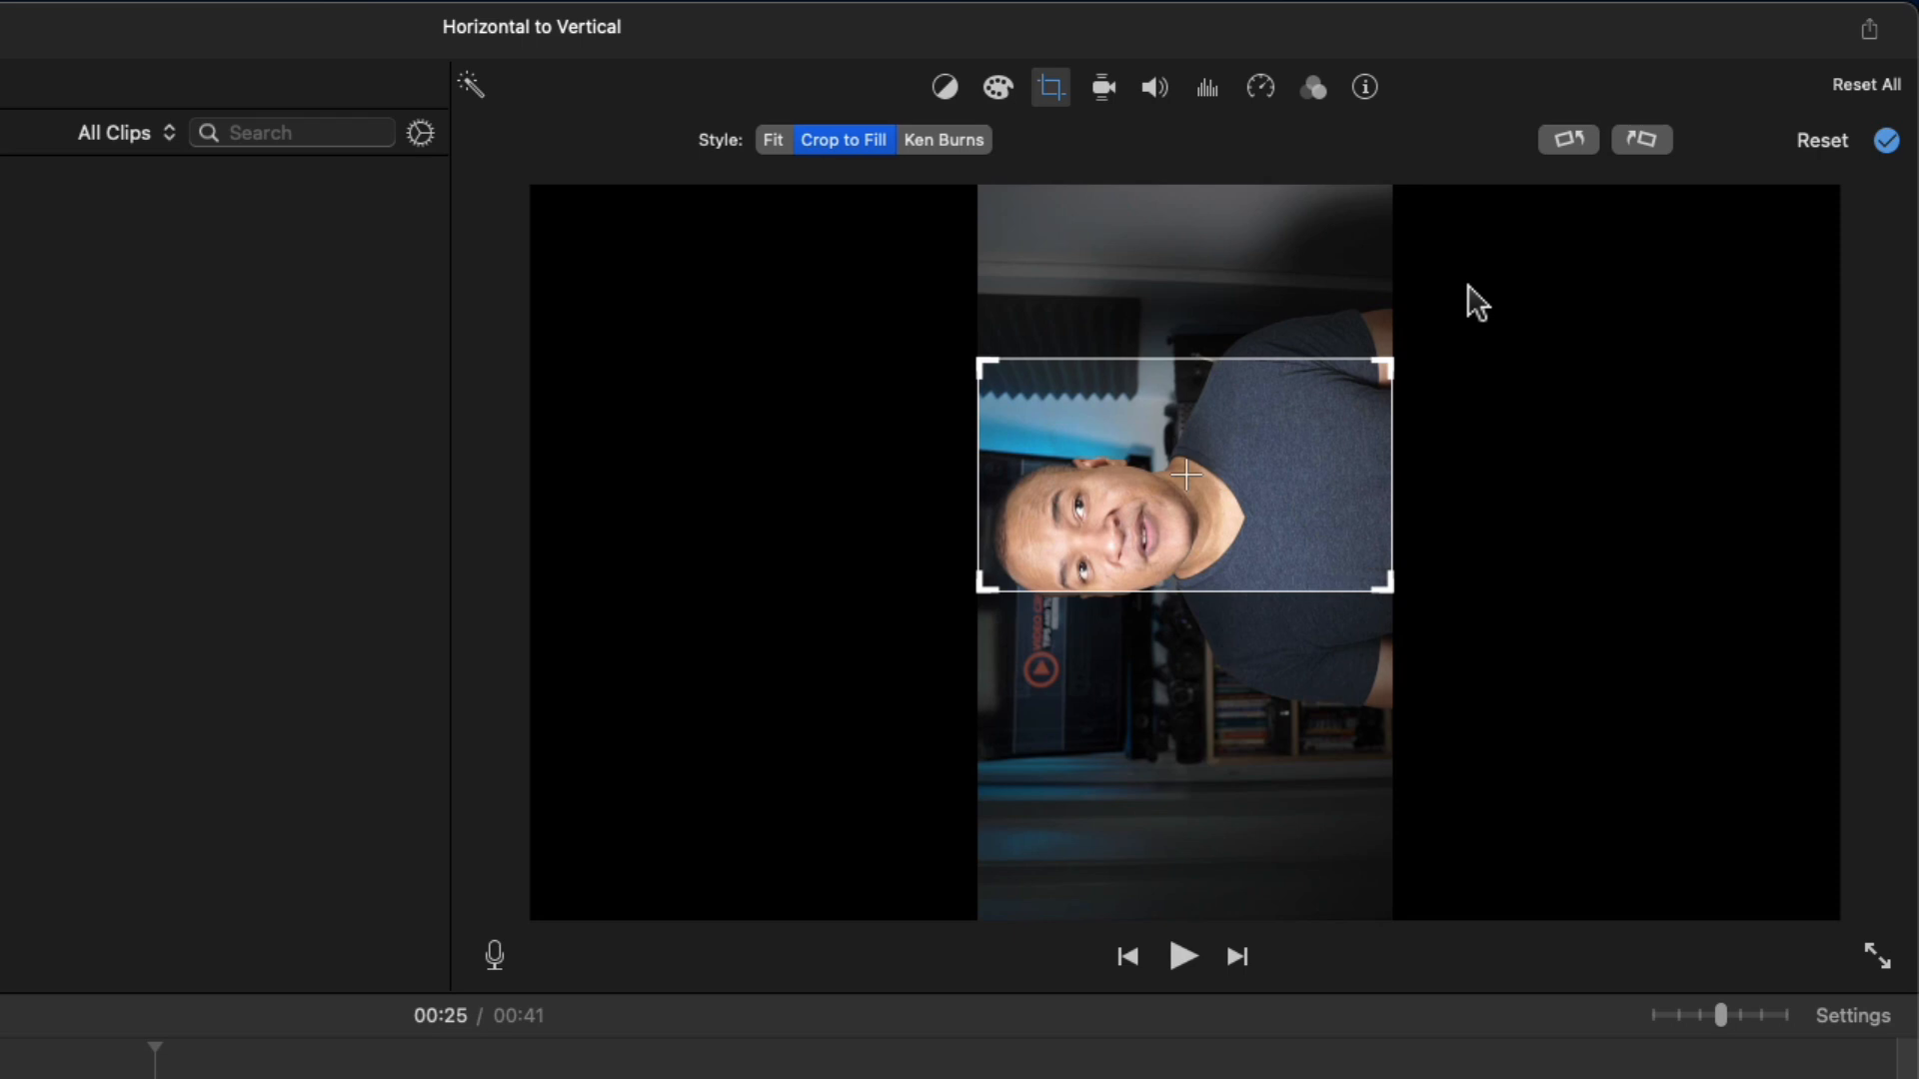
{"action": "mouse_move", "coordinate": [1482, 483]}
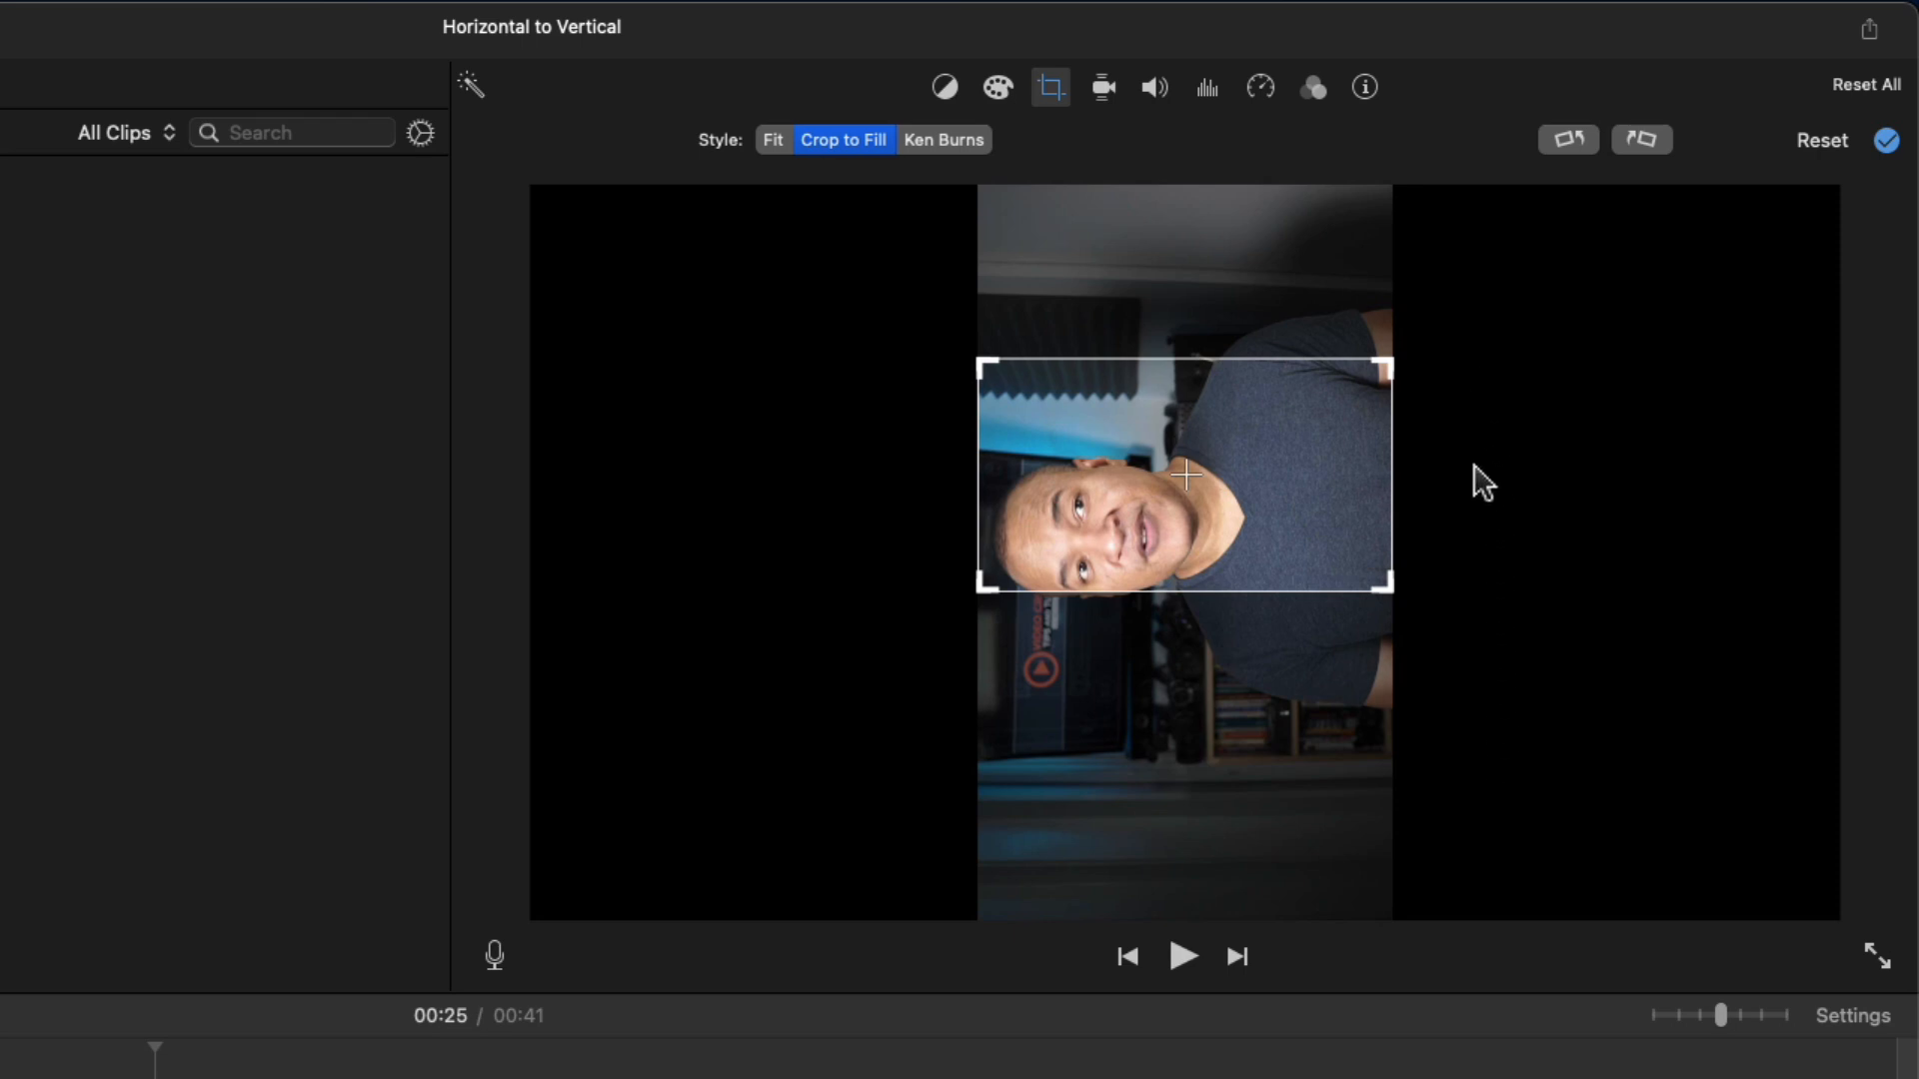
{"action": "mouse_move", "coordinate": [1493, 768]}
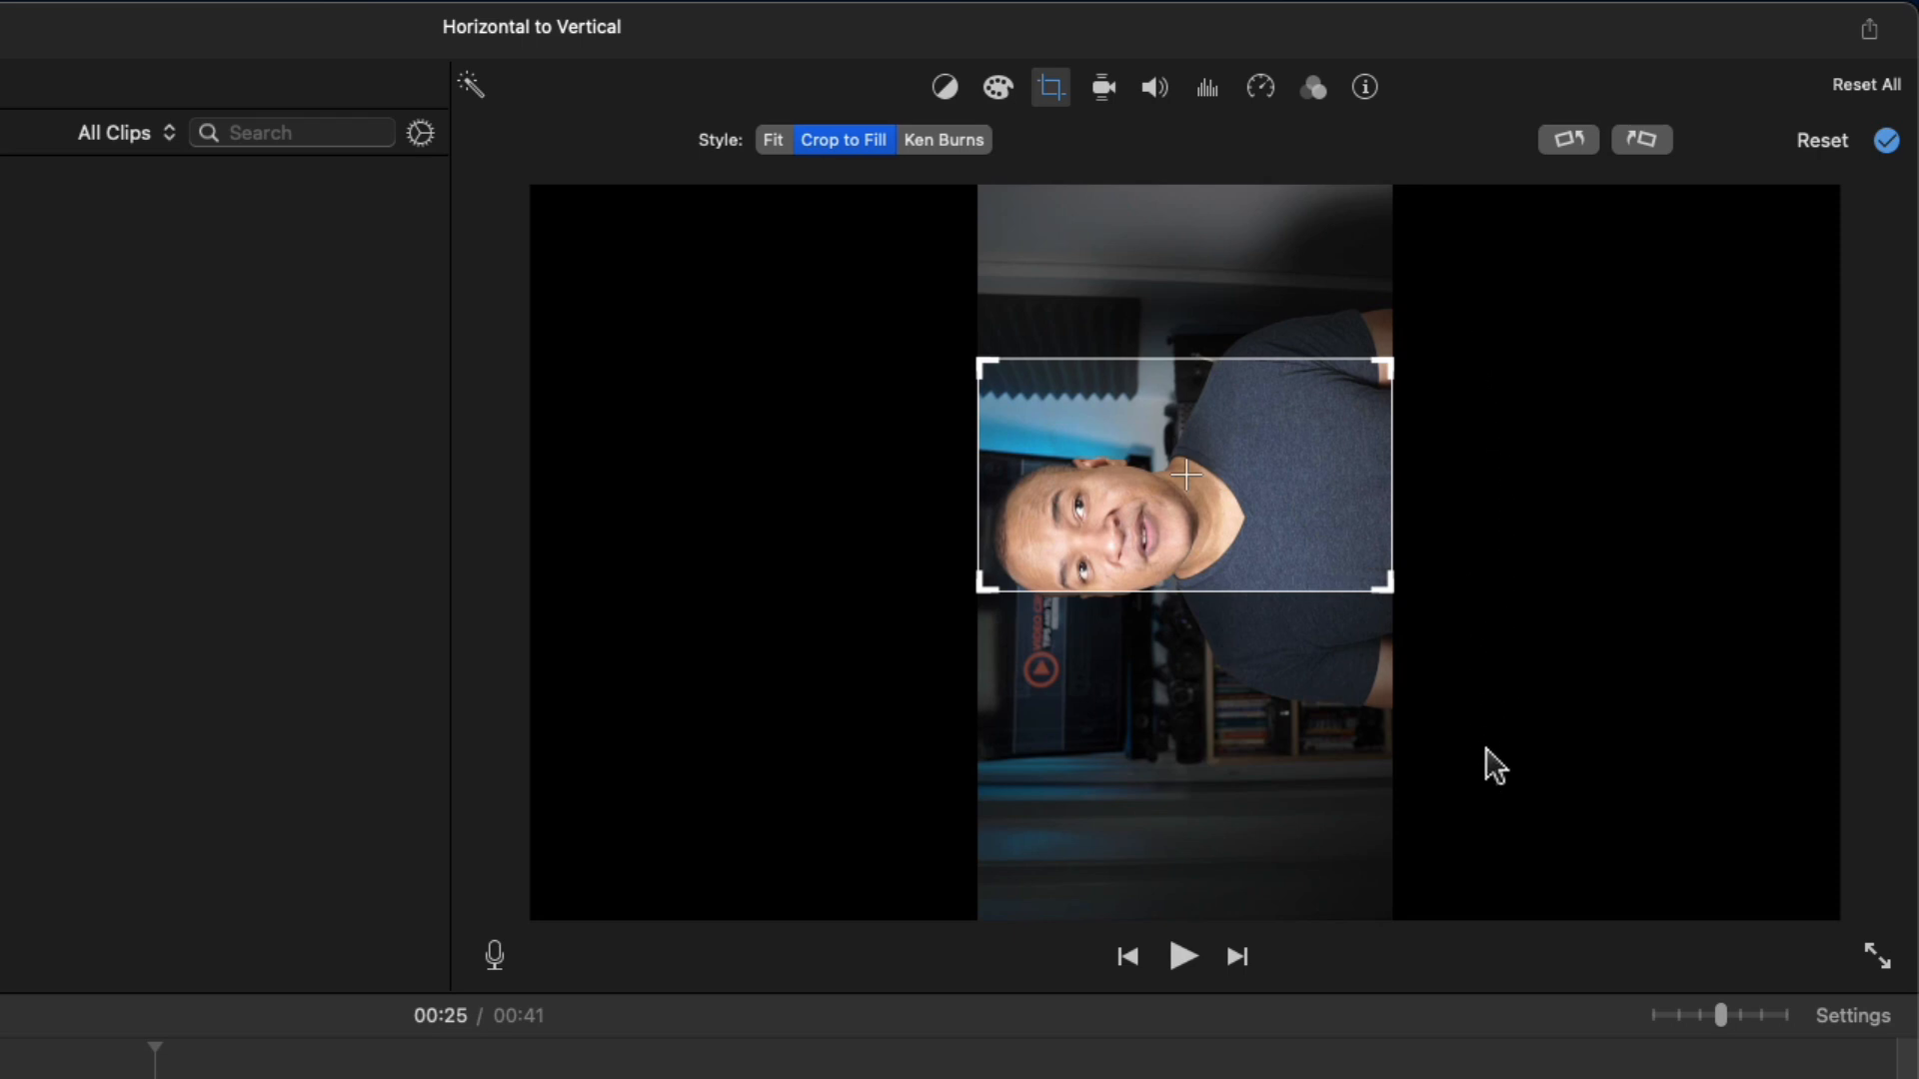
{"action": "mouse_move", "coordinate": [1298, 587]}
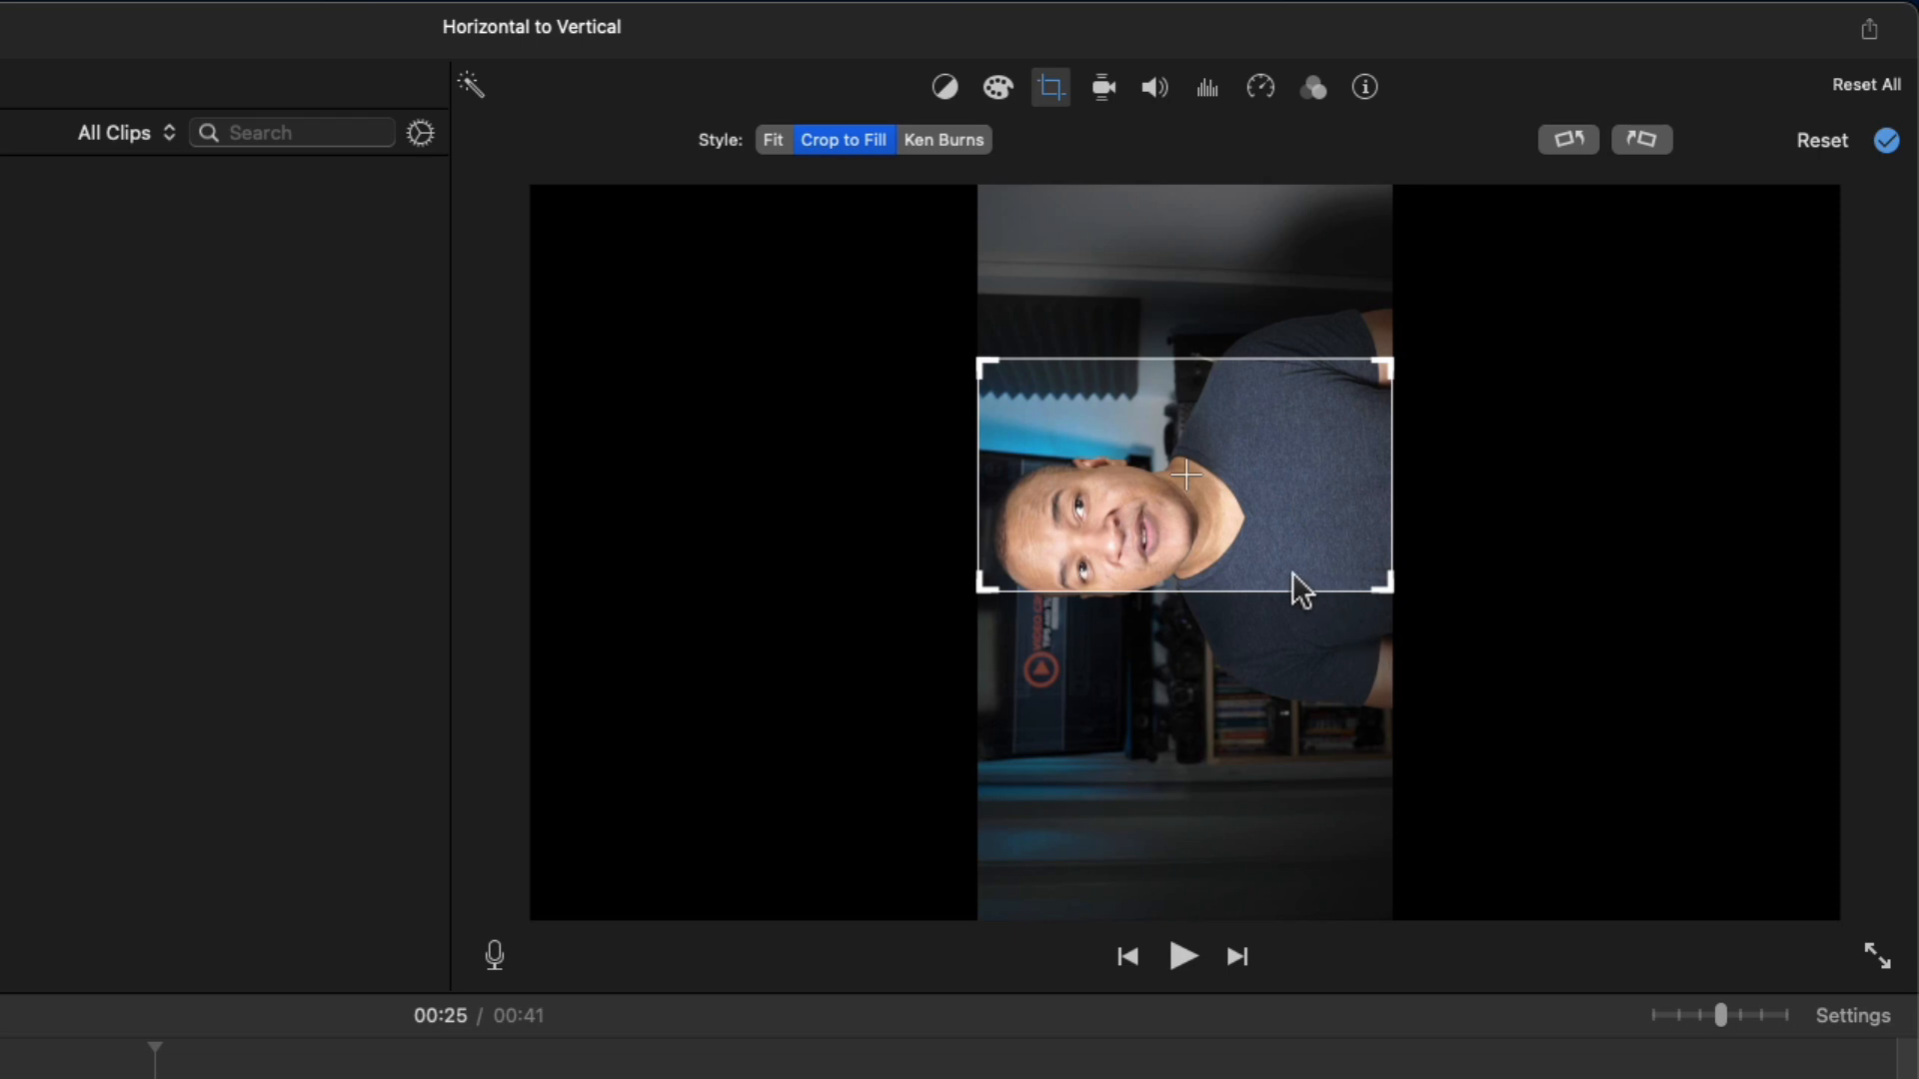
{"action": "mouse_move", "coordinate": [1133, 379]}
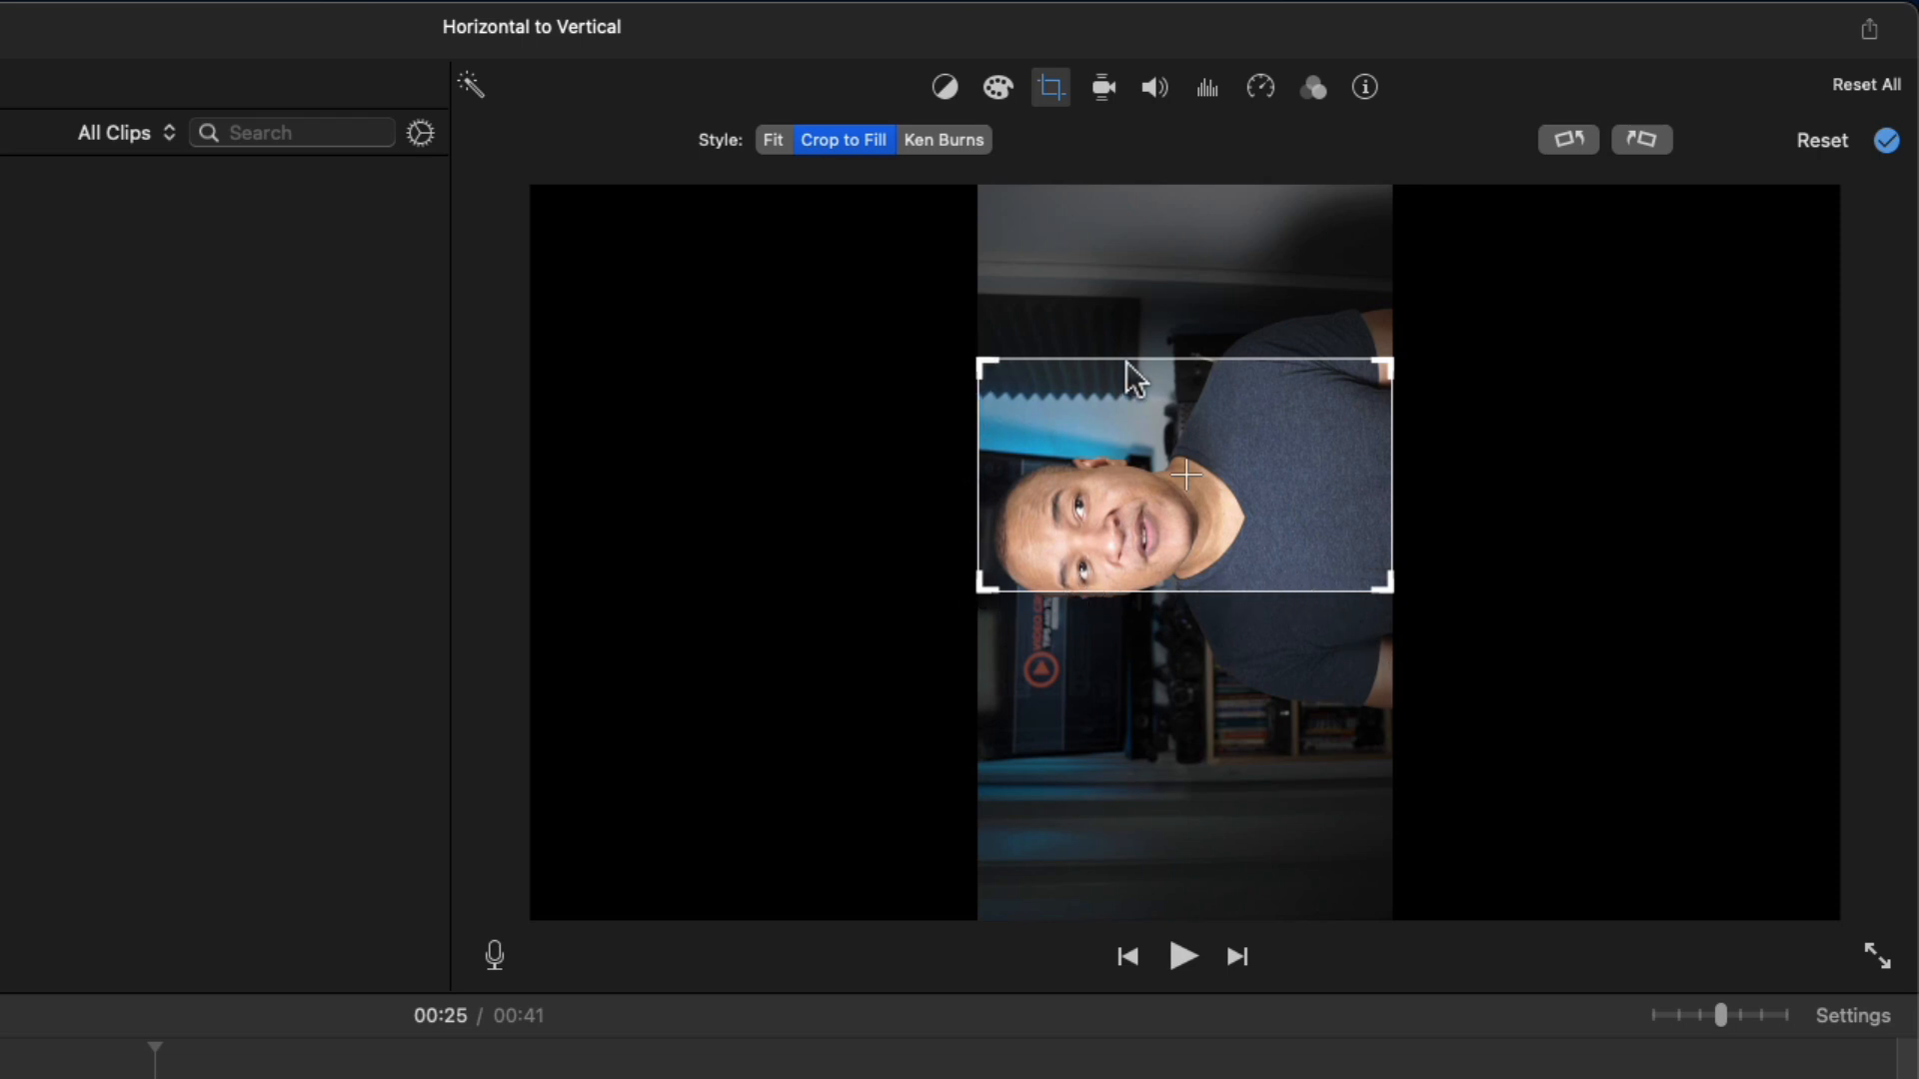
{"action": "mouse_move", "coordinate": [1074, 597]}
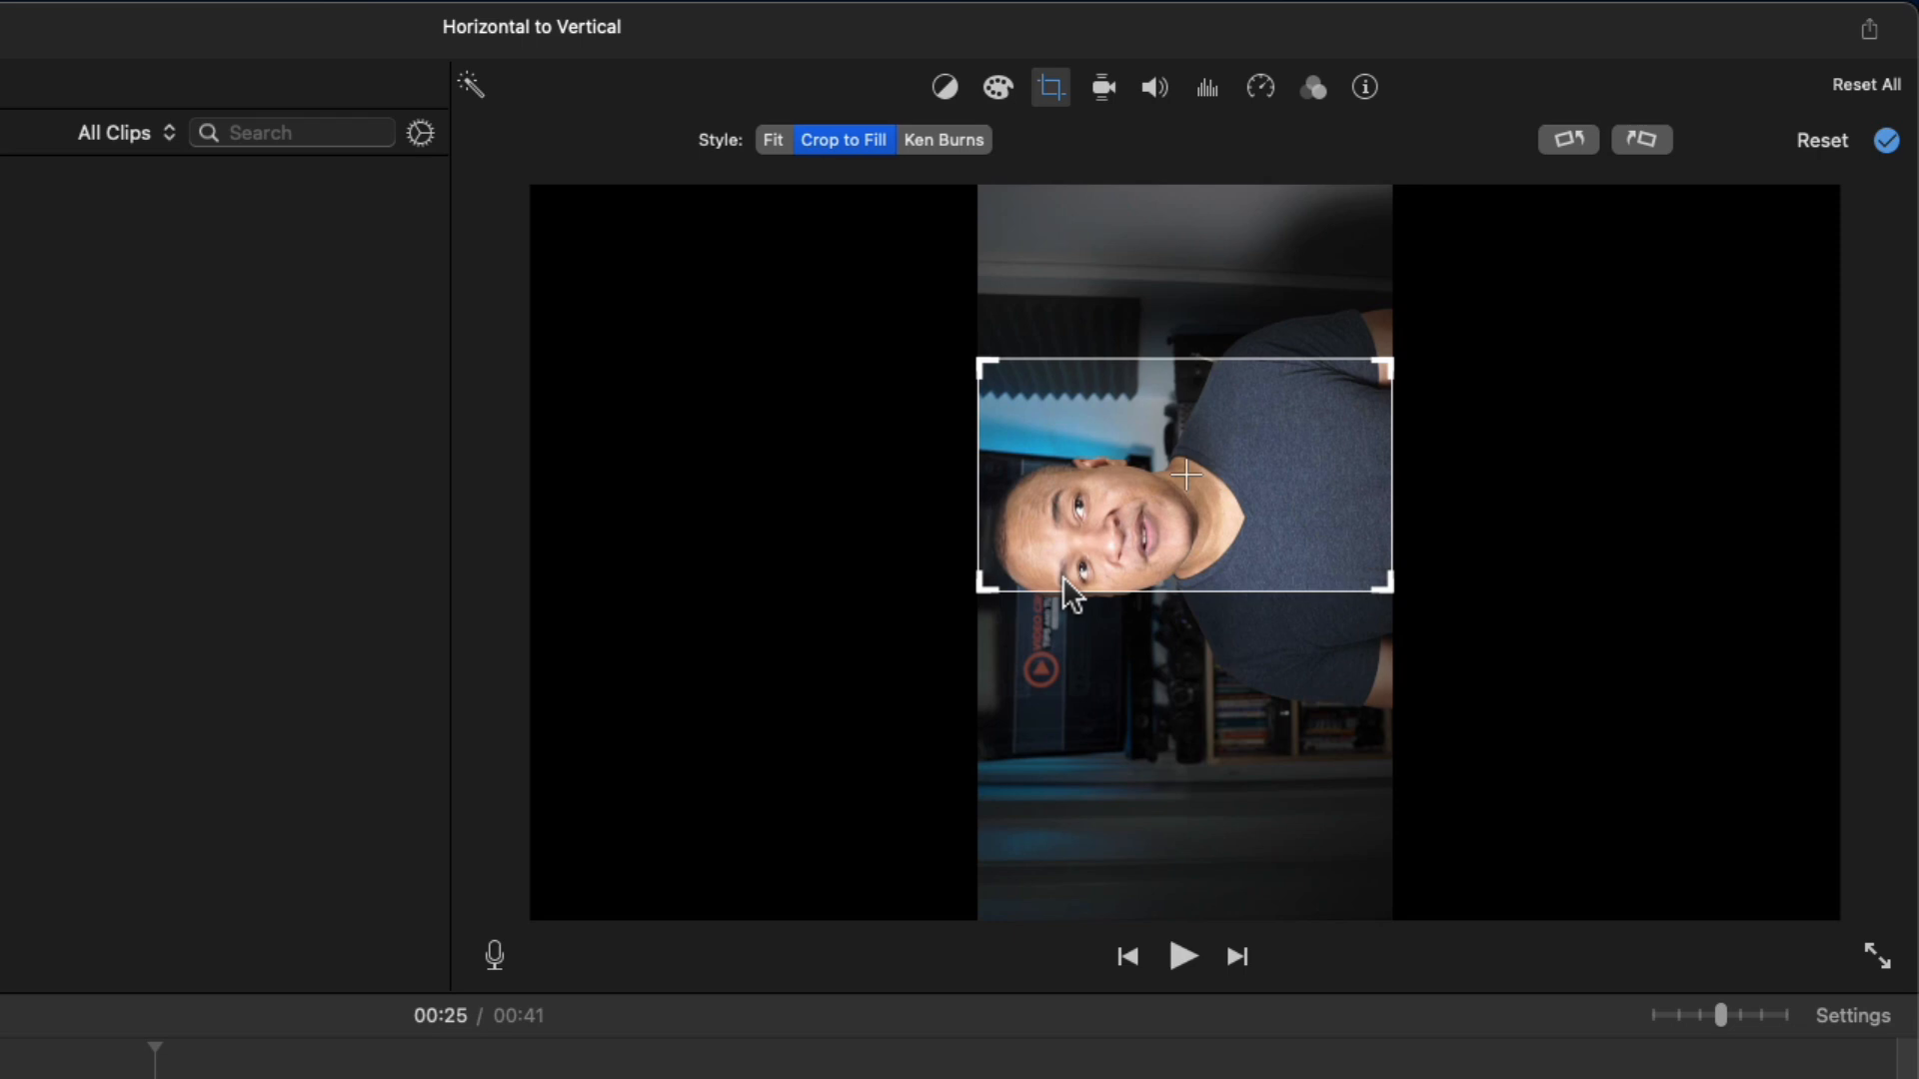
{"action": "mouse_move", "coordinate": [994, 637]}
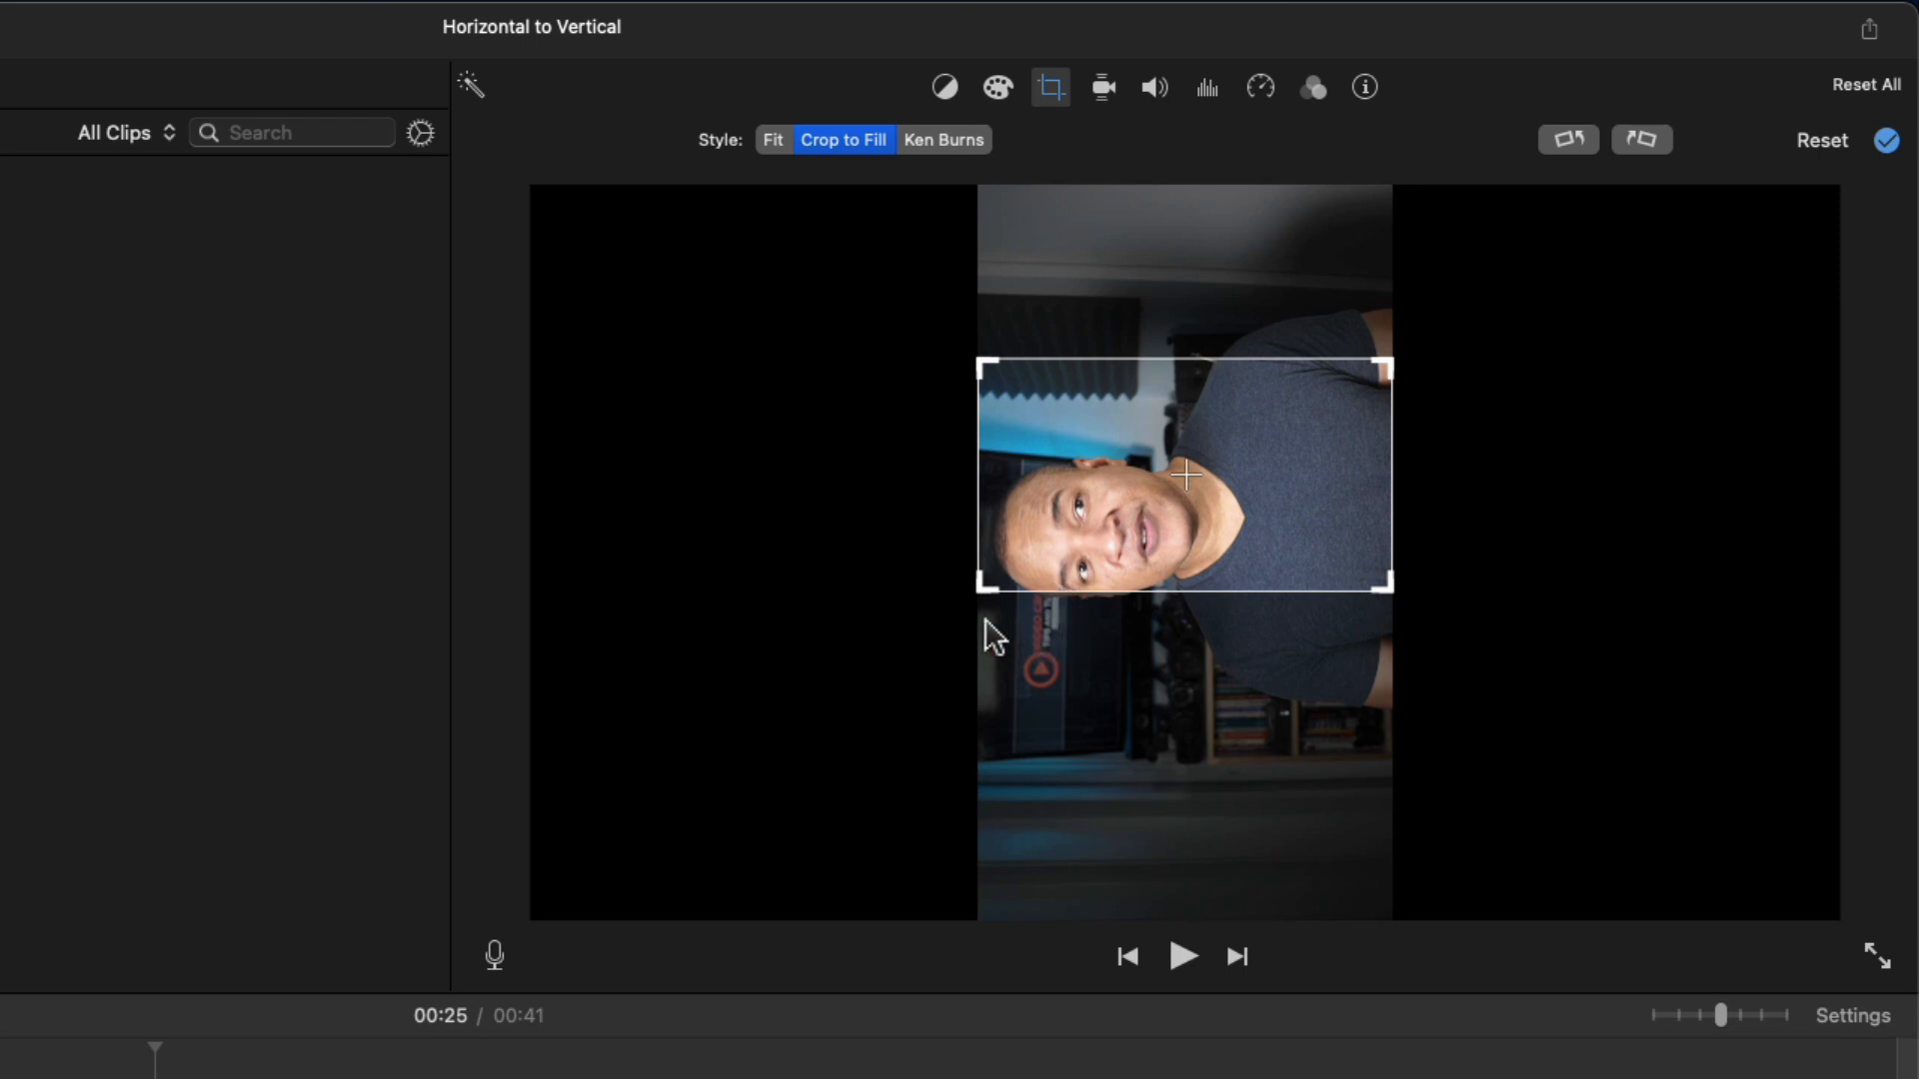
{"action": "mouse_move", "coordinate": [1119, 361]}
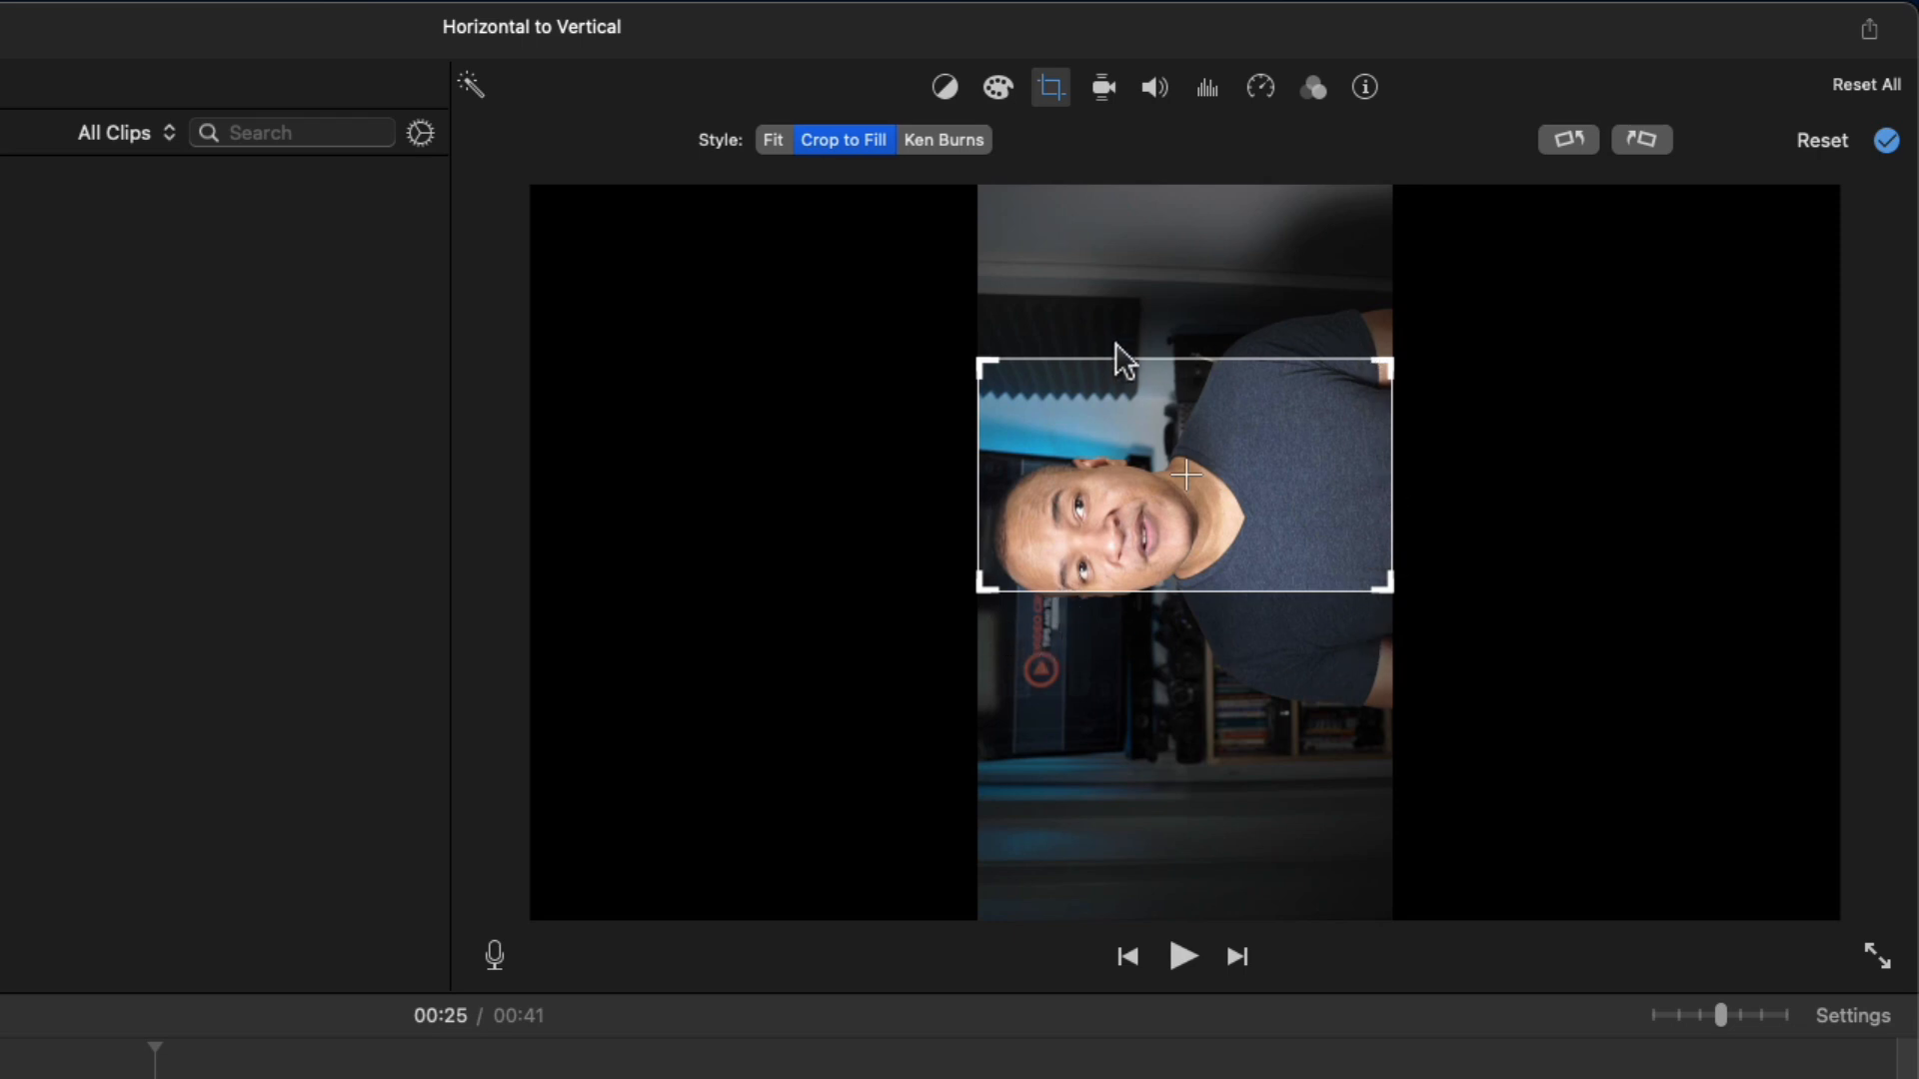
{"action": "mouse_move", "coordinate": [1337, 659]}
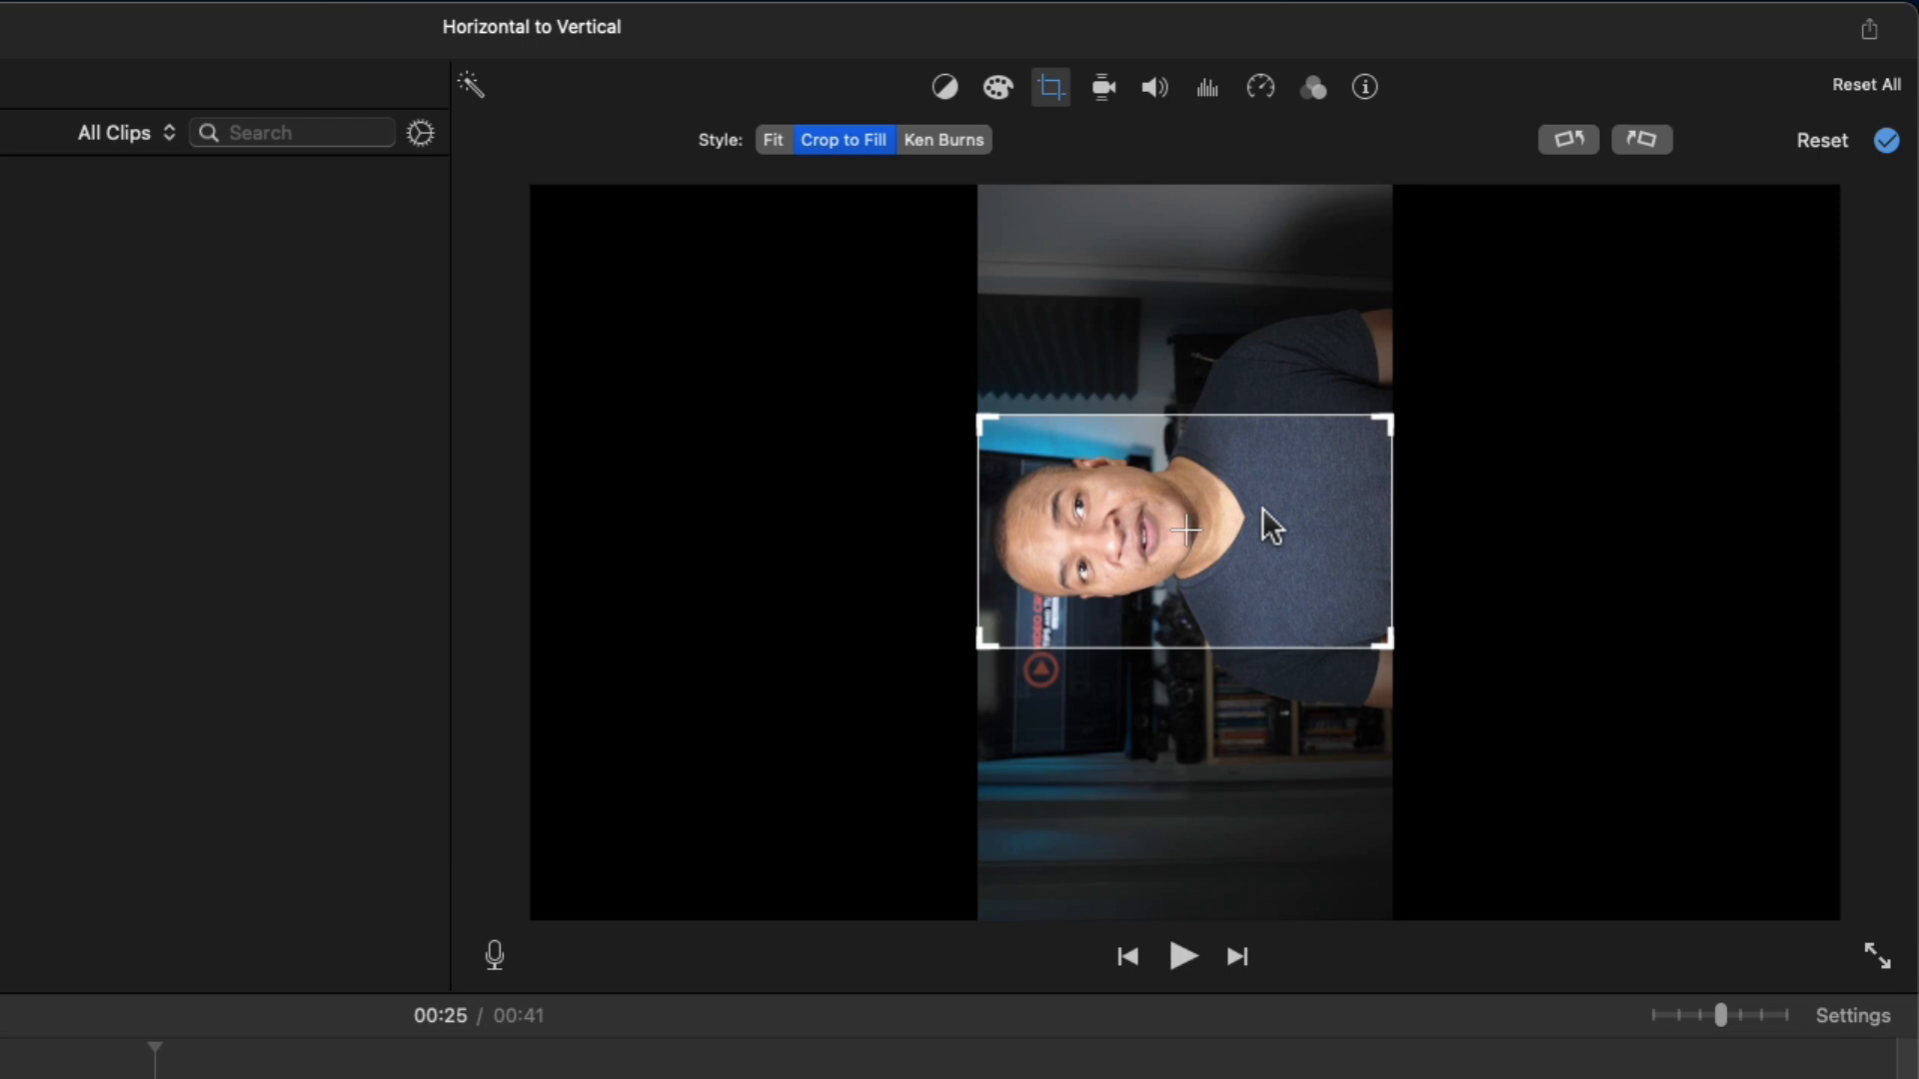
Apply the face-and-shoulders crop and start an Export File from the Share menu
{"action": "left_click", "coordinate": [1885, 140]}
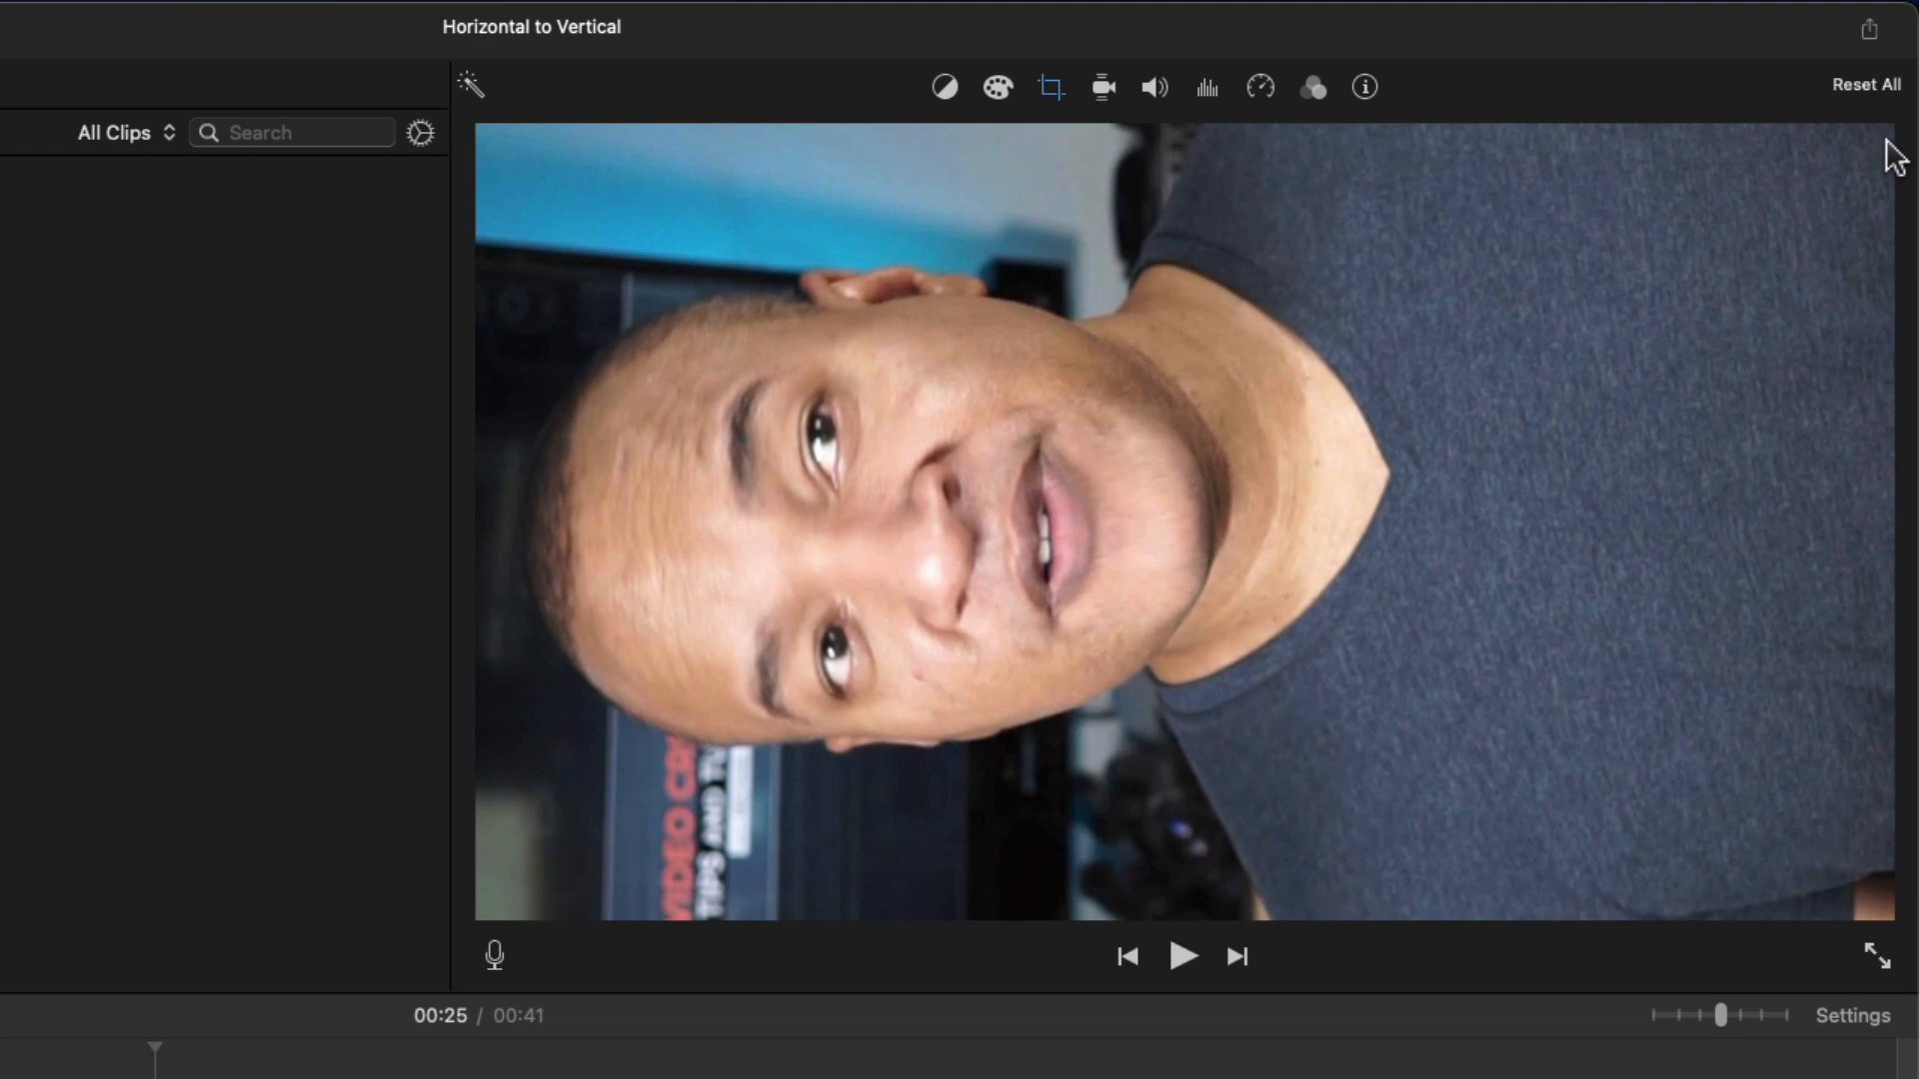
{"action": "mouse_move", "coordinate": [1456, 269]}
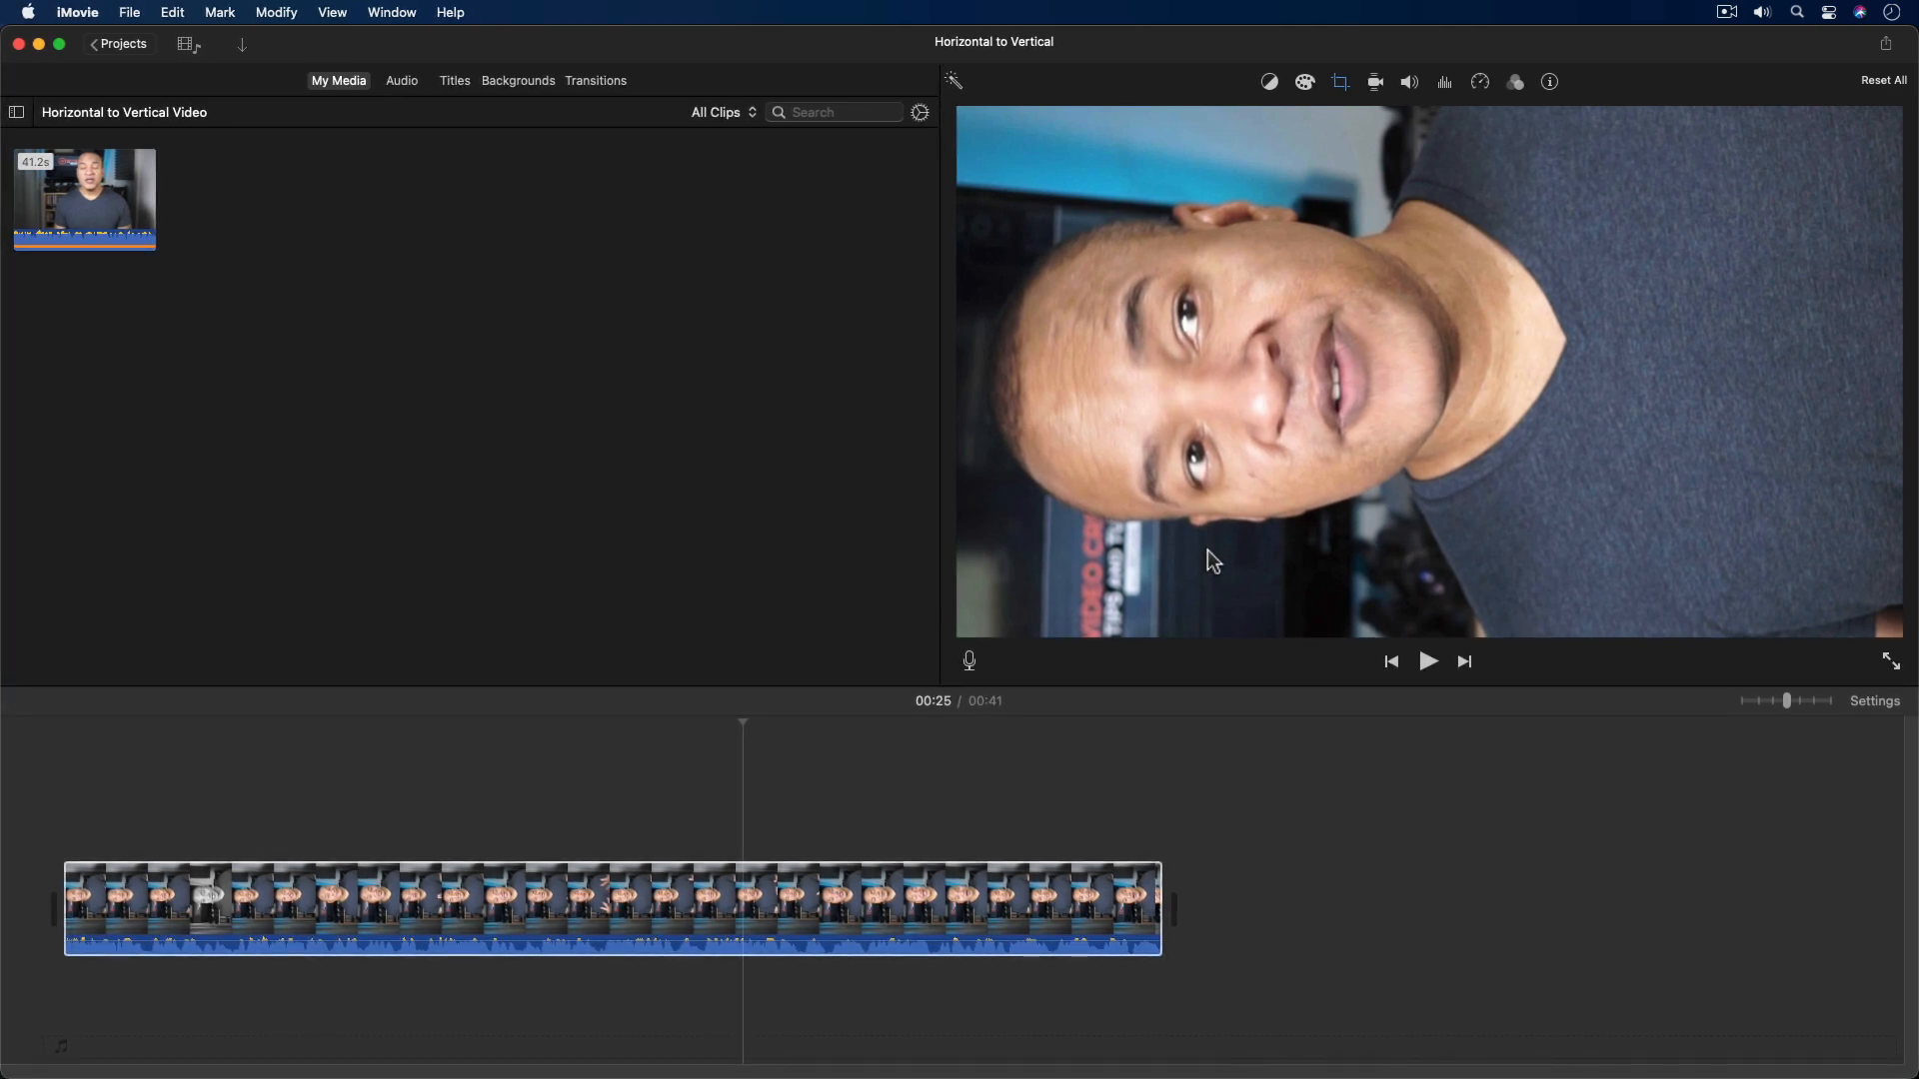
{"action": "mouse_move", "coordinate": [1286, 582]}
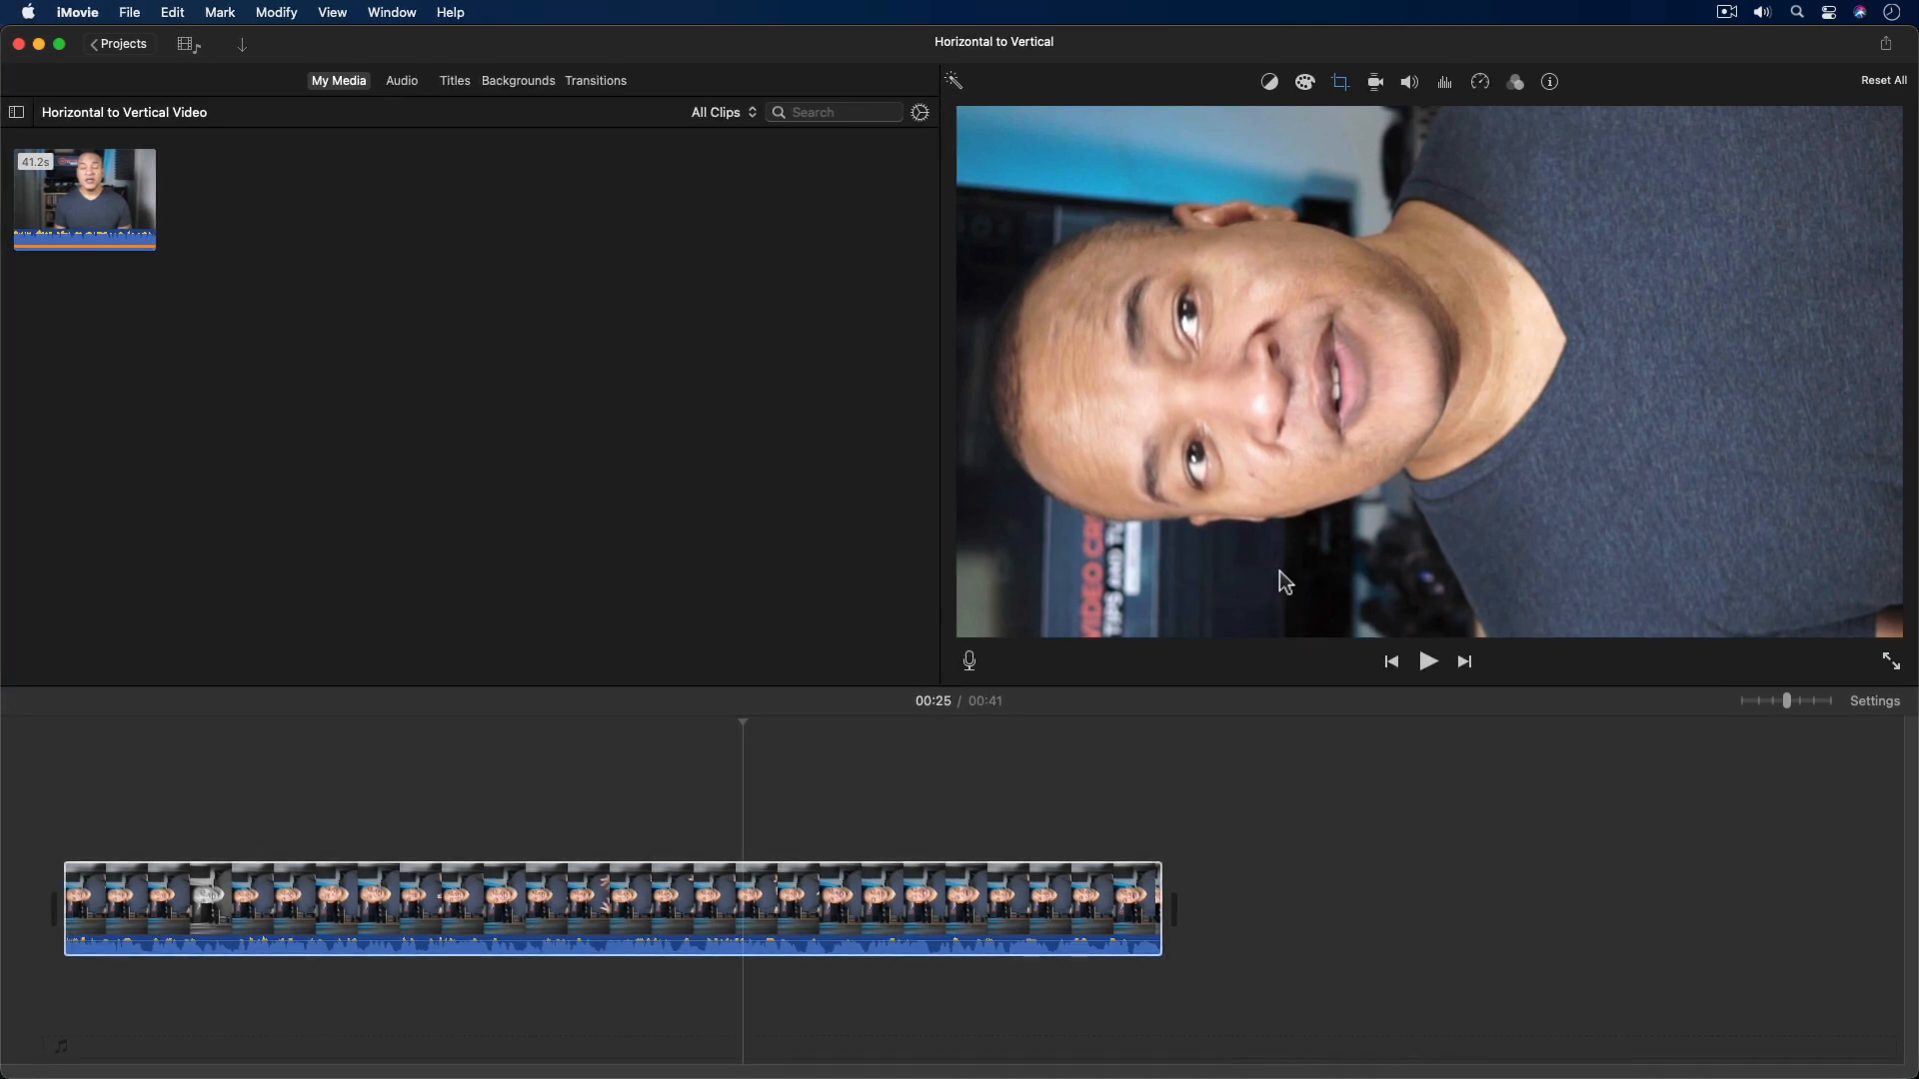
{"action": "mouse_move", "coordinate": [1783, 223]}
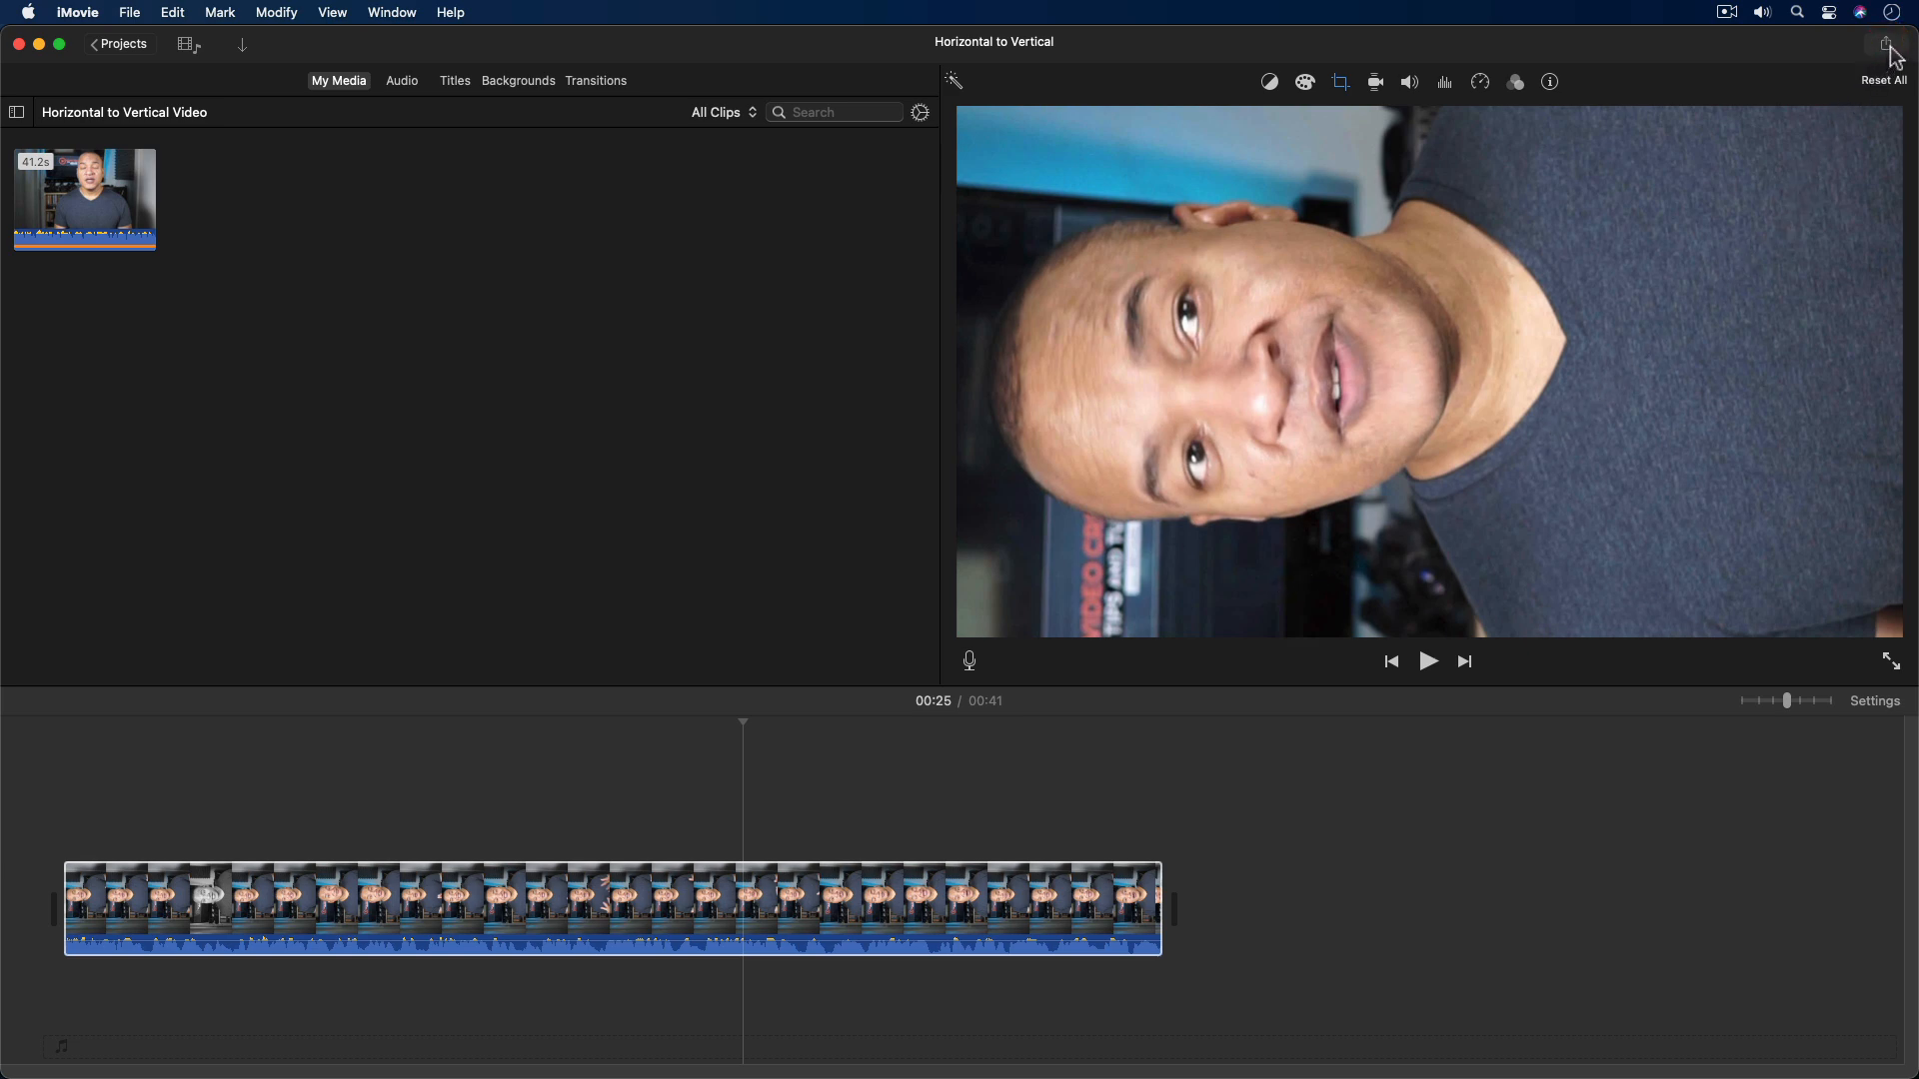
{"action": "left_click", "coordinate": [1887, 42]}
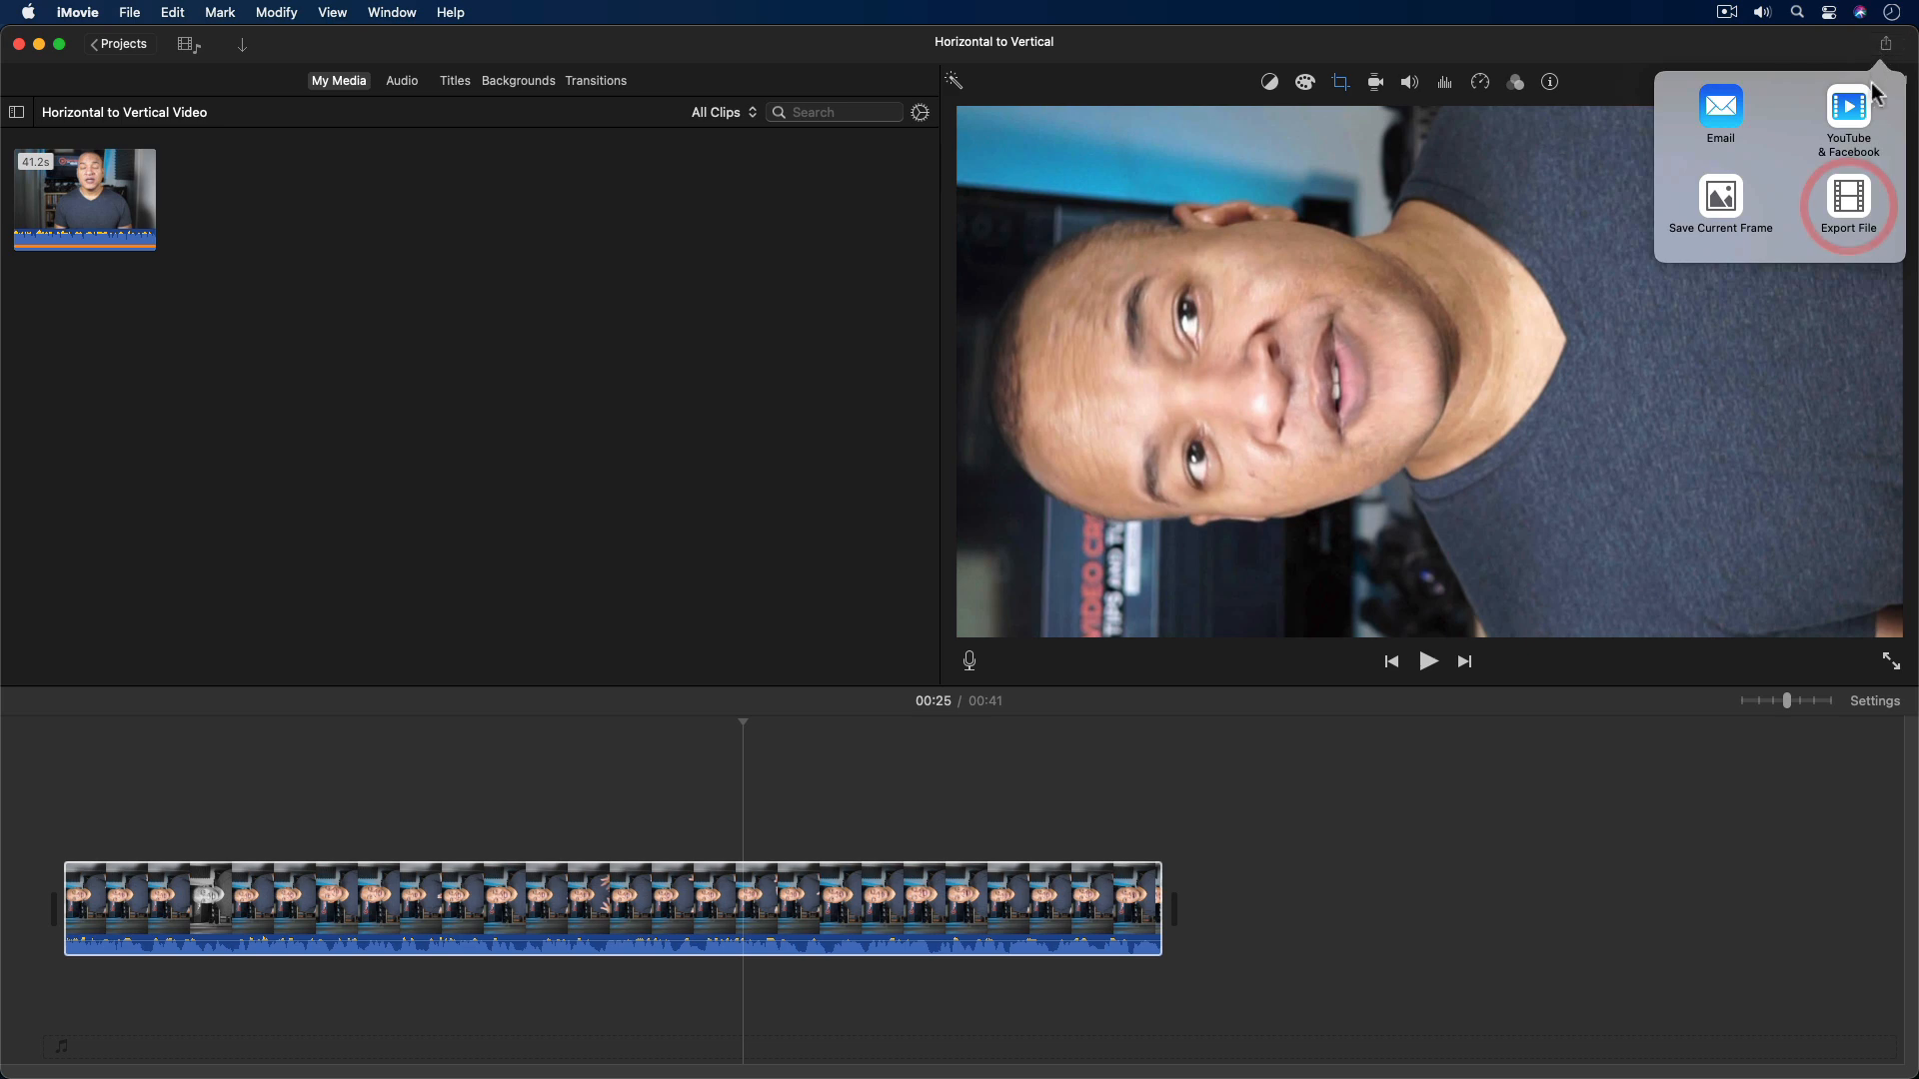
{"action": "mouse_move", "coordinate": [1852, 206]}
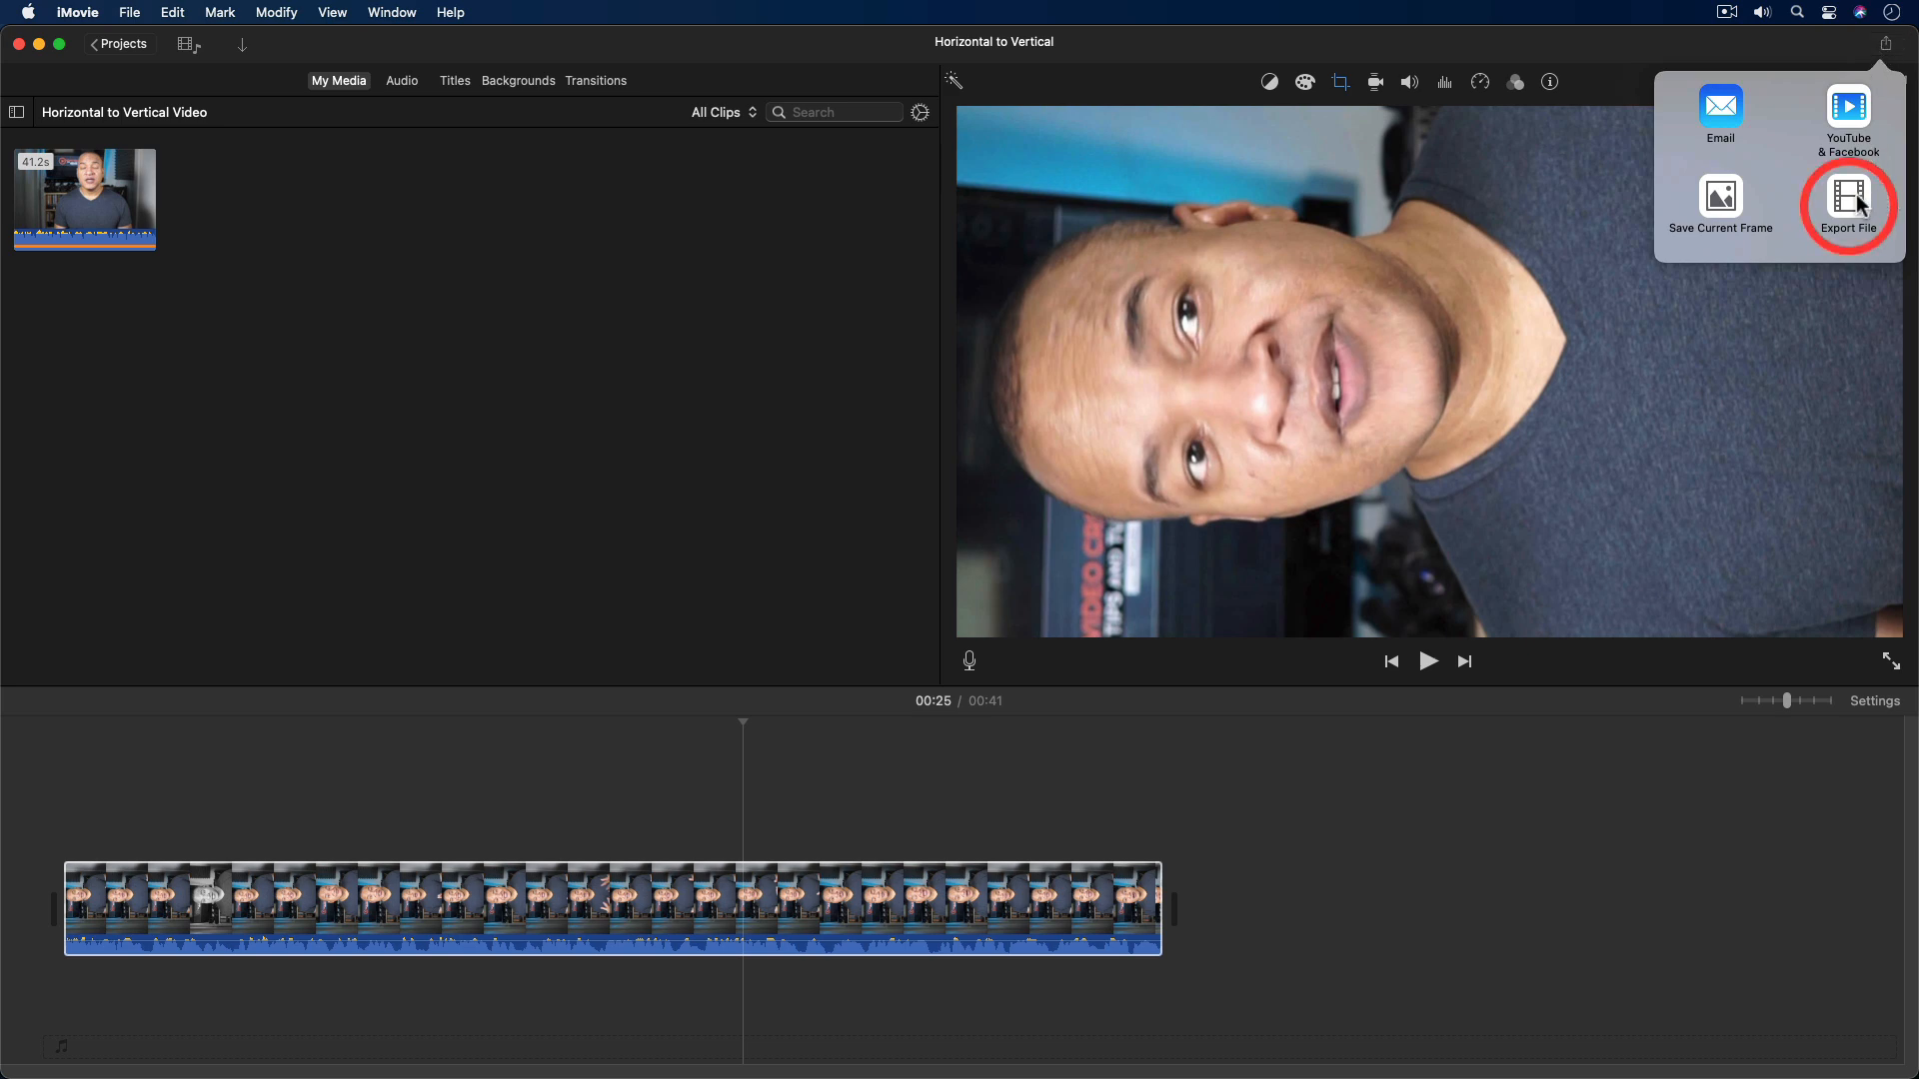
{"action": "left_click", "coordinate": [1848, 206]}
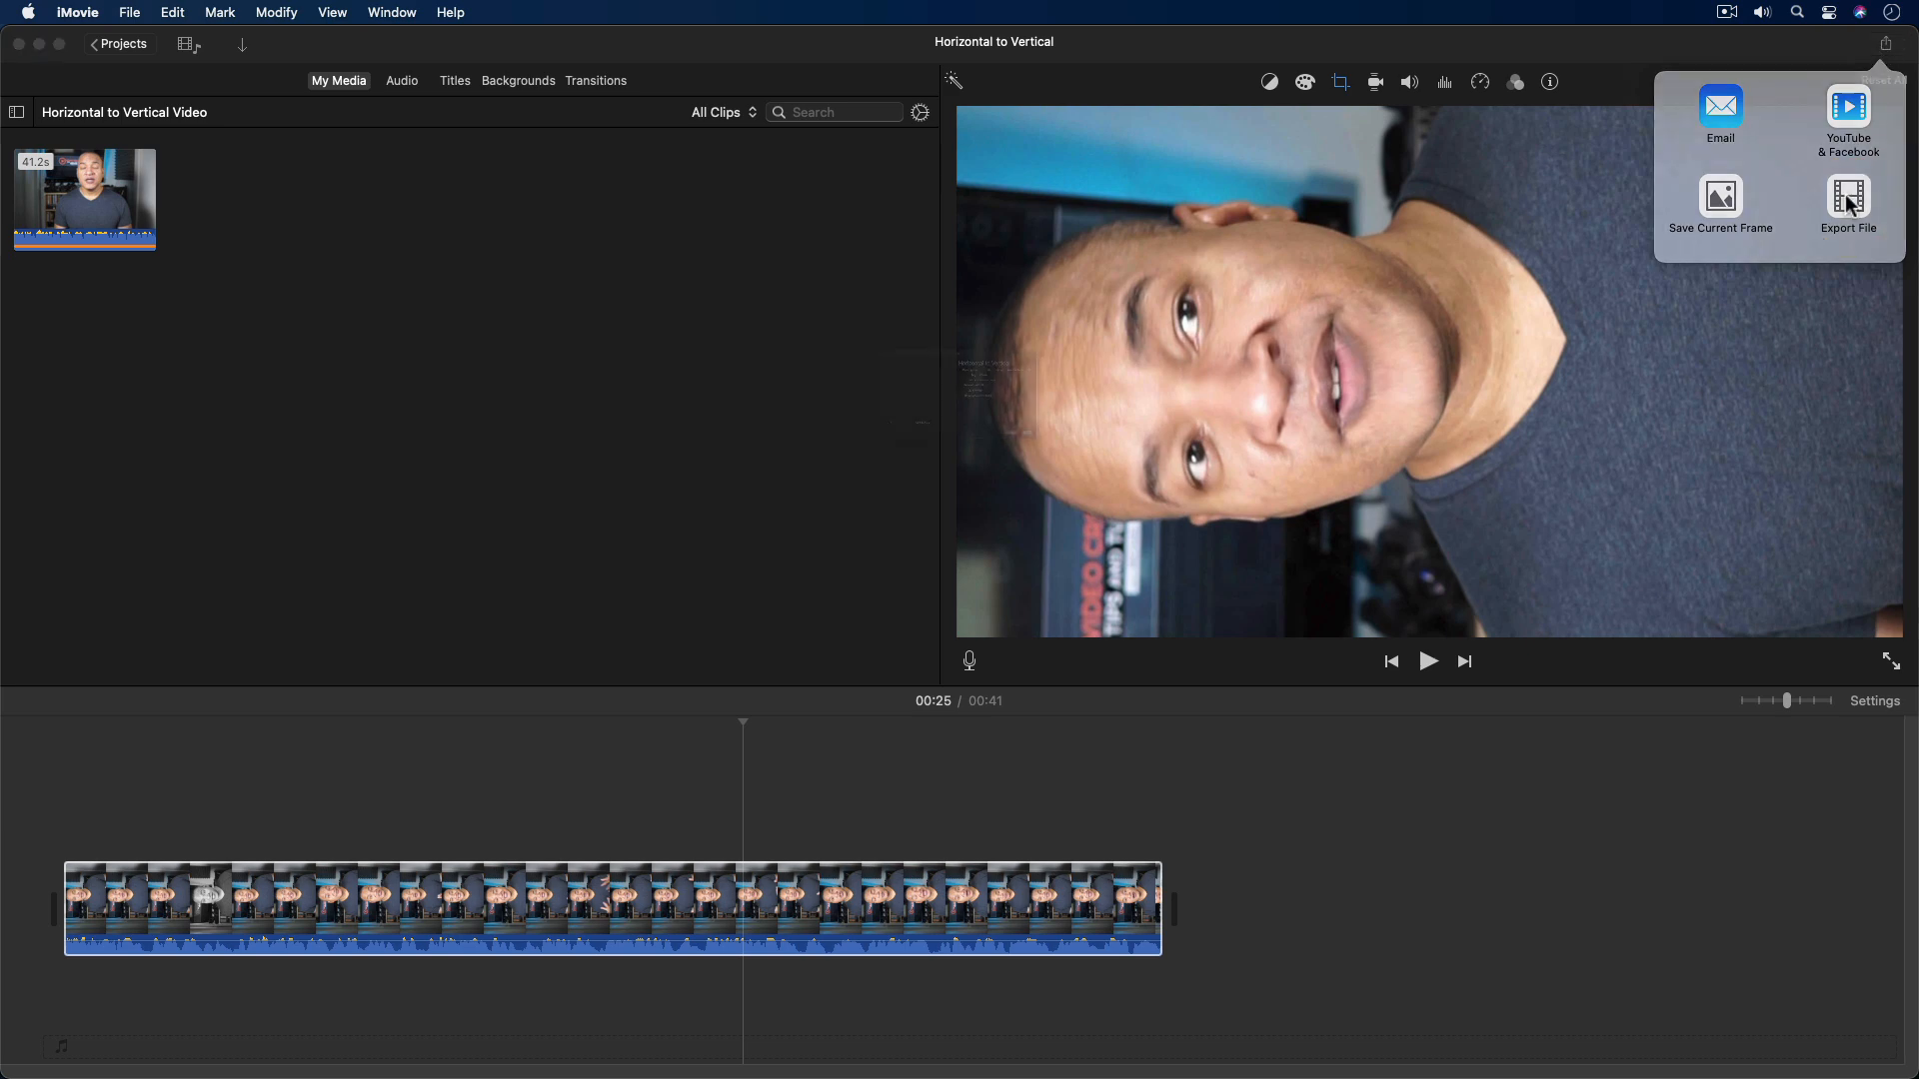
Confirm 1080p resolution, High quality and Better Quality compression in the Export File dialog
{"action": "left_click", "coordinate": [1848, 203]}
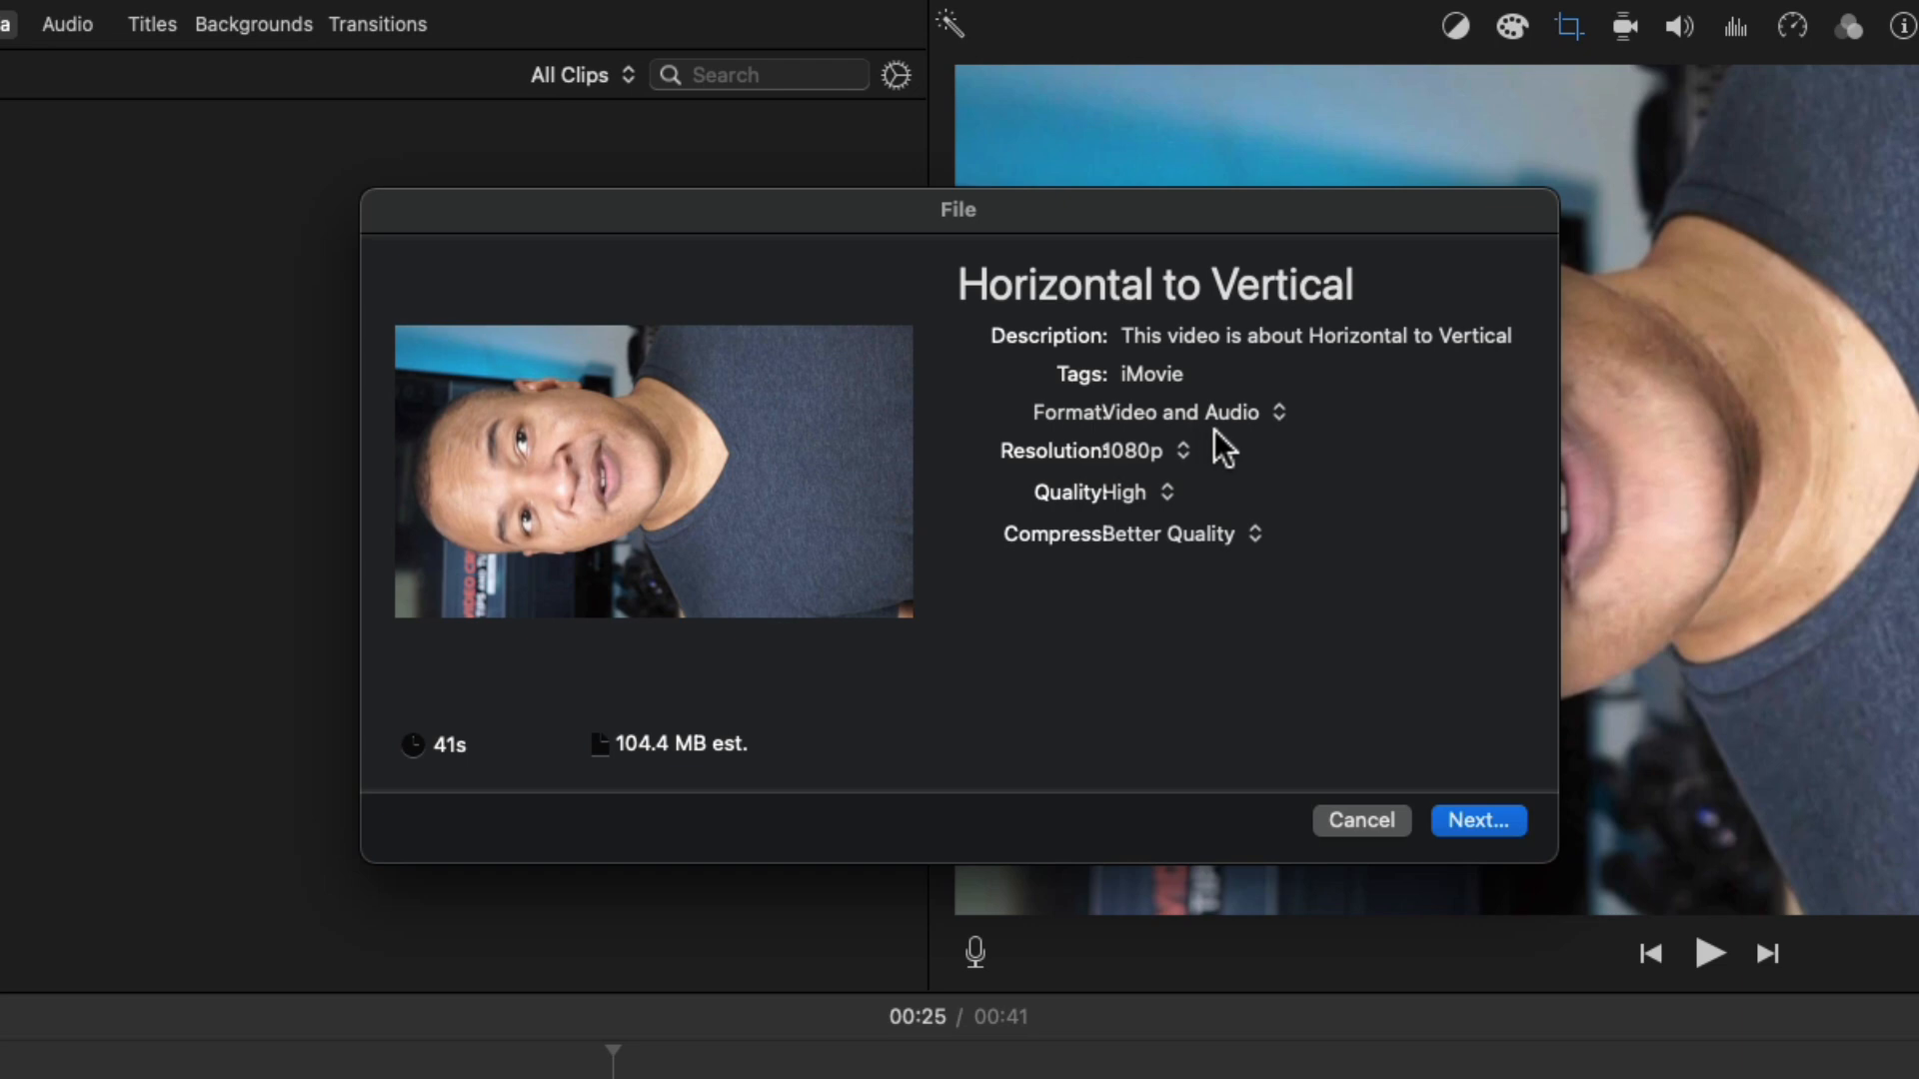
{"action": "mouse_move", "coordinate": [1123, 478]}
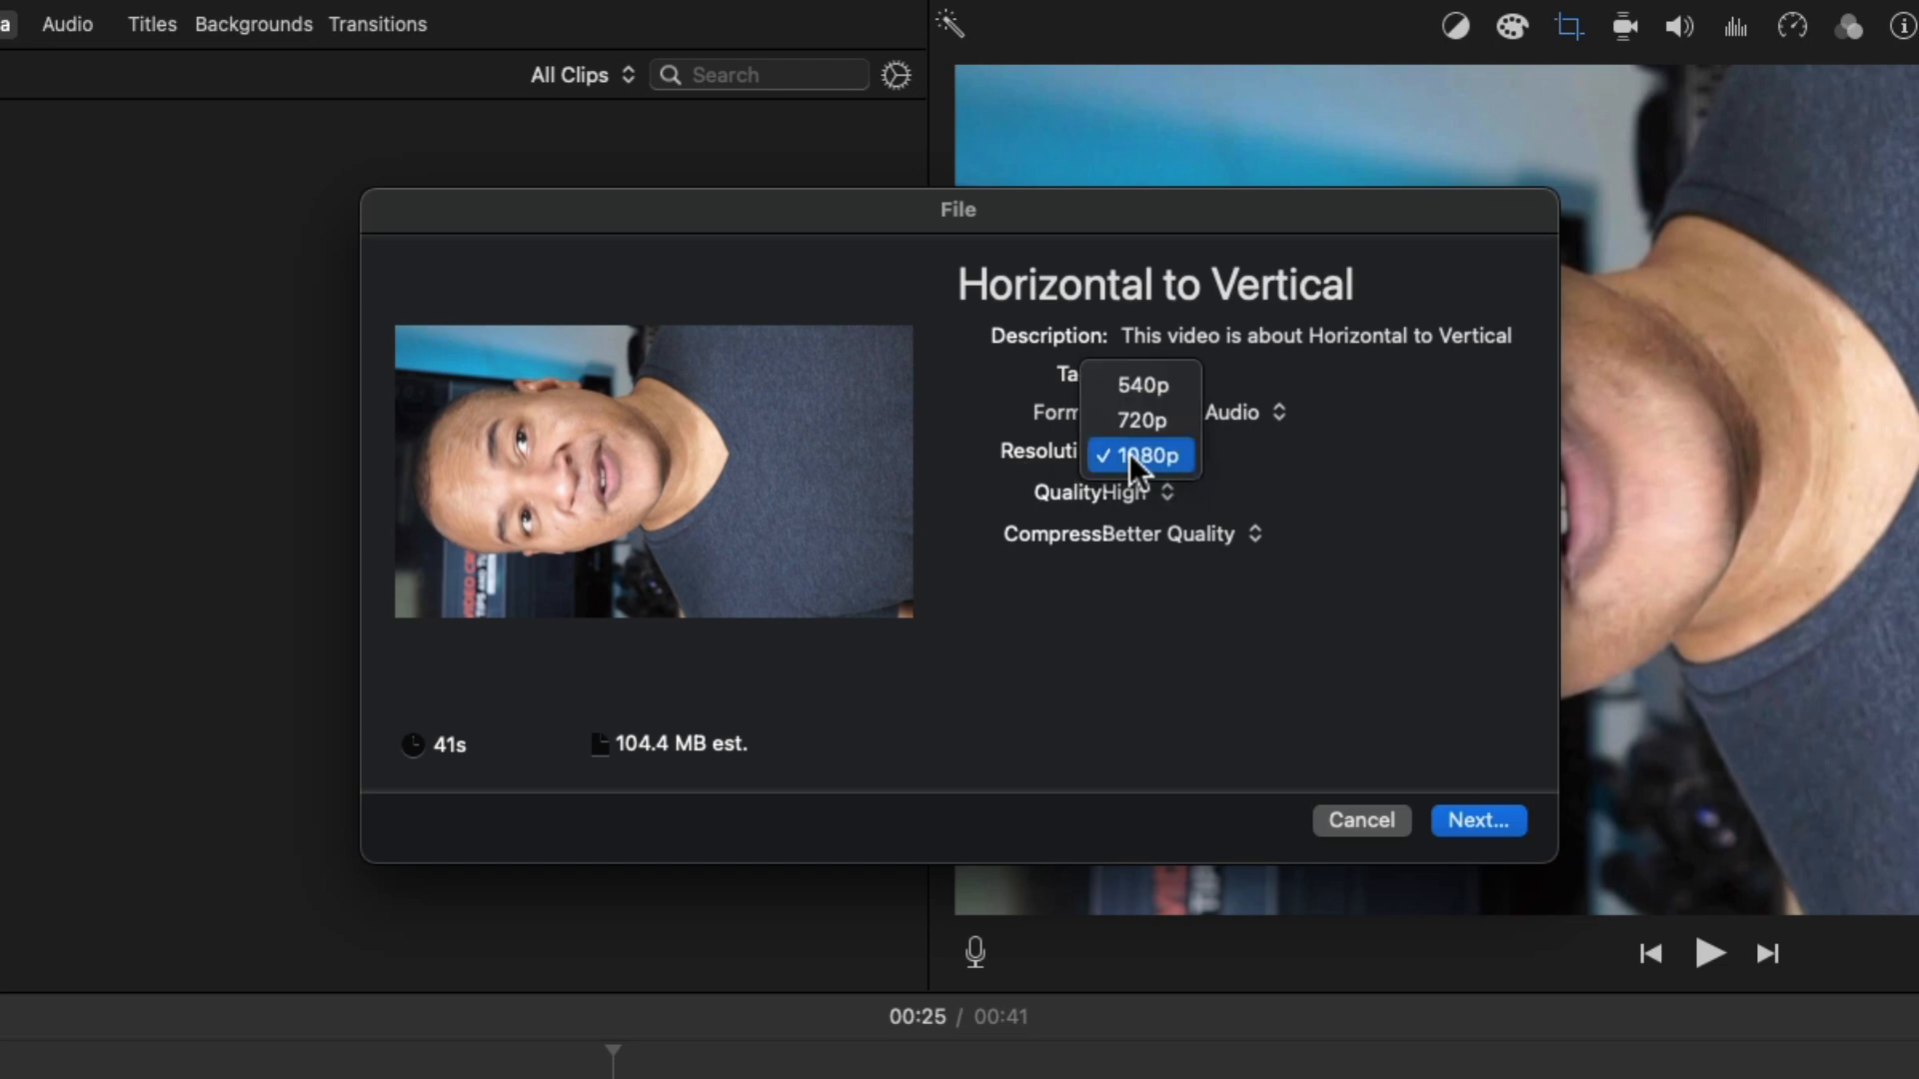
{"action": "mouse_move", "coordinate": [1138, 384]}
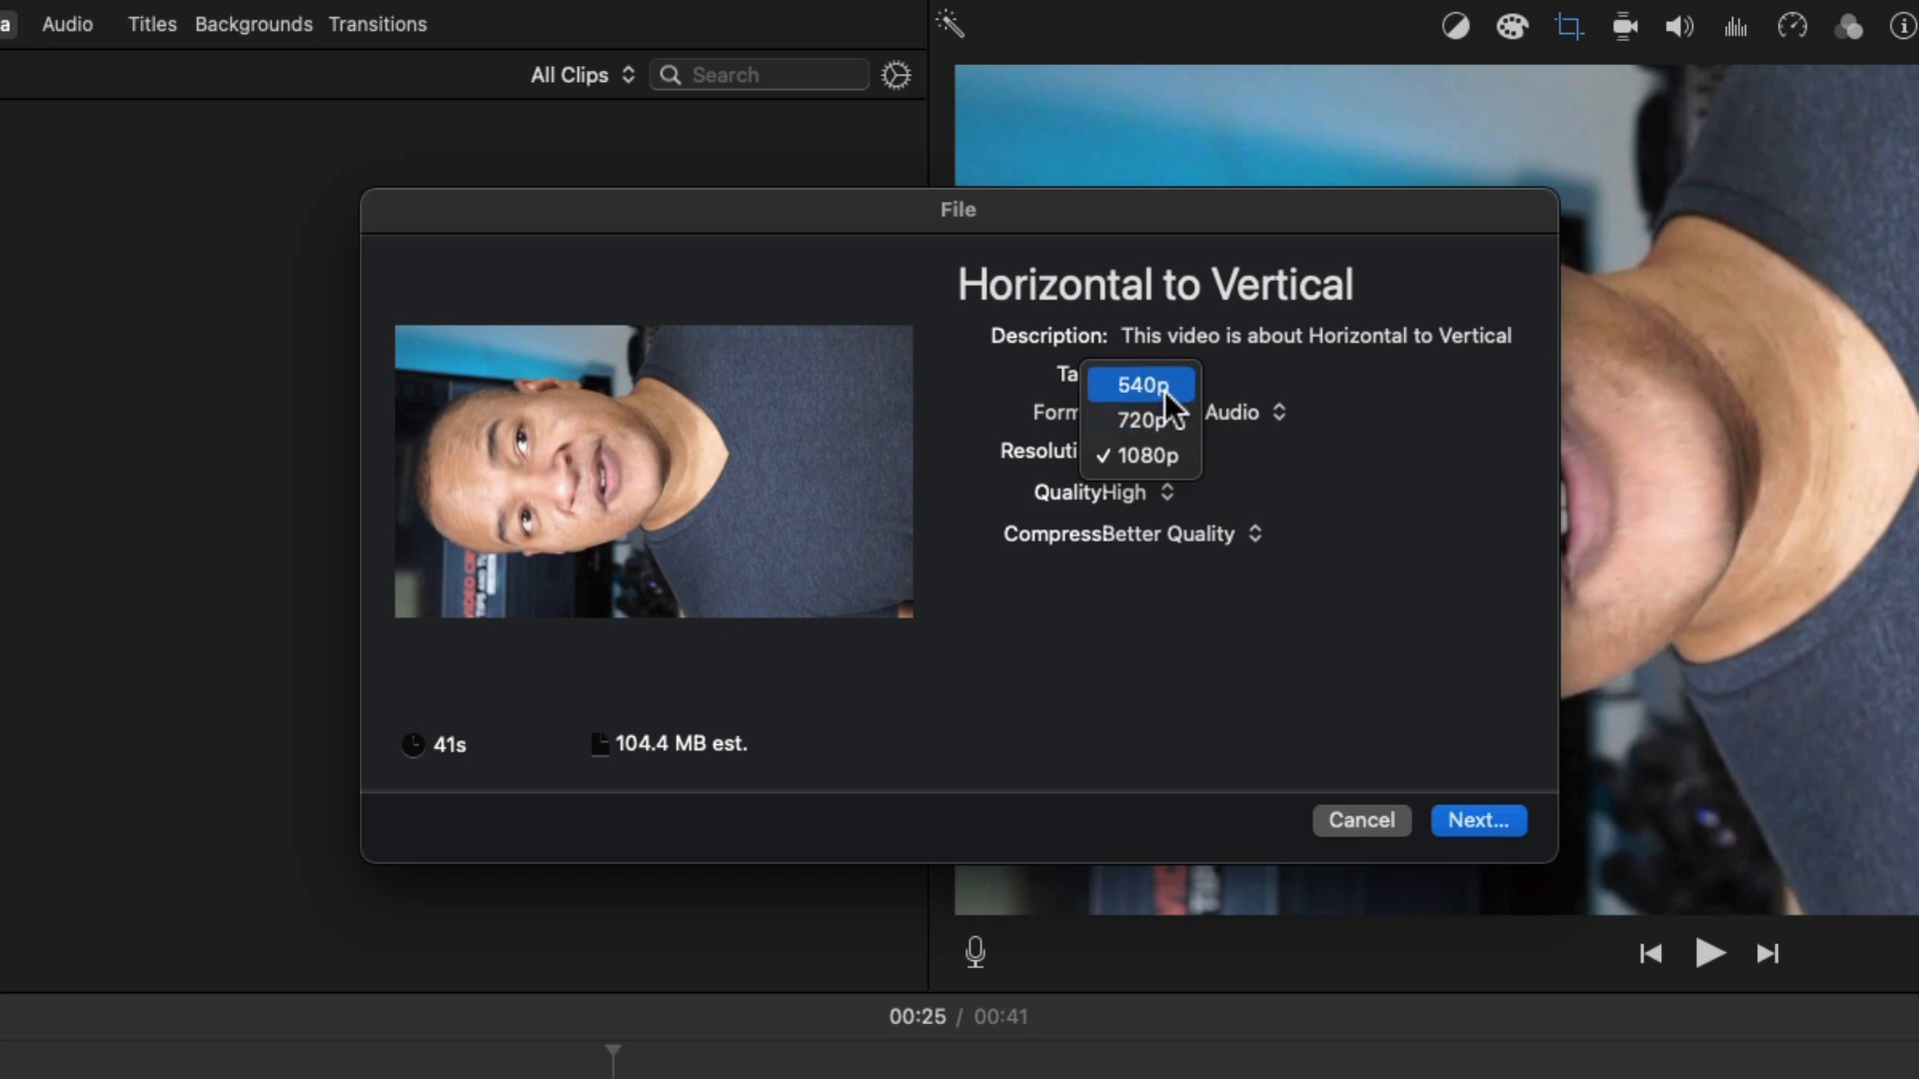
{"action": "mouse_move", "coordinate": [1144, 456]}
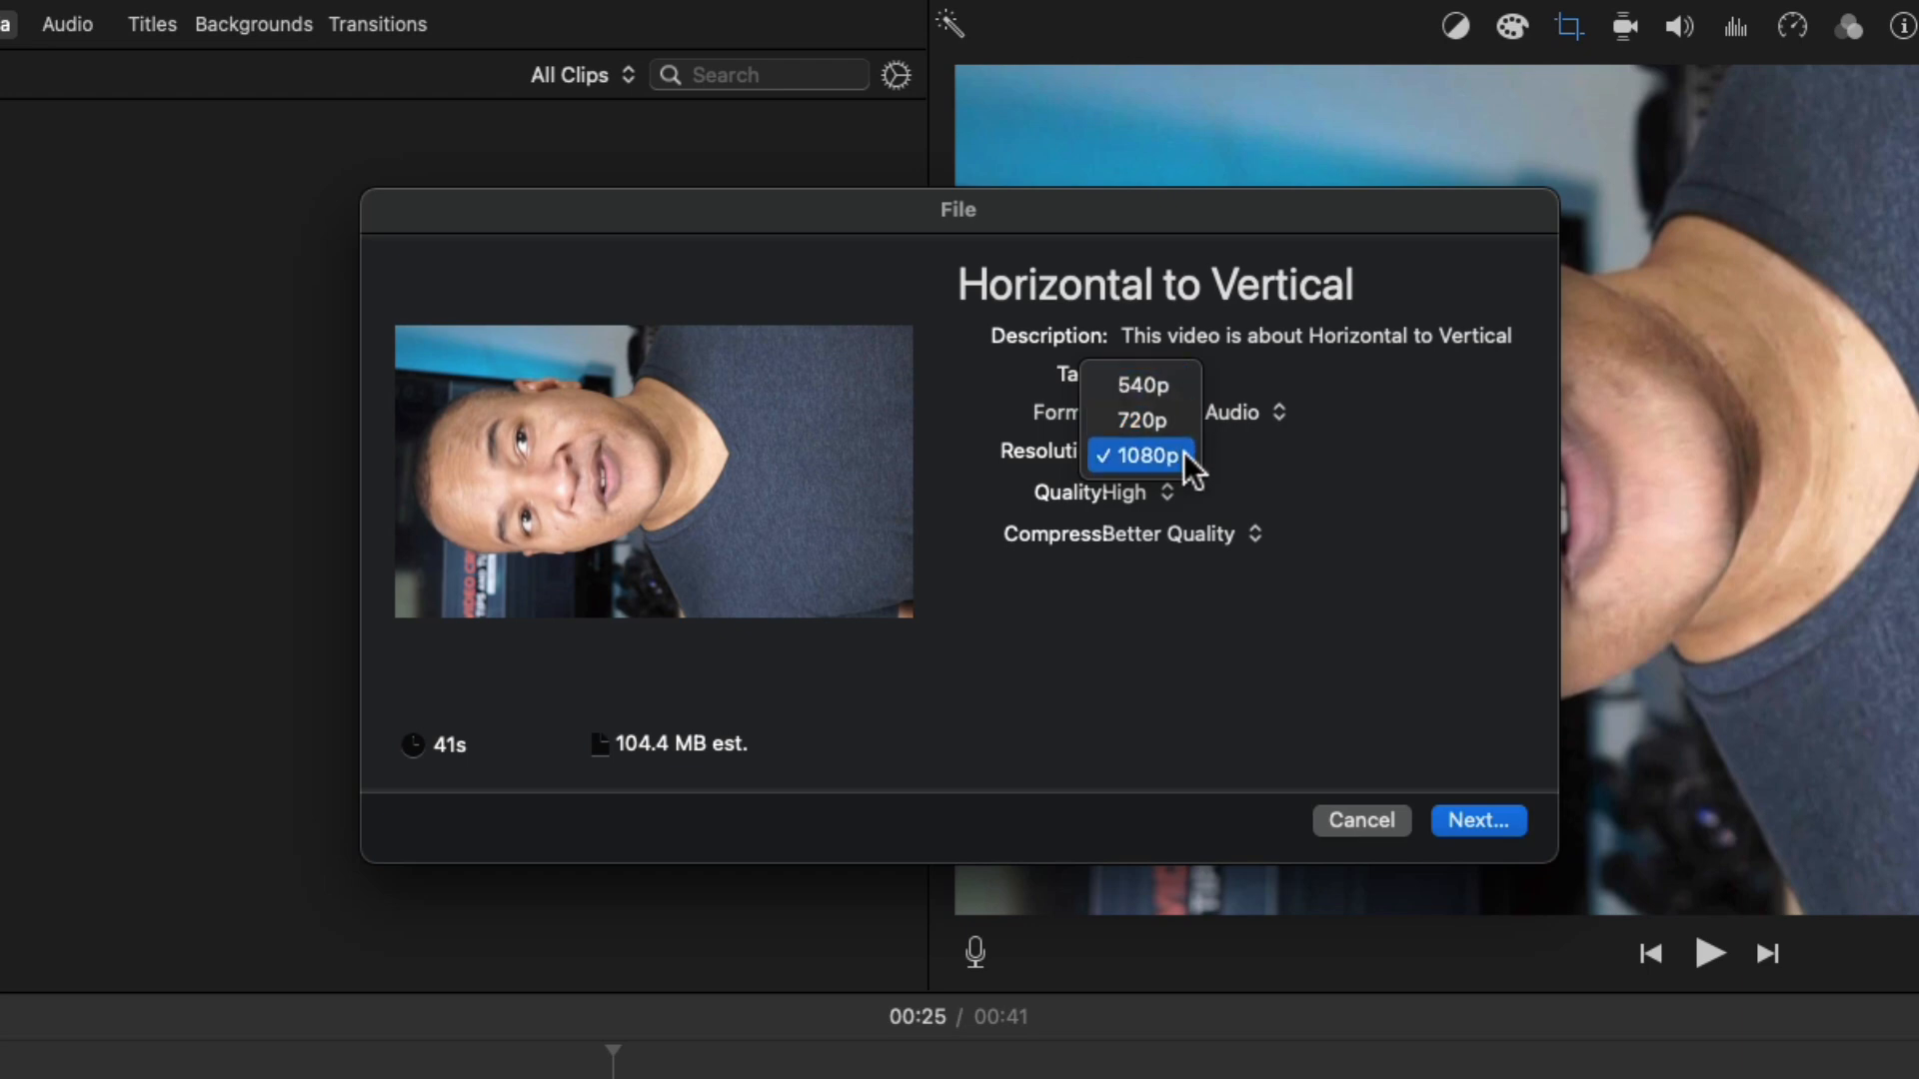
{"action": "mouse_move", "coordinate": [1150, 478]}
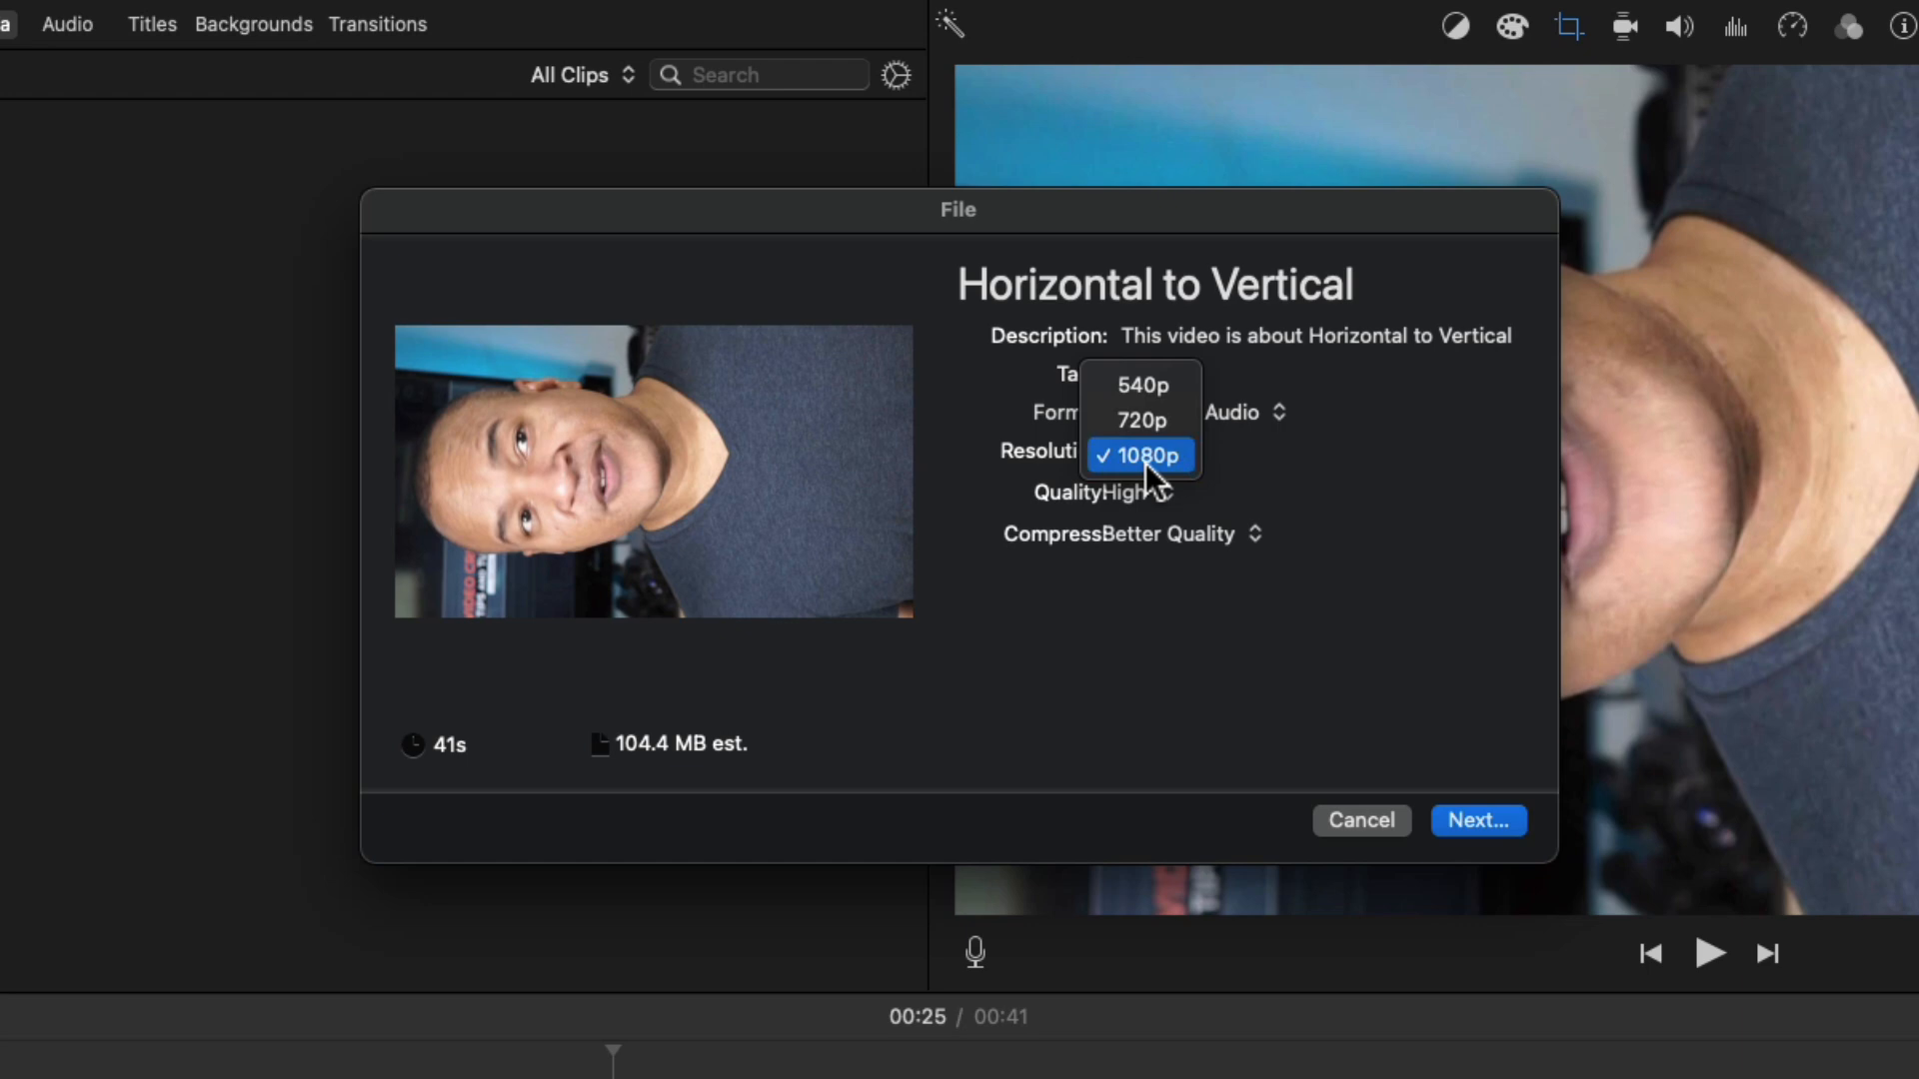
{"action": "left_click", "coordinate": [1139, 454]}
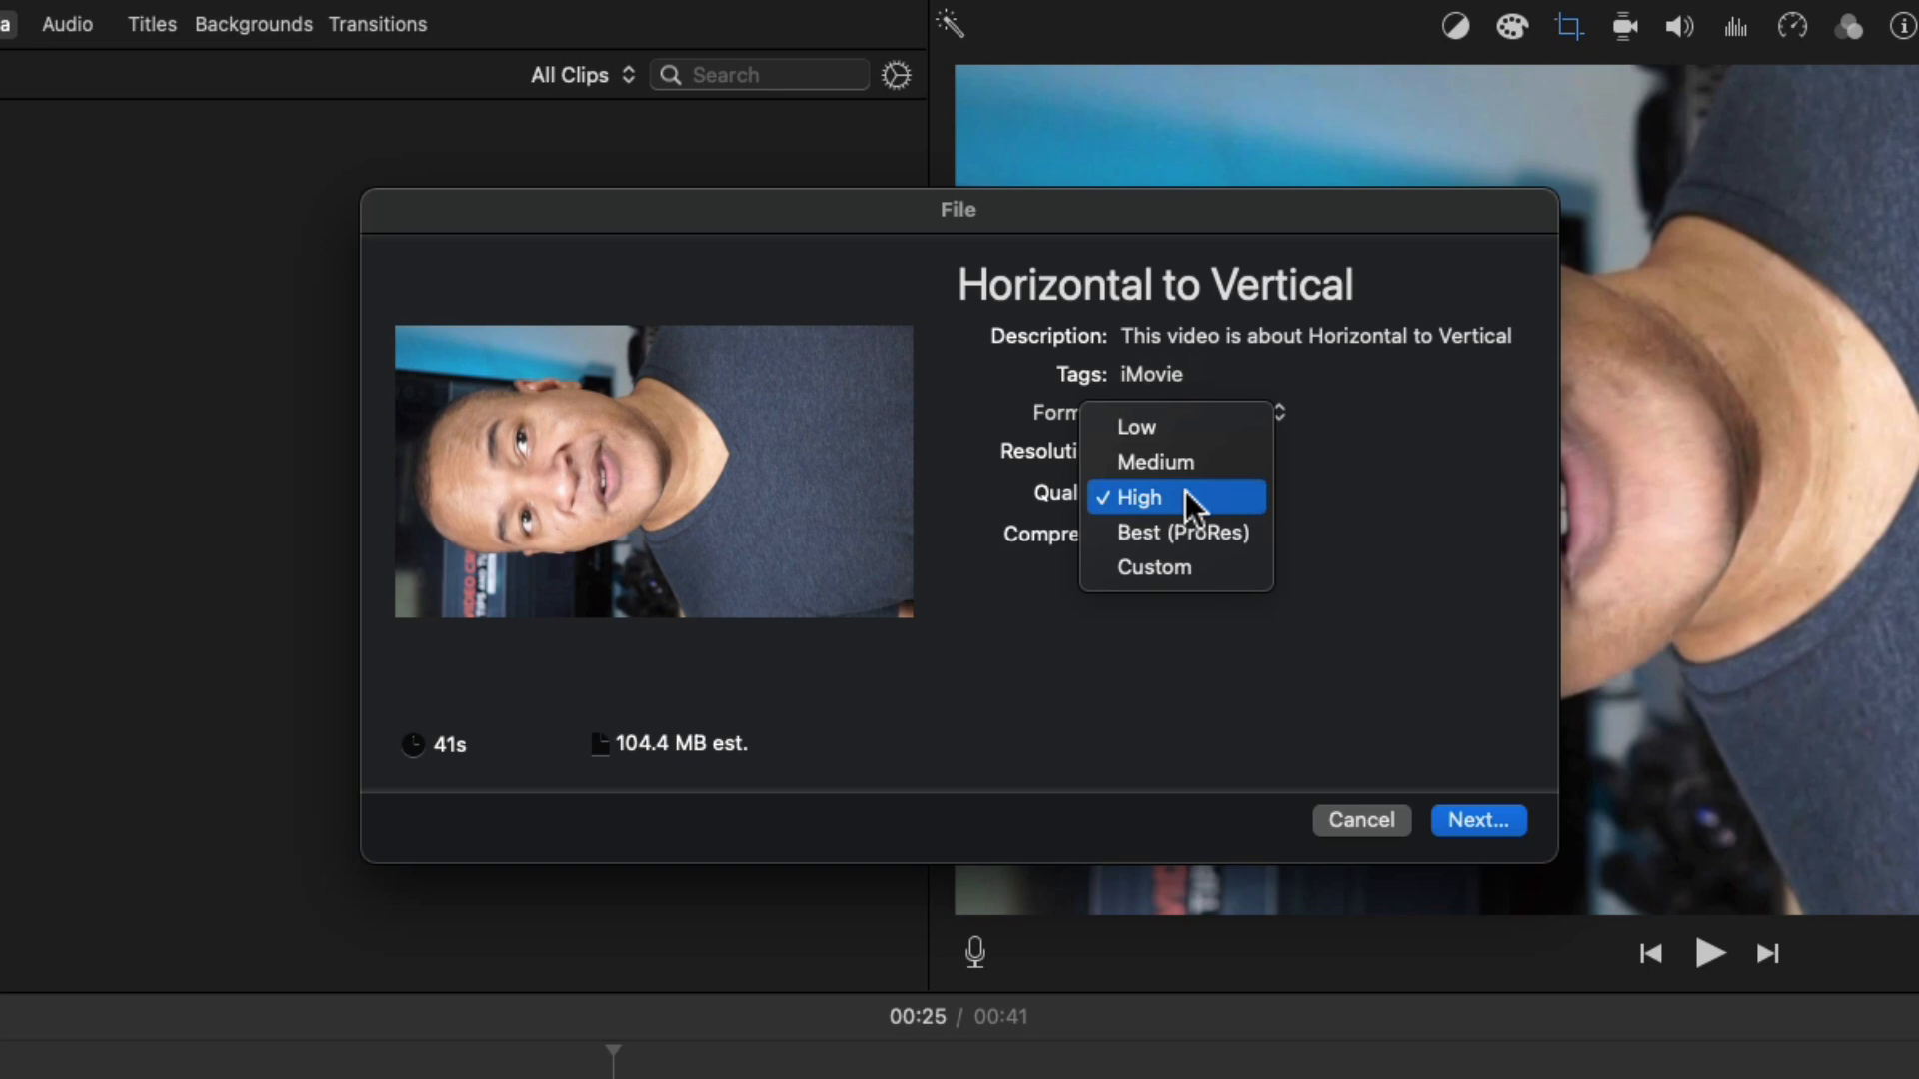
{"action": "mouse_move", "coordinate": [1205, 508]}
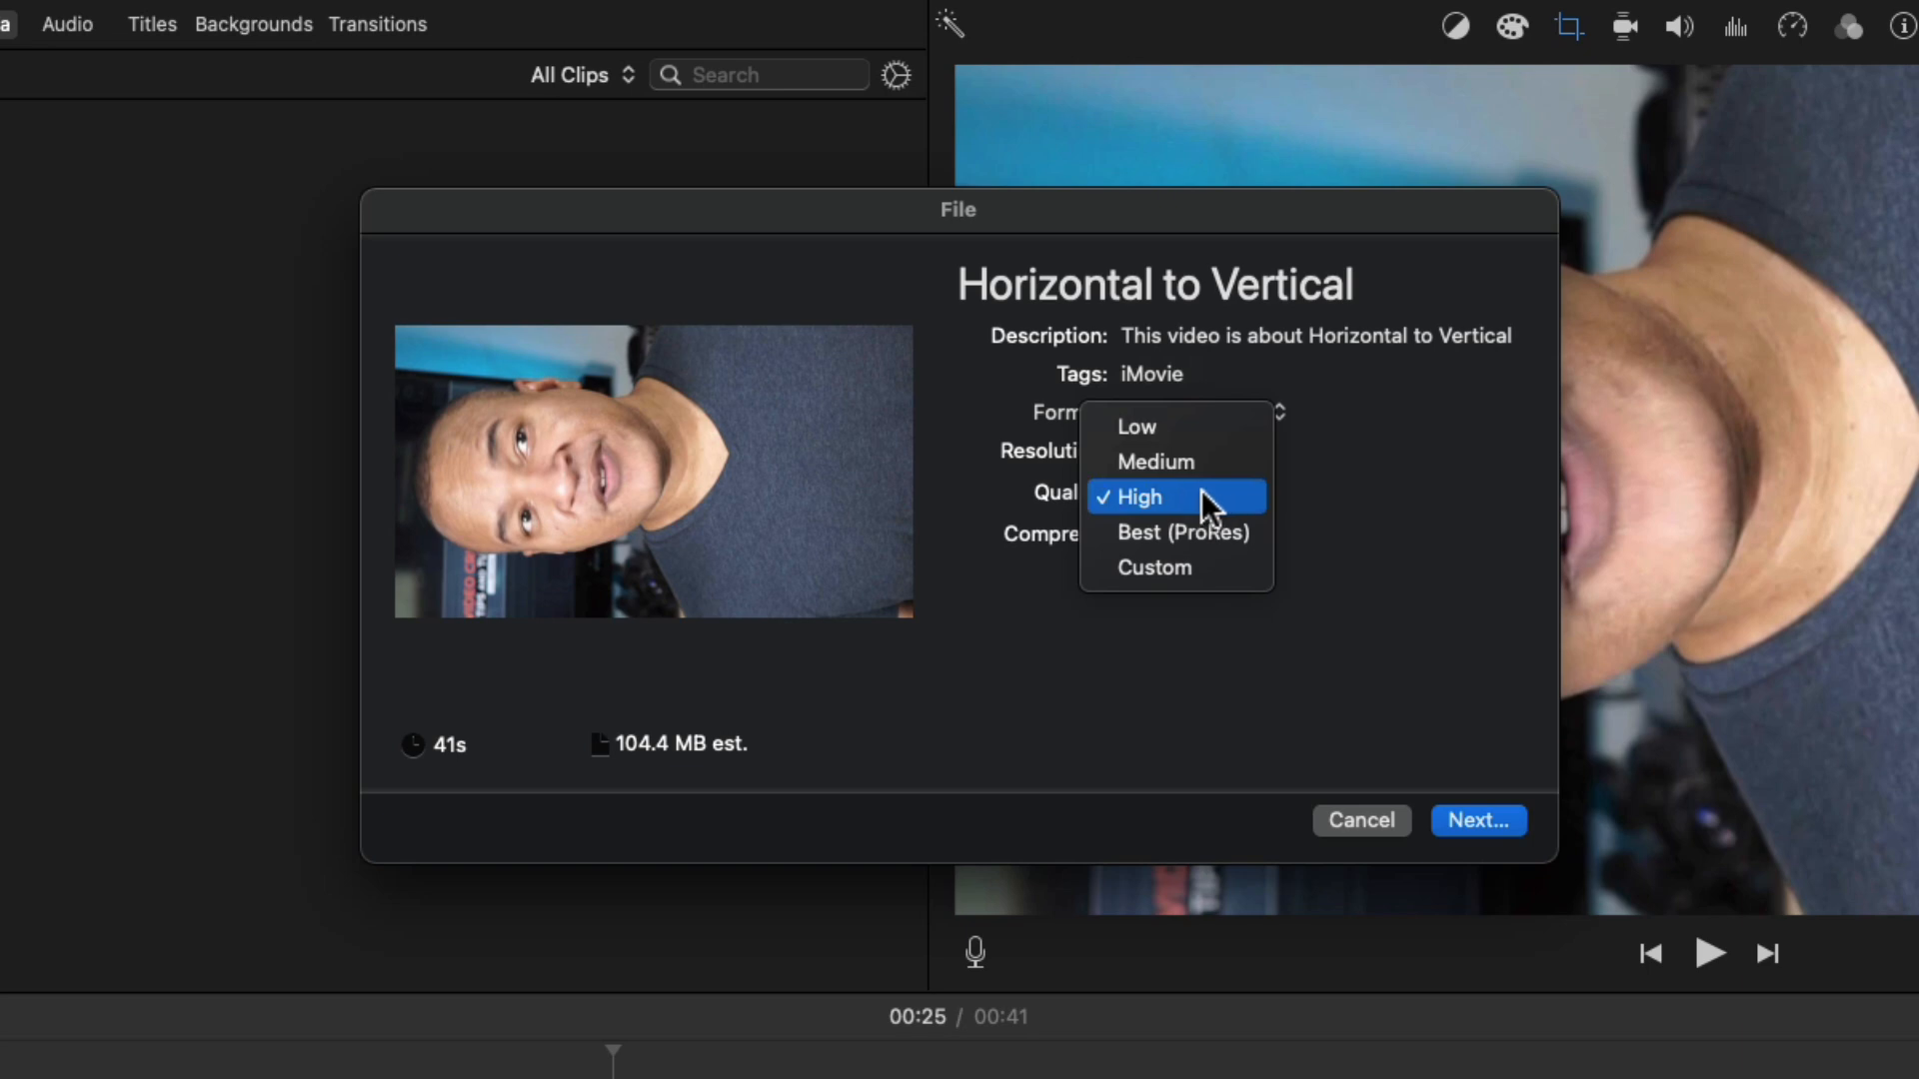
{"action": "mouse_move", "coordinate": [1193, 513]}
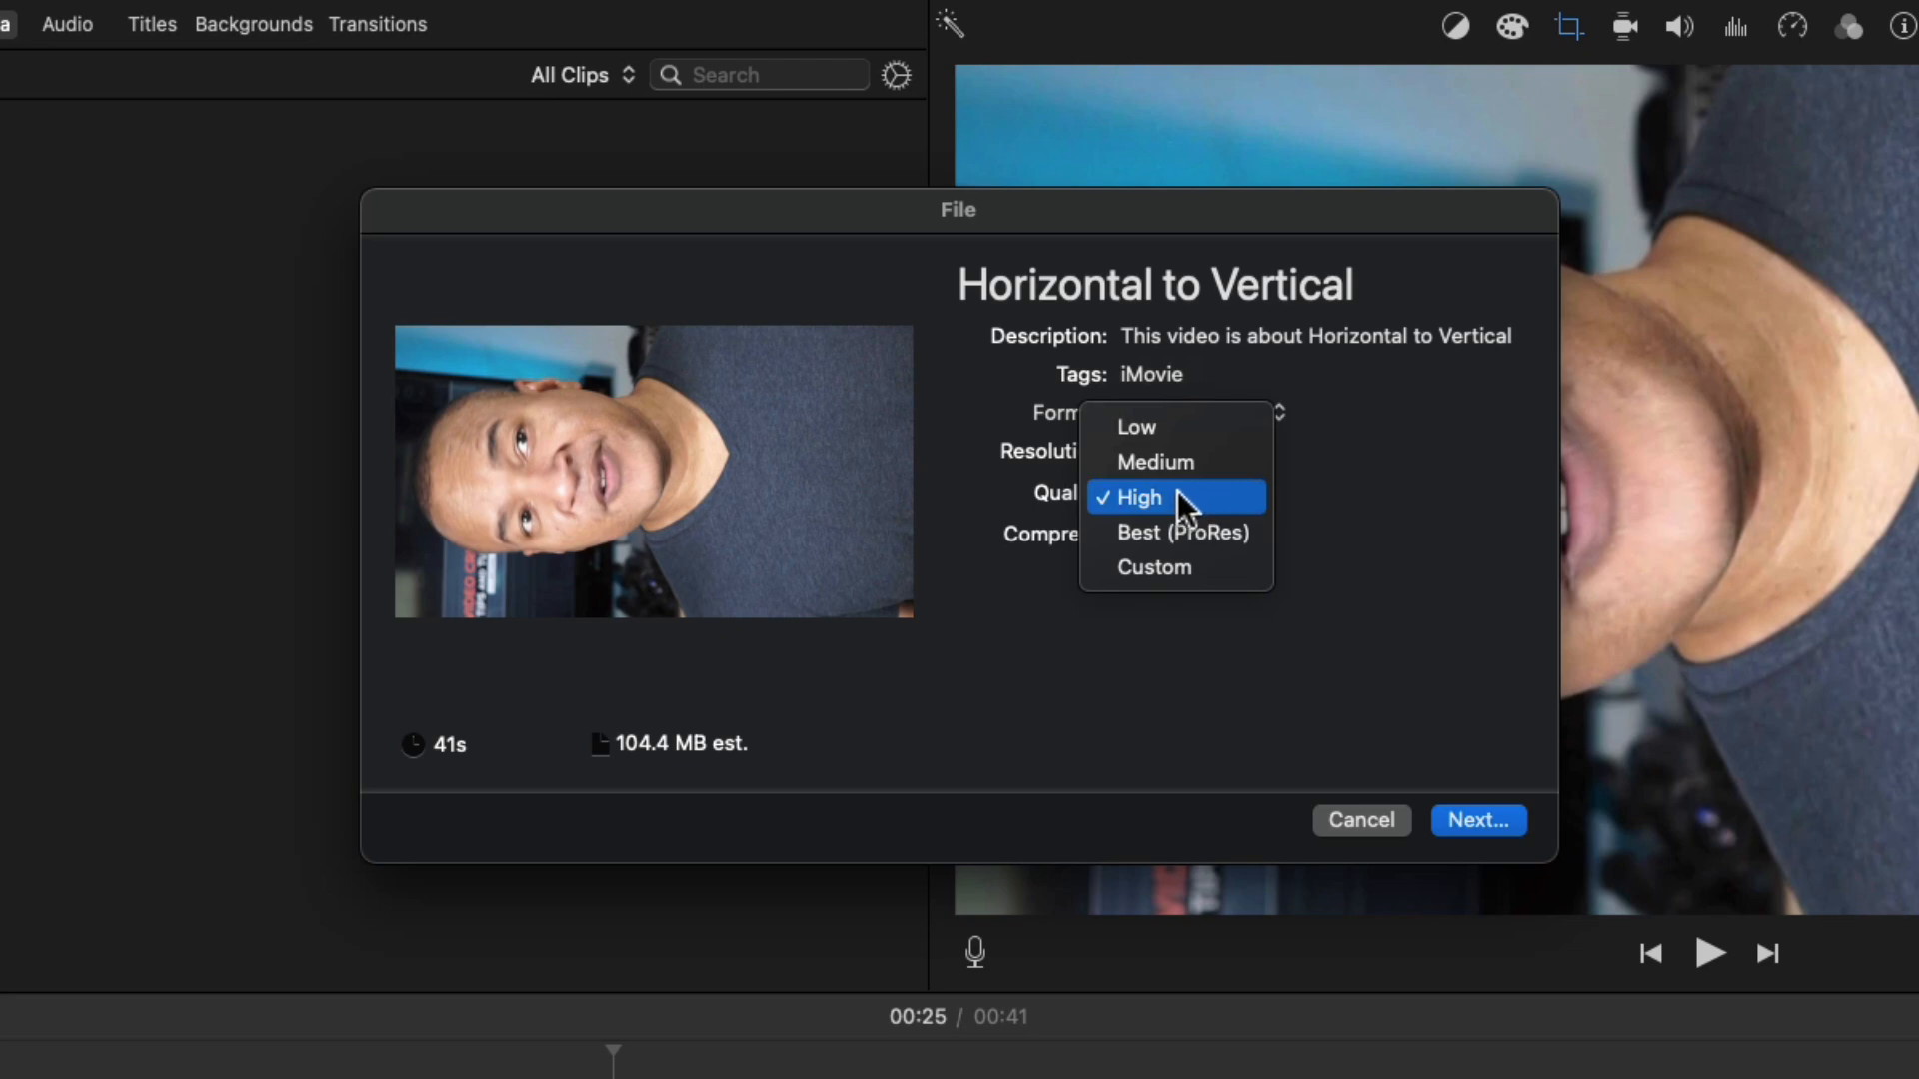
{"action": "left_click", "coordinate": [1138, 496]}
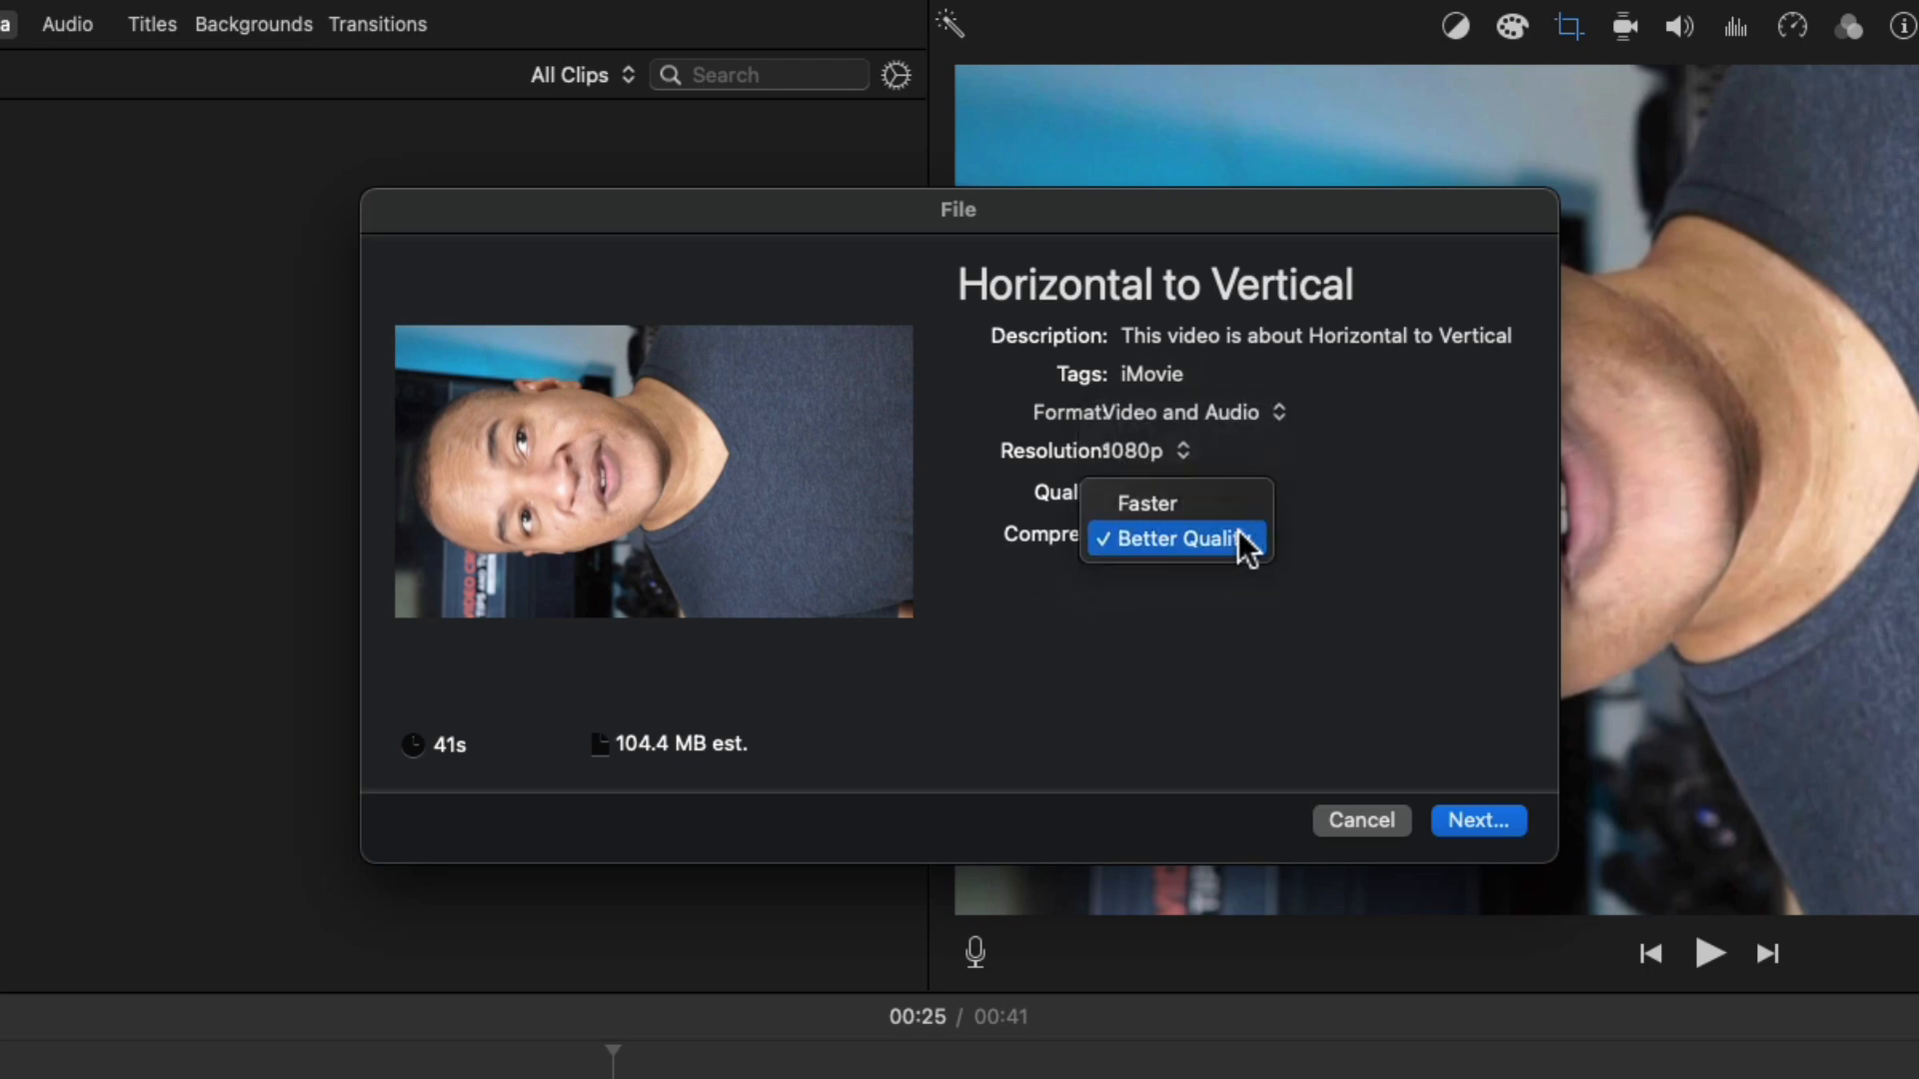
{"action": "mouse_move", "coordinate": [1258, 554]}
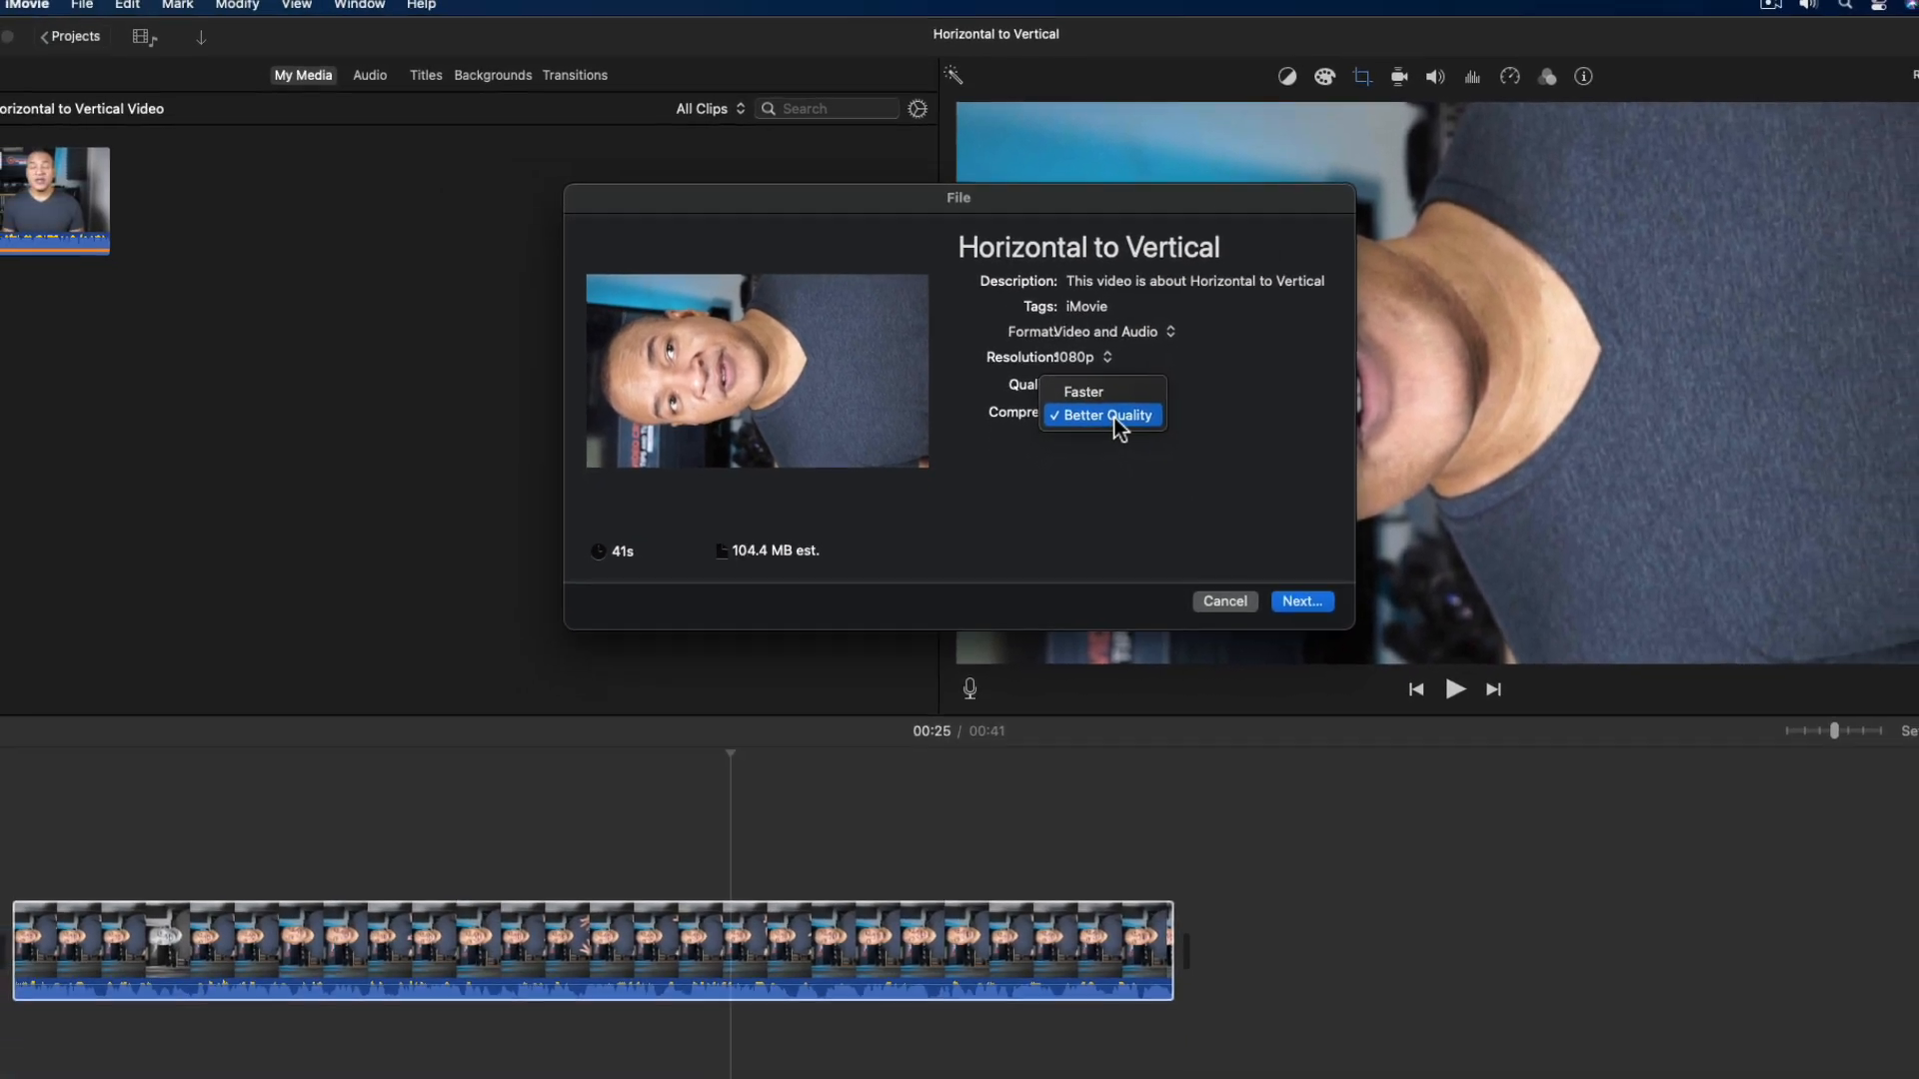
{"action": "left_click", "coordinate": [1101, 415]}
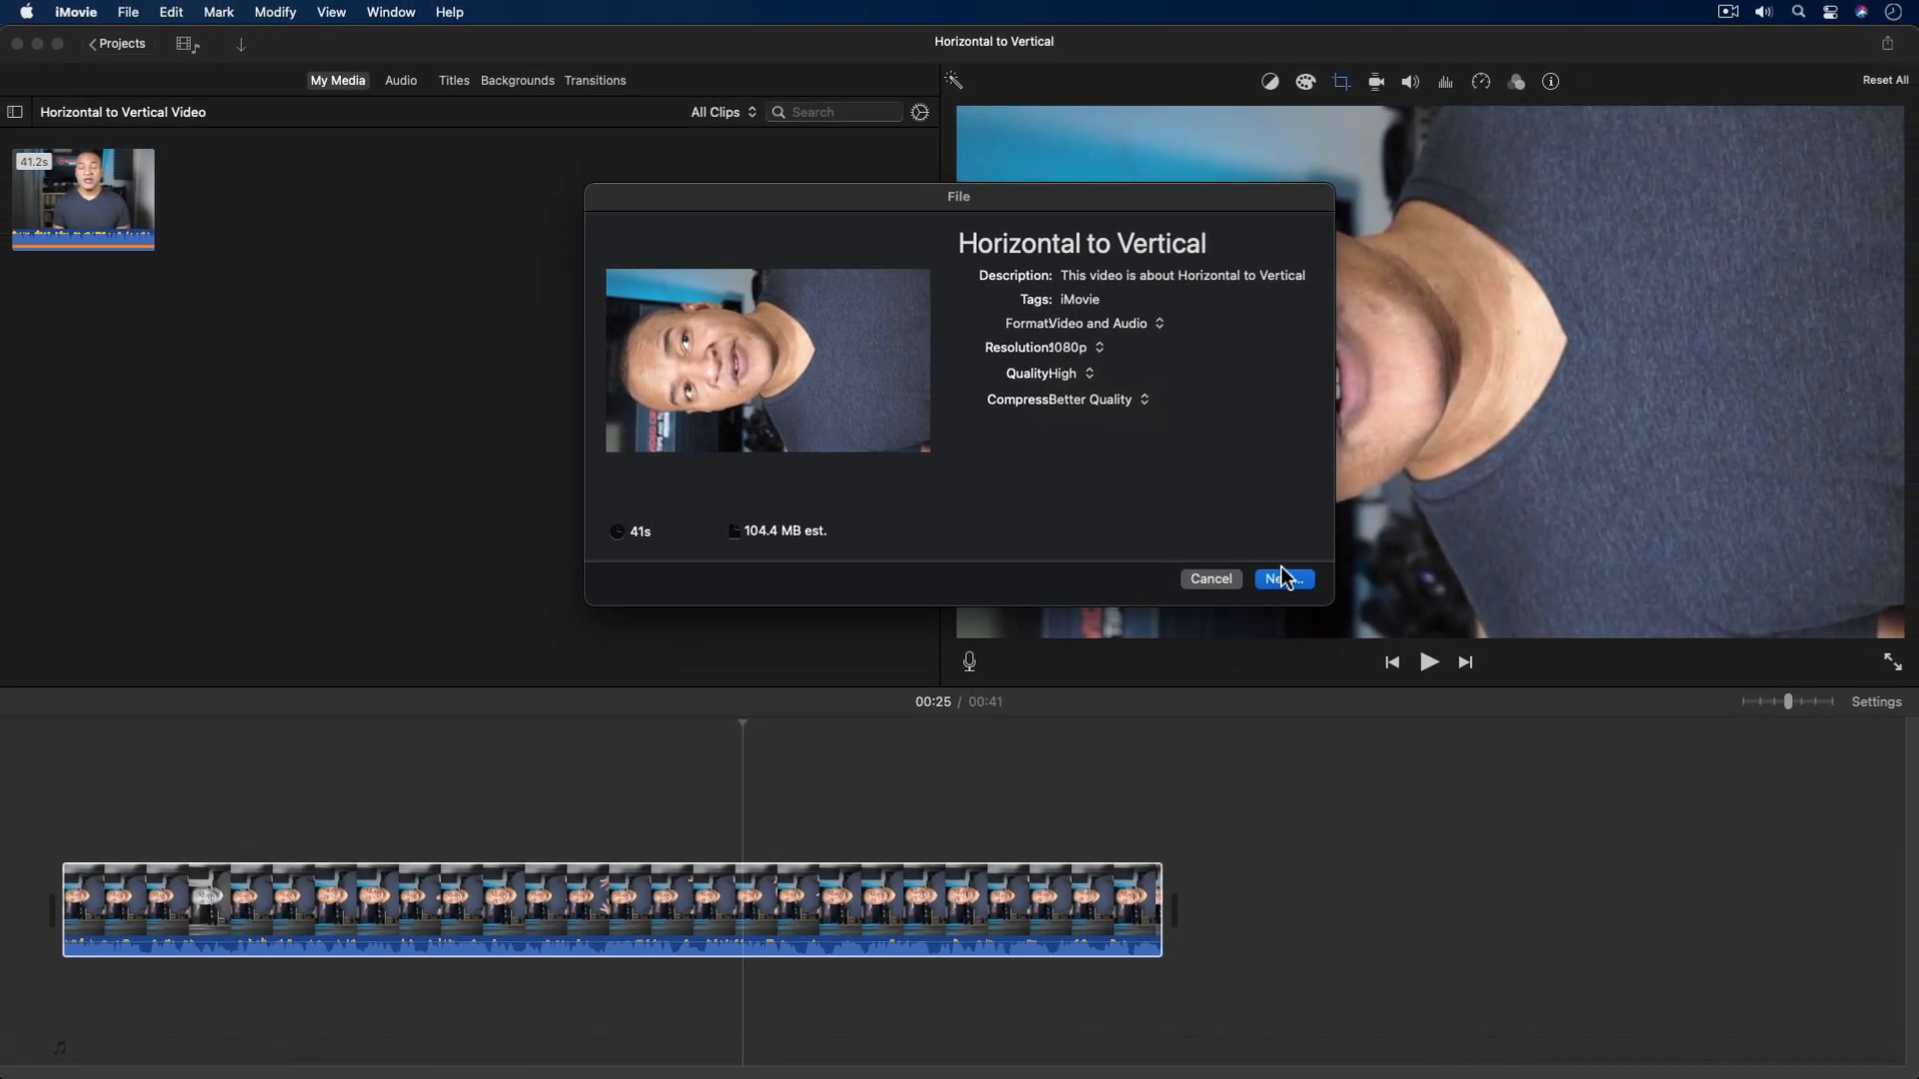
Save the export as Horizontal to Vertical.mp4 on the Desktop
{"action": "left_click", "coordinate": [1283, 579]}
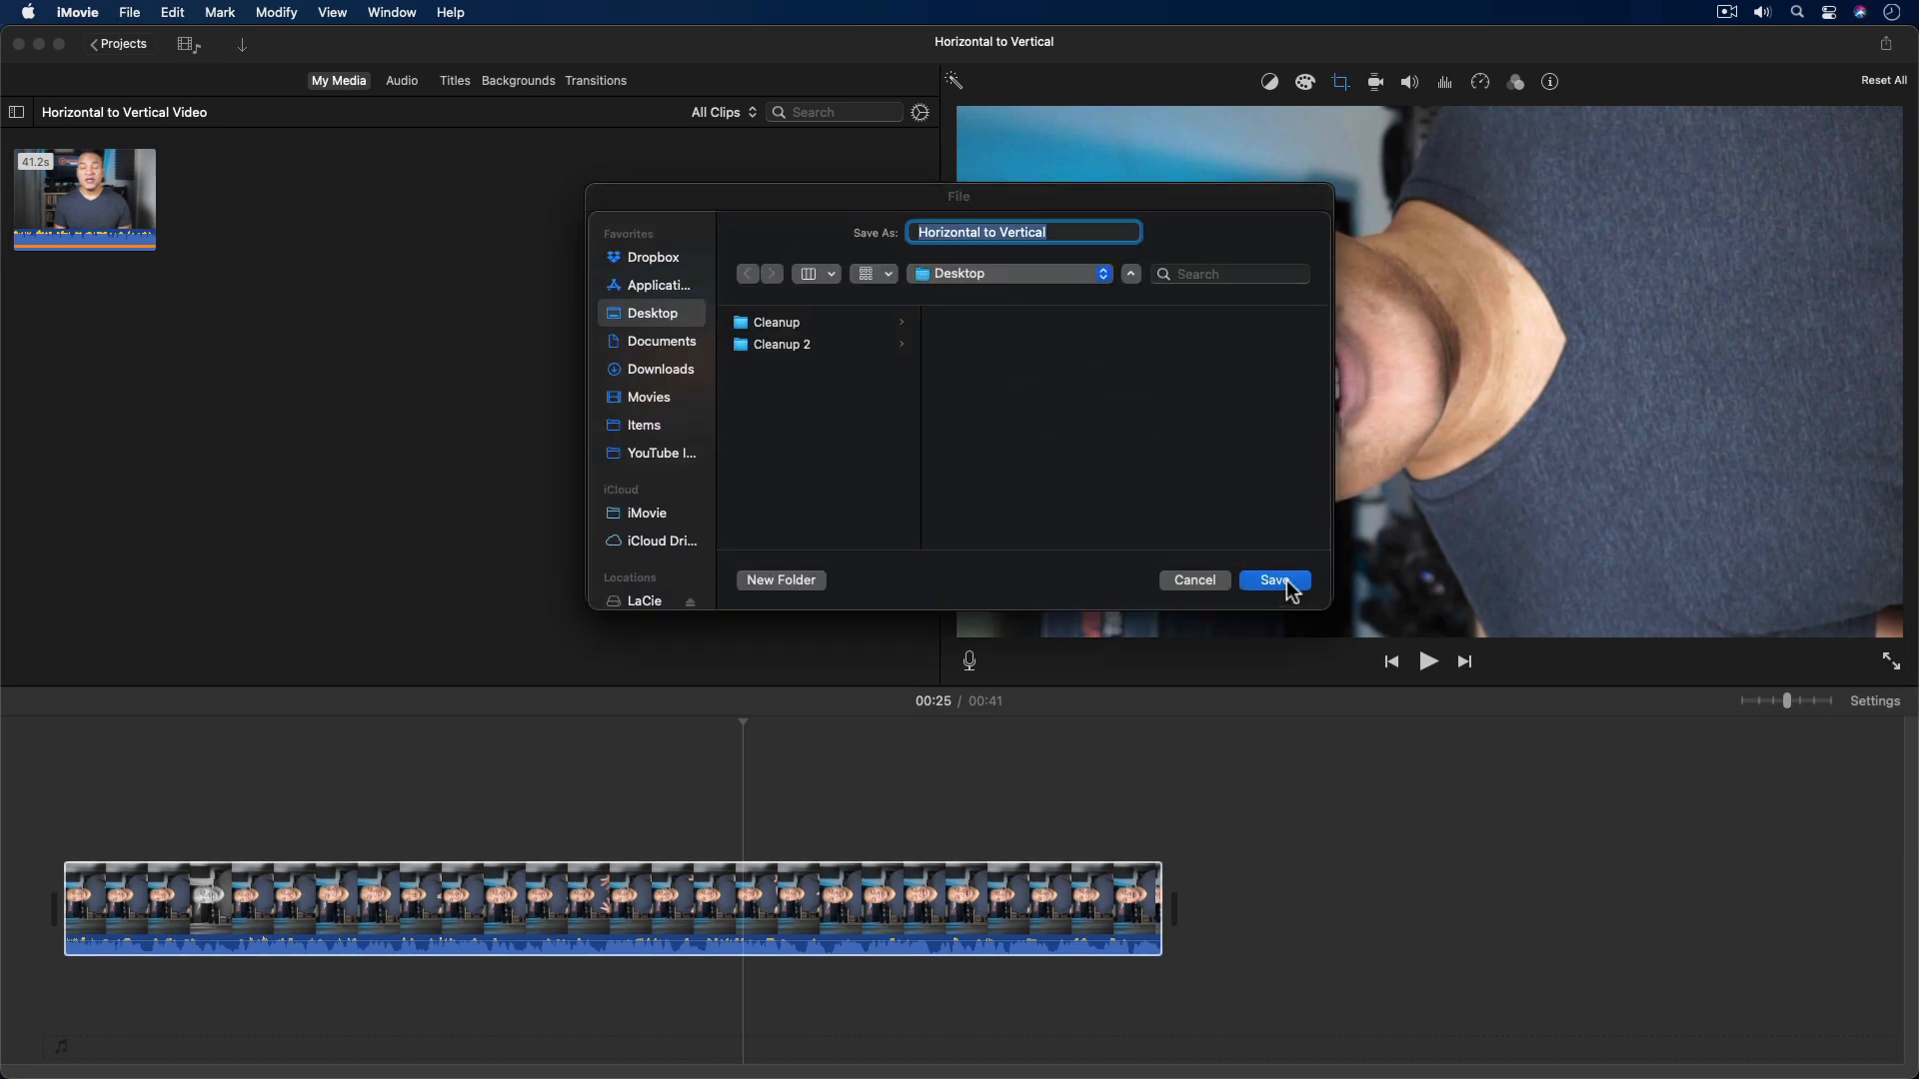
{"action": "mouse_move", "coordinate": [830, 443]}
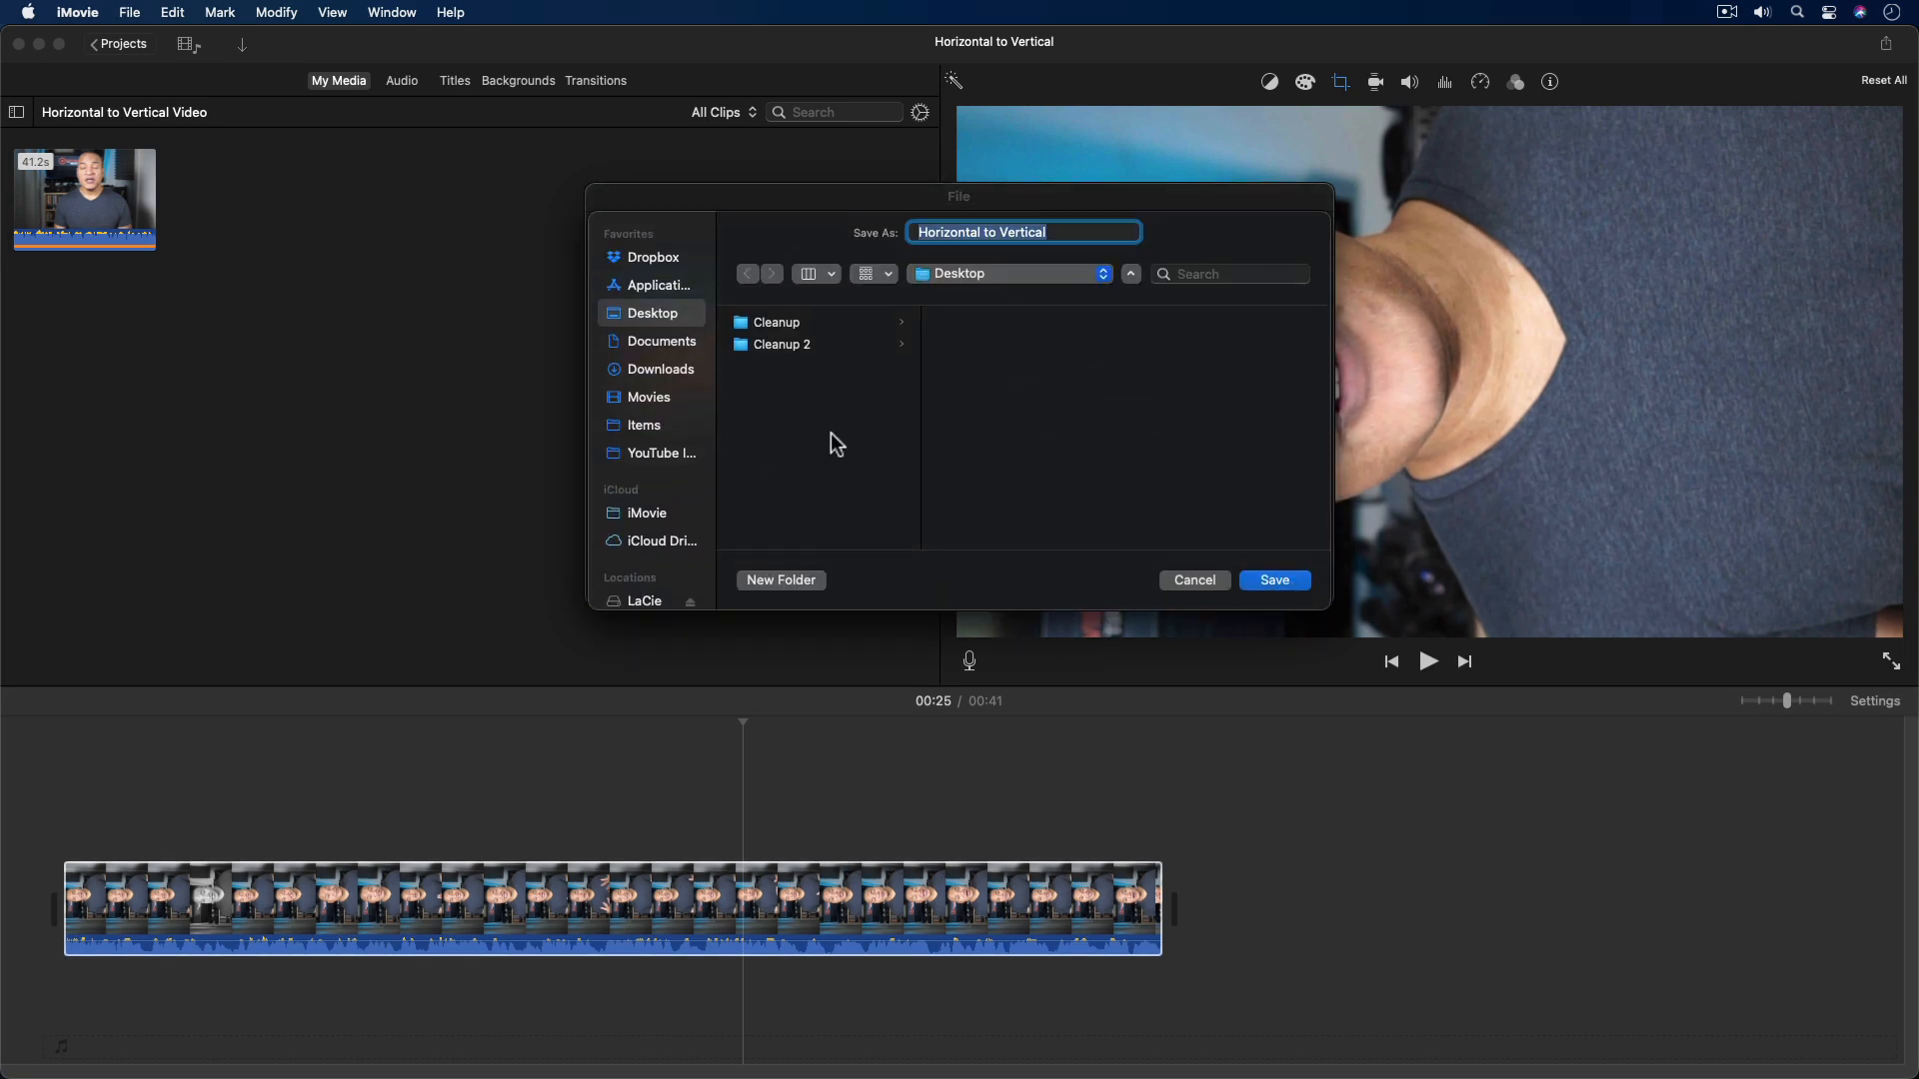
{"action": "mouse_move", "coordinate": [1039, 245]}
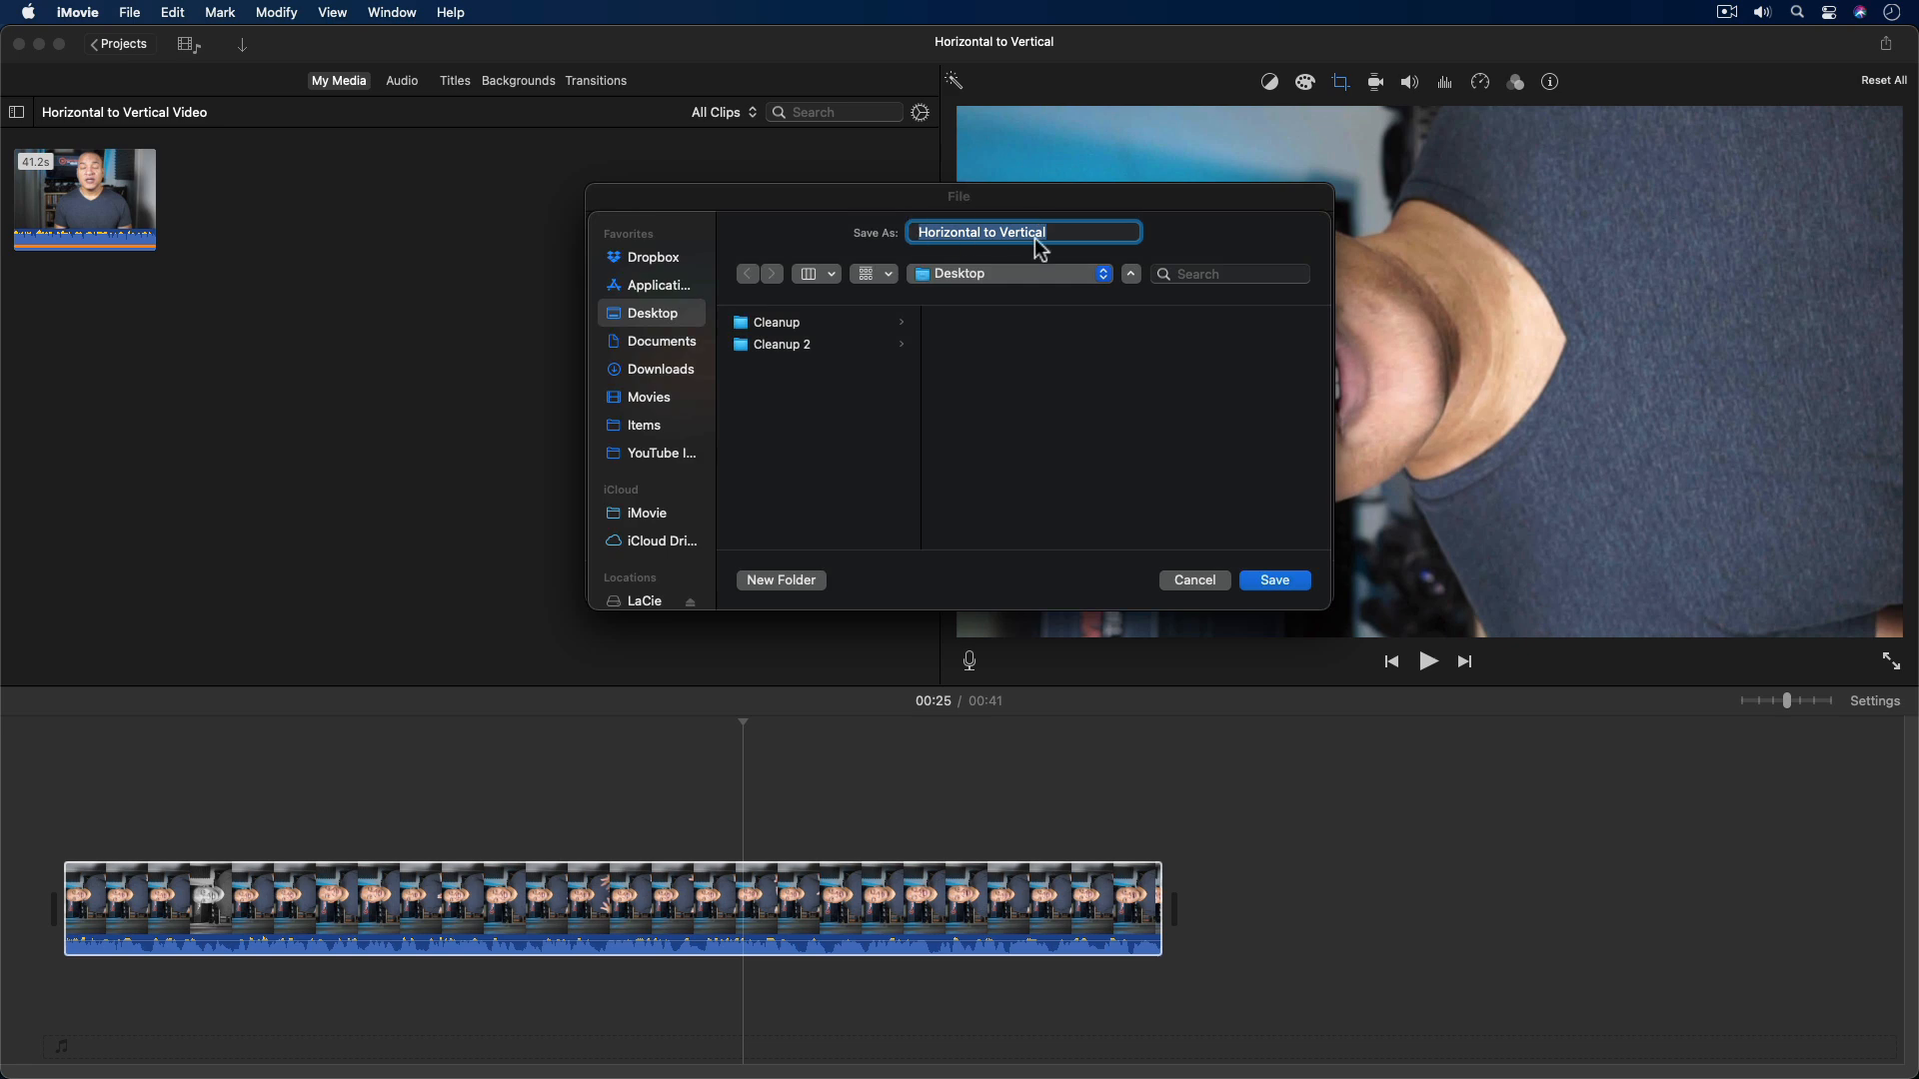
{"action": "mouse_move", "coordinate": [1258, 553]}
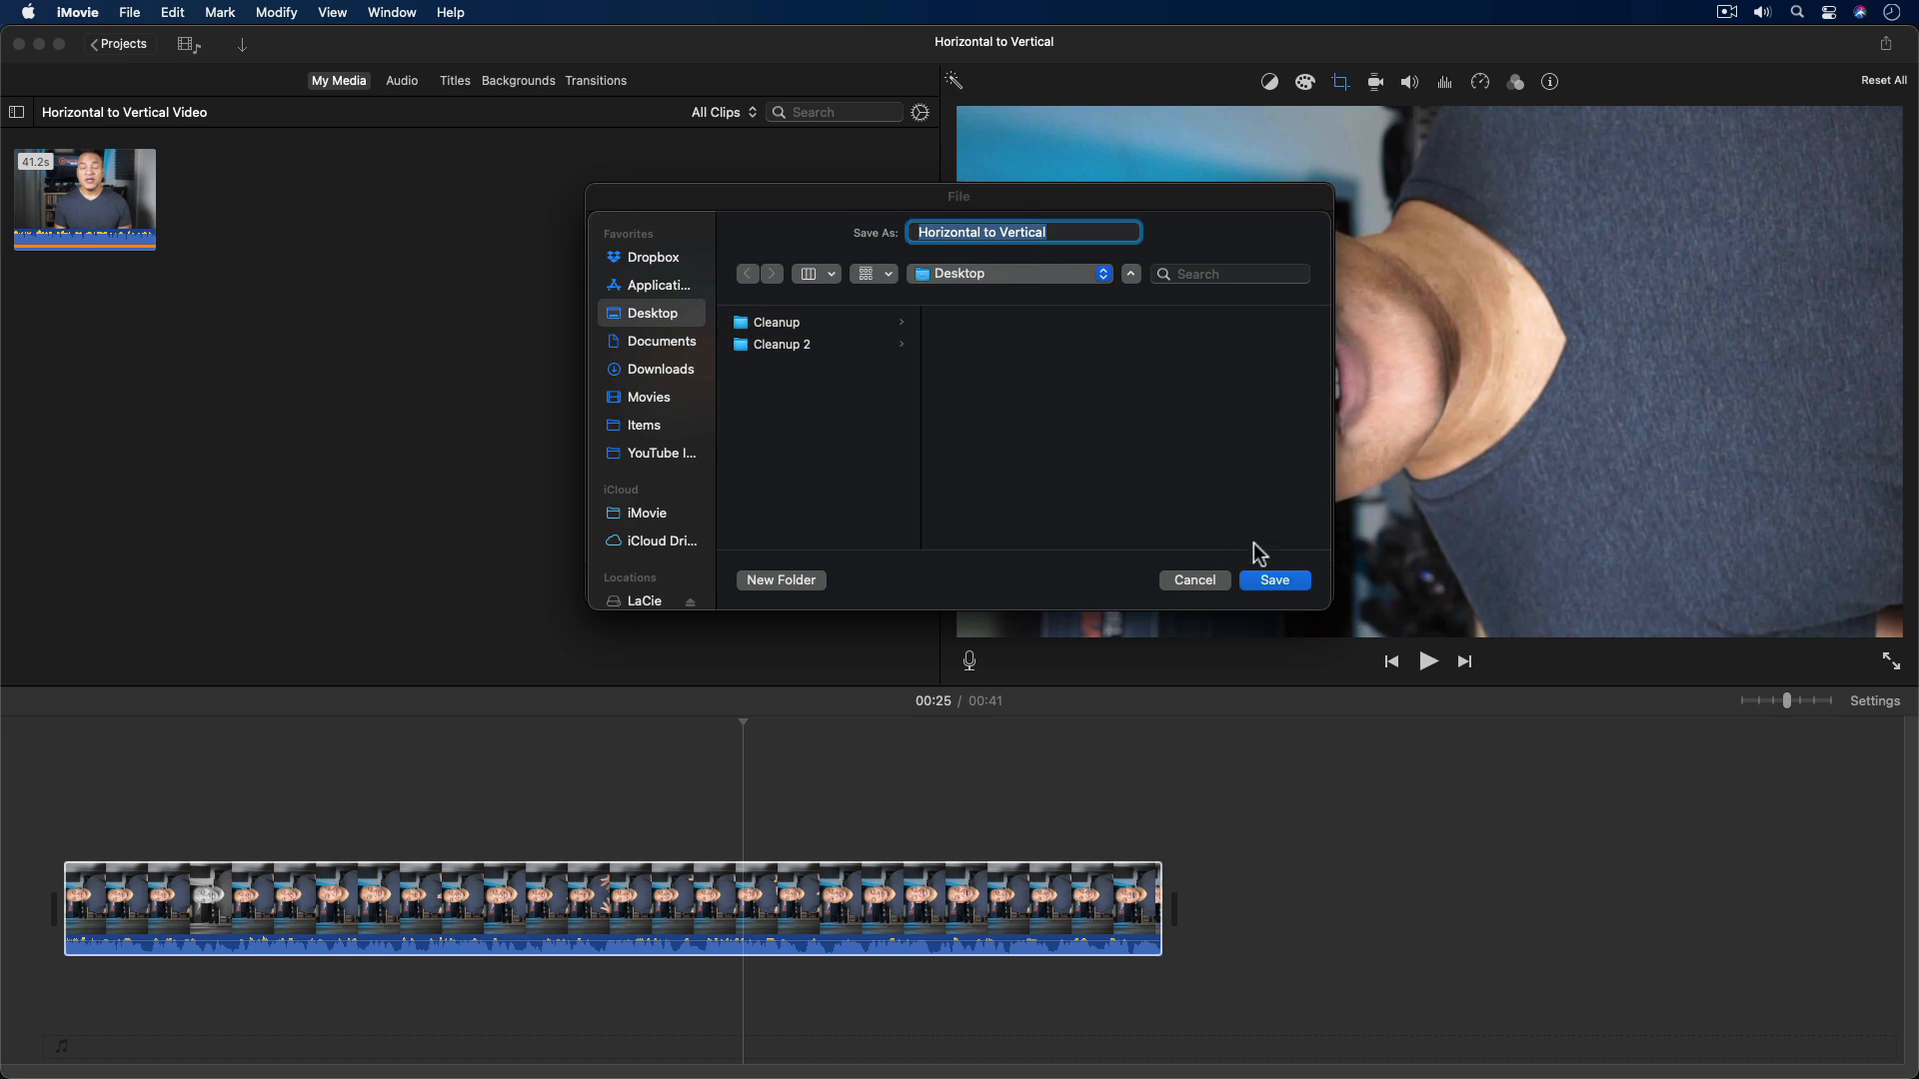
{"action": "left_click", "coordinate": [1272, 579]}
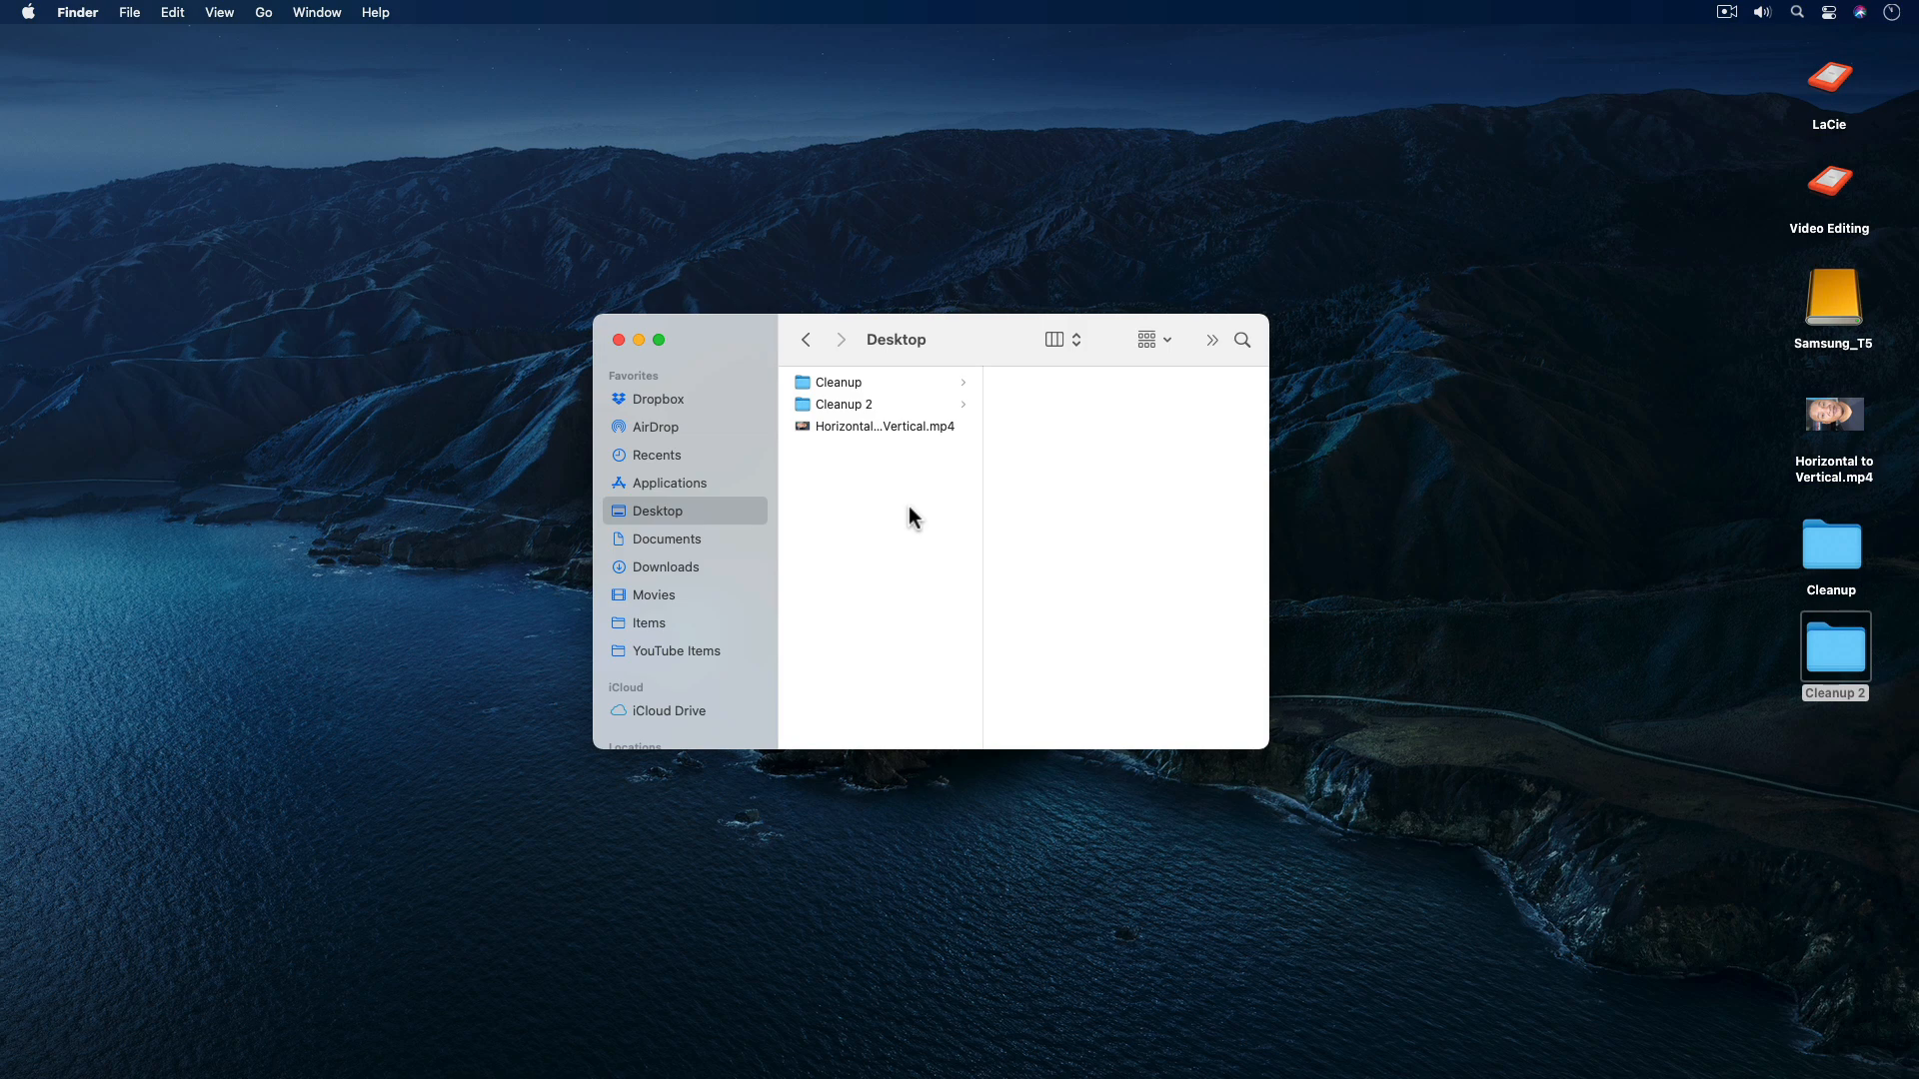
{"action": "mouse_move", "coordinate": [655, 523]}
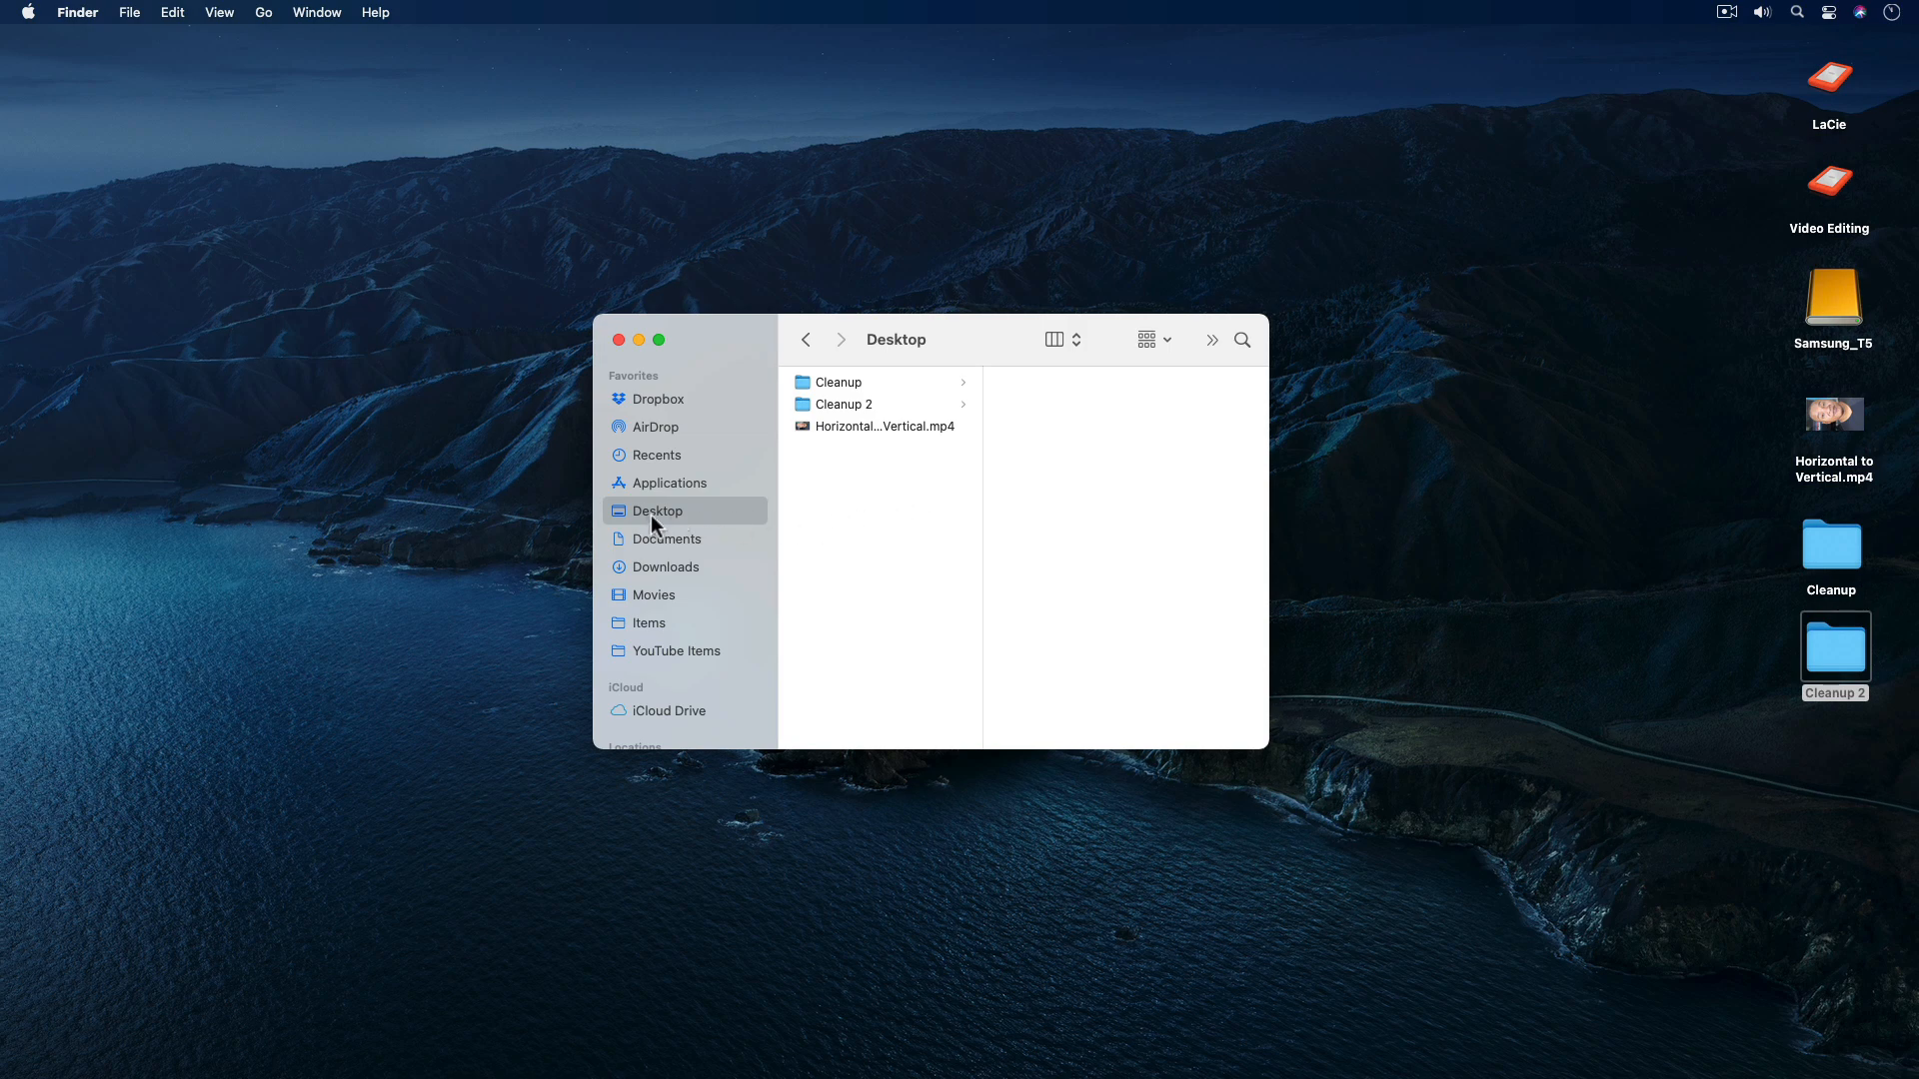
{"action": "mouse_move", "coordinate": [861, 453]}
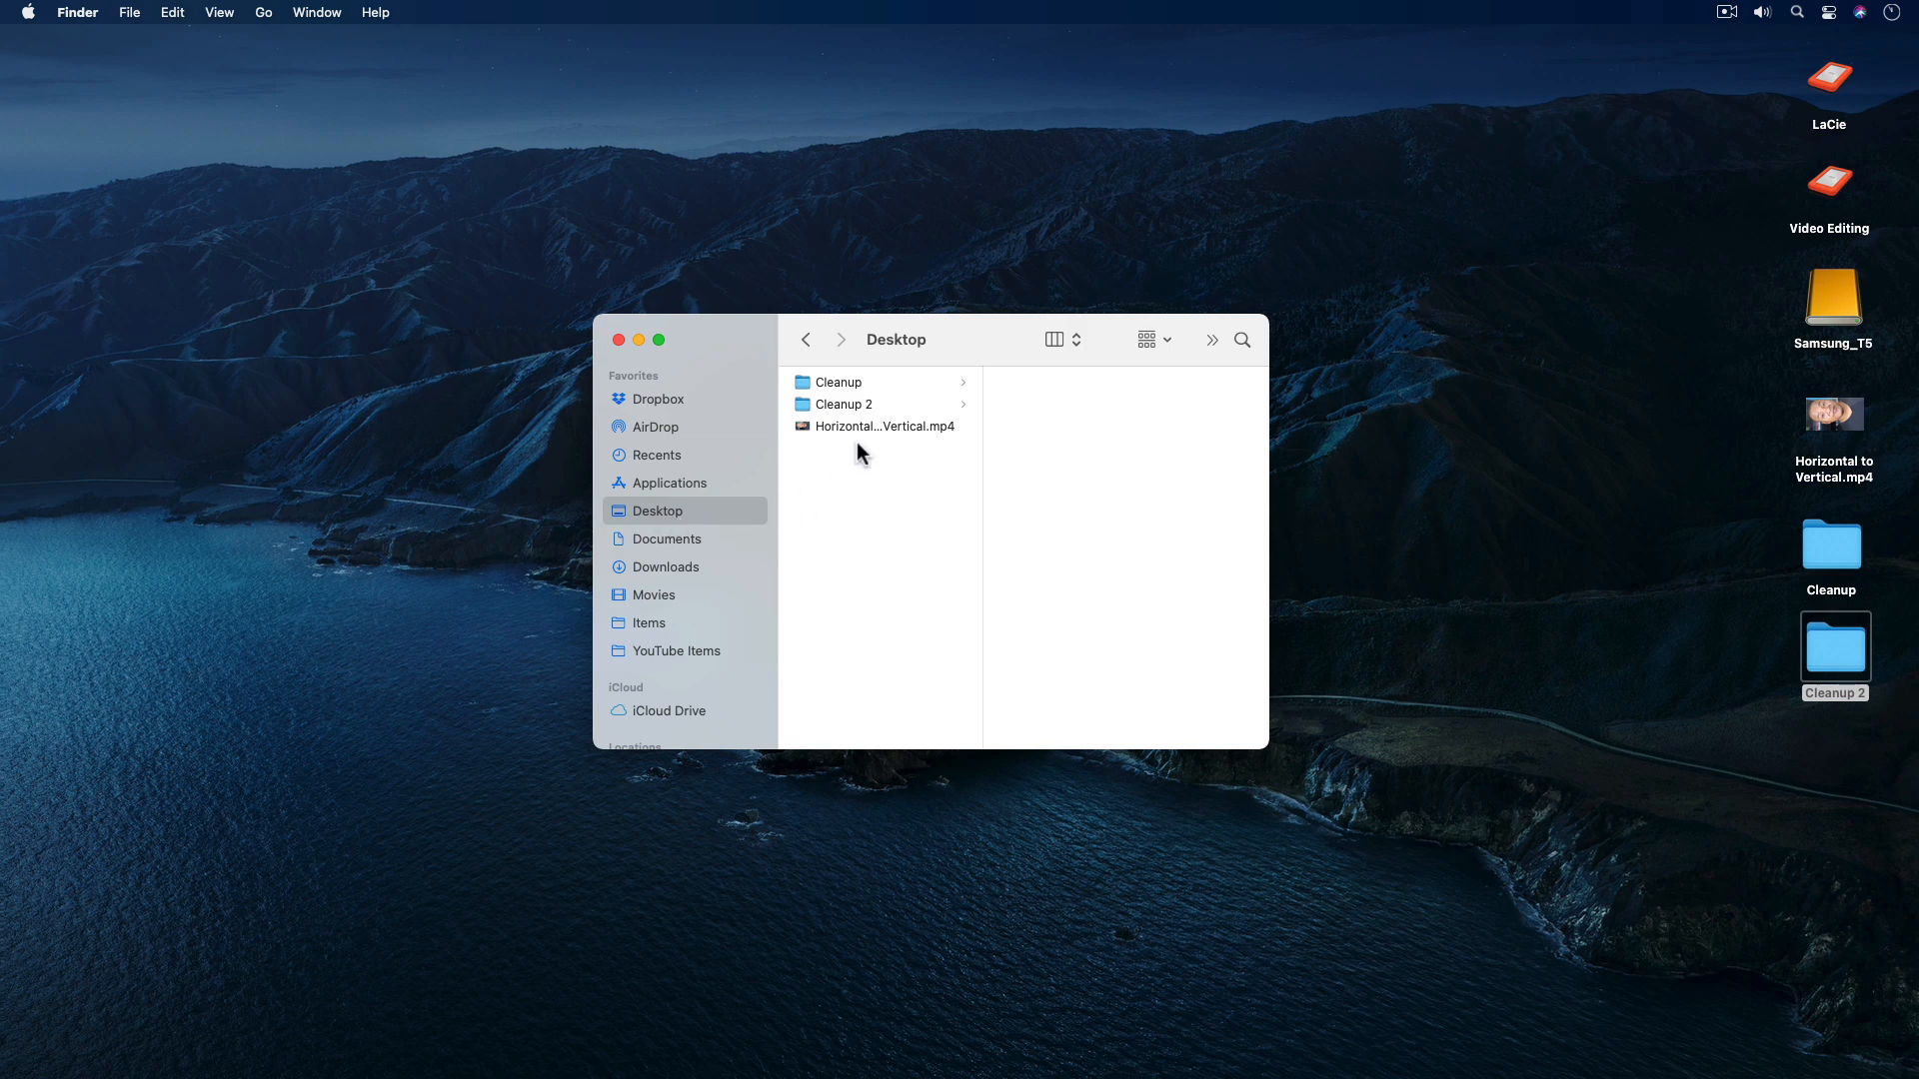
{"action": "mouse_move", "coordinate": [801, 431]}
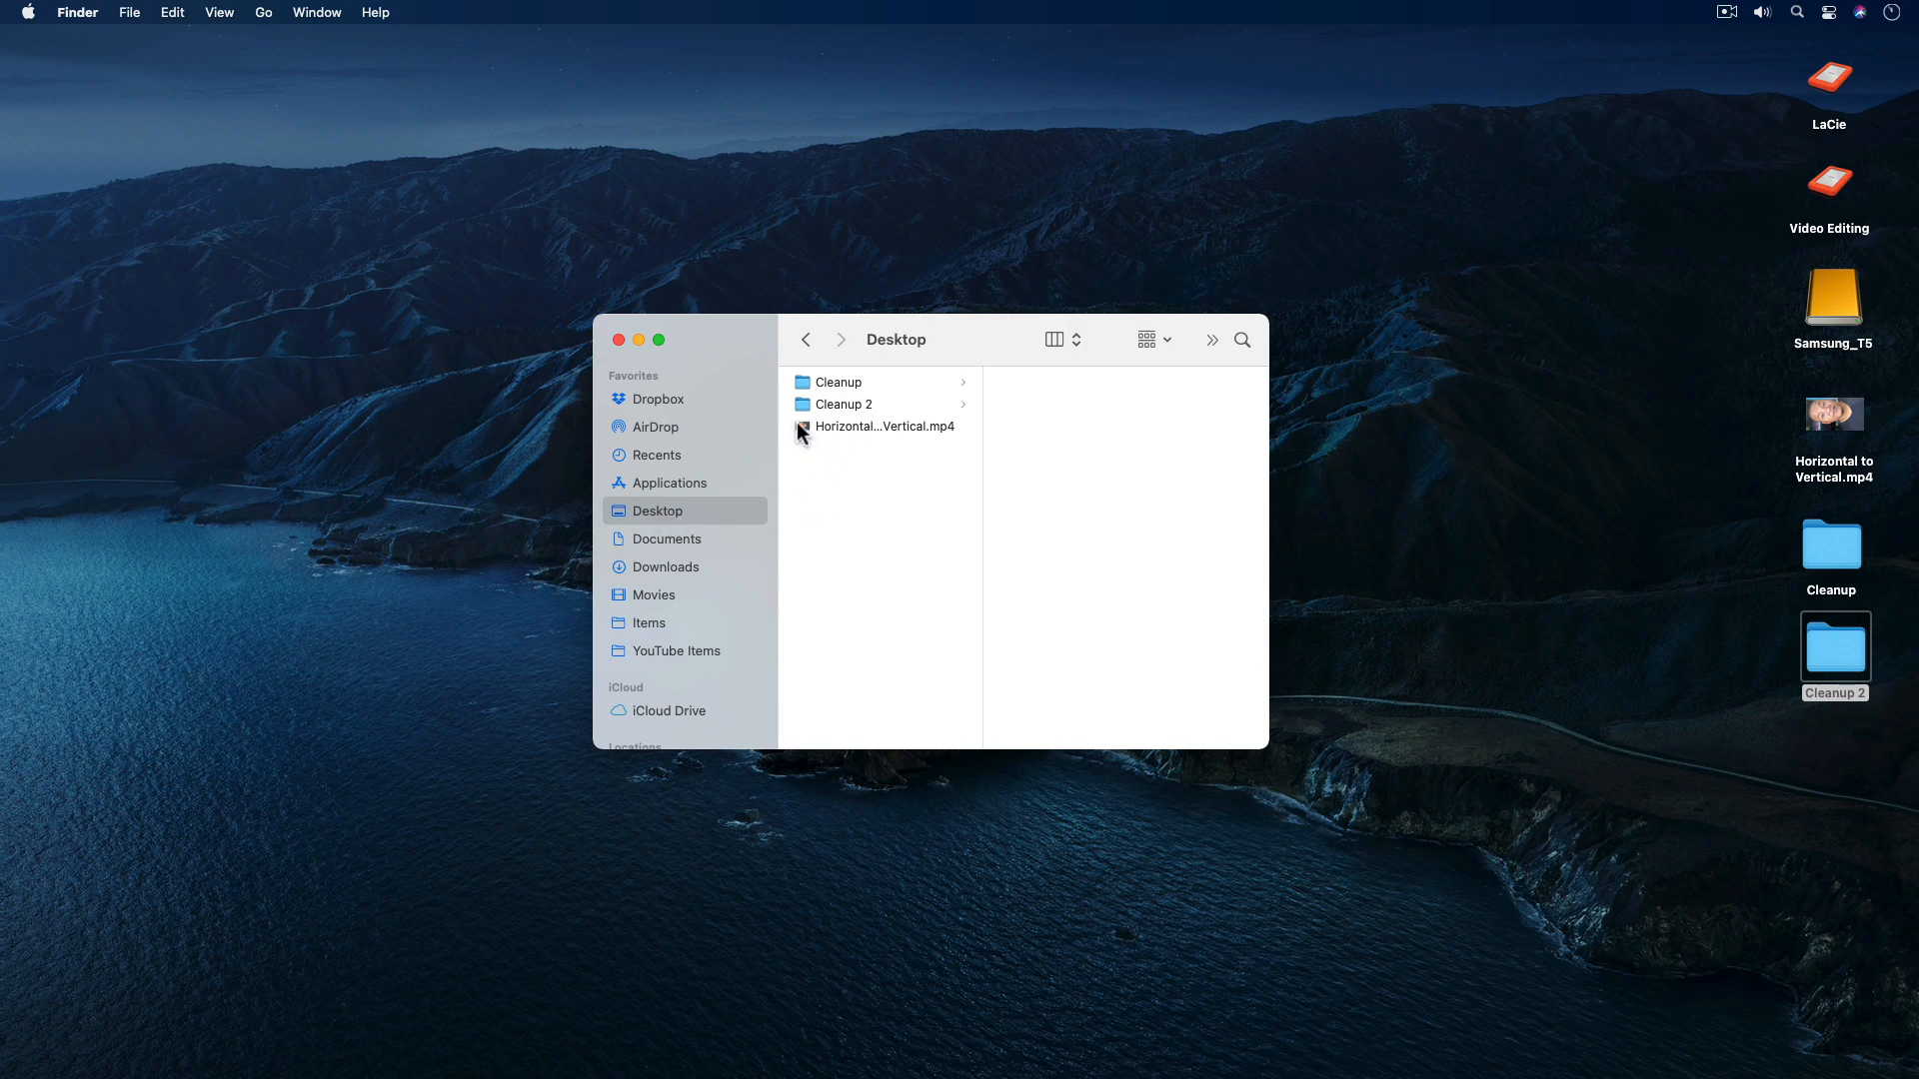
Select Horizontal to Vertical.mp4 on the Desktop to preview it in Quick Look
{"action": "left_click", "coordinate": [883, 426]}
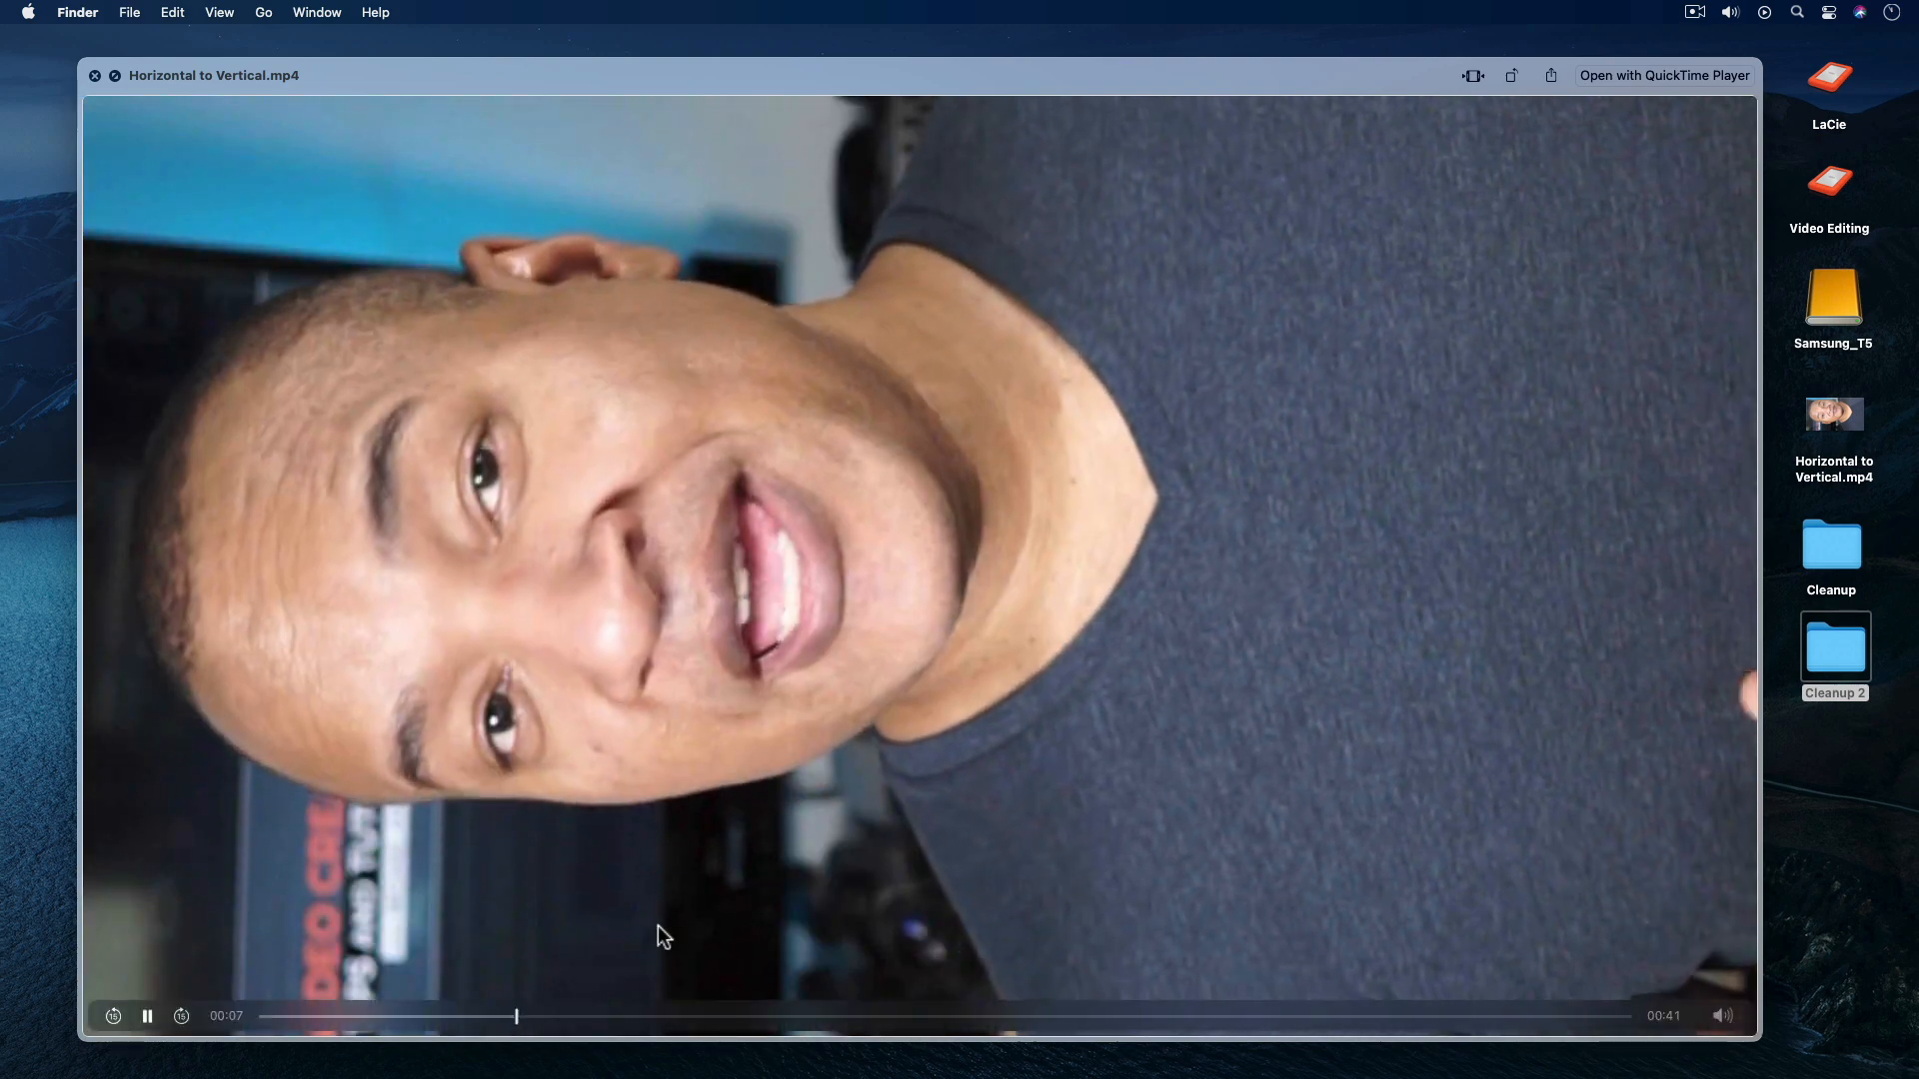
{"action": "mouse_move", "coordinate": [275, 932]}
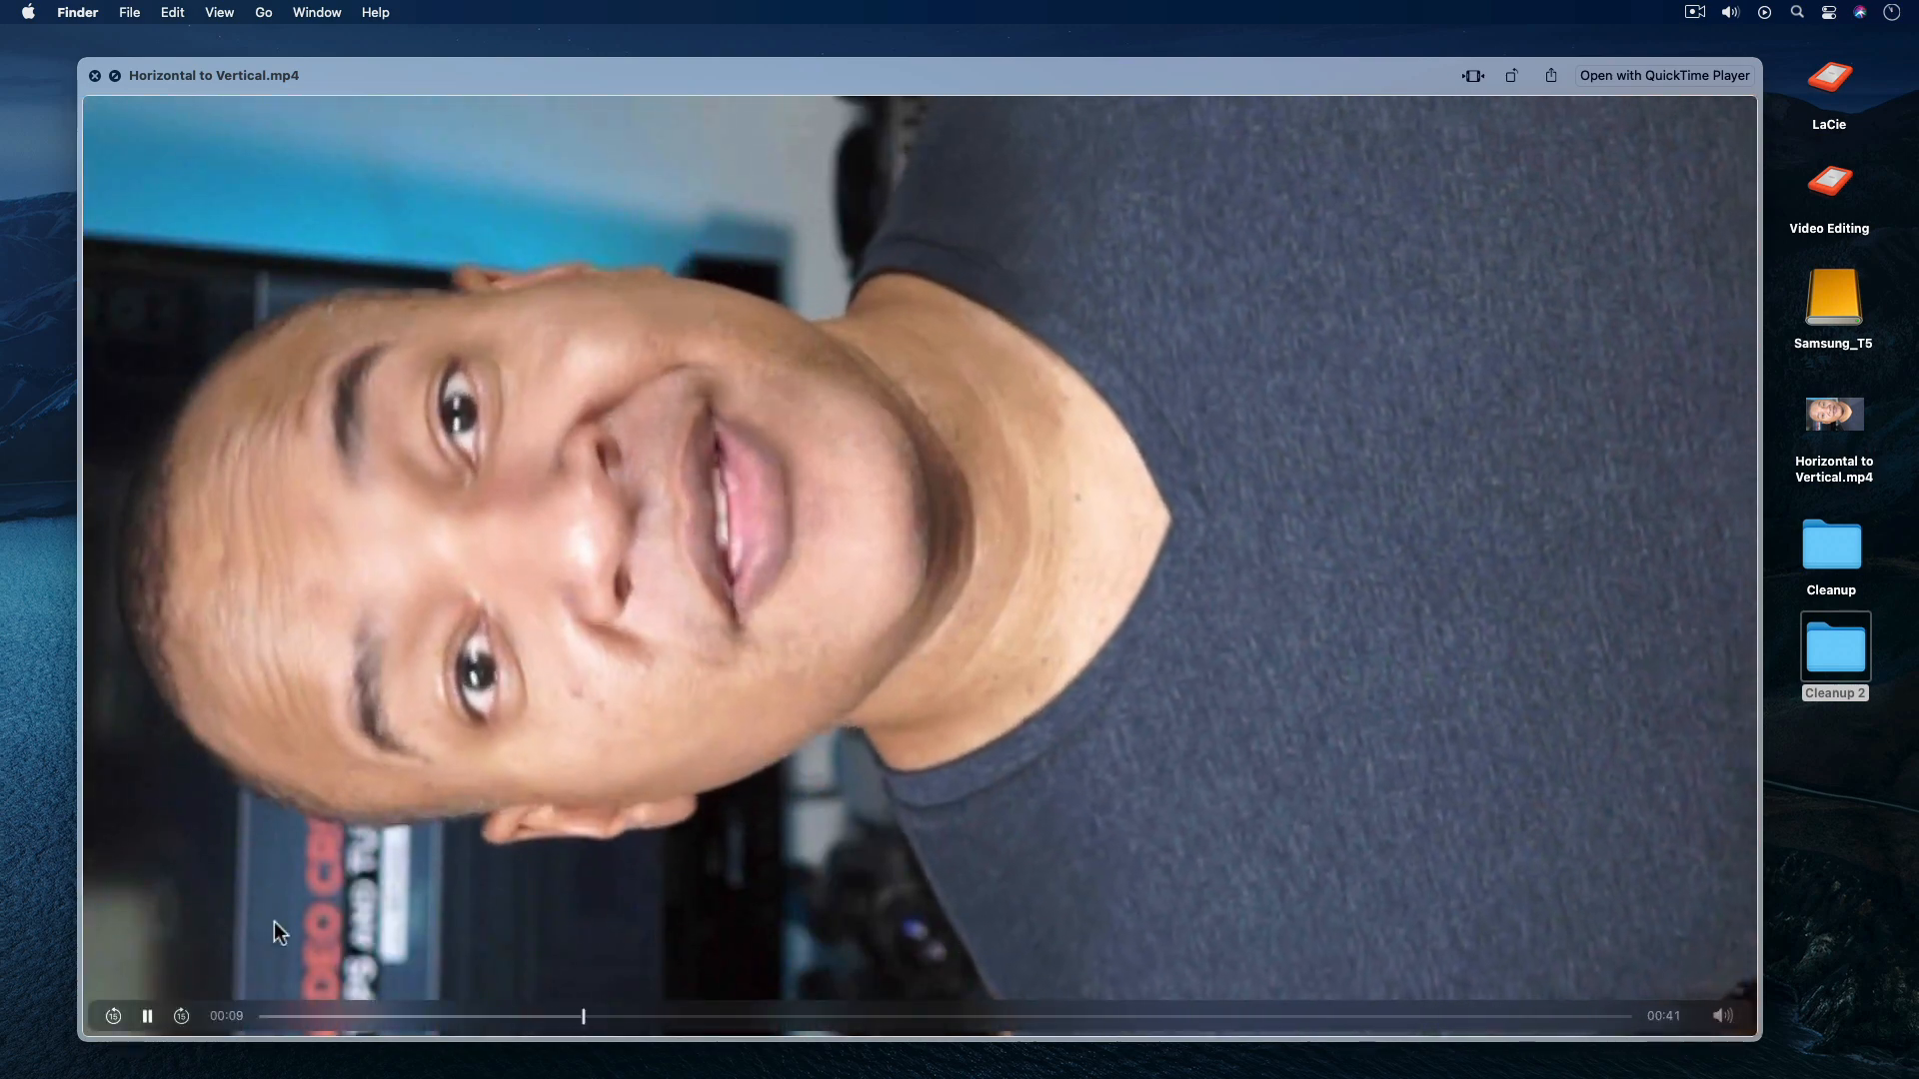
Pause the sideways Quick Look preview and rotate the video upright
{"action": "left_click", "coordinate": [146, 1015]}
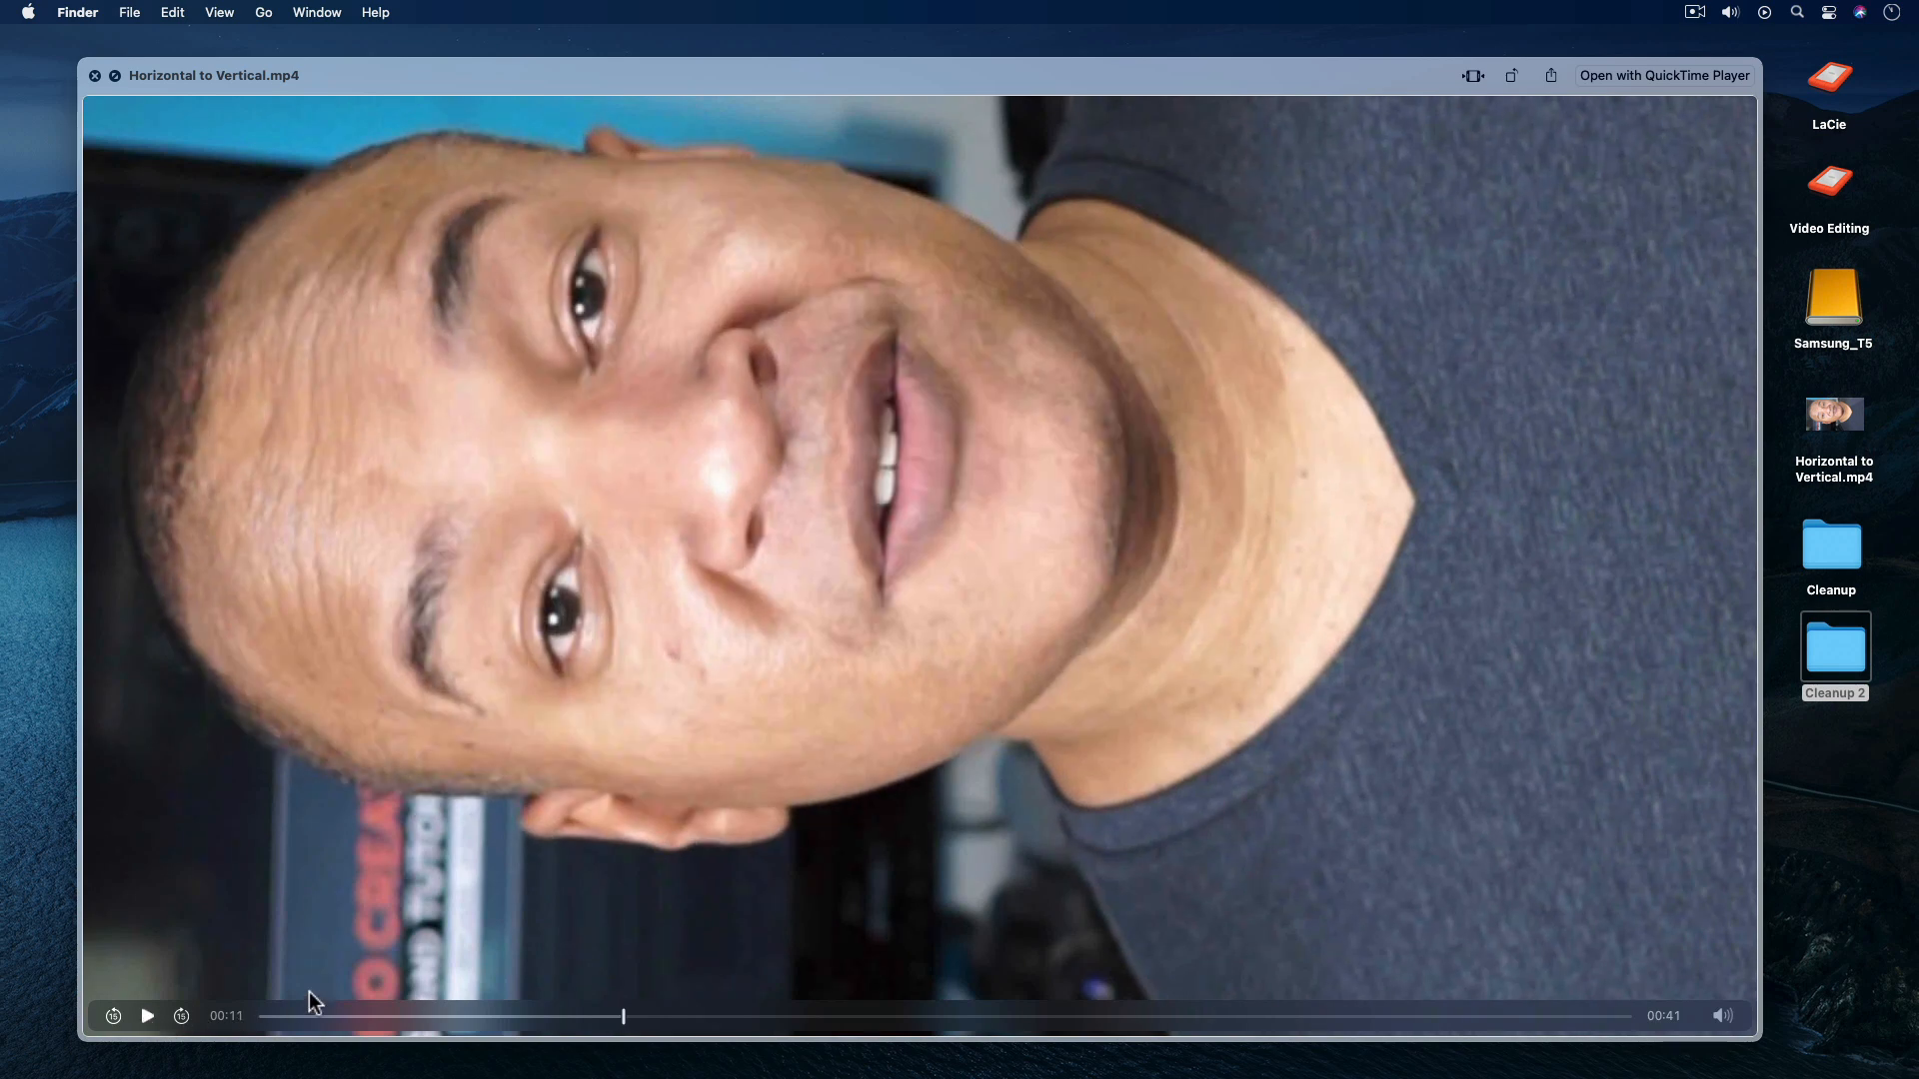
{"action": "mouse_move", "coordinate": [1511, 76]}
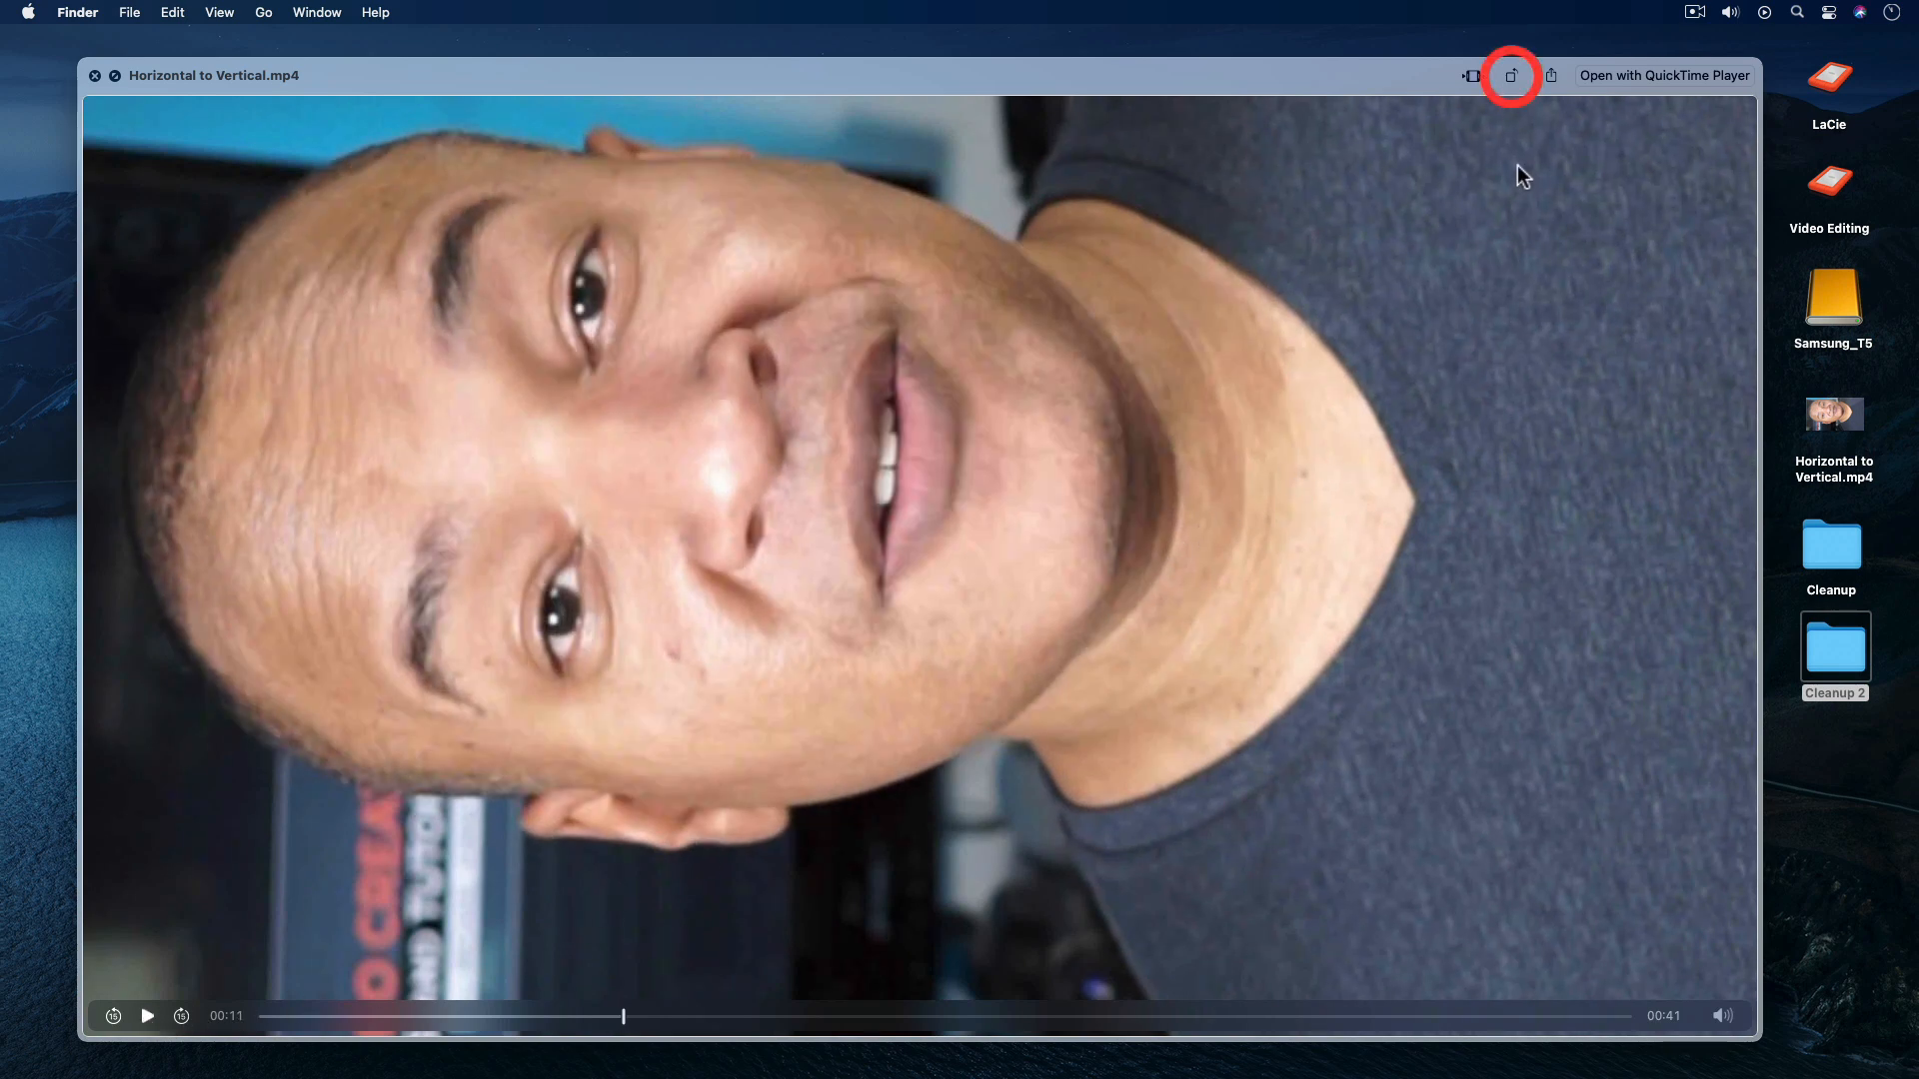
{"action": "left_click", "coordinate": [1510, 76]}
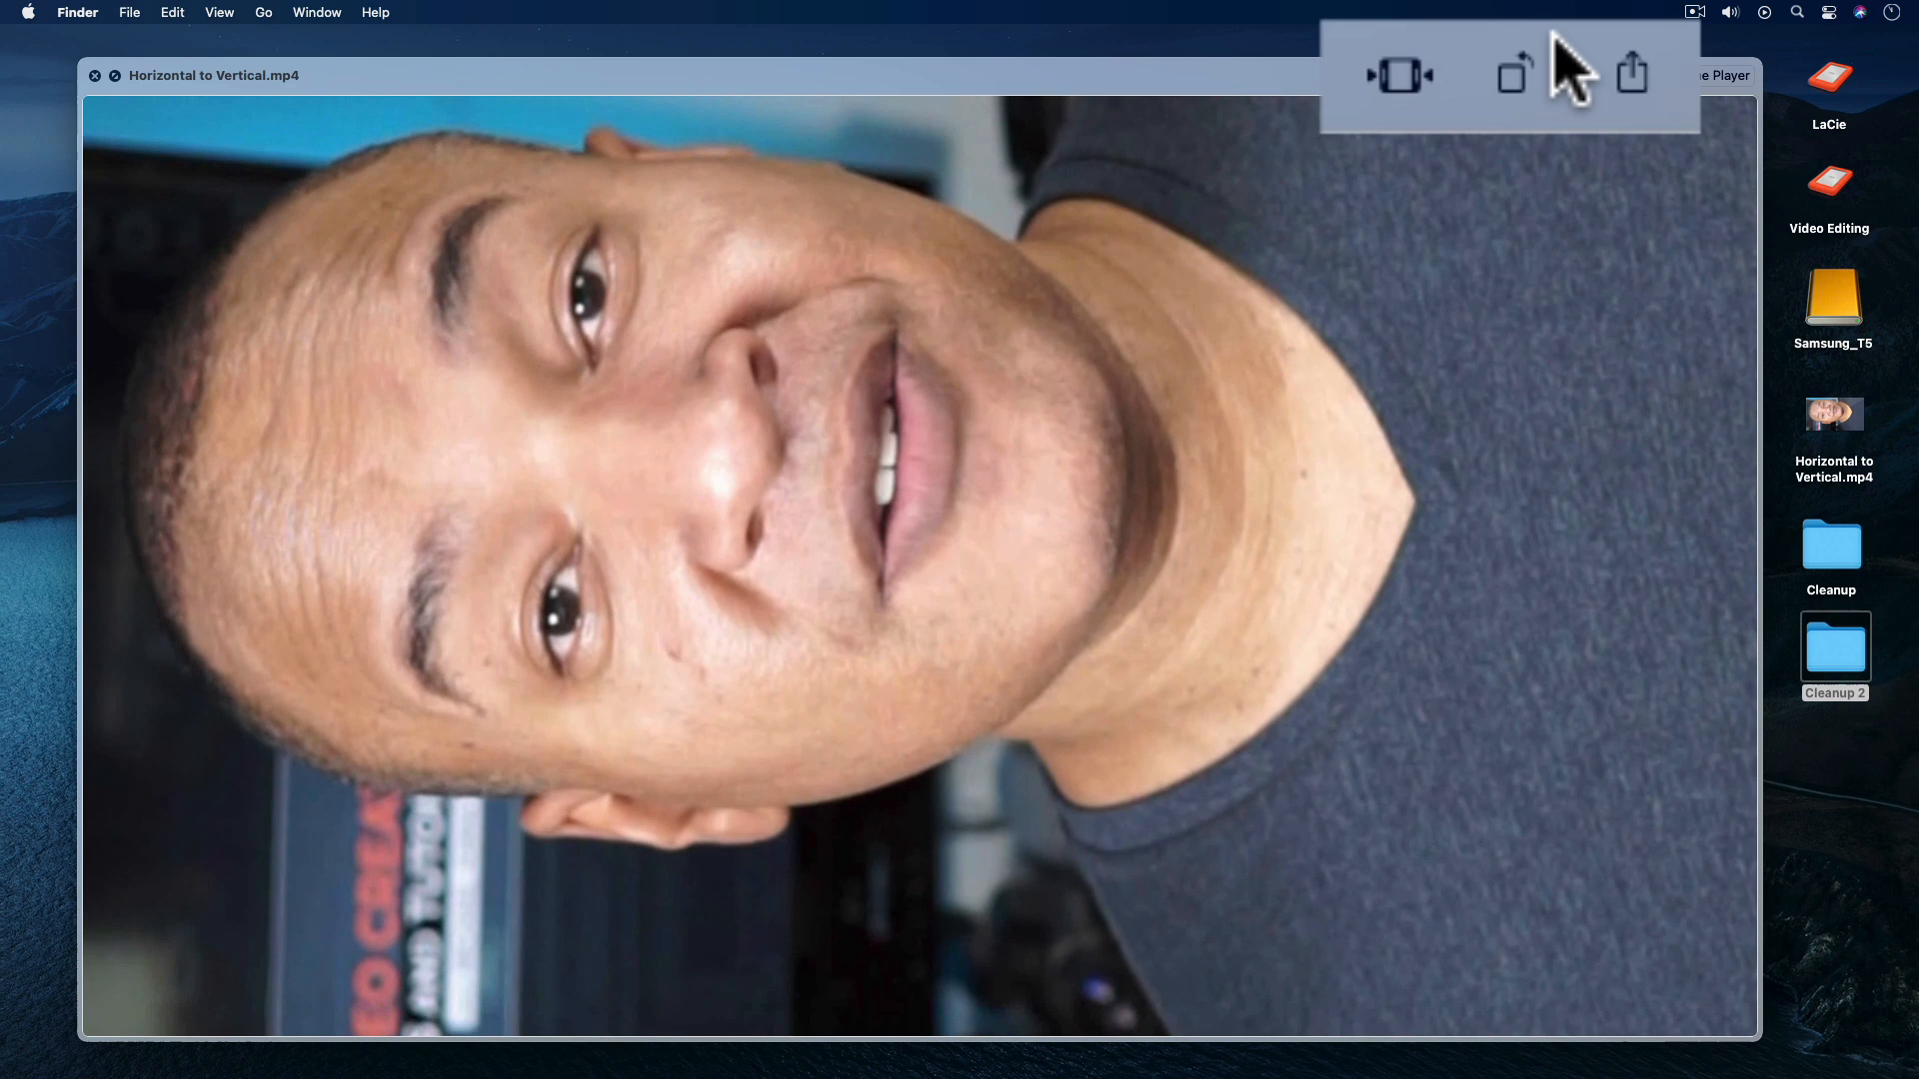
{"action": "mouse_move", "coordinate": [1560, 116]}
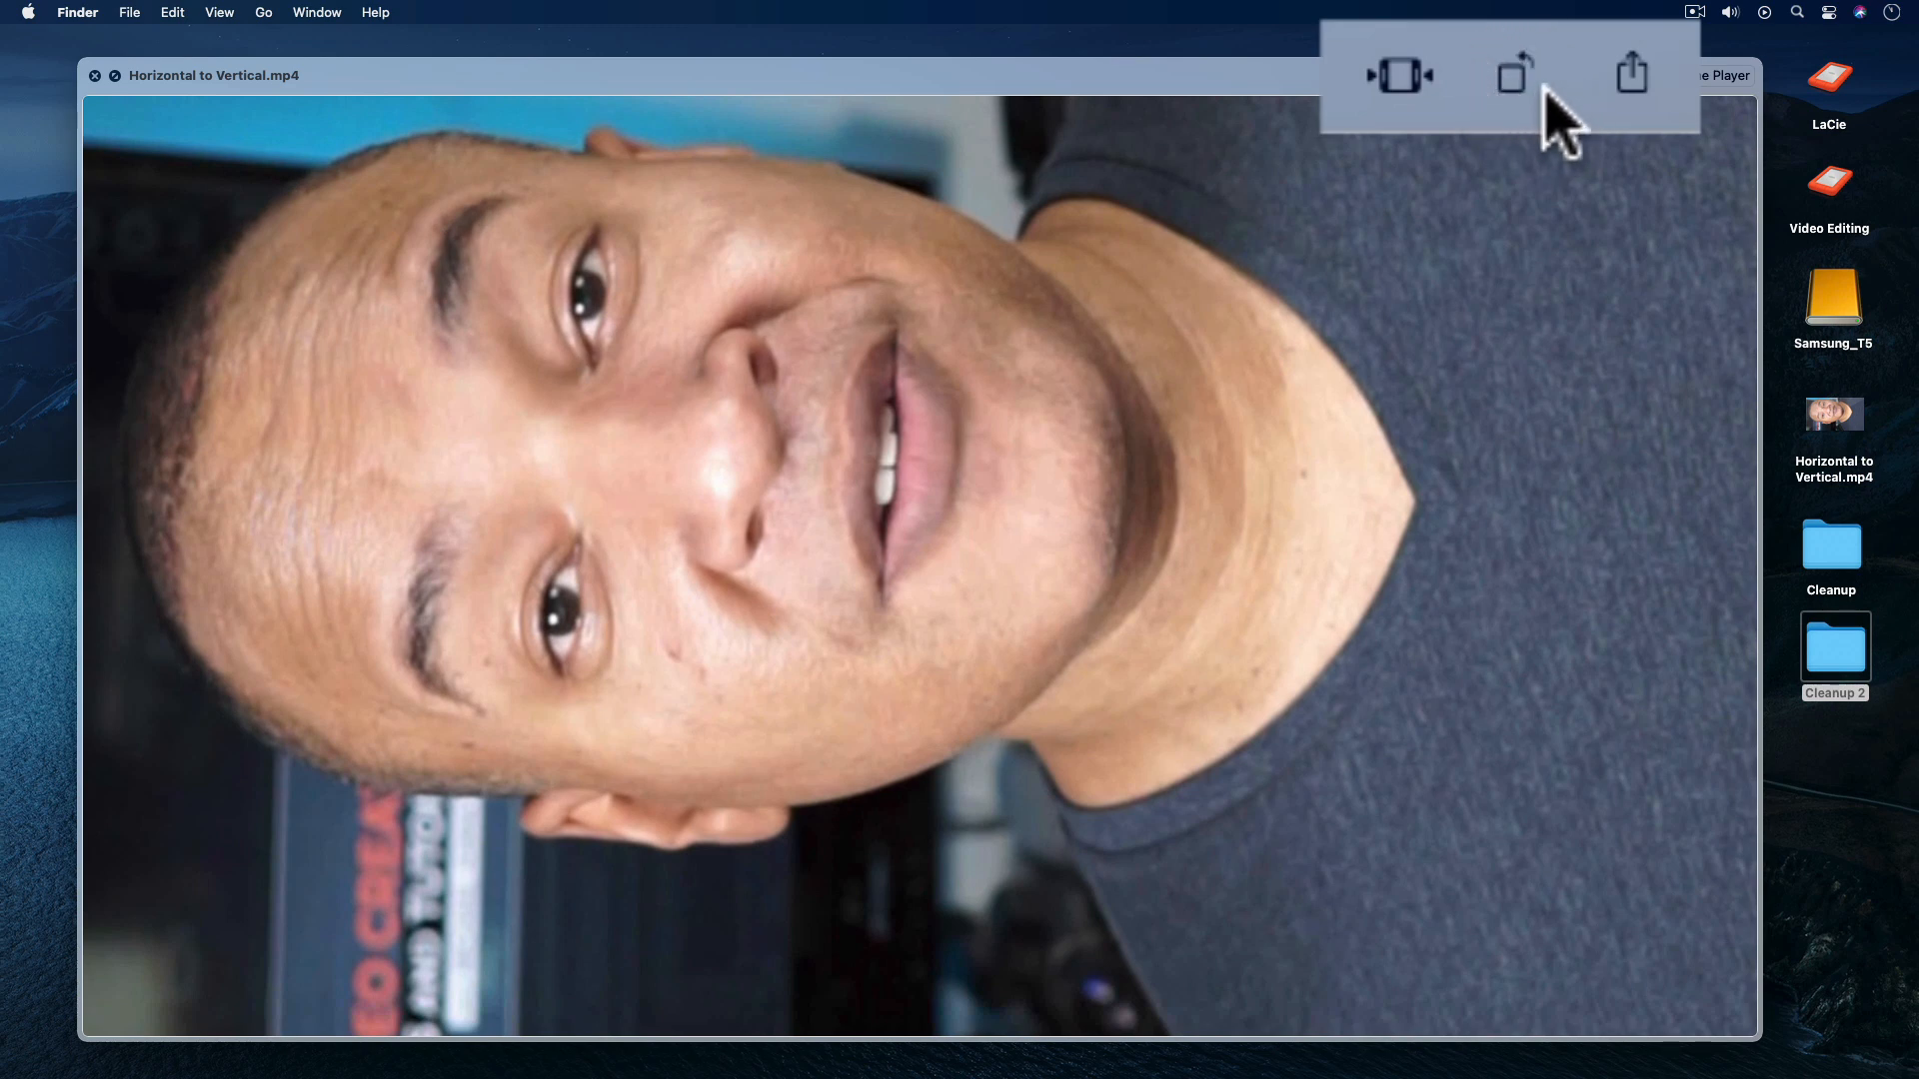
{"action": "mouse_move", "coordinate": [1529, 116]}
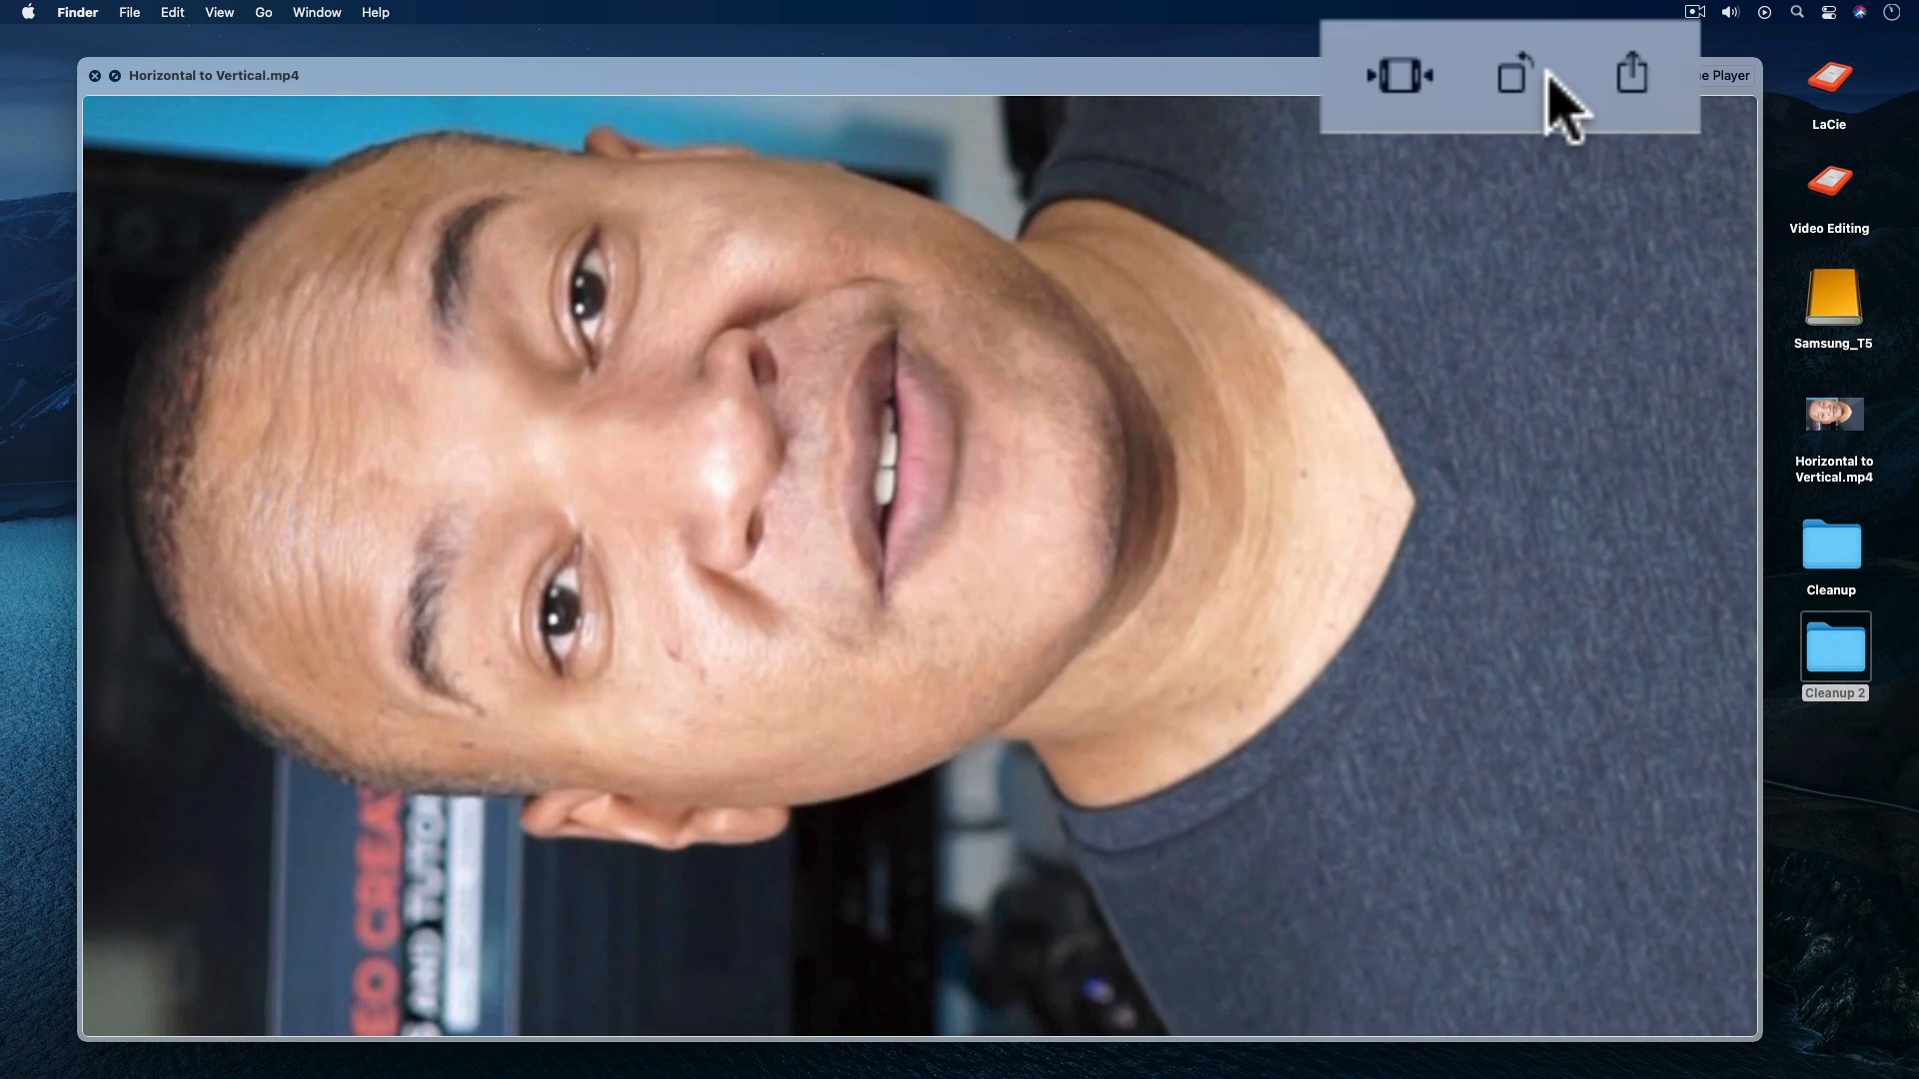
{"action": "mouse_move", "coordinate": [1566, 122]}
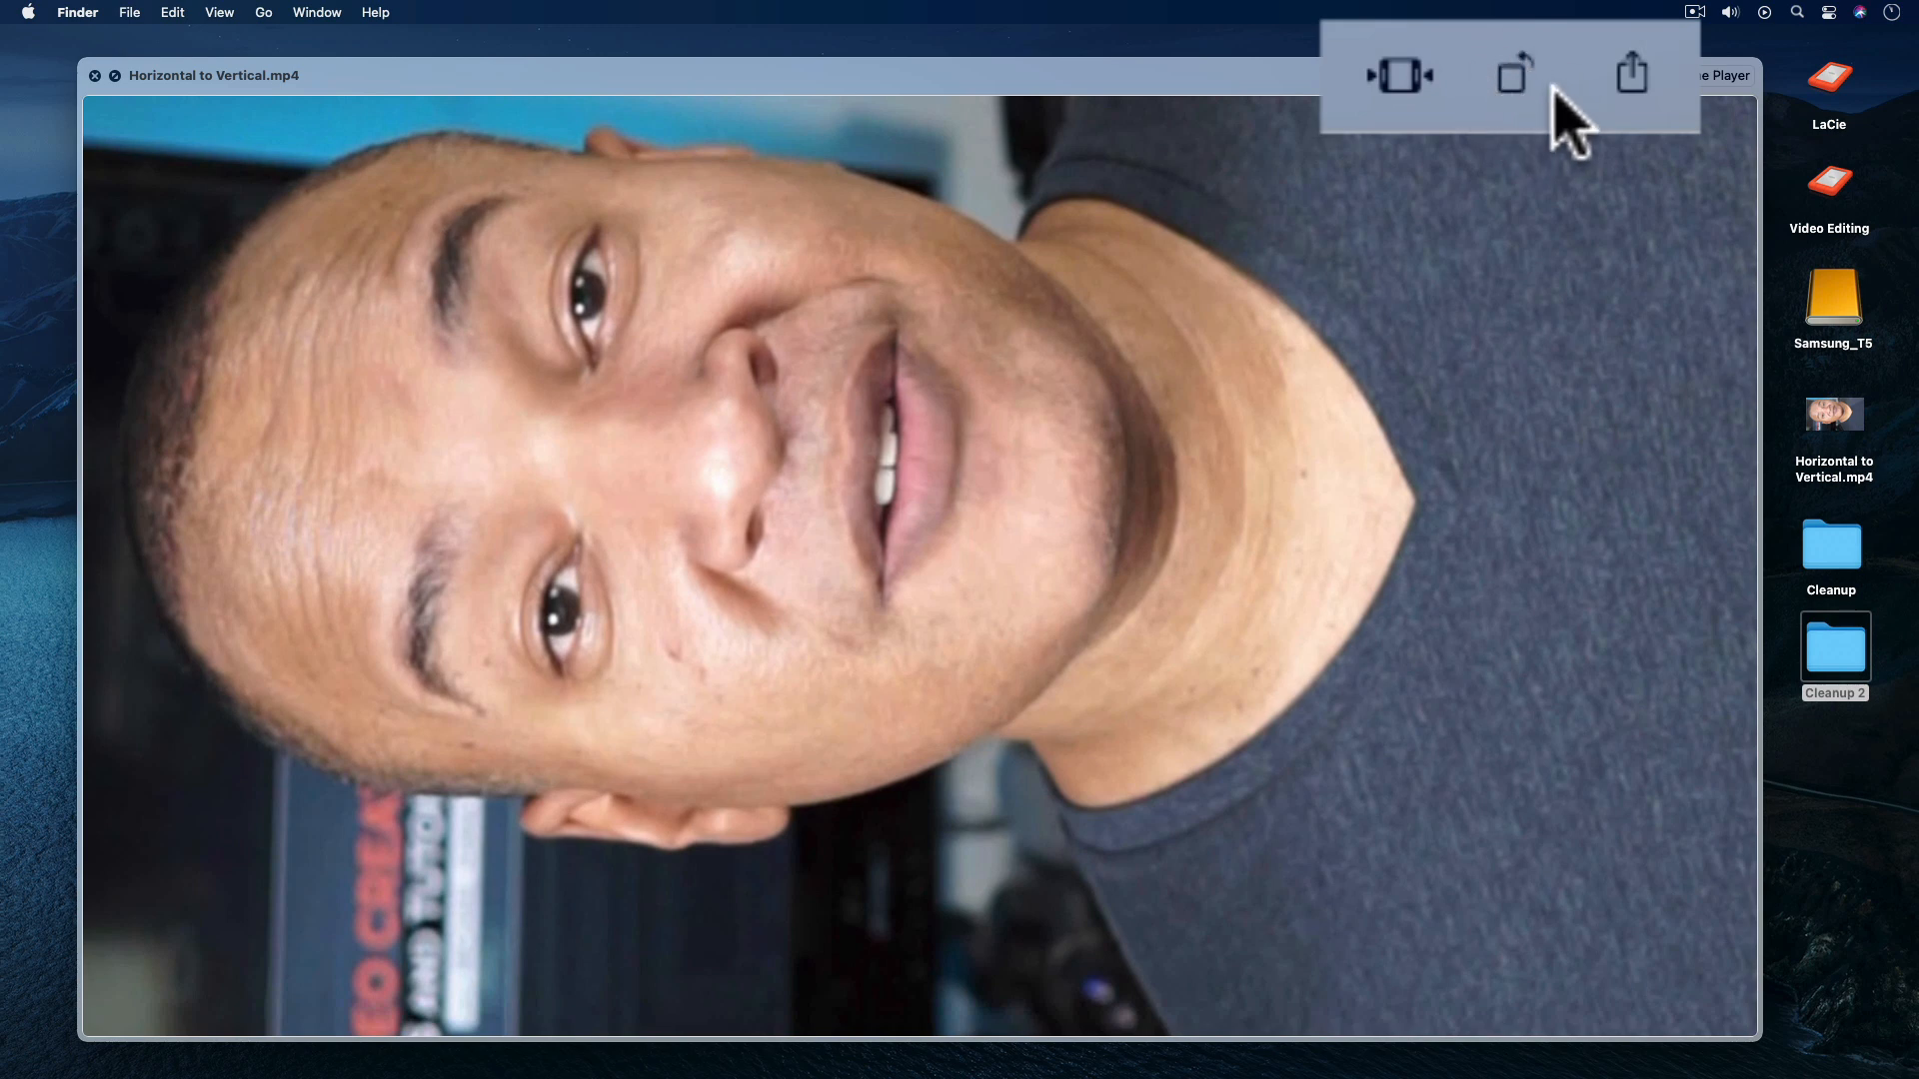
{"action": "mouse_move", "coordinate": [1572, 91]}
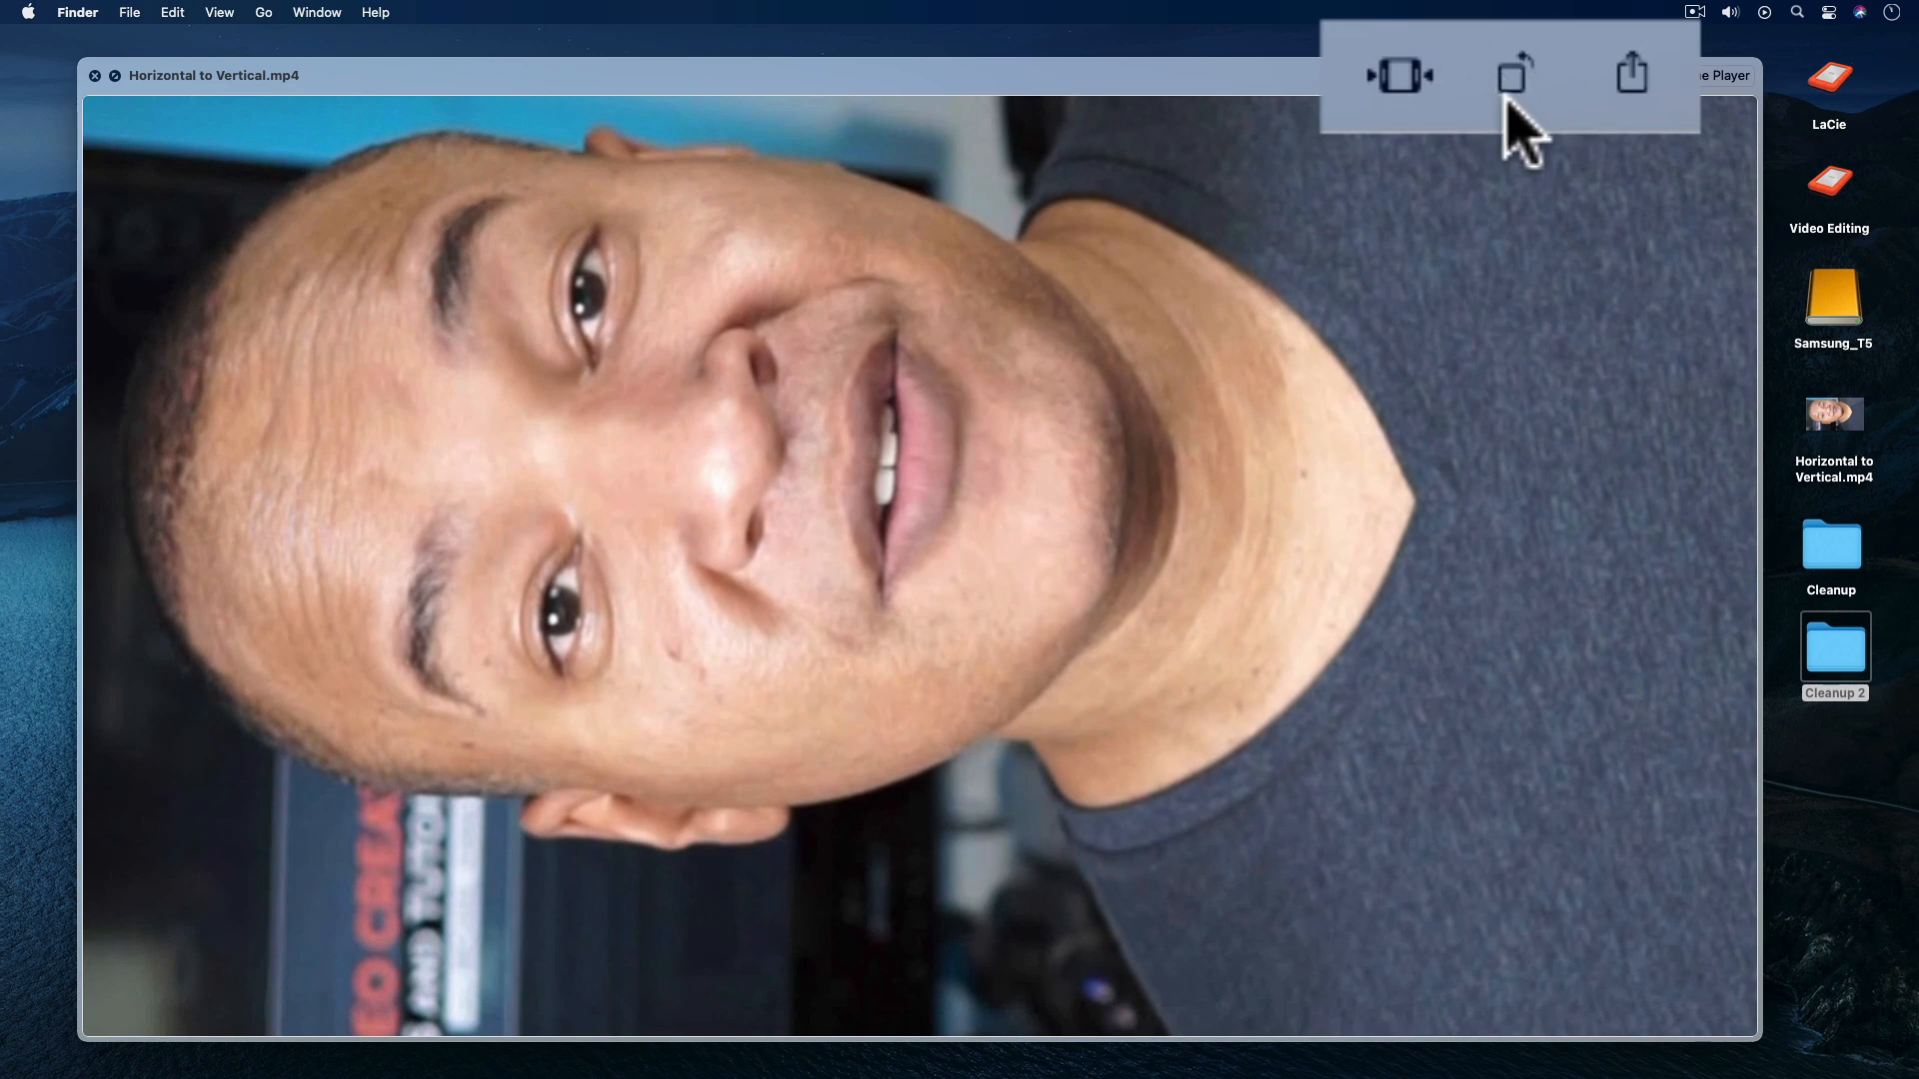
{"action": "mouse_move", "coordinate": [1572, 104]}
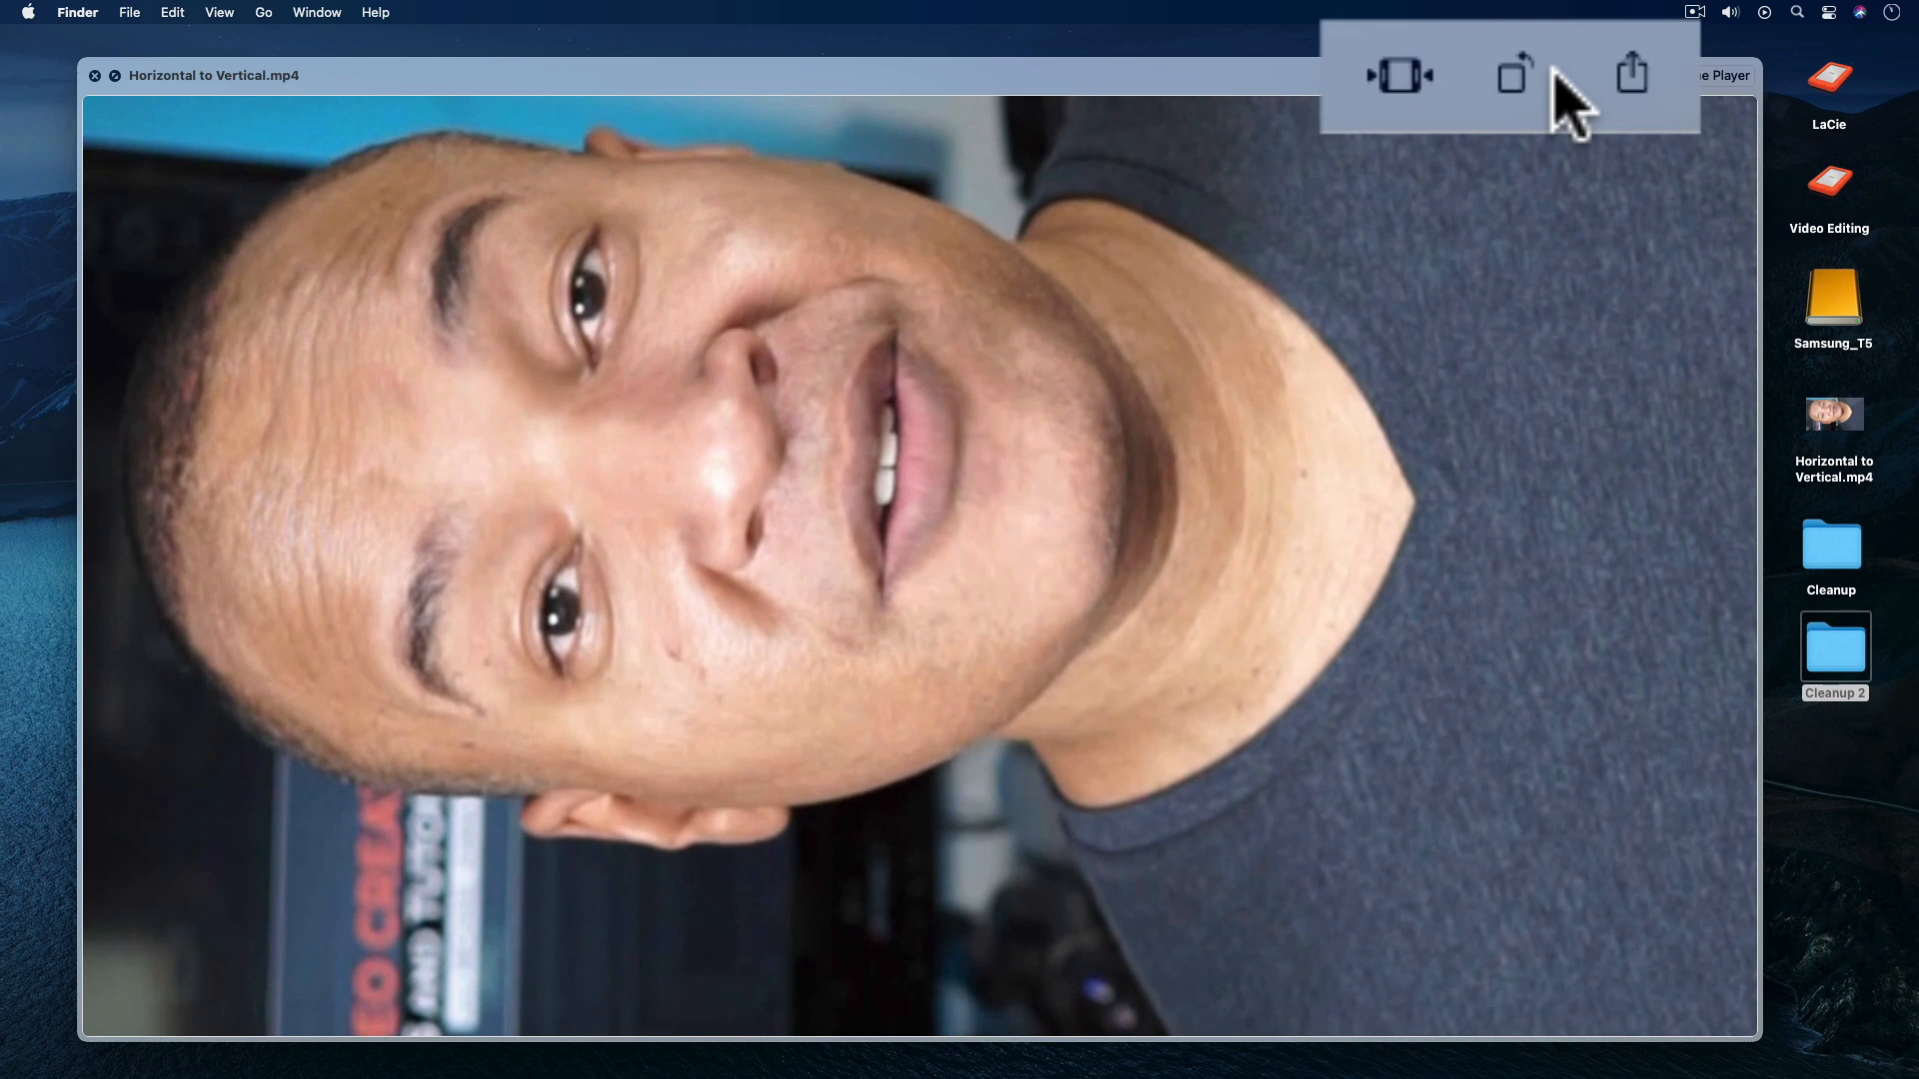
{"action": "mouse_move", "coordinate": [1554, 116]}
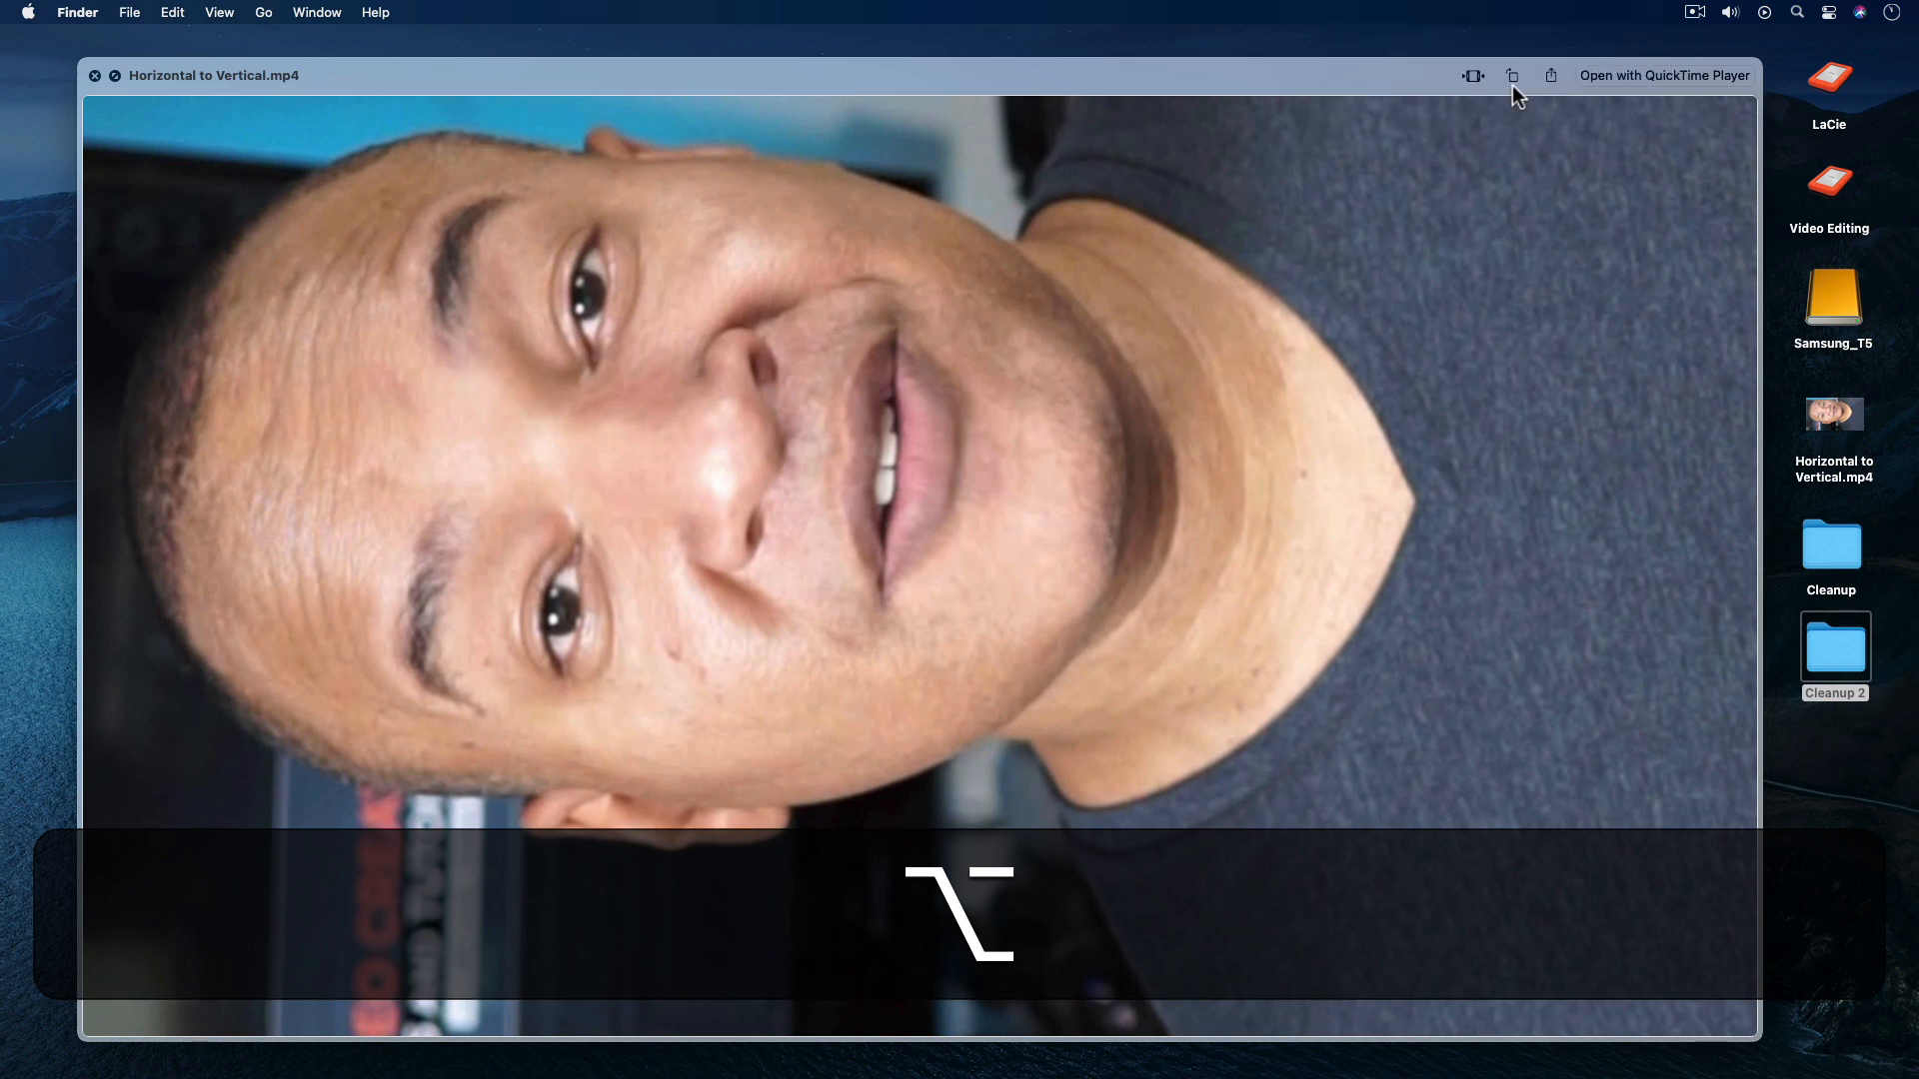
{"action": "left_click", "coordinate": [1511, 76]}
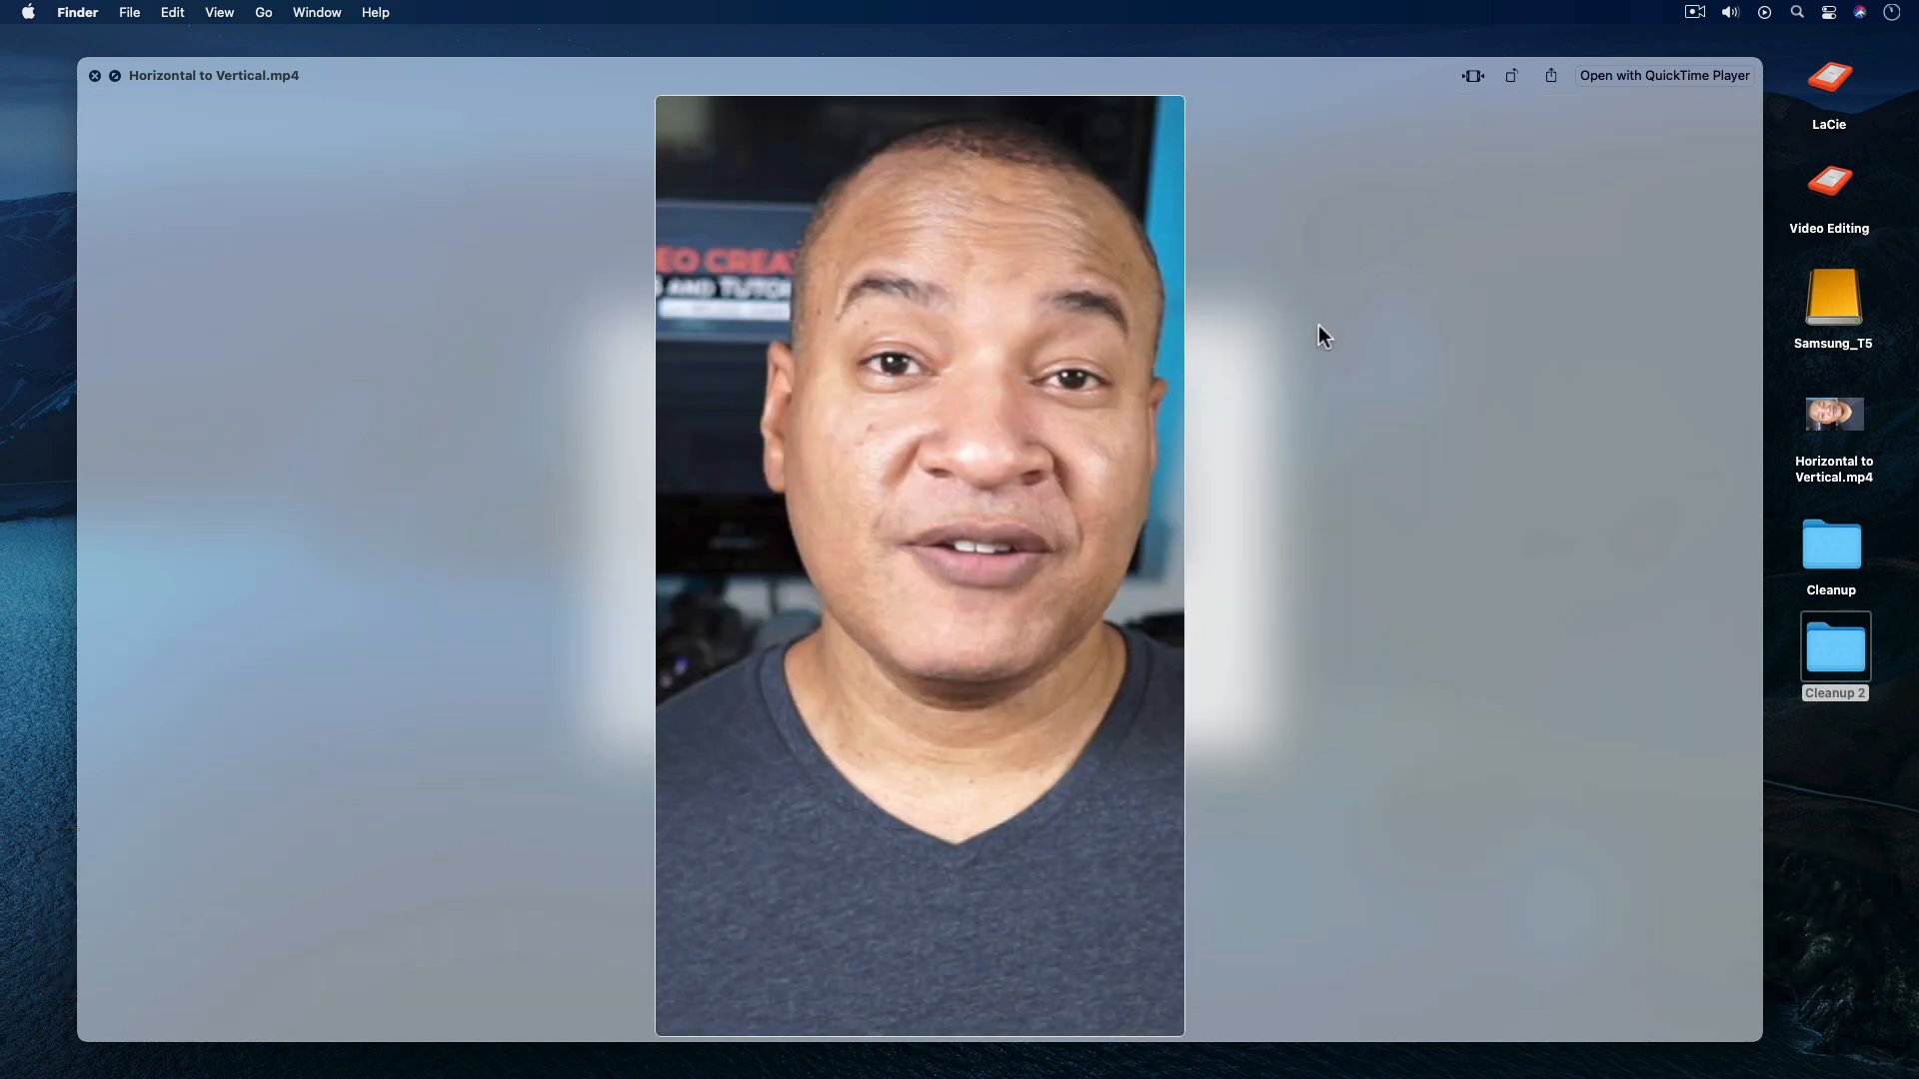
{"action": "mouse_move", "coordinate": [1276, 491]}
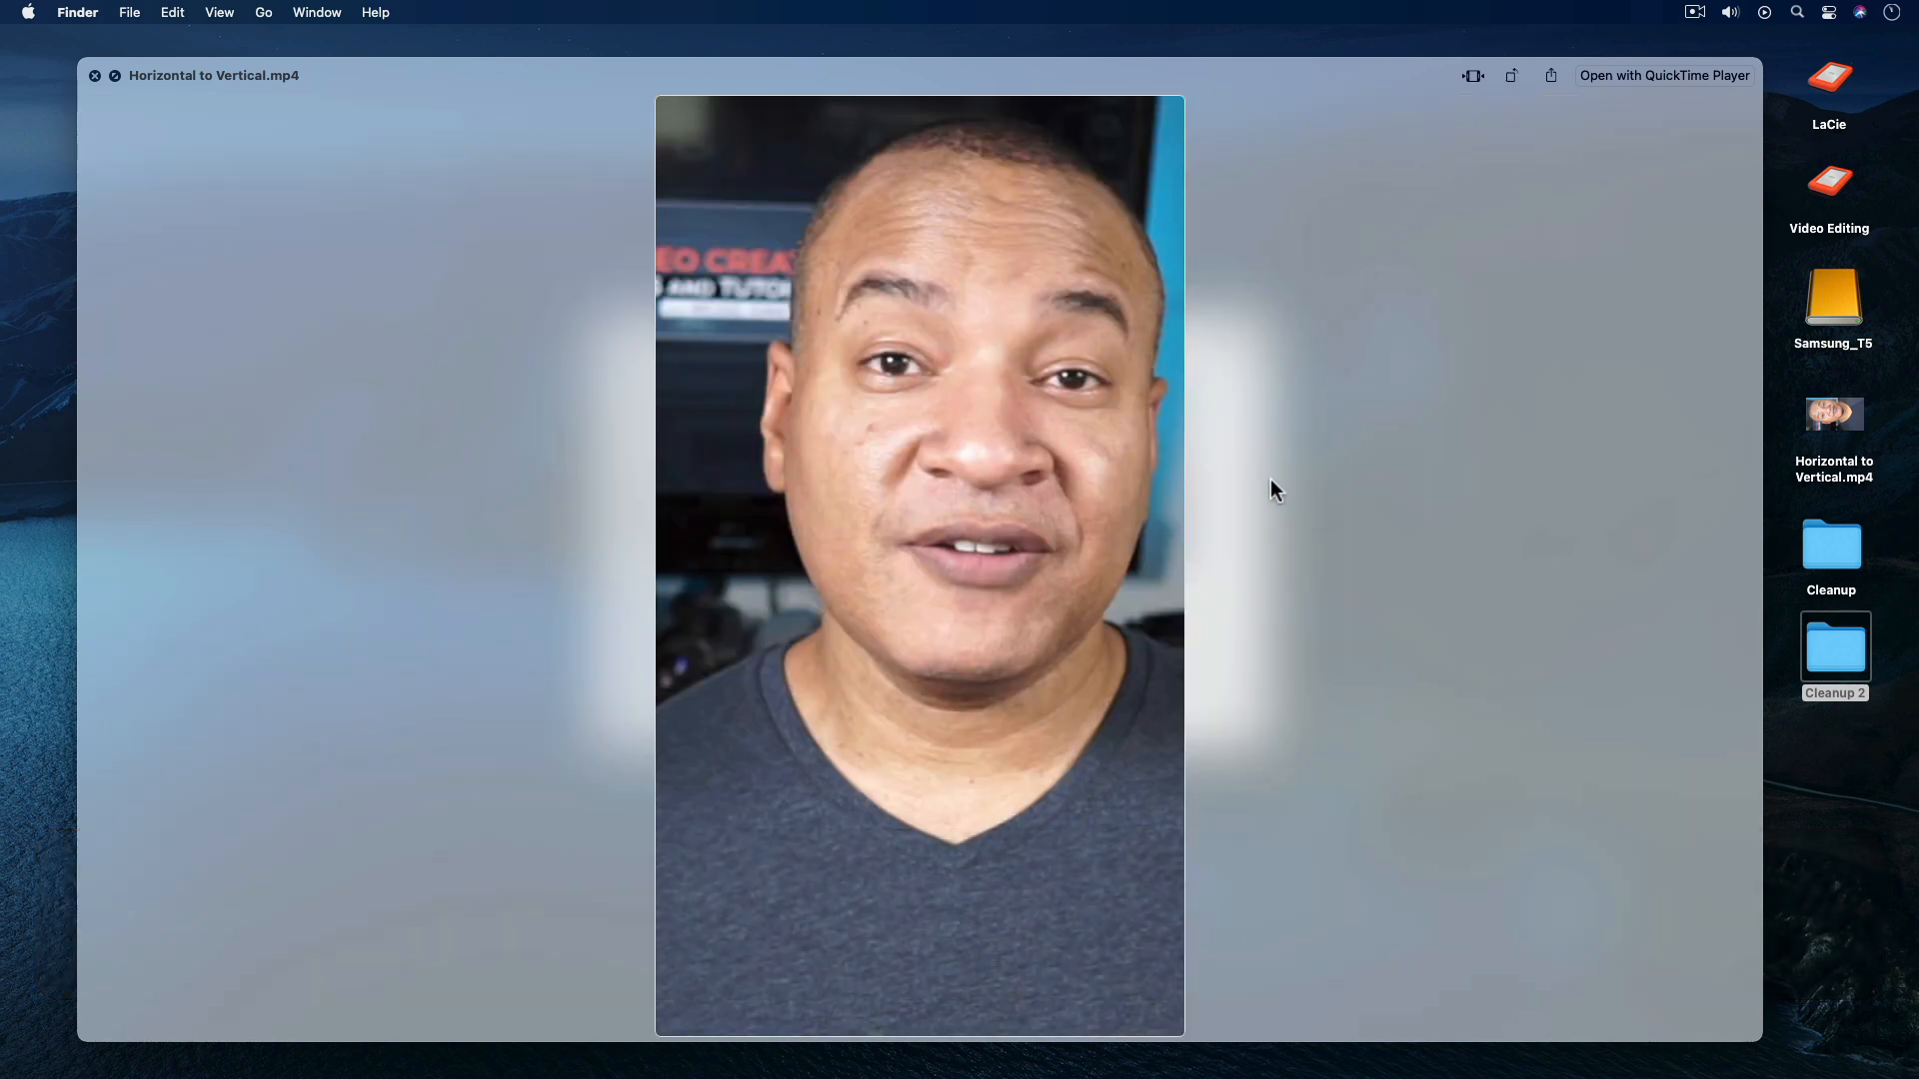
{"action": "mouse_move", "coordinate": [1172, 899]}
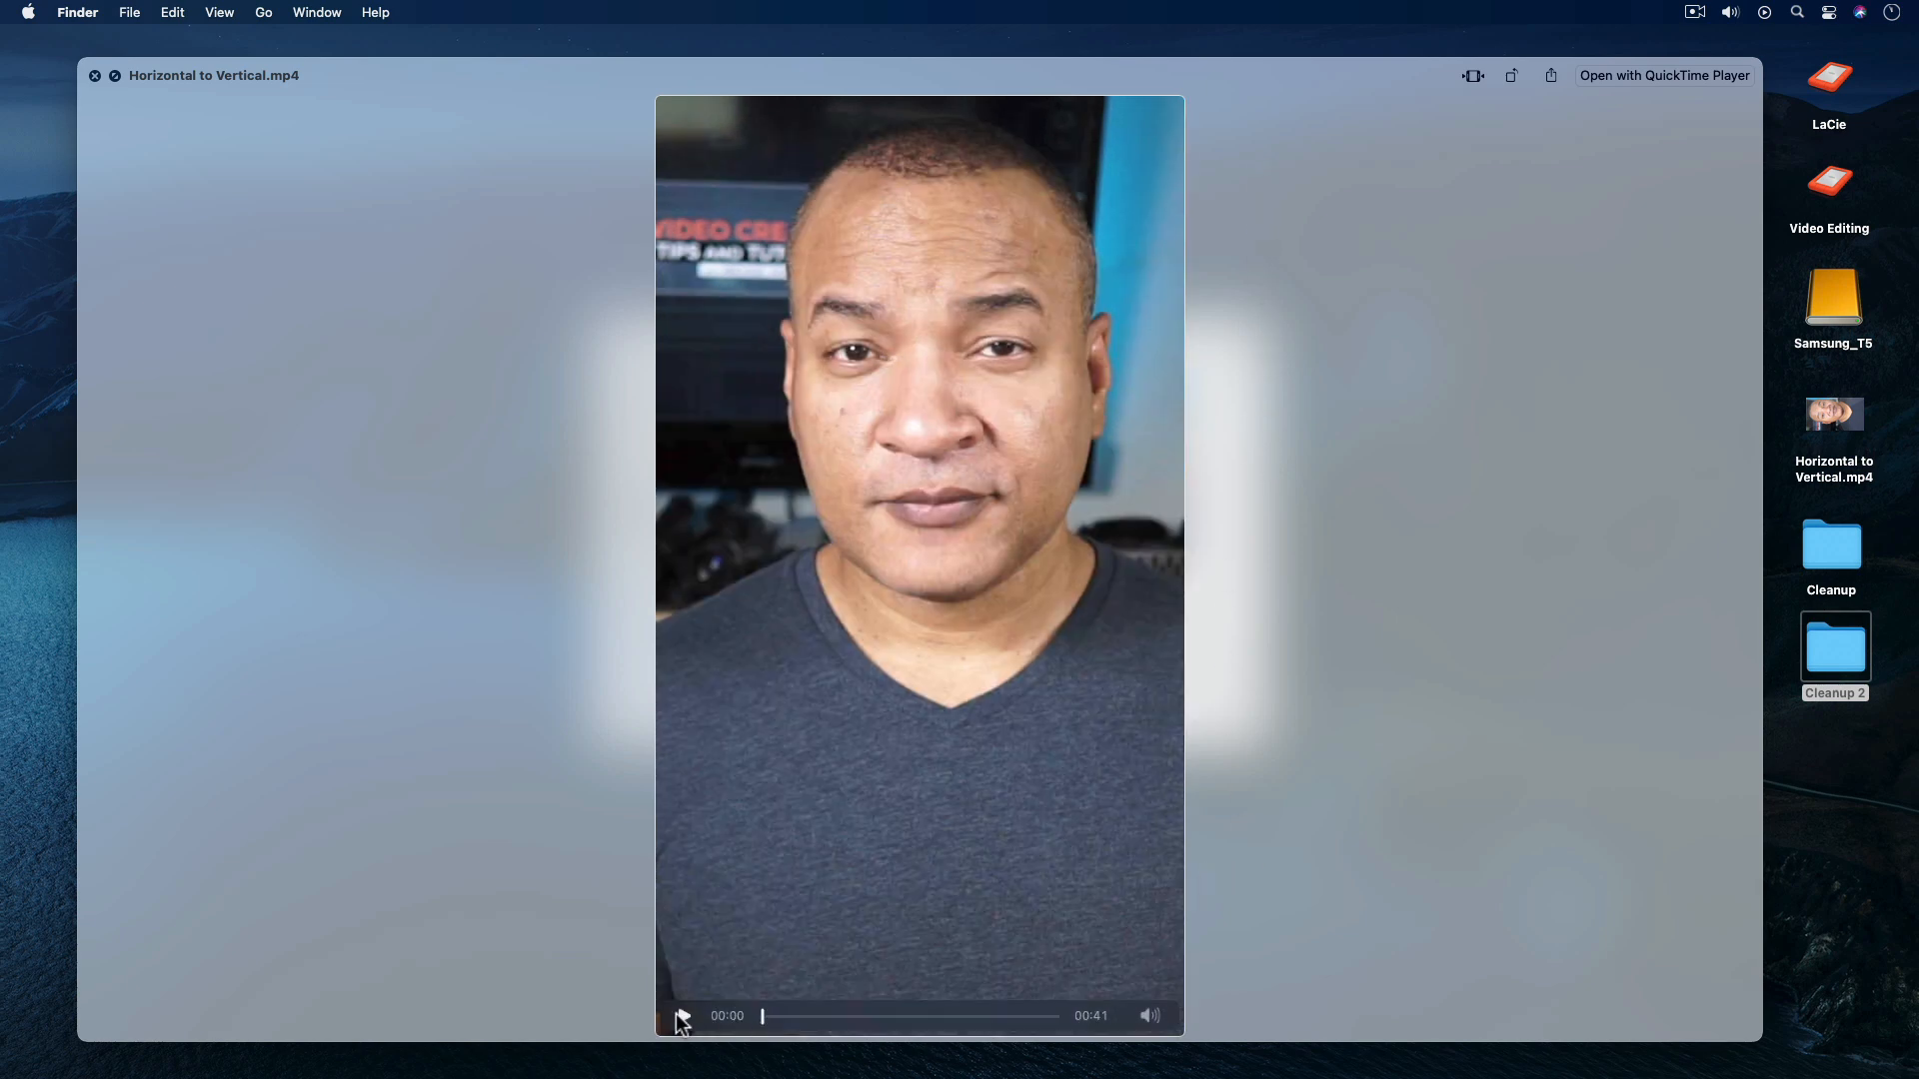
Play the upright portrait video from the start
{"action": "left_click", "coordinate": [682, 1016]}
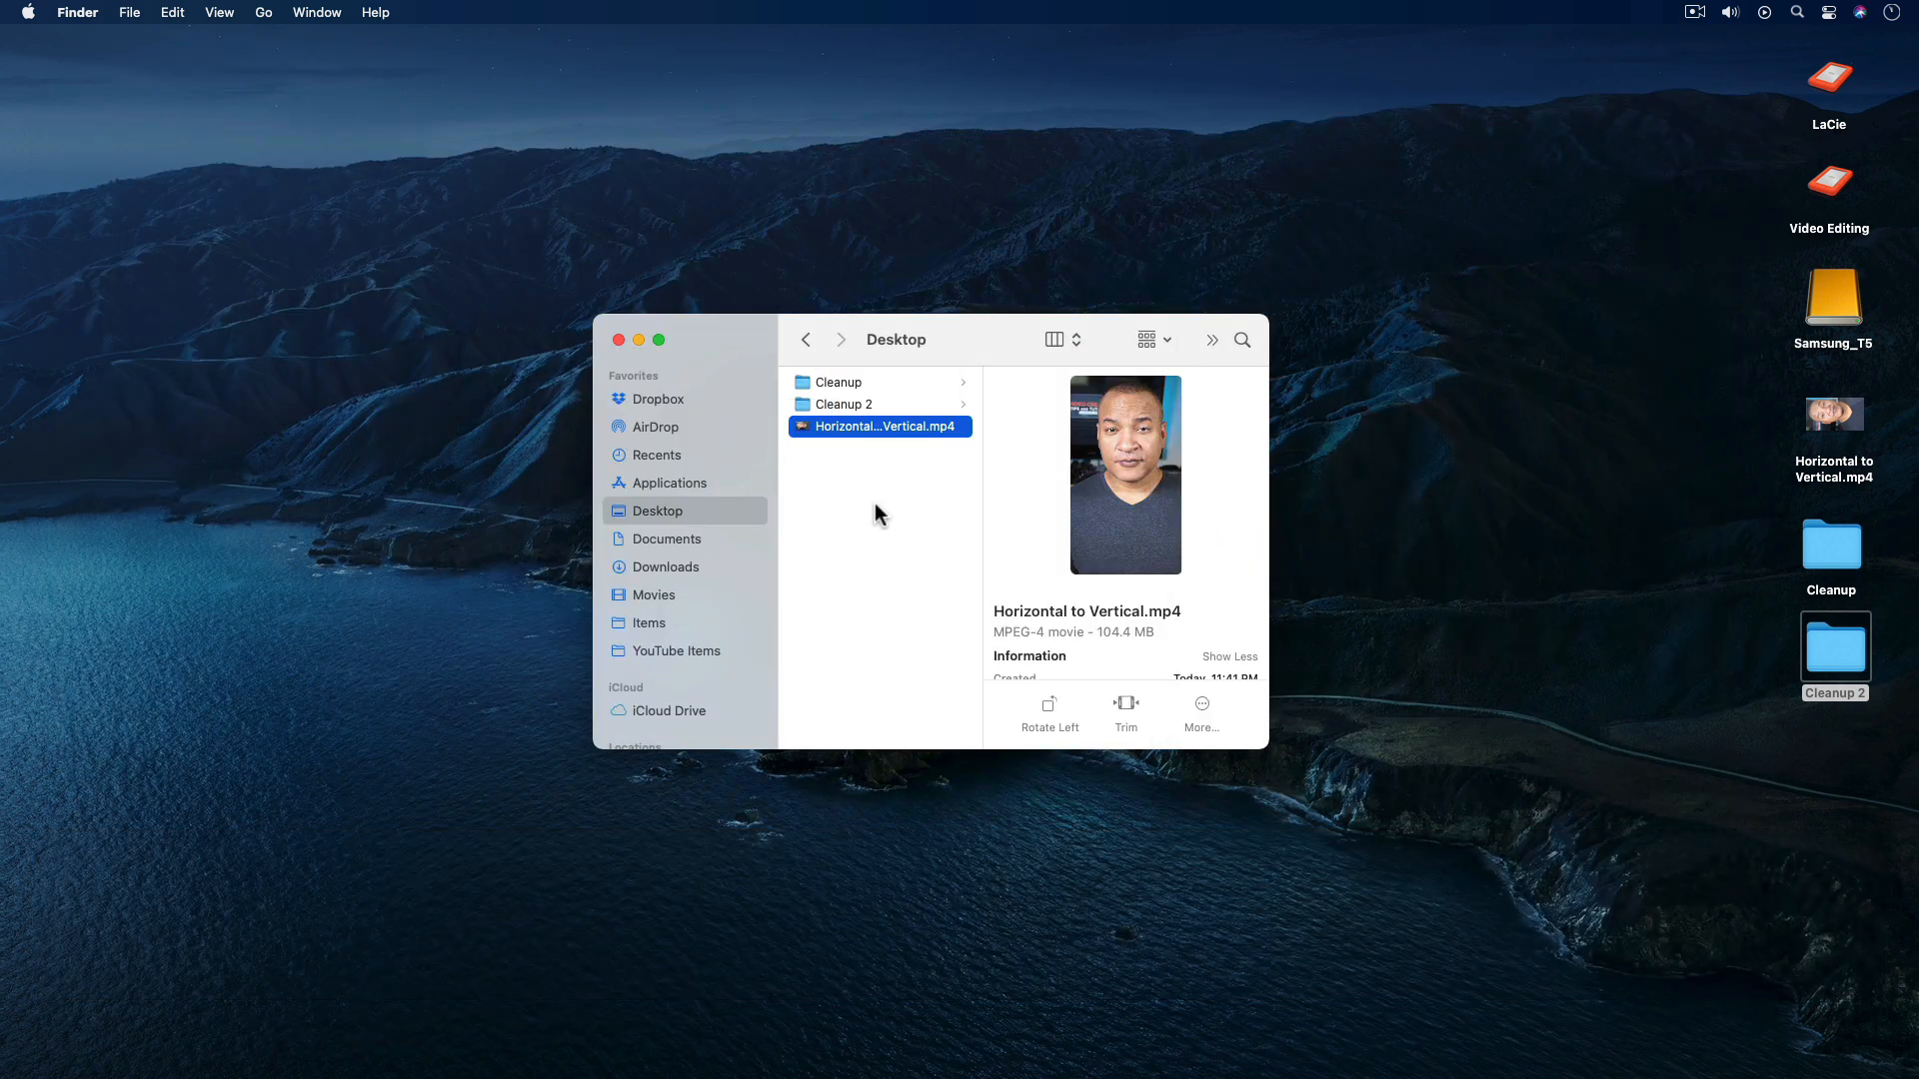
{"action": "mouse_move", "coordinate": [1724, 507]}
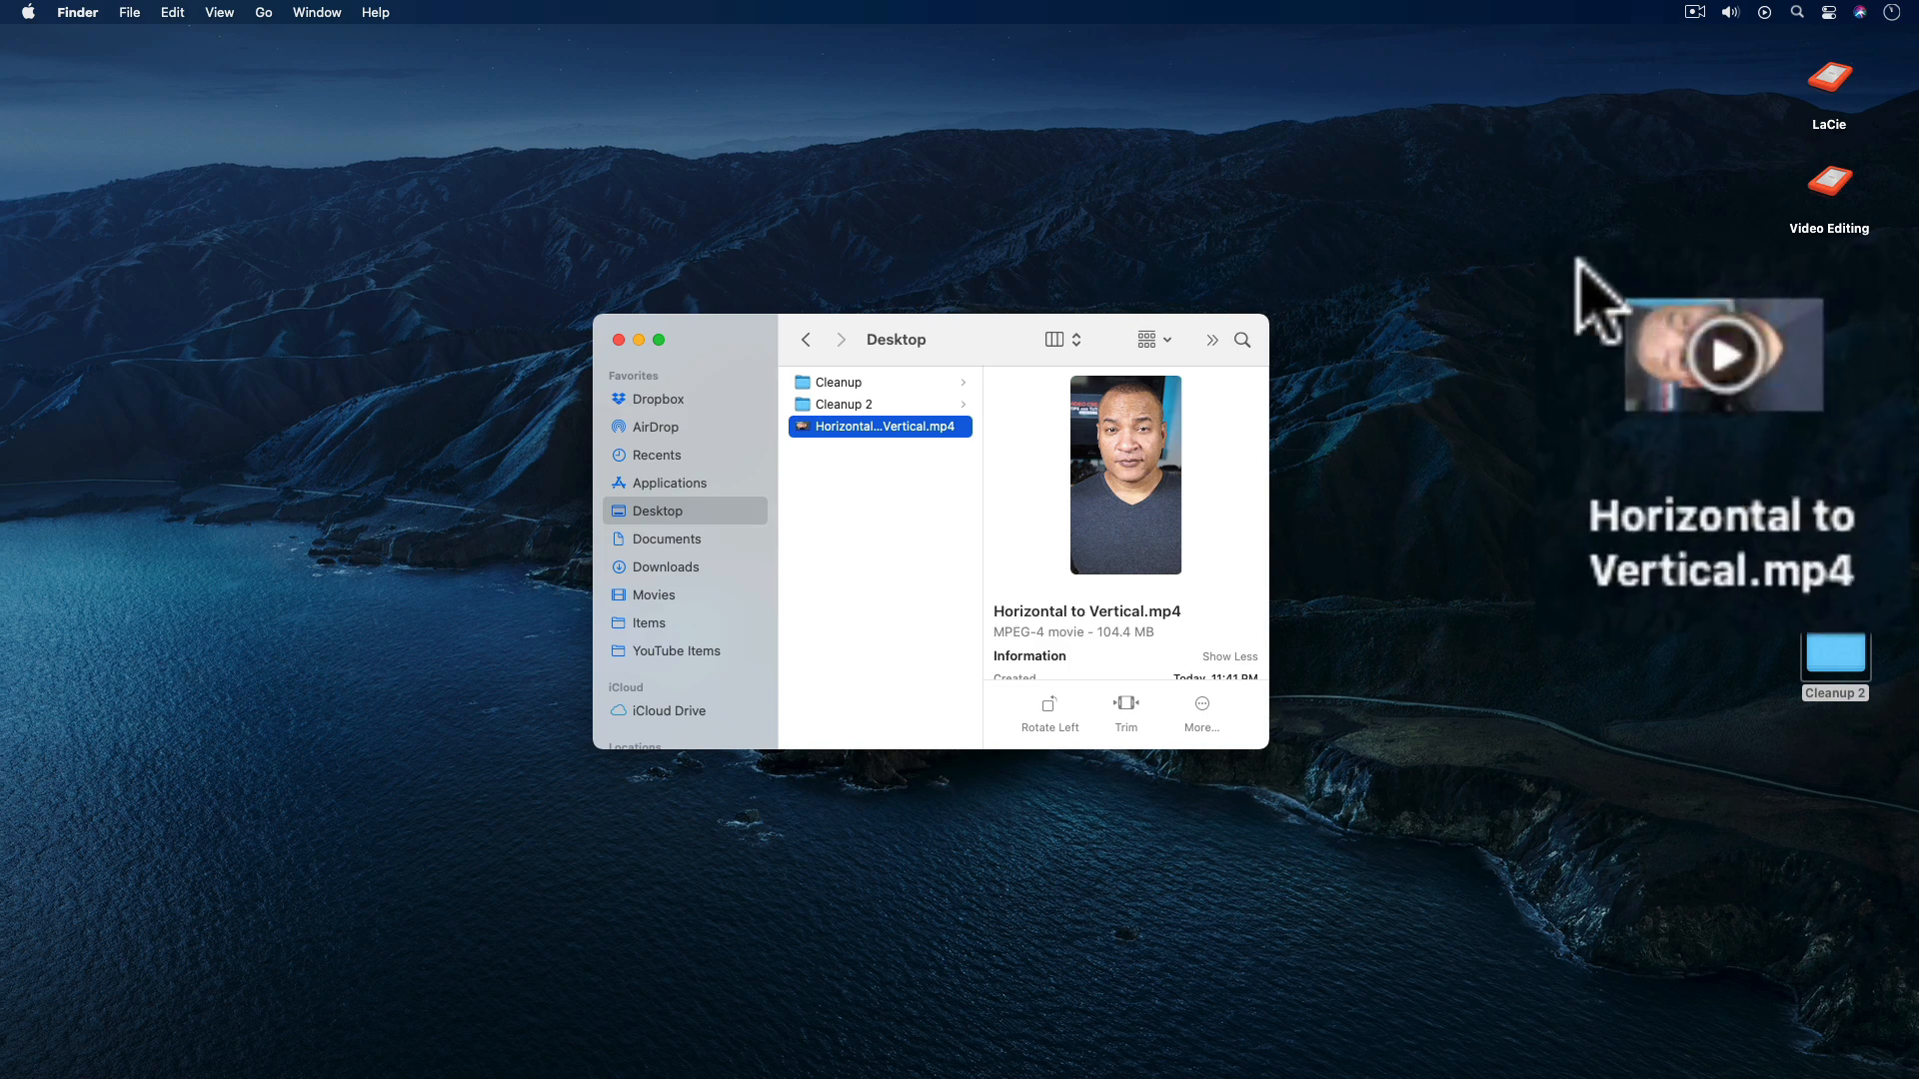
{"action": "mouse_move", "coordinate": [1705, 501]}
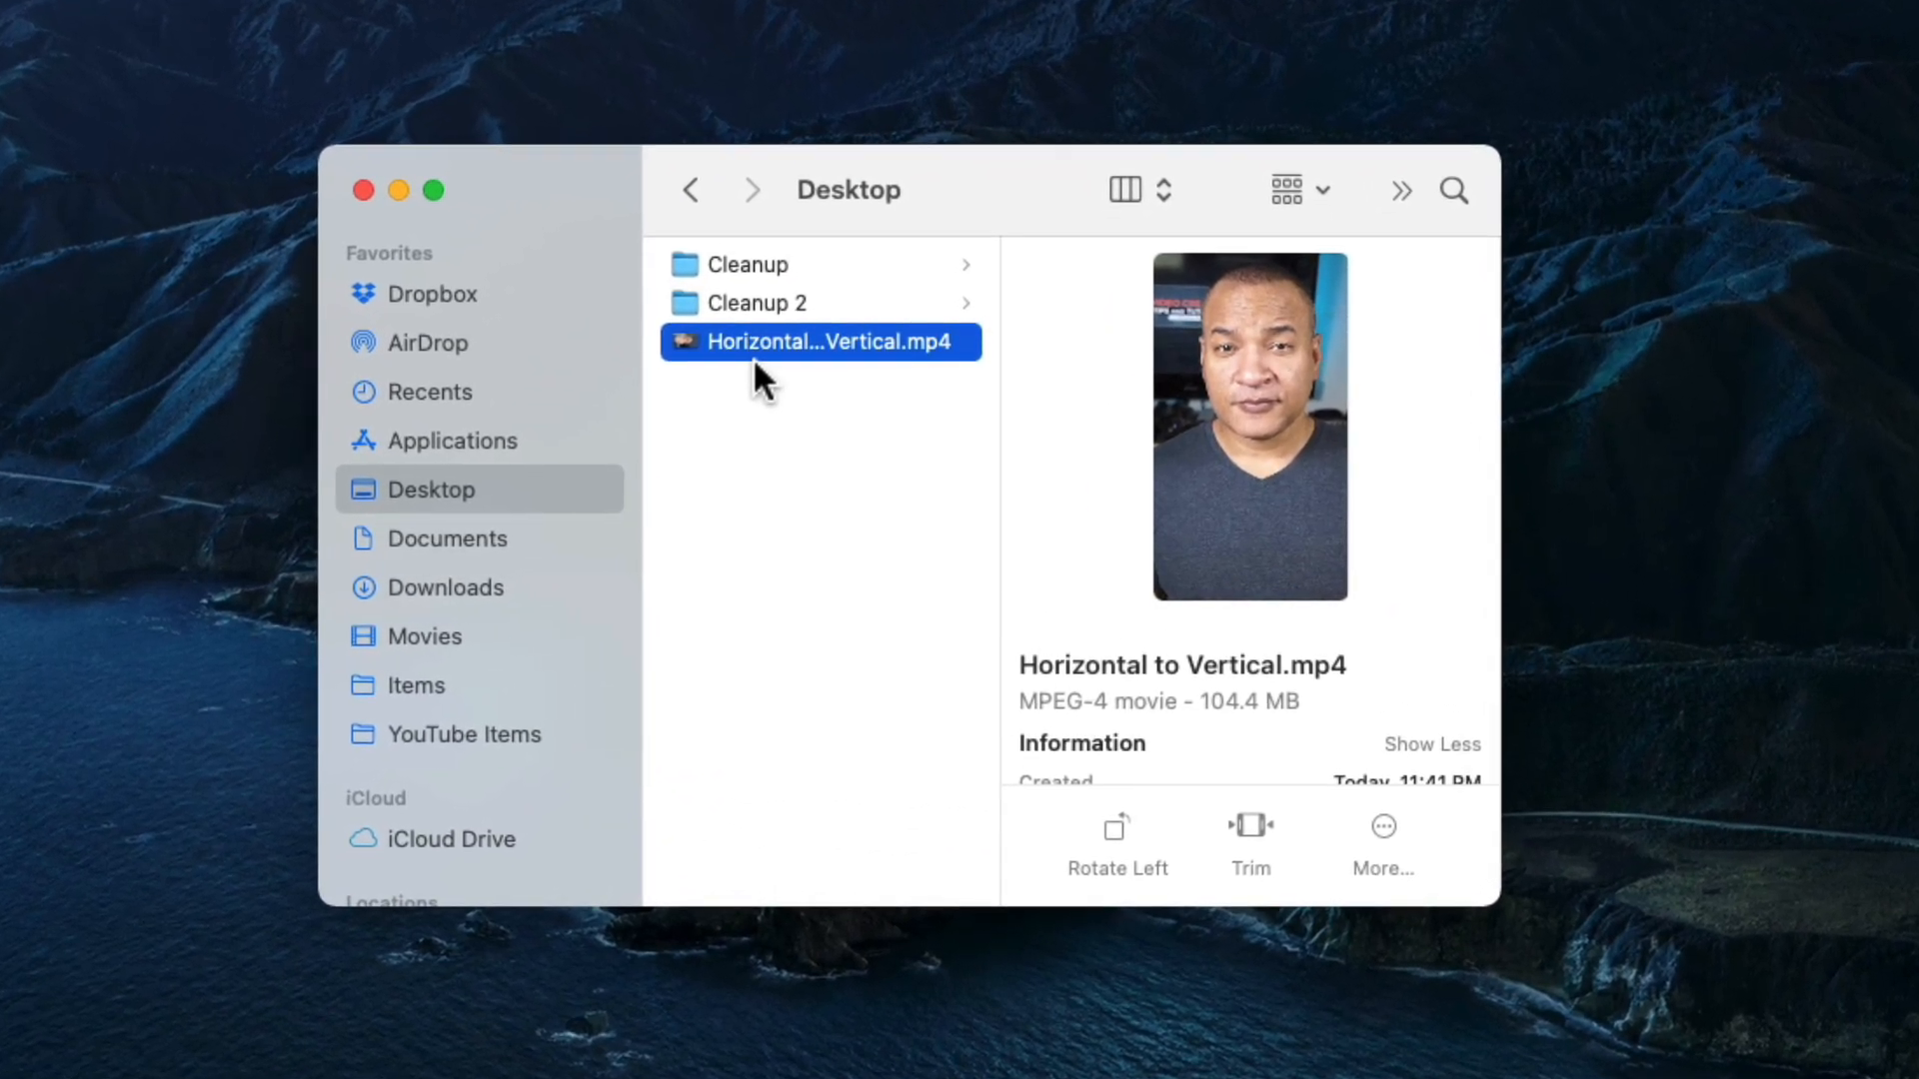
{"action": "mouse_move", "coordinate": [827, 409]}
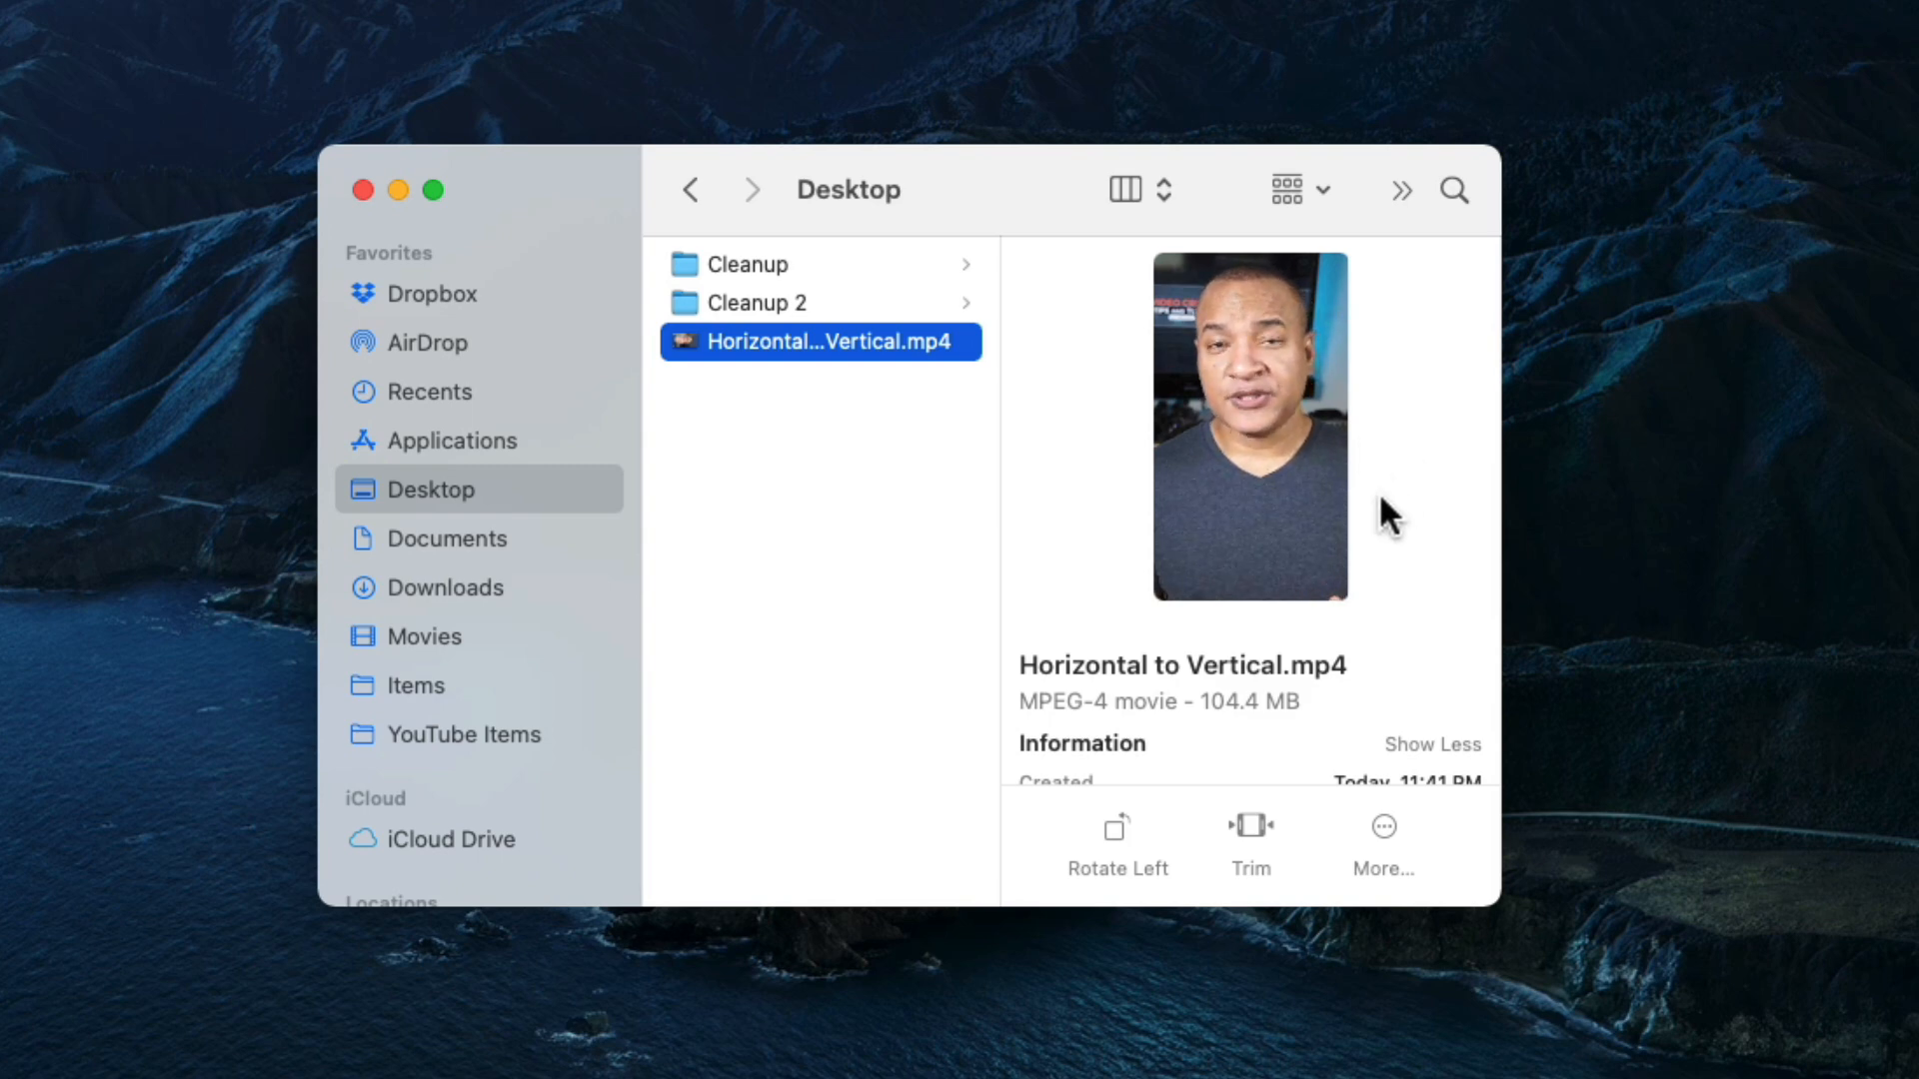
Scroll the Finder preview pane to show the 1080×1920 dimensions, 41-second duration and H.264/AAC codecs
{"action": "scroll", "scroll_direction": "down", "scroll_amount": 3}
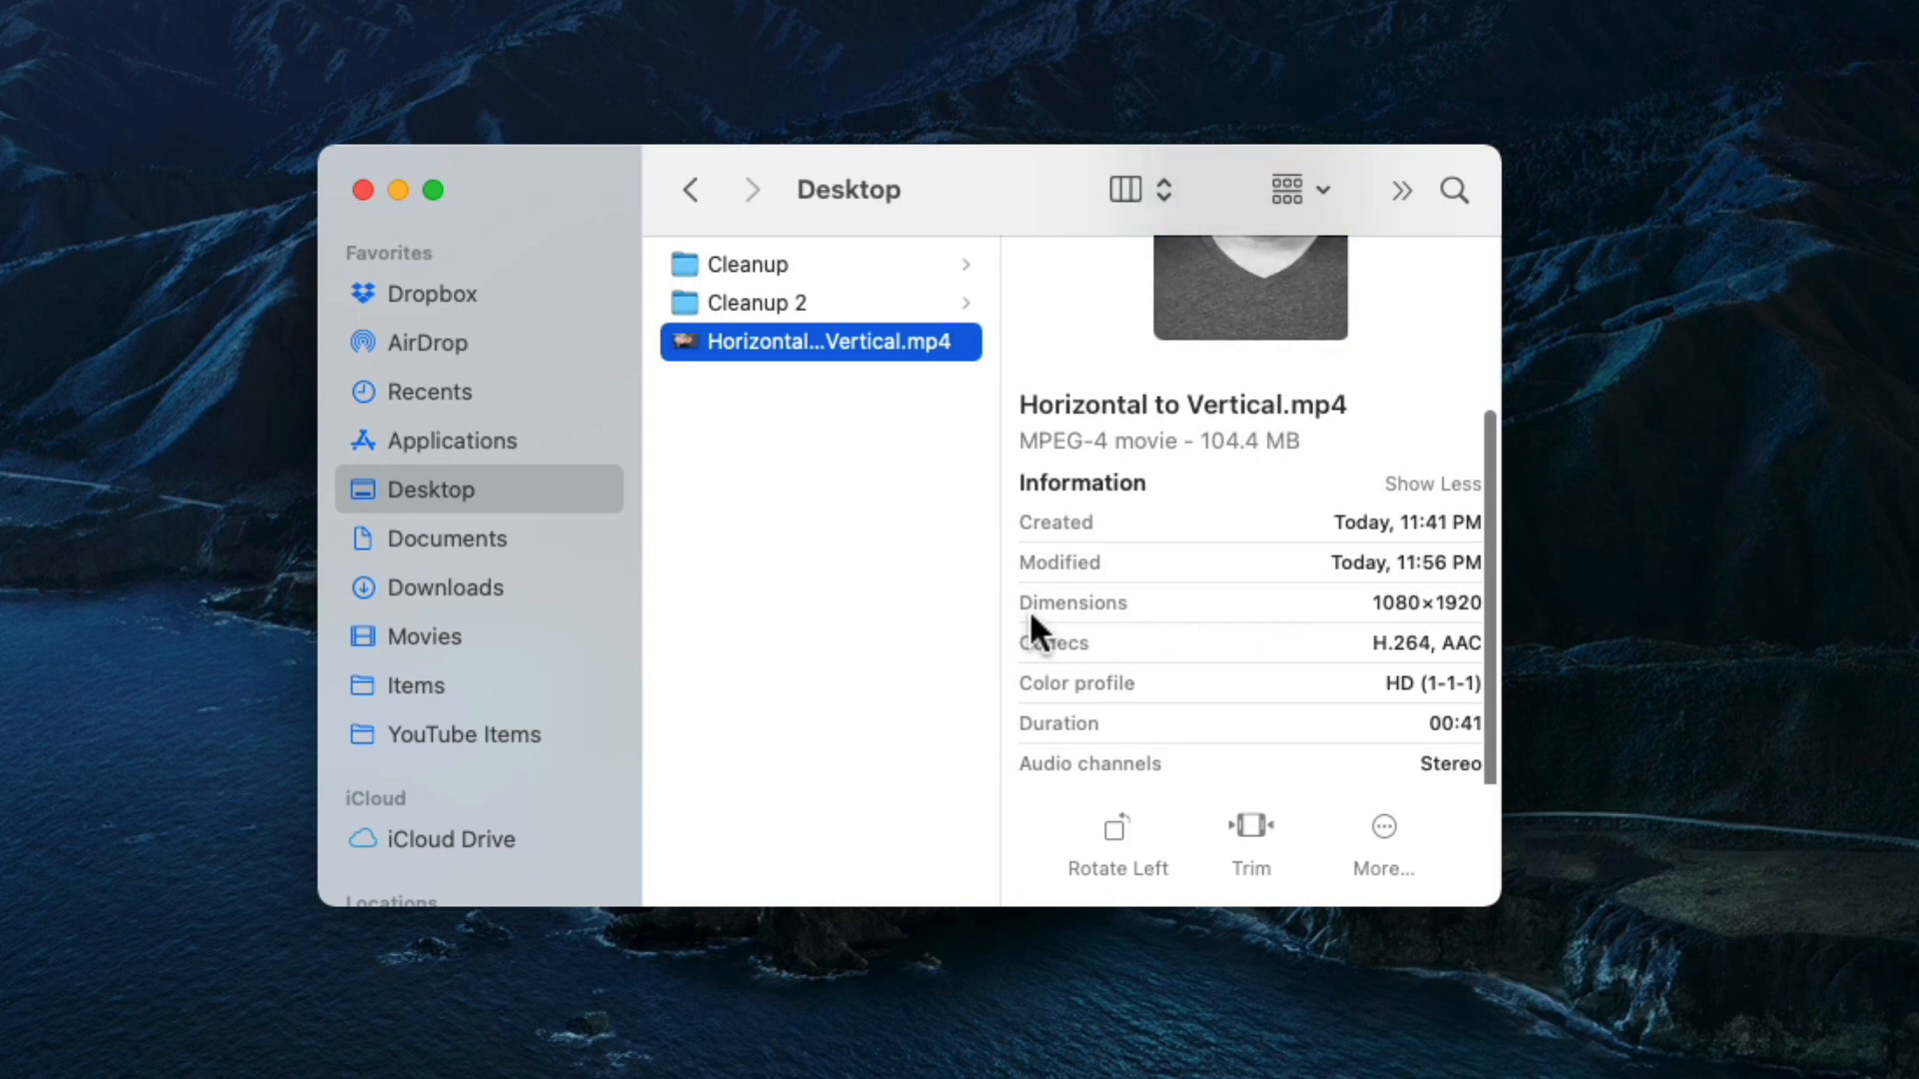
{"action": "mouse_move", "coordinate": [1395, 631]}
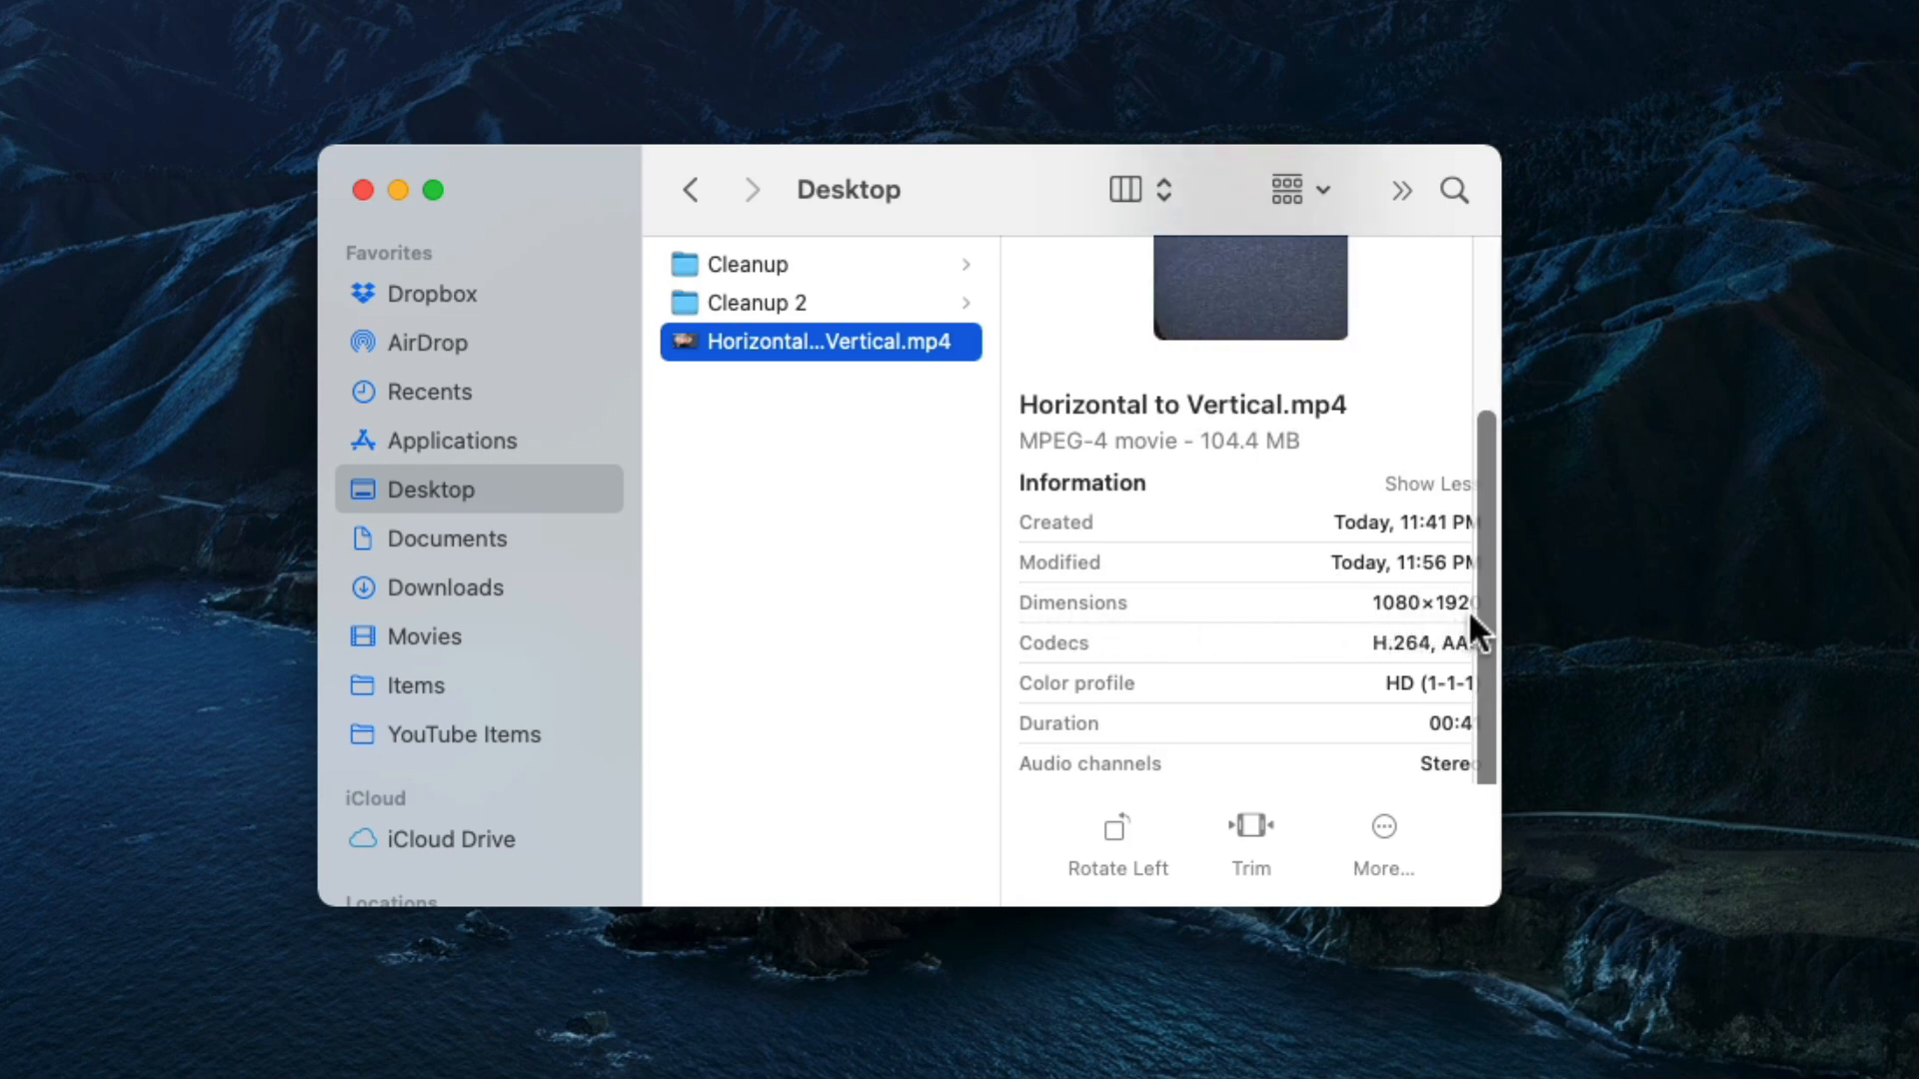
{"action": "mouse_move", "coordinate": [1346, 638]}
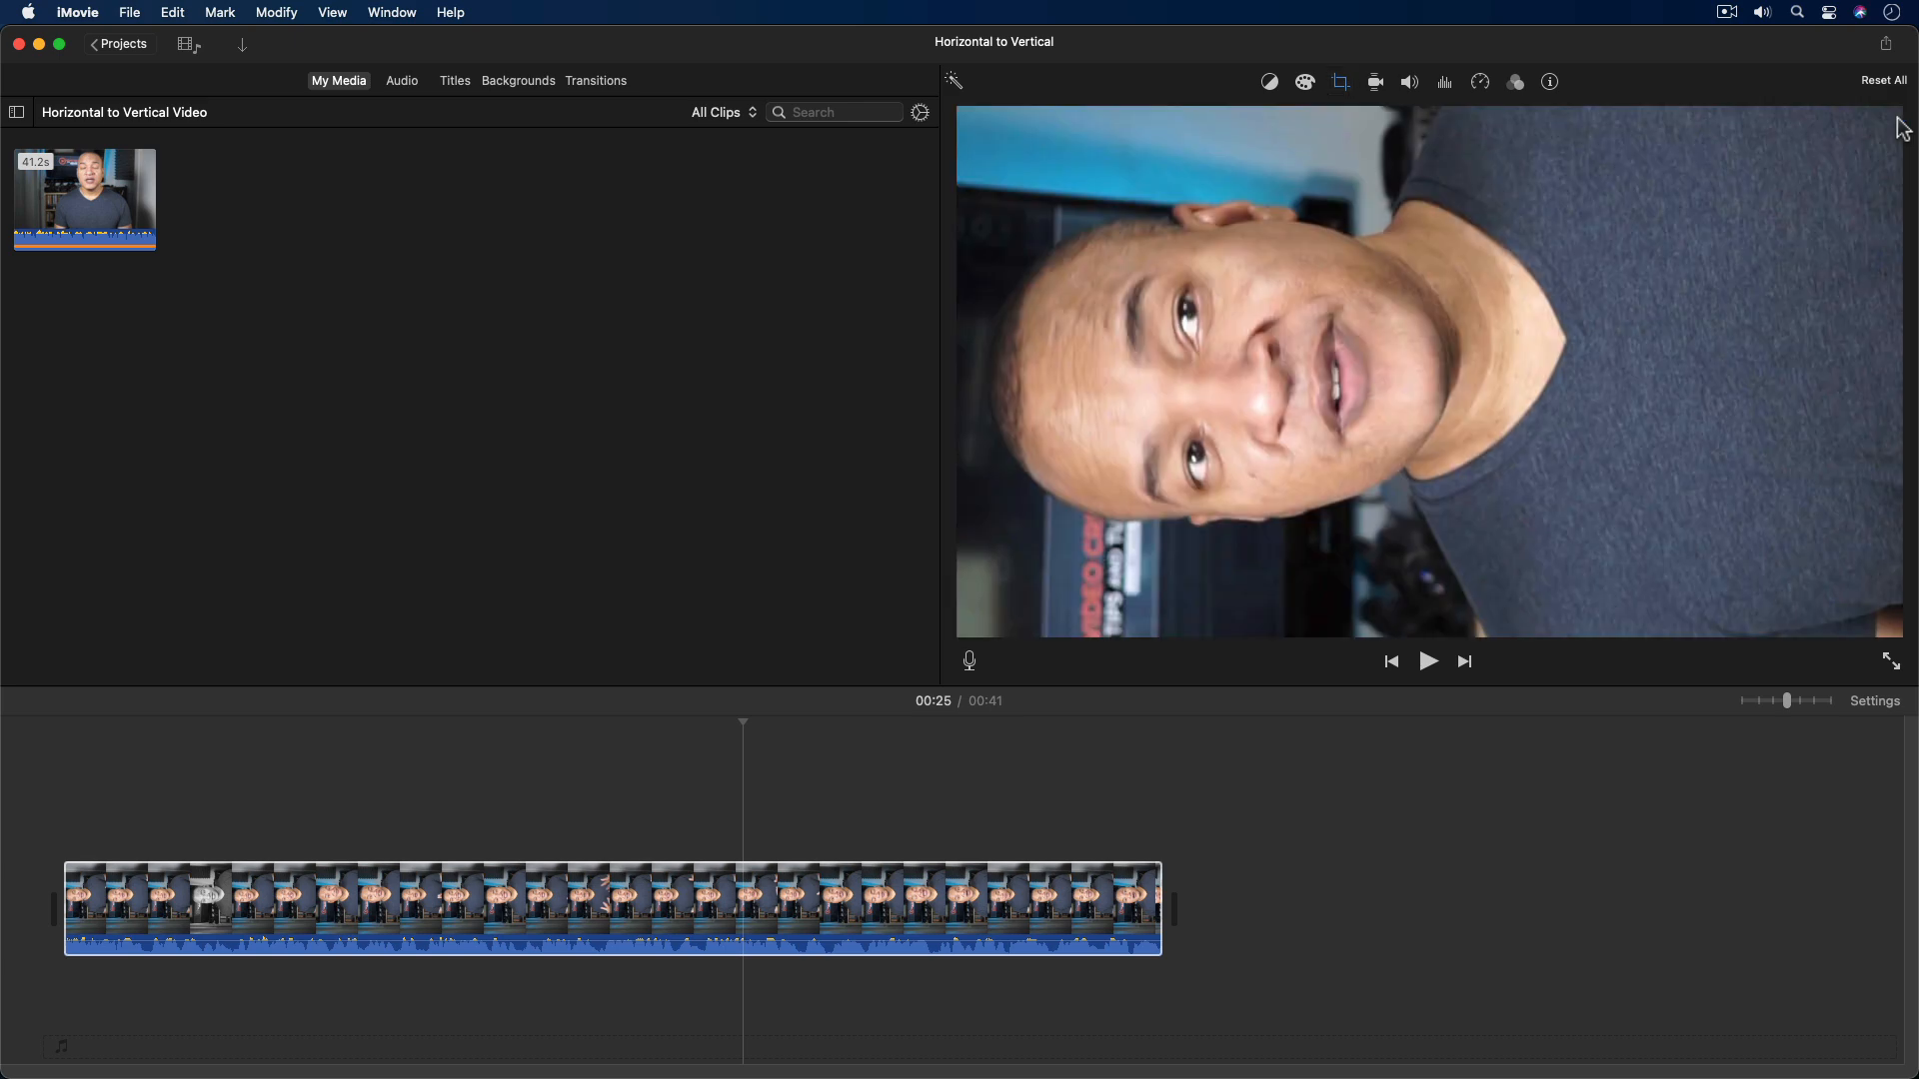
{"action": "mouse_move", "coordinate": [1766, 240]}
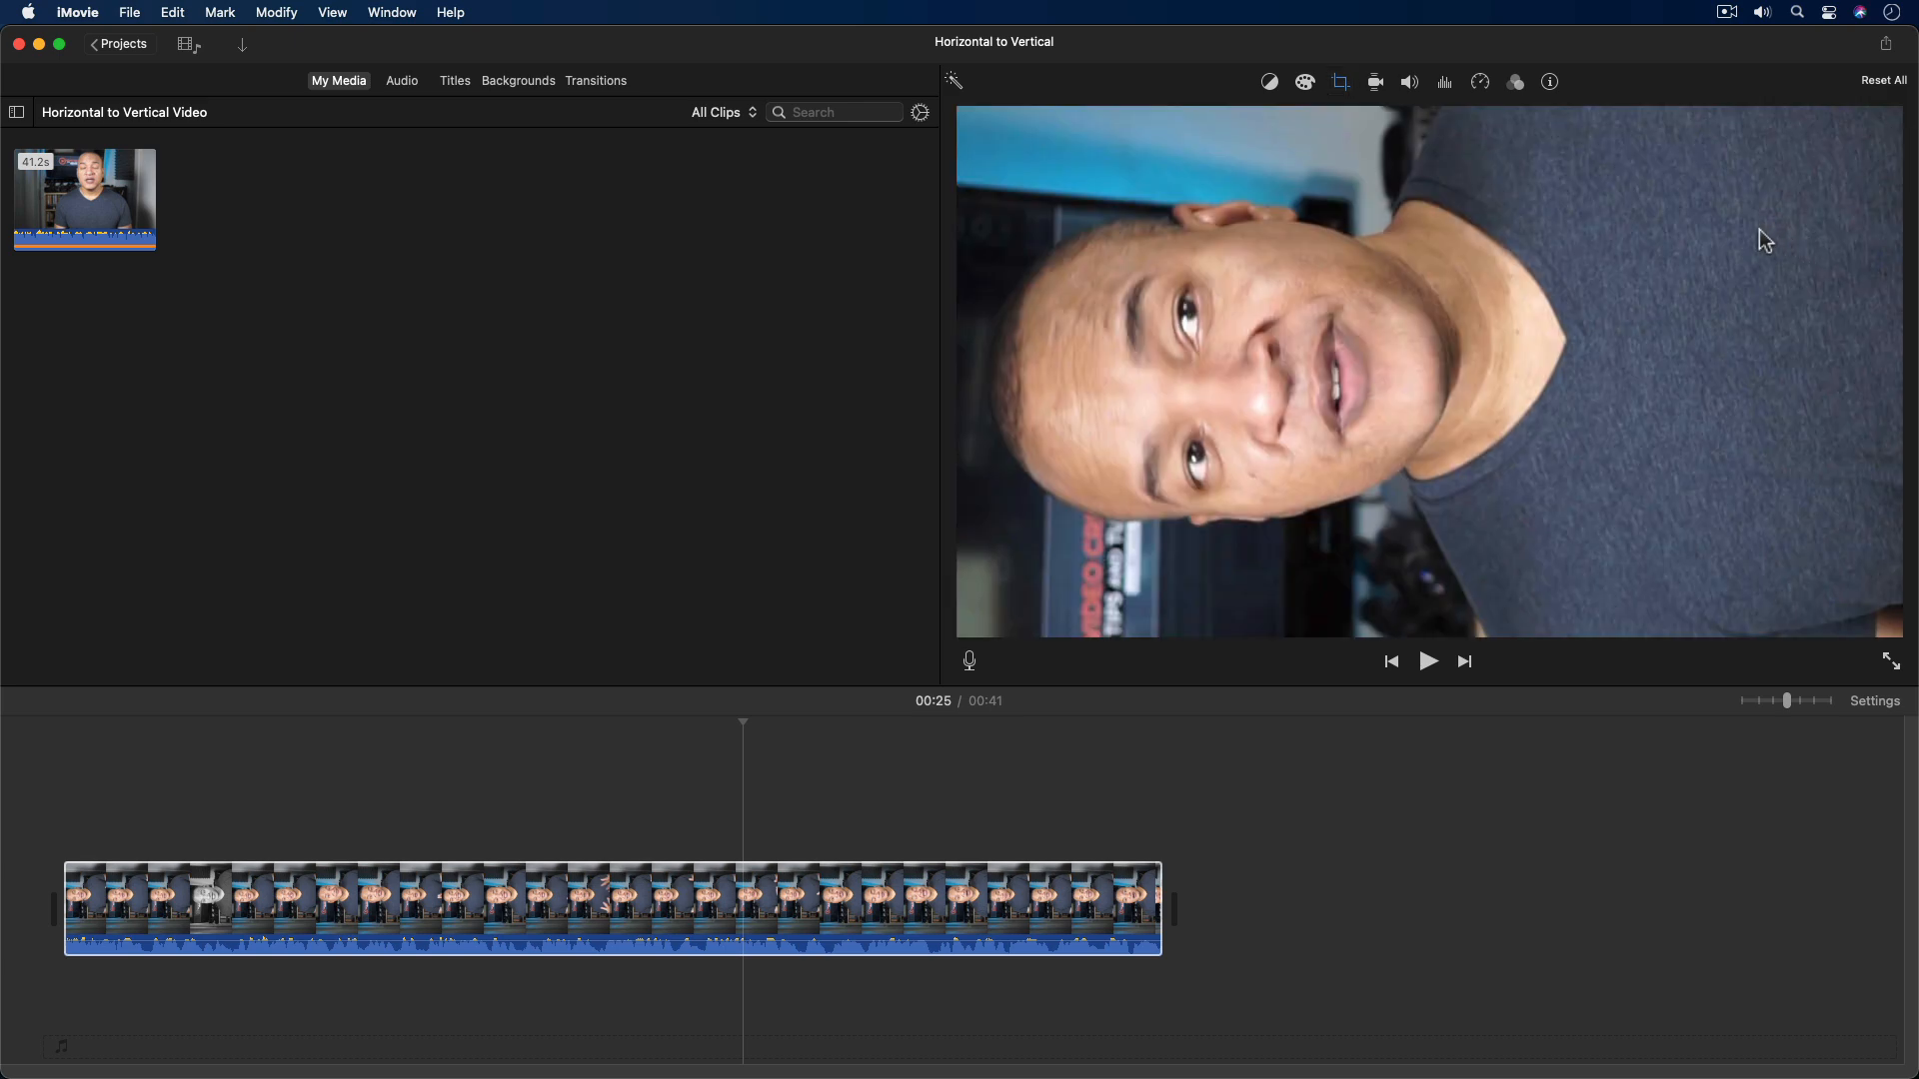
{"action": "mouse_move", "coordinate": [1035, 122]}
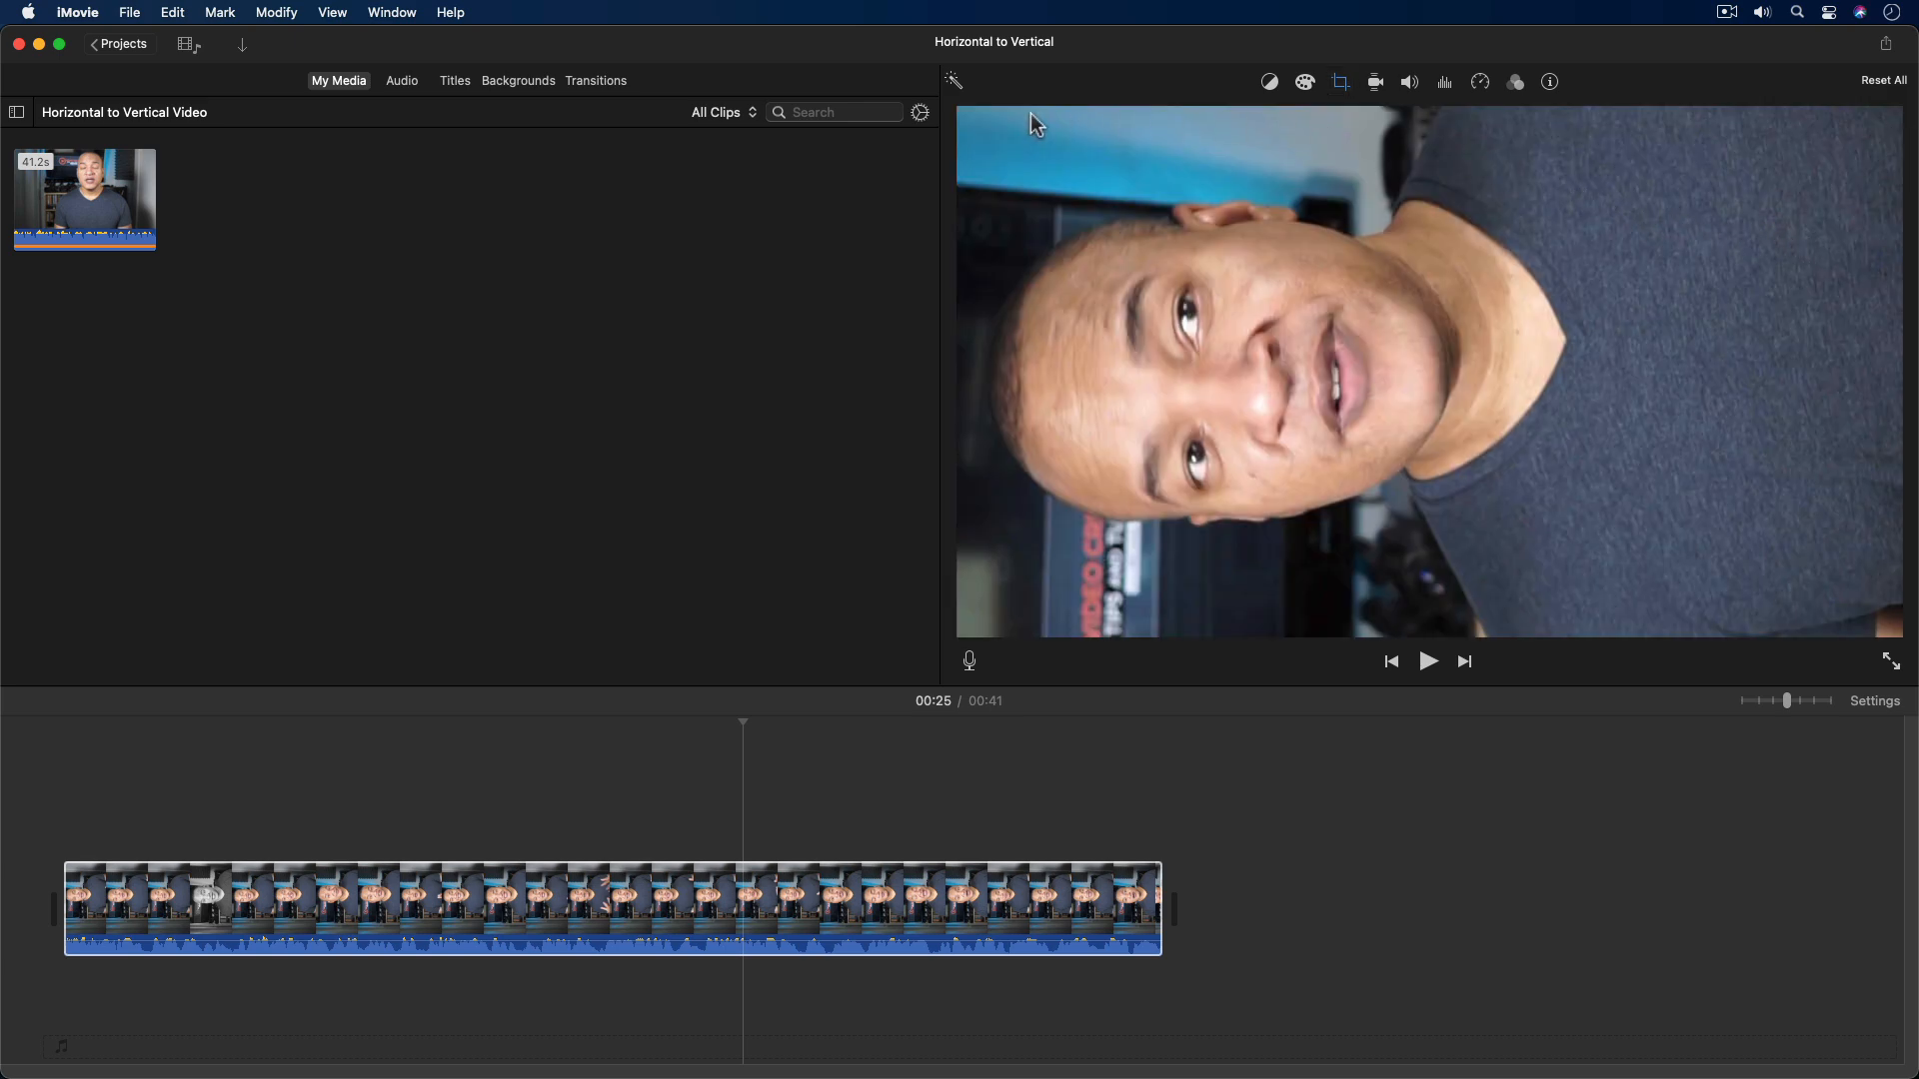
{"action": "mouse_move", "coordinate": [981, 596]}
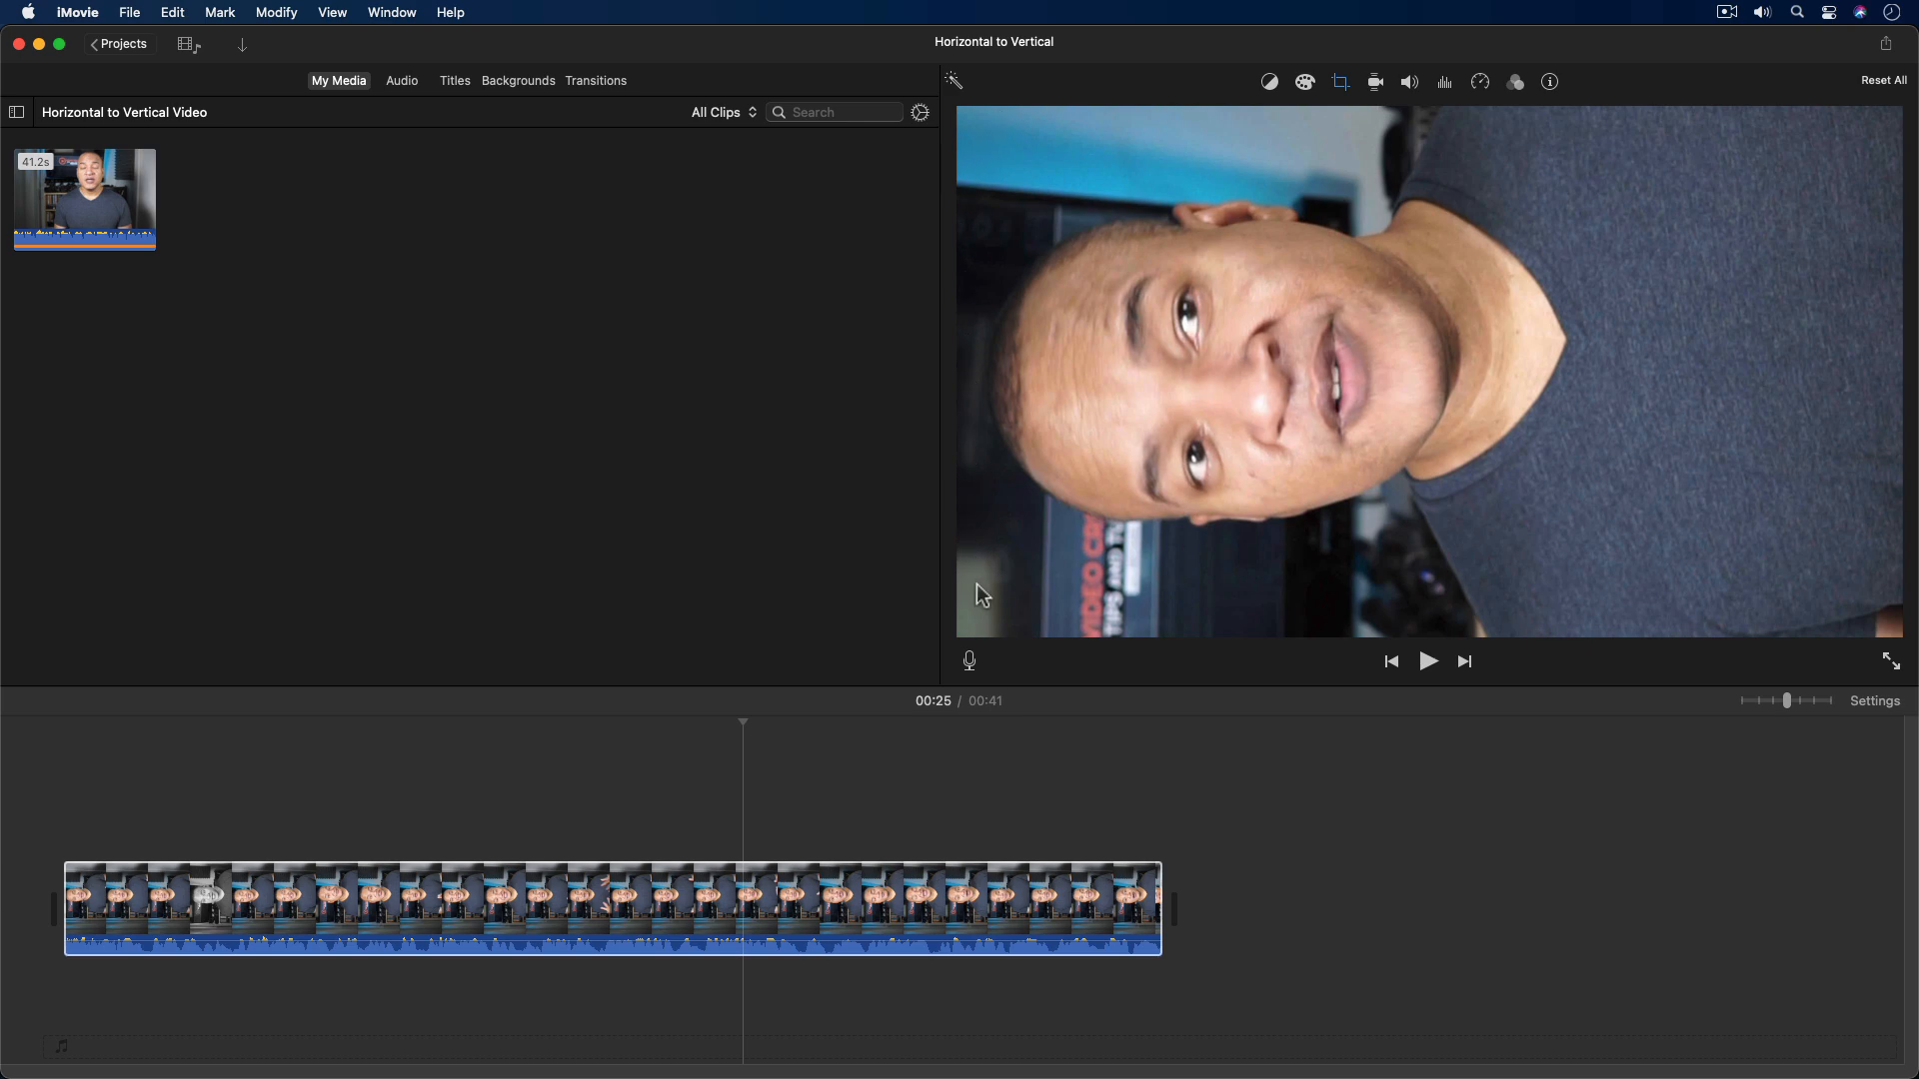
{"action": "mouse_move", "coordinate": [1875, 600]}
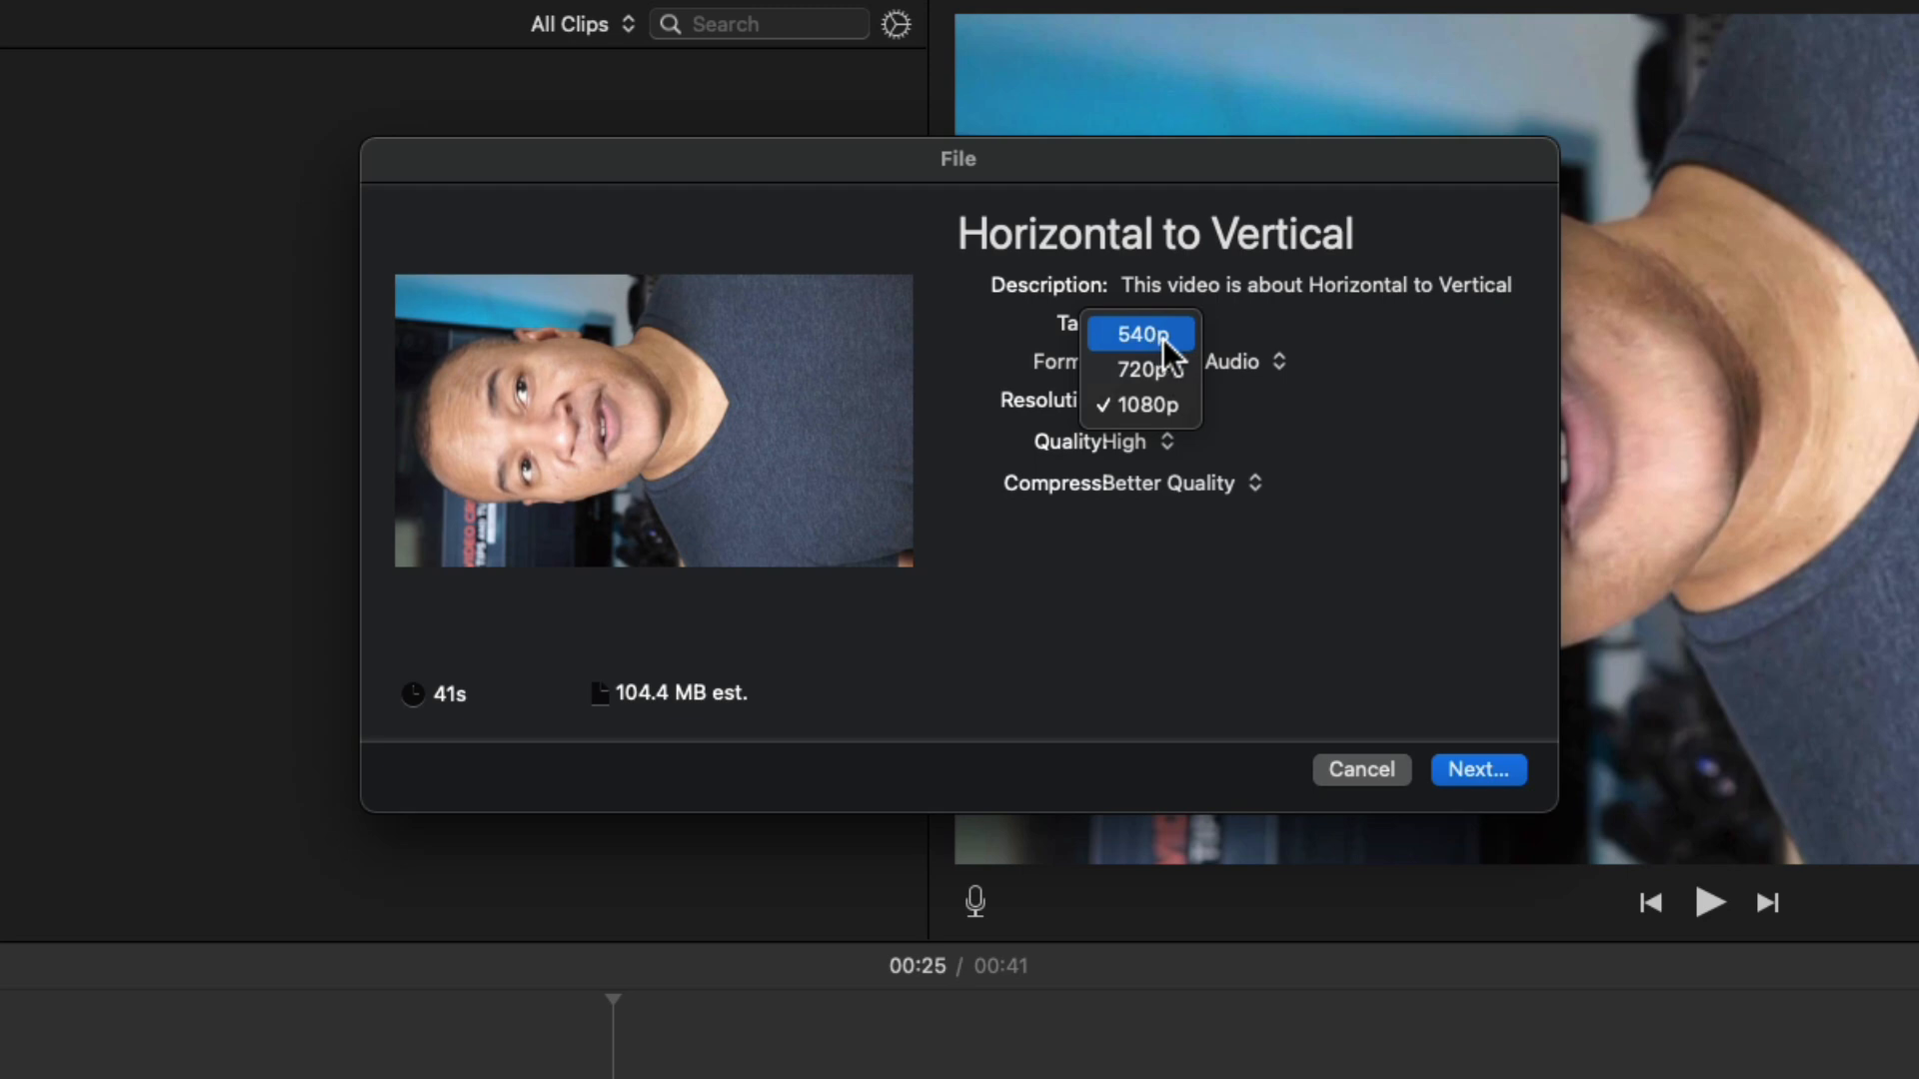
{"action": "mouse_move", "coordinate": [1144, 404]}
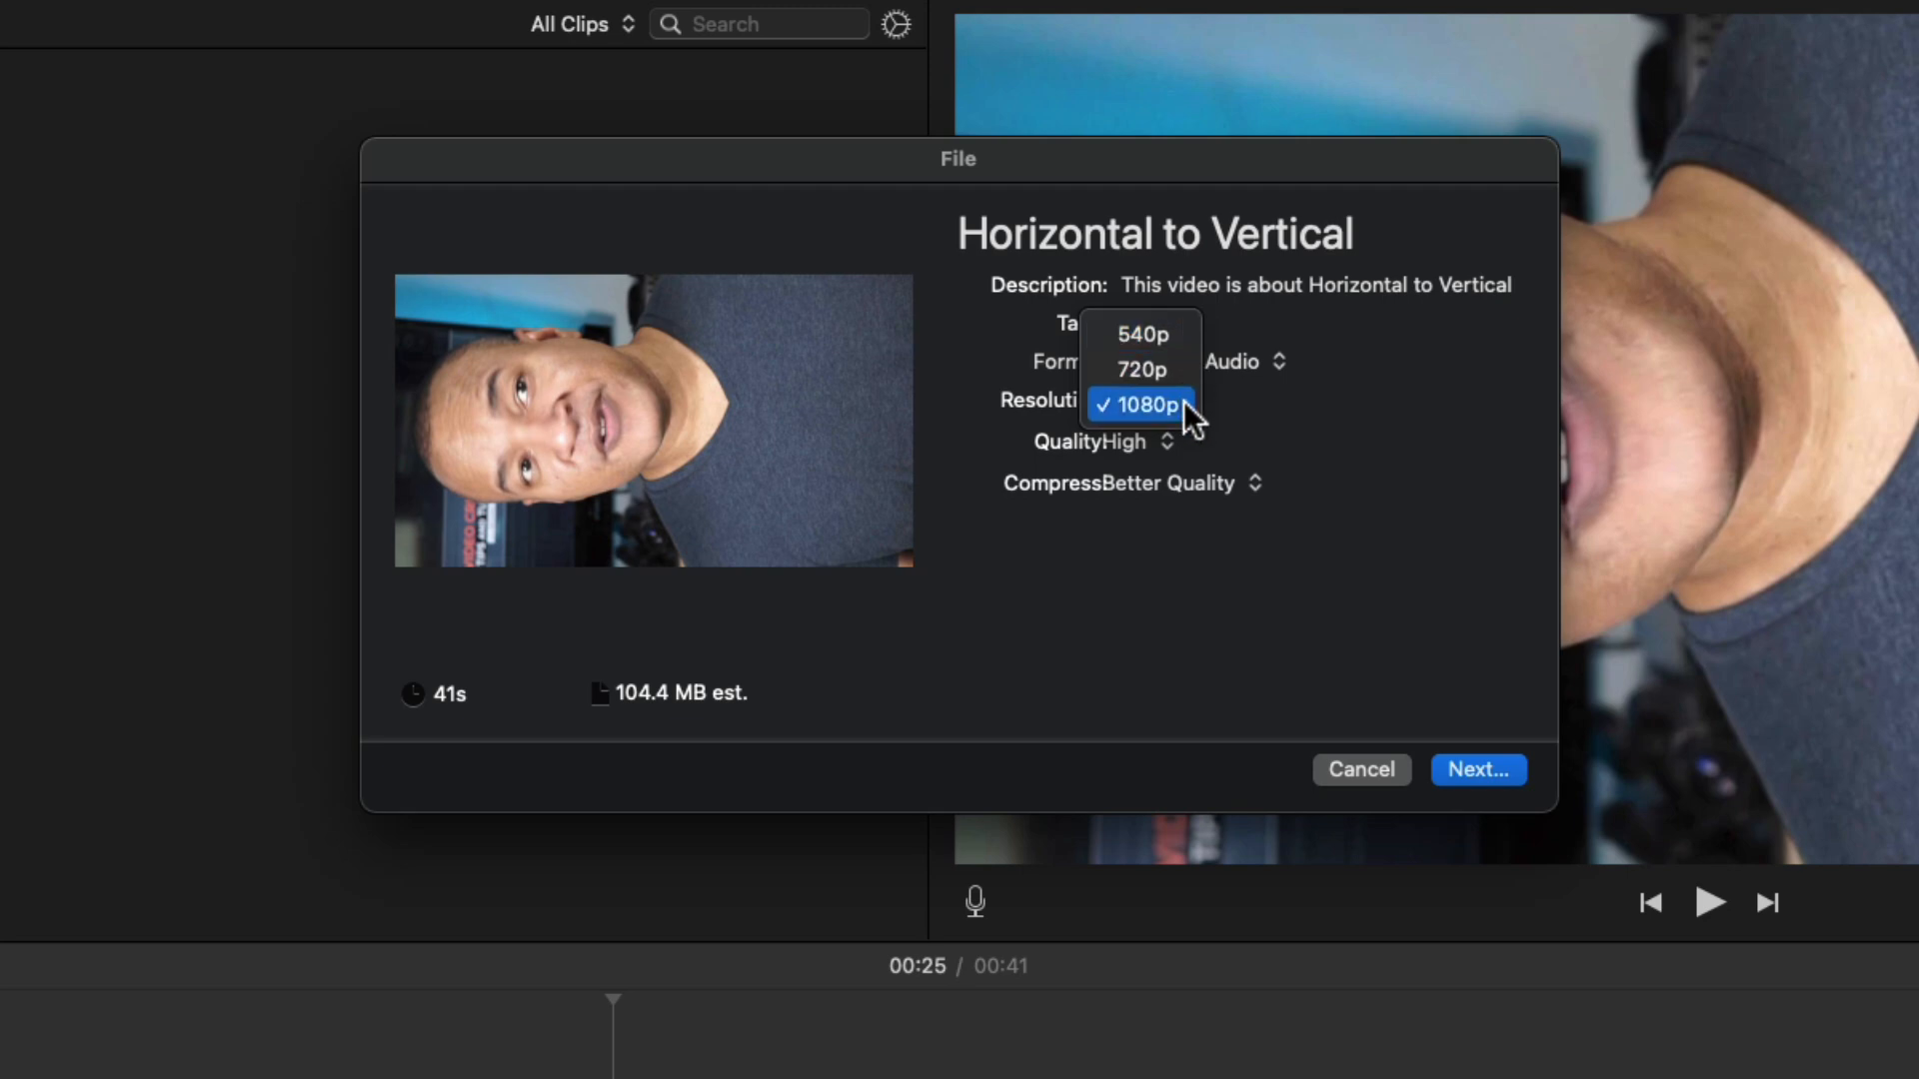